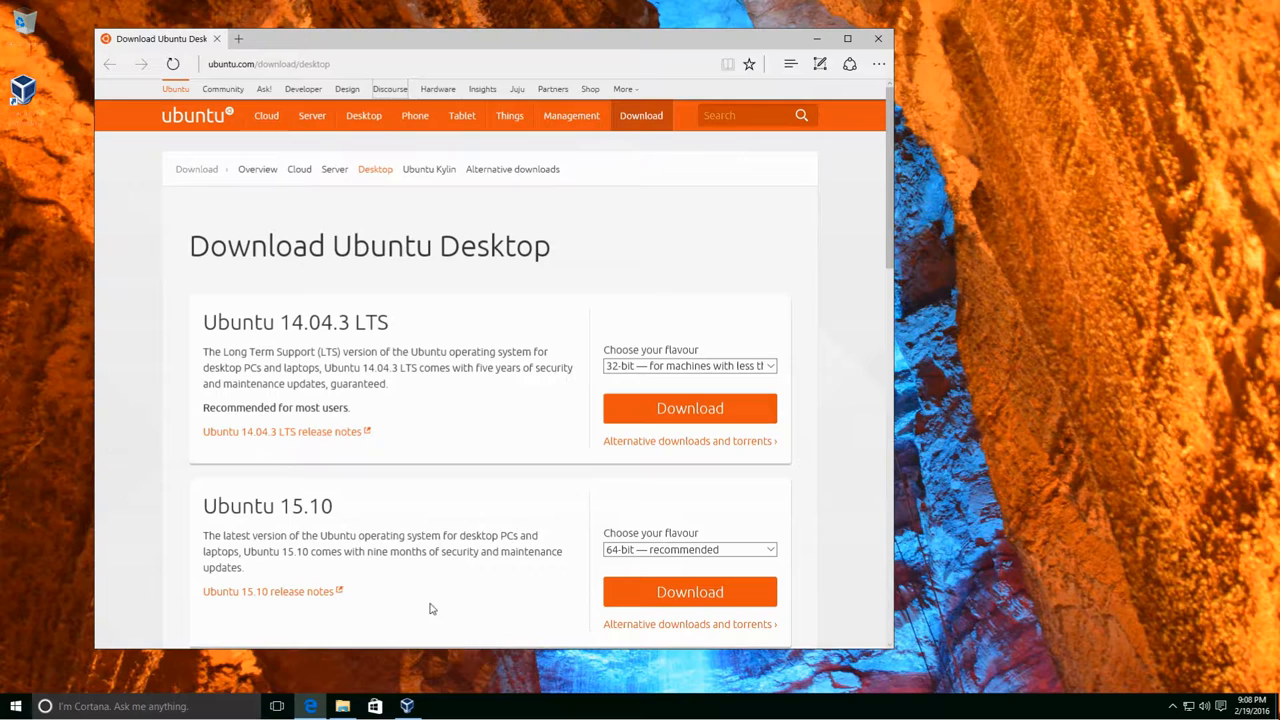
mouse_move(598, 434)
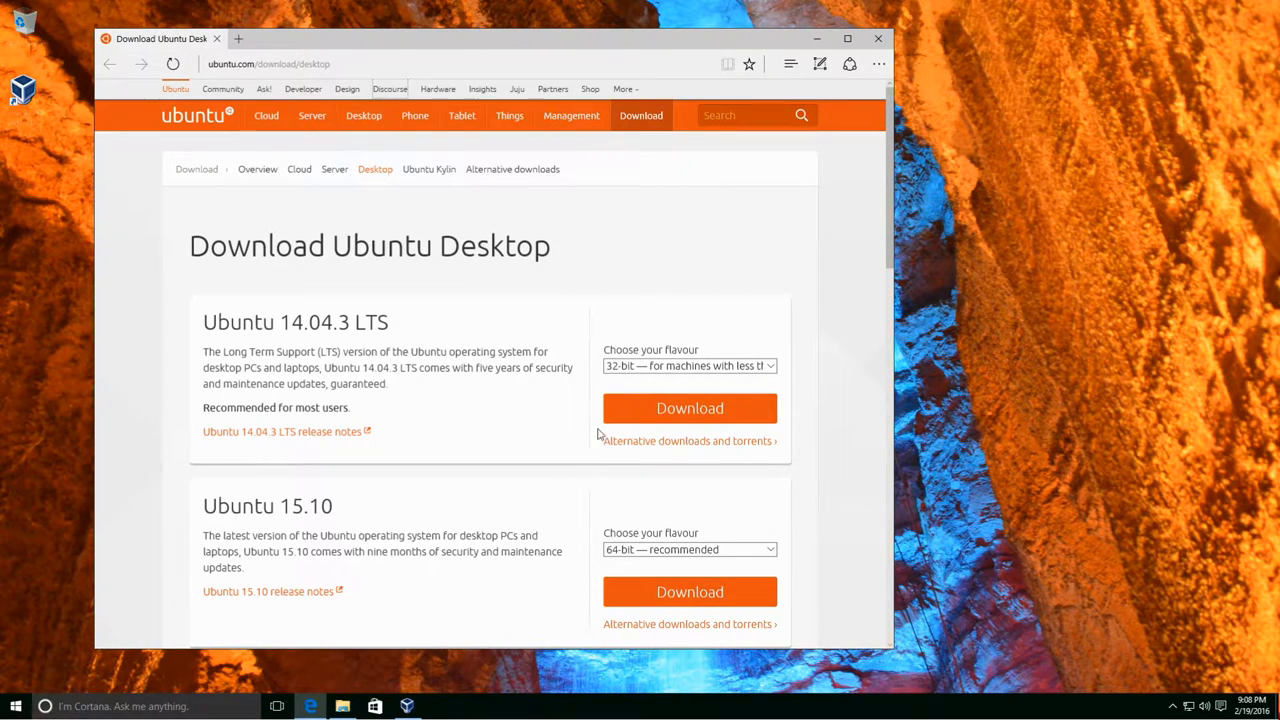
- Switch the Ubuntu 14.04.3 LTS download flavour to 64-bit on the Desktop download page
left_click(688, 364)
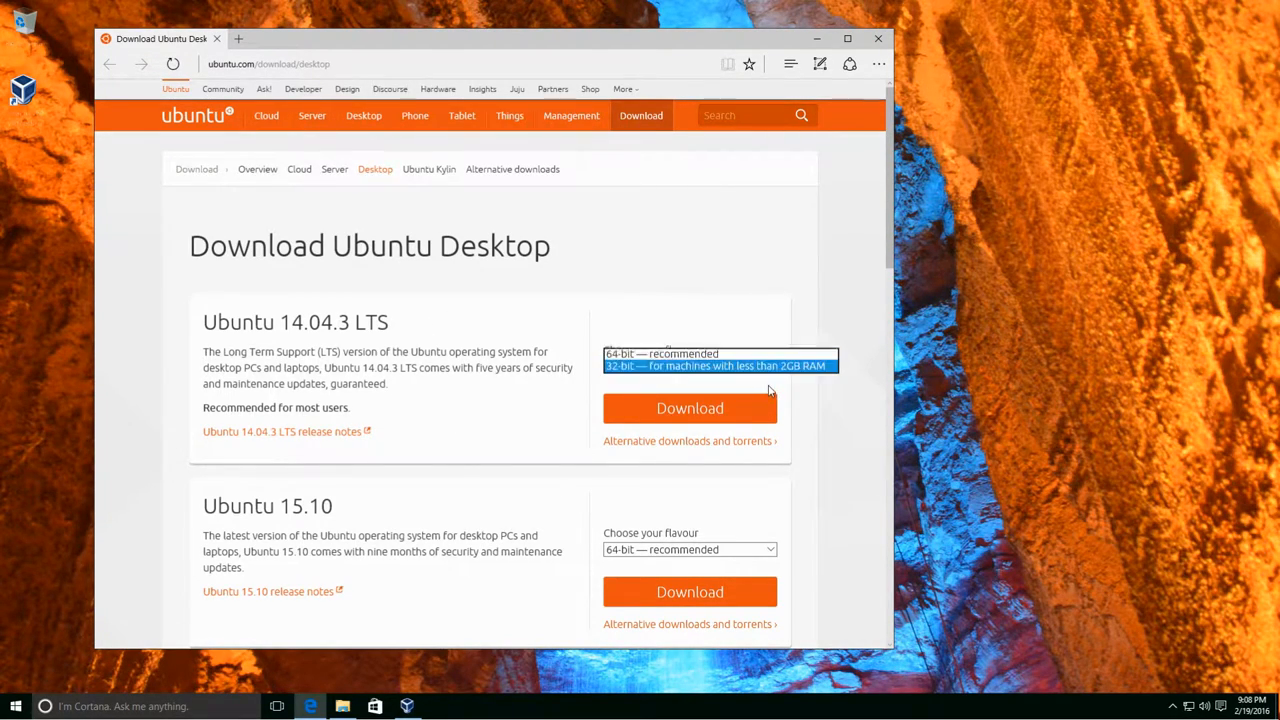
left_click(684, 354)
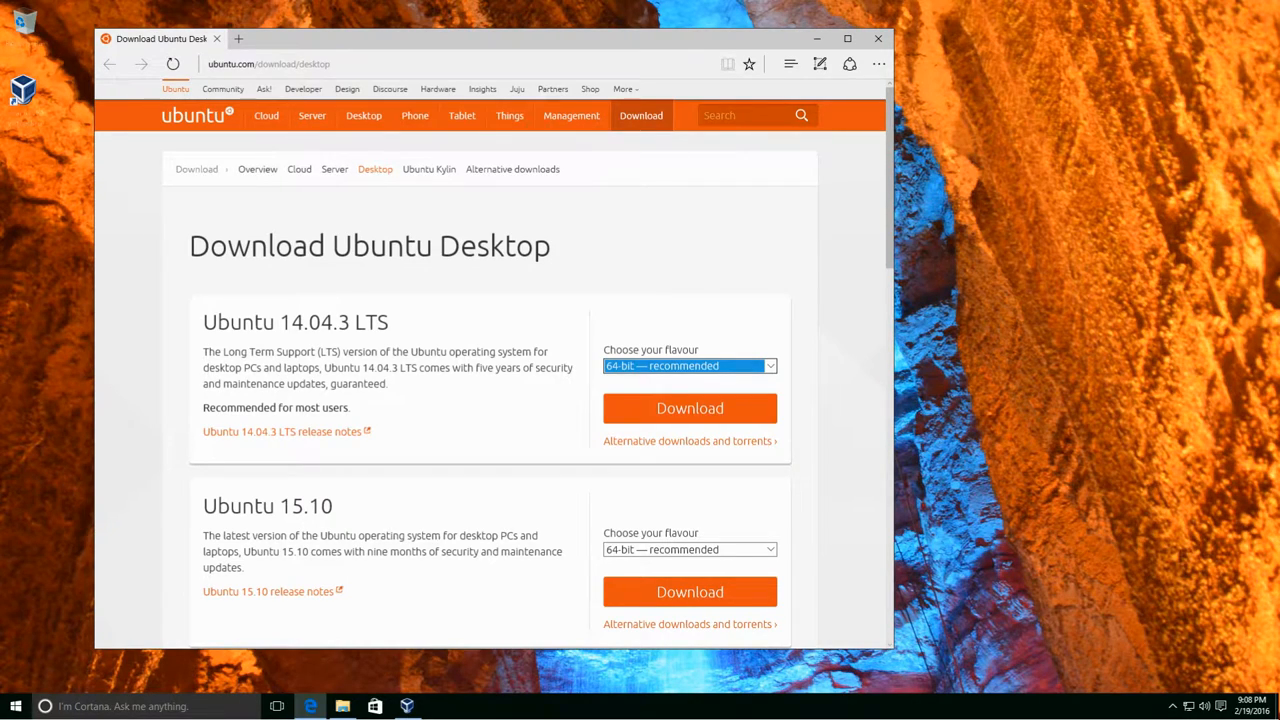
mouse_move(542, 418)
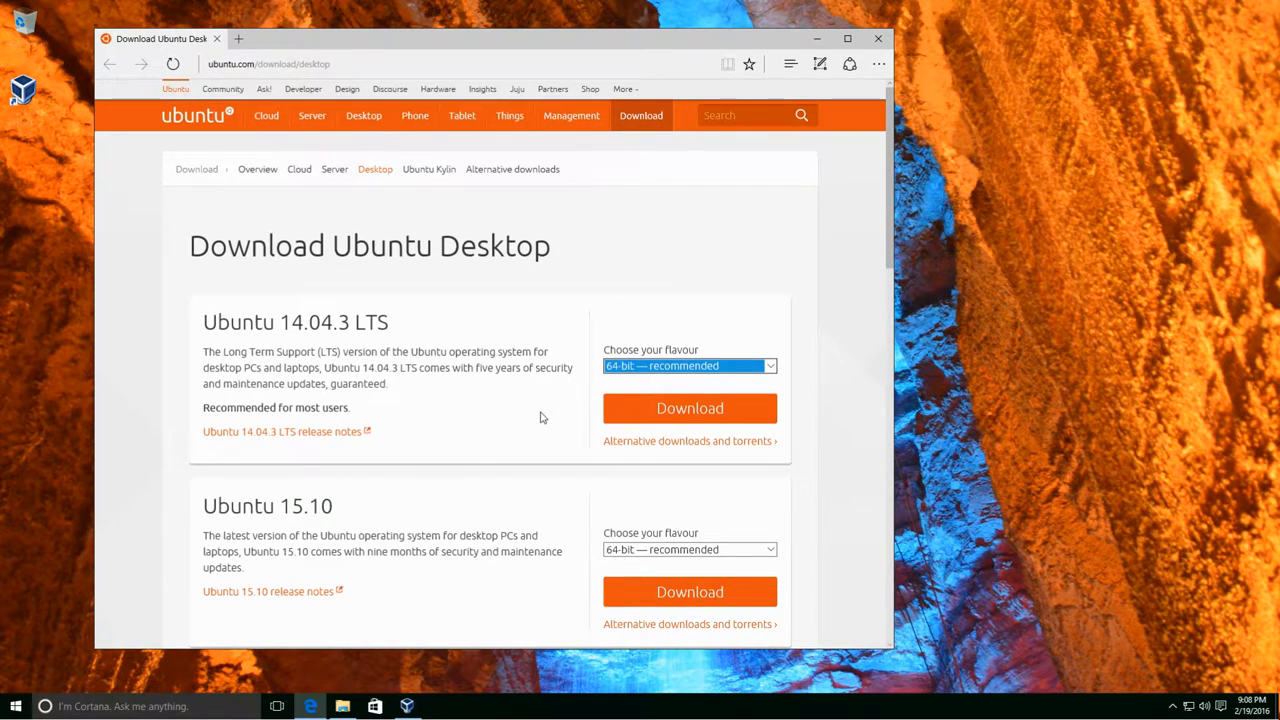
mouse_move(368, 384)
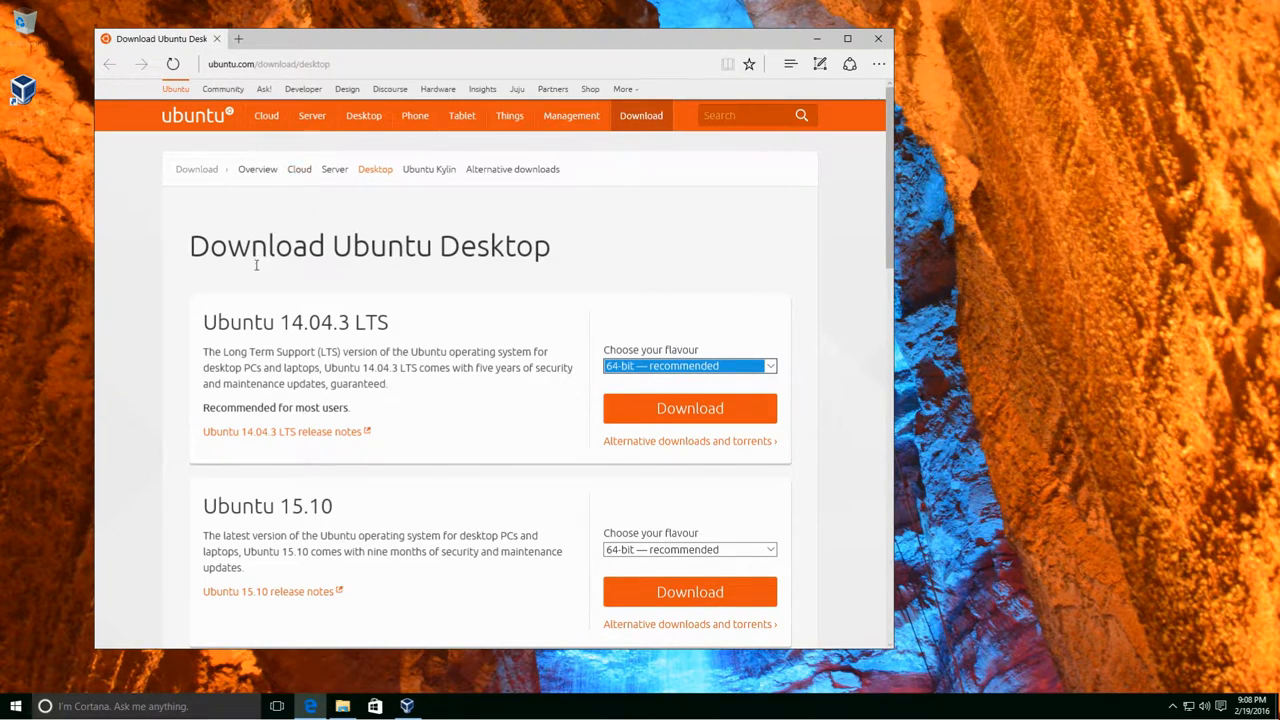
scroll("down", 3)
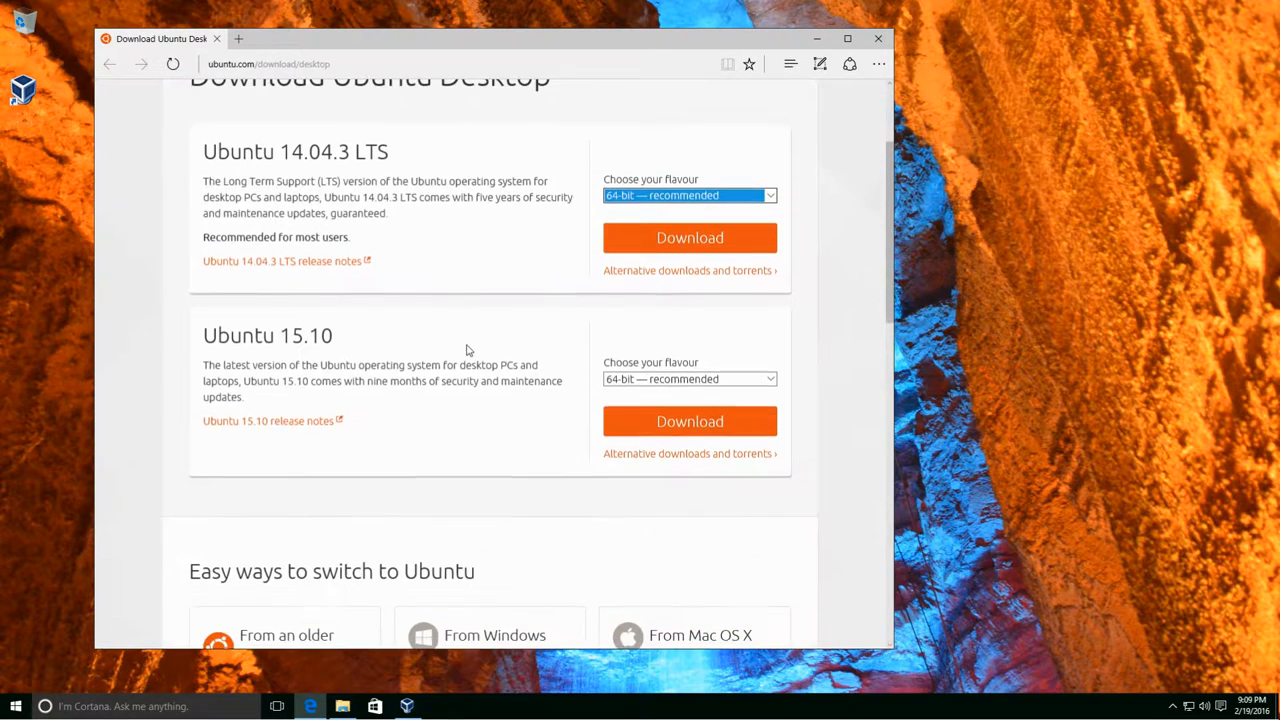
mouse_move(304, 192)
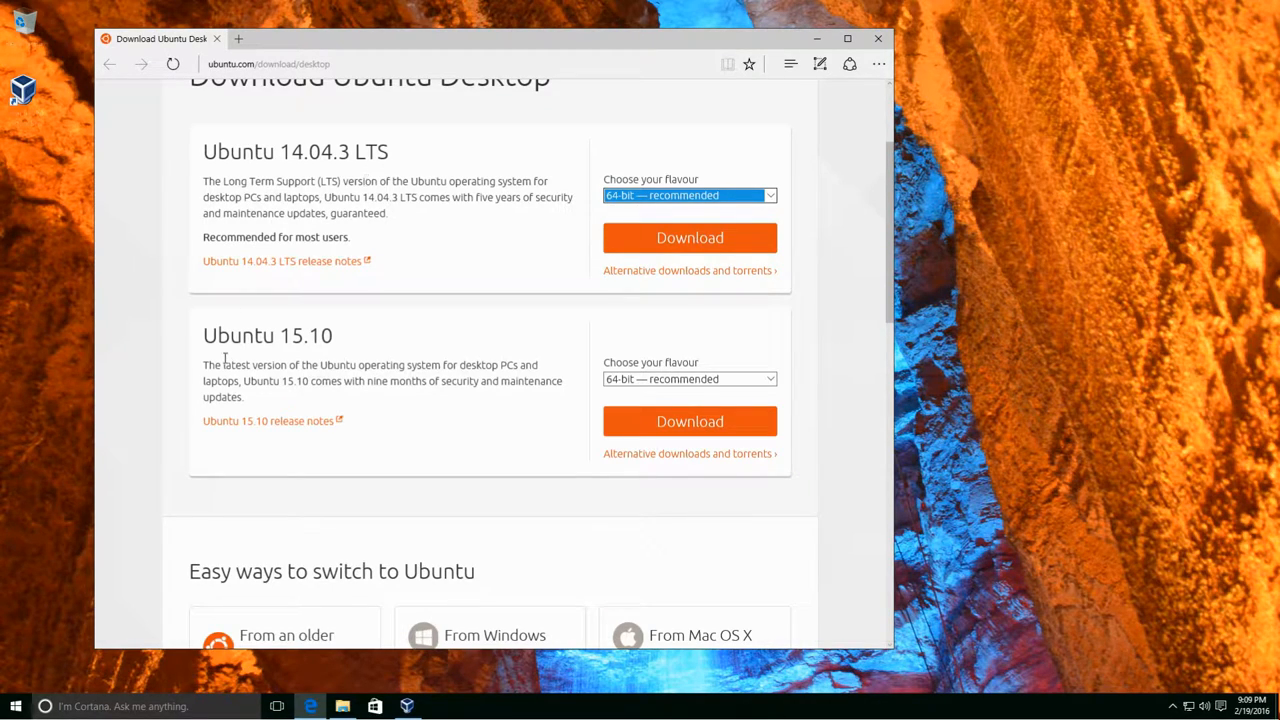
mouse_move(344, 358)
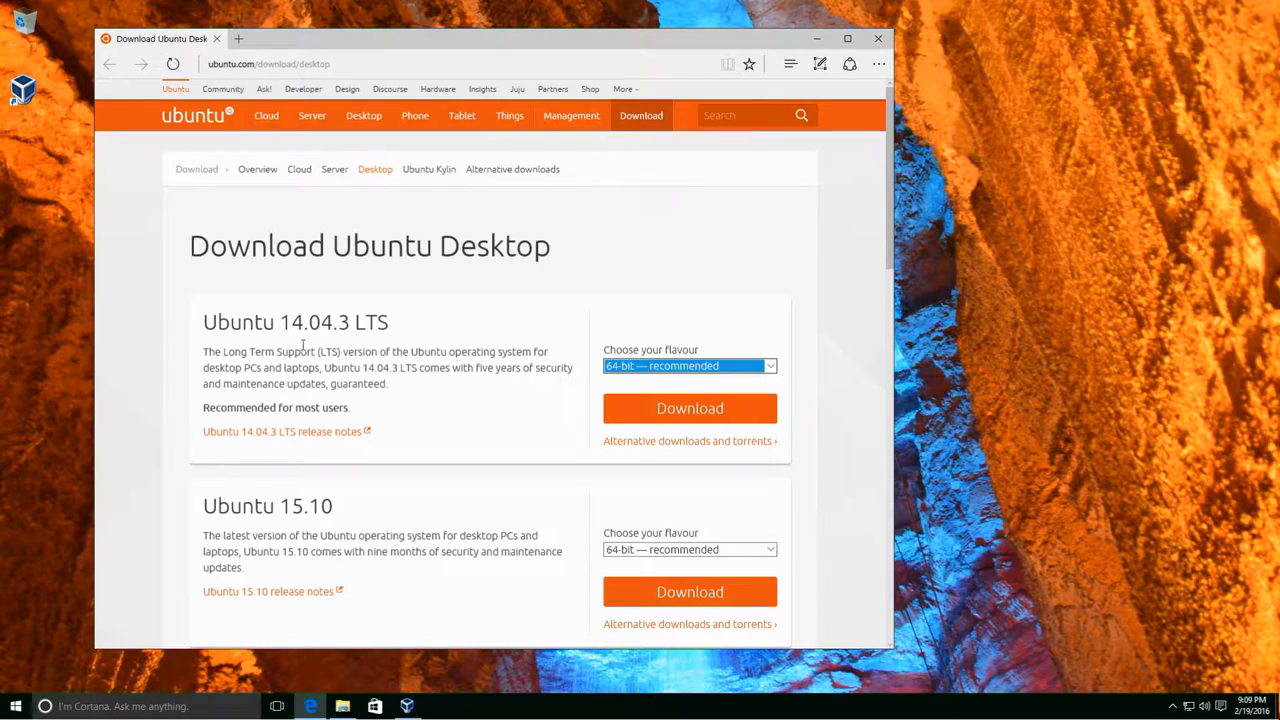
mouse_move(368, 344)
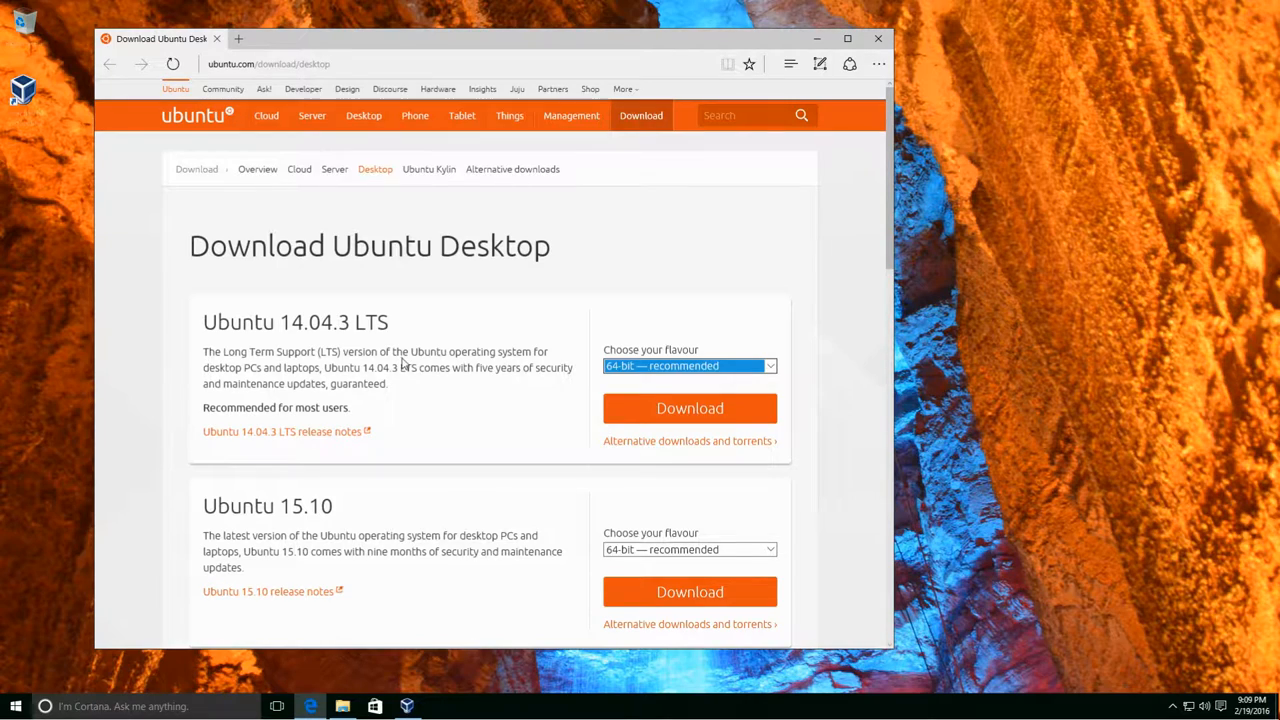
mouse_move(440, 344)
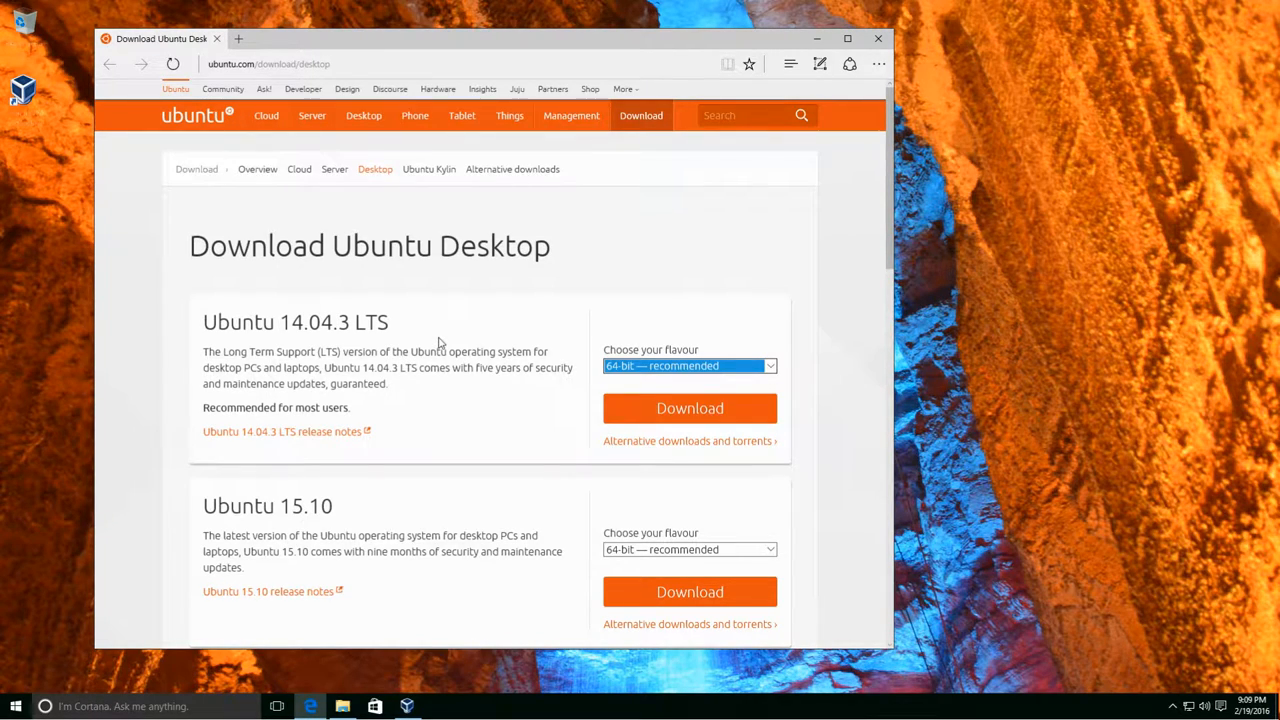
mouse_move(236, 536)
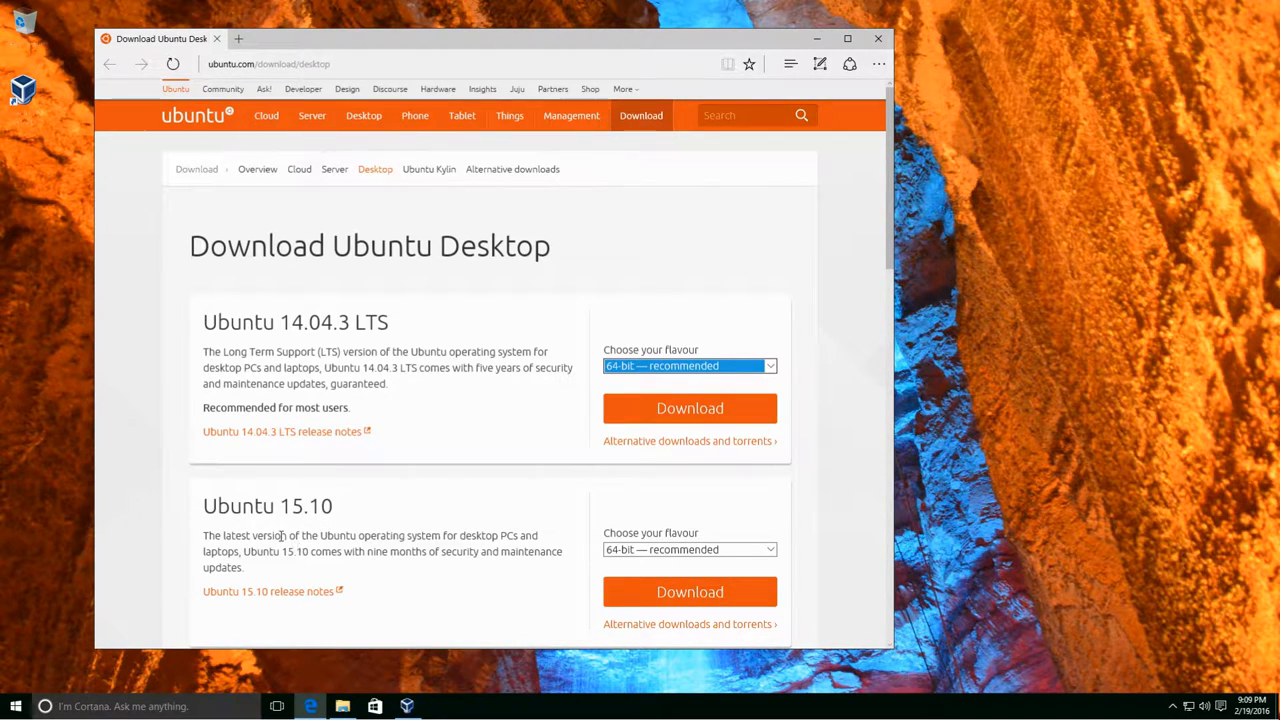
mouse_move(348, 368)
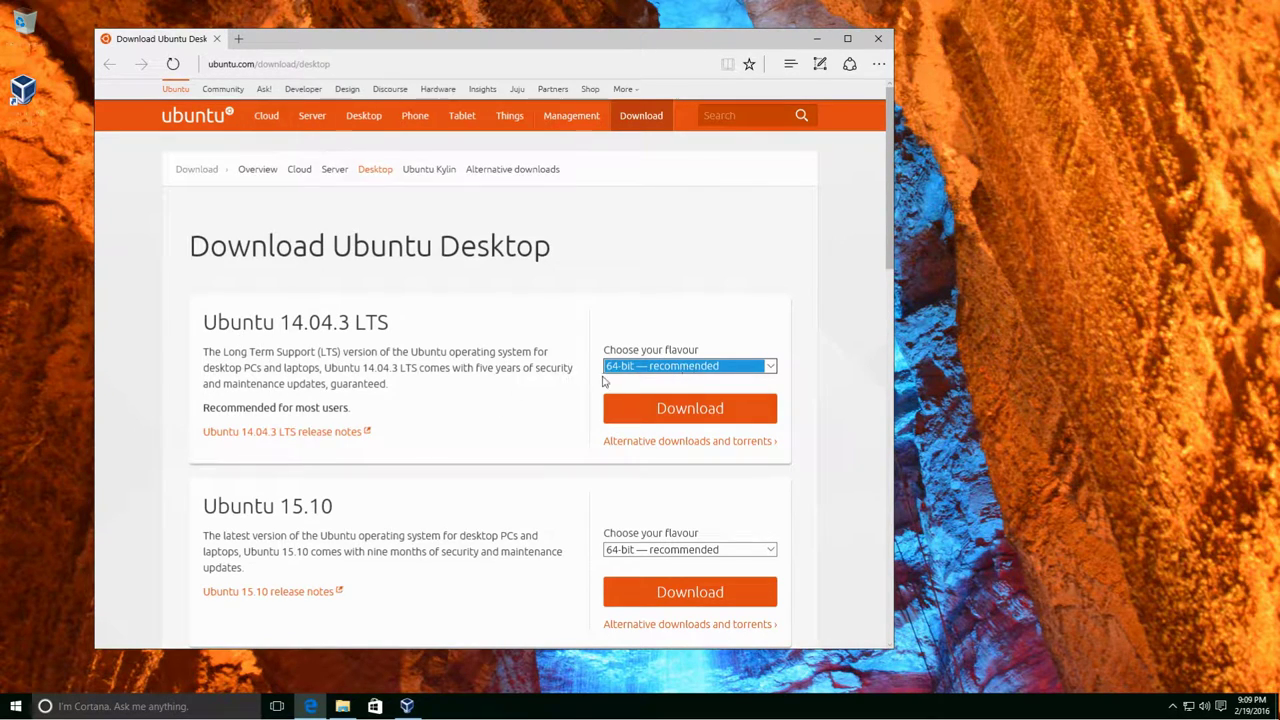
mouse_move(640, 376)
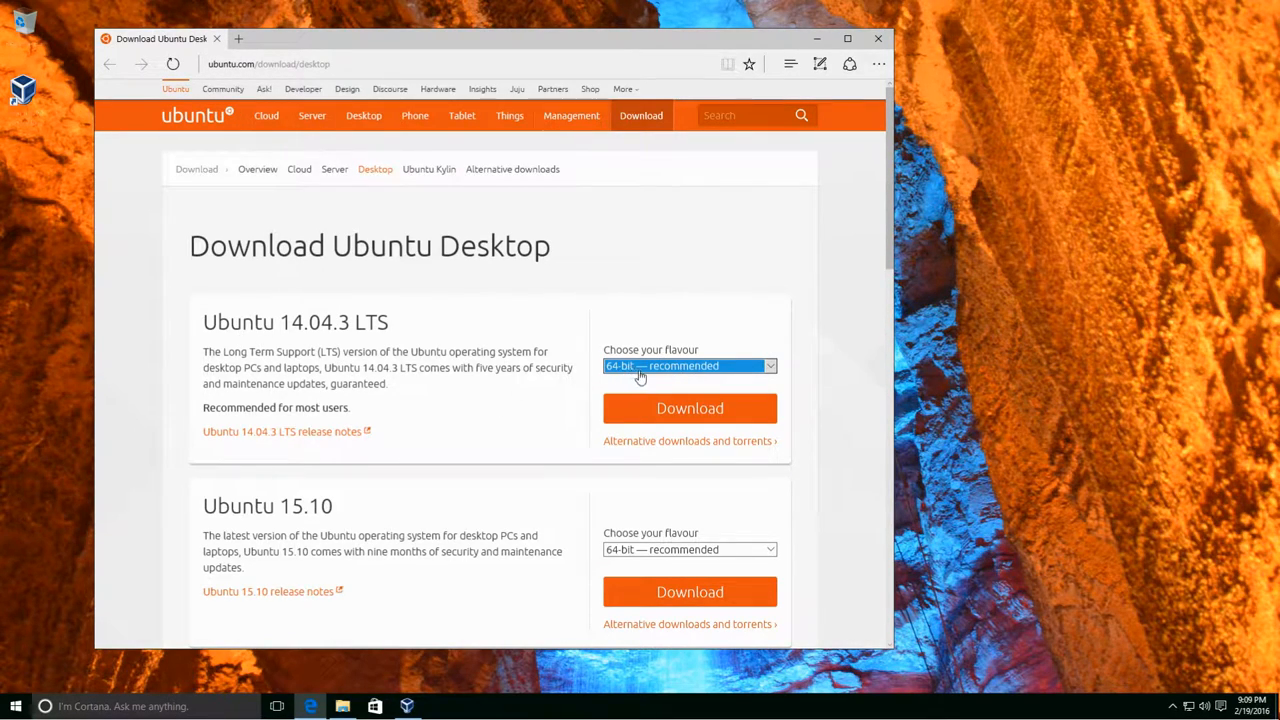
mouse_move(770, 386)
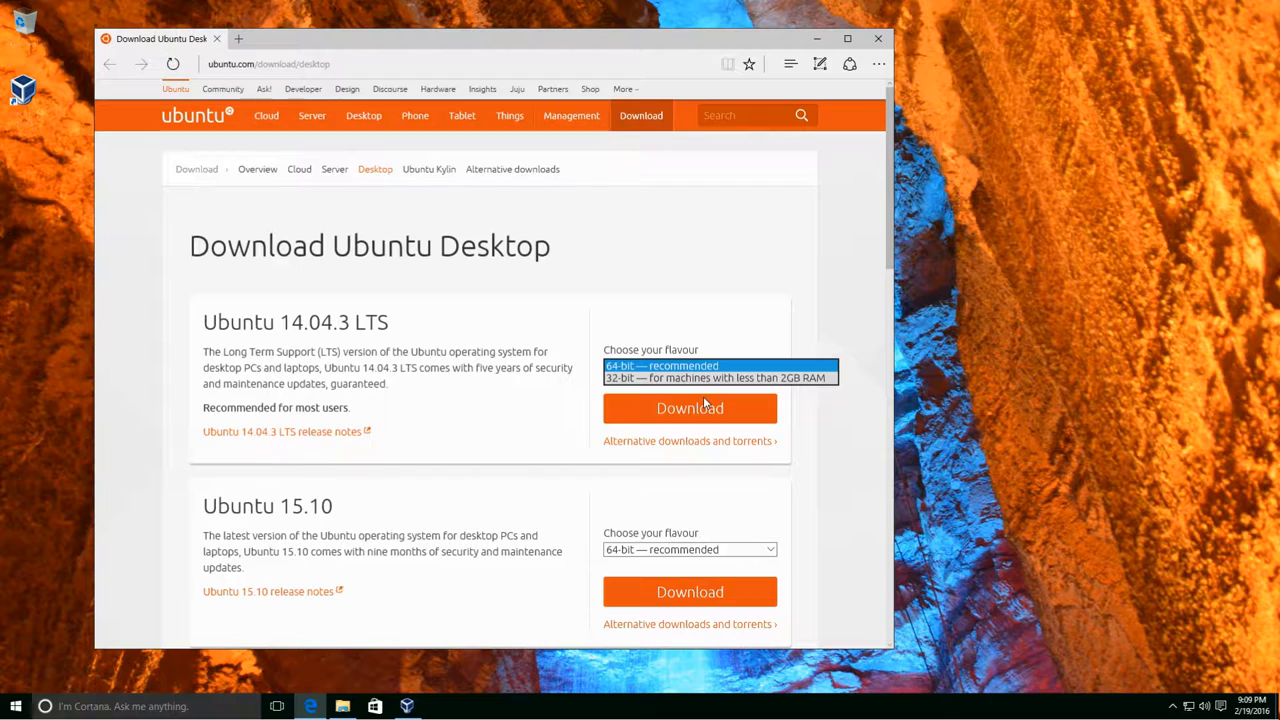
- Choose the 32-bit flavour and start the Ubuntu 14.04.3 LTS download
left_click(720, 376)
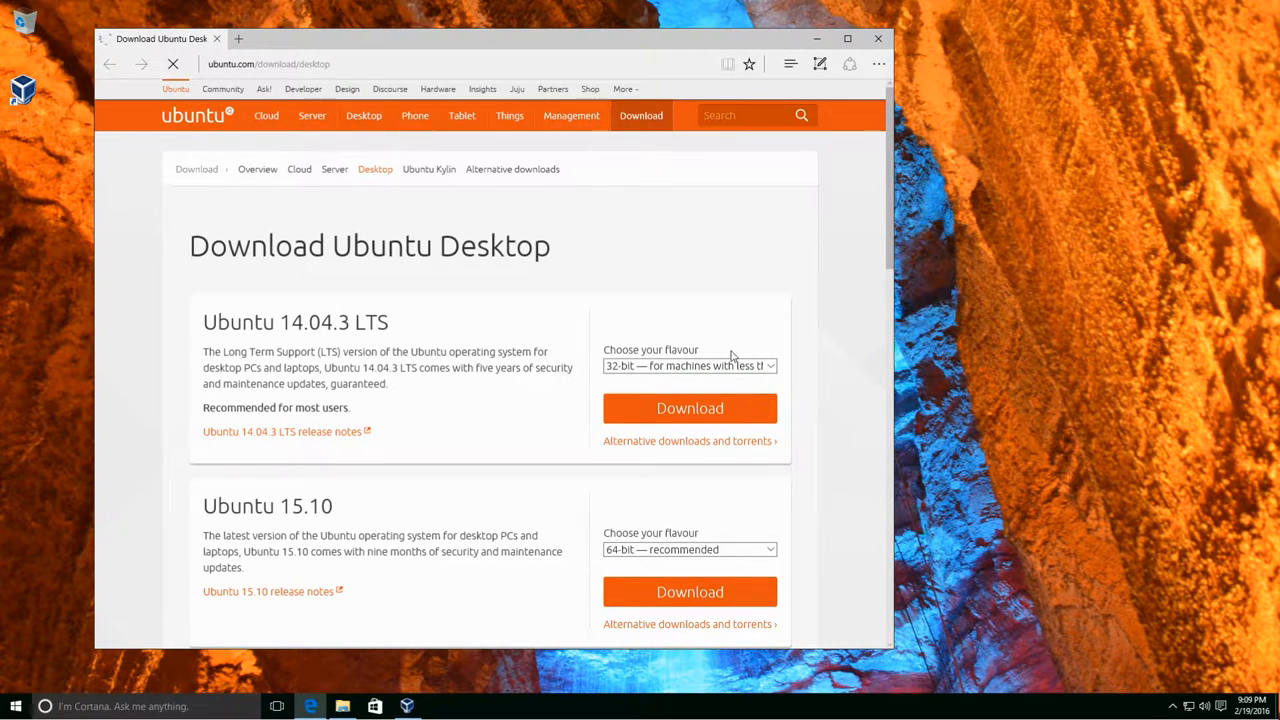
left_click(688, 408)
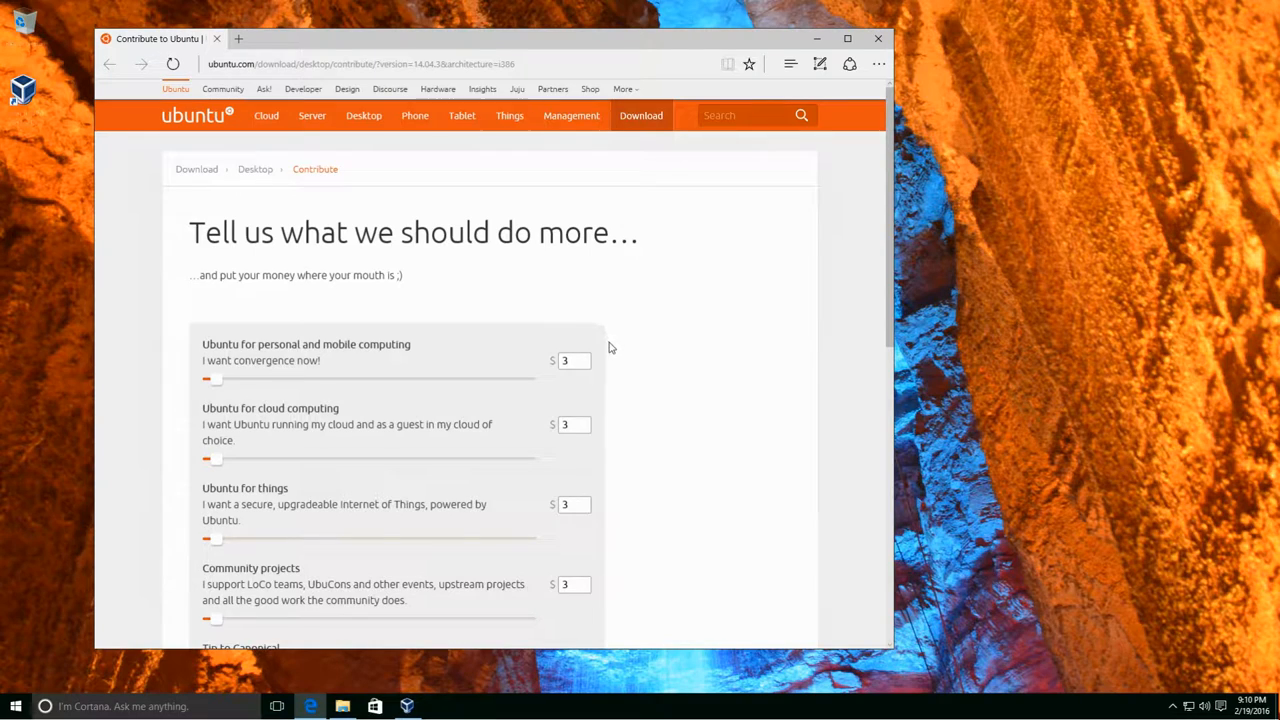
mouse_move(628, 378)
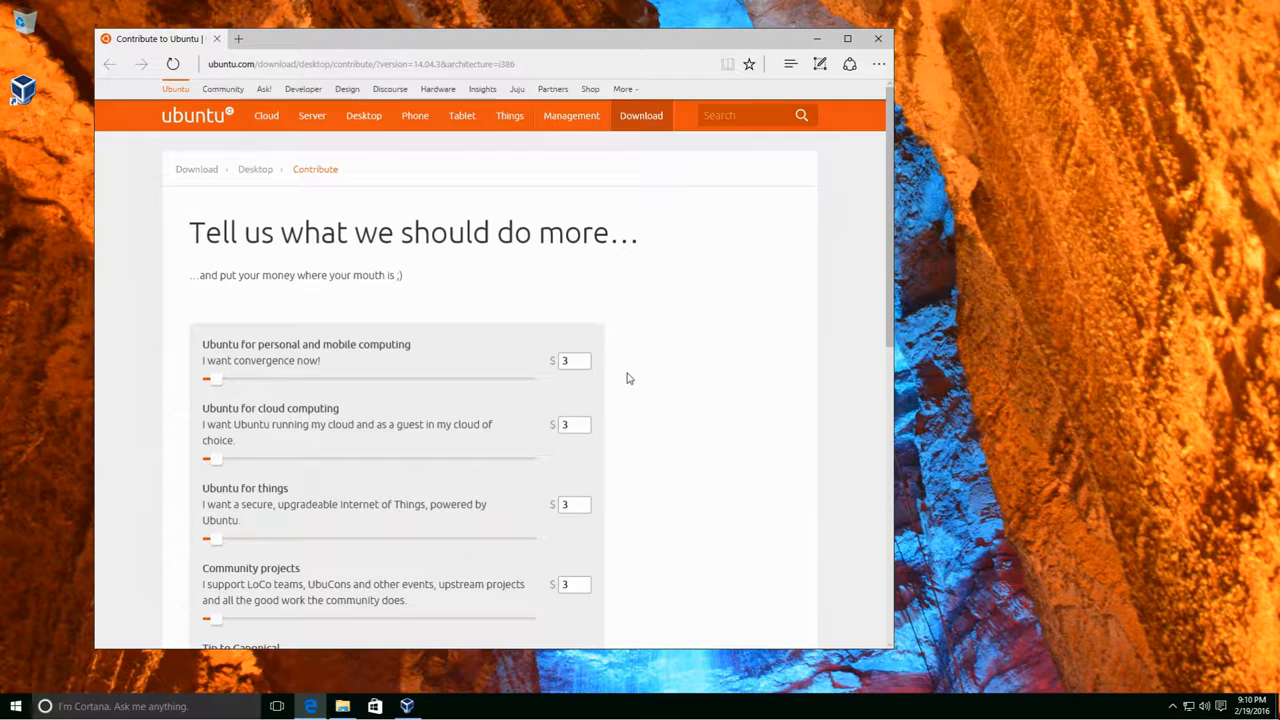
- Skip the contribution via 'Not now, take me to the download'
scroll("down", 3)
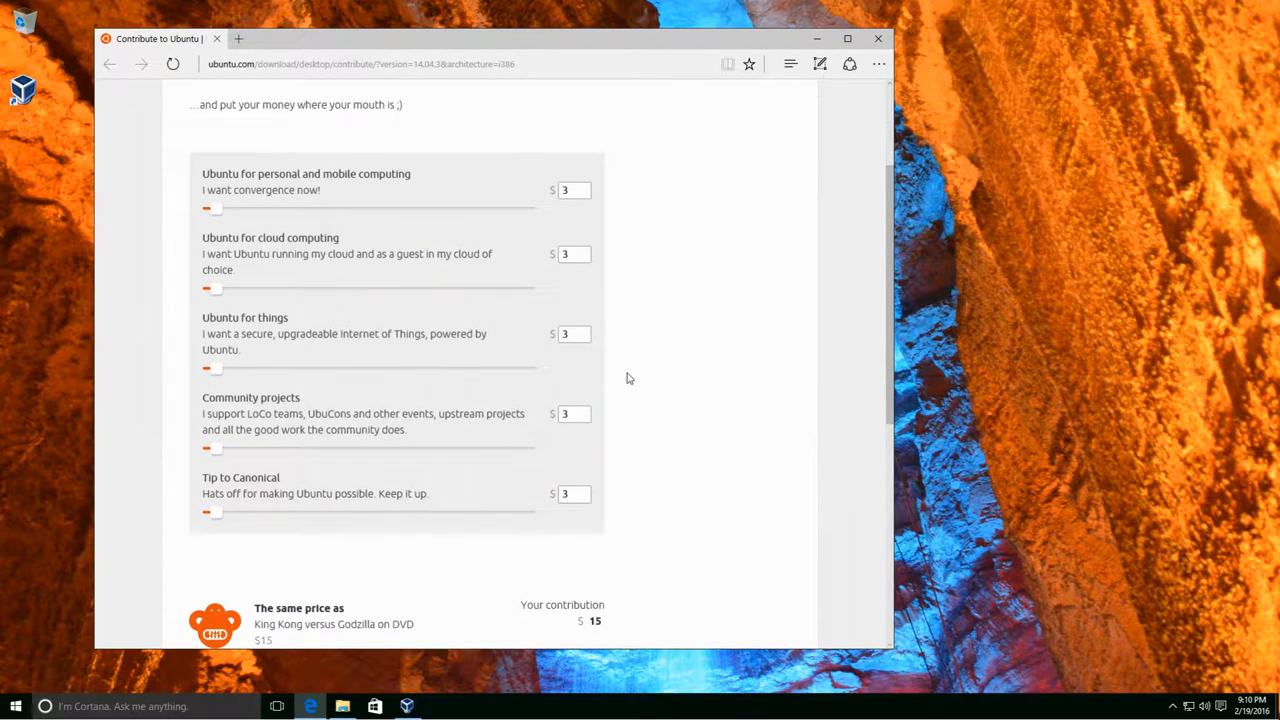
mouse_move(652, 376)
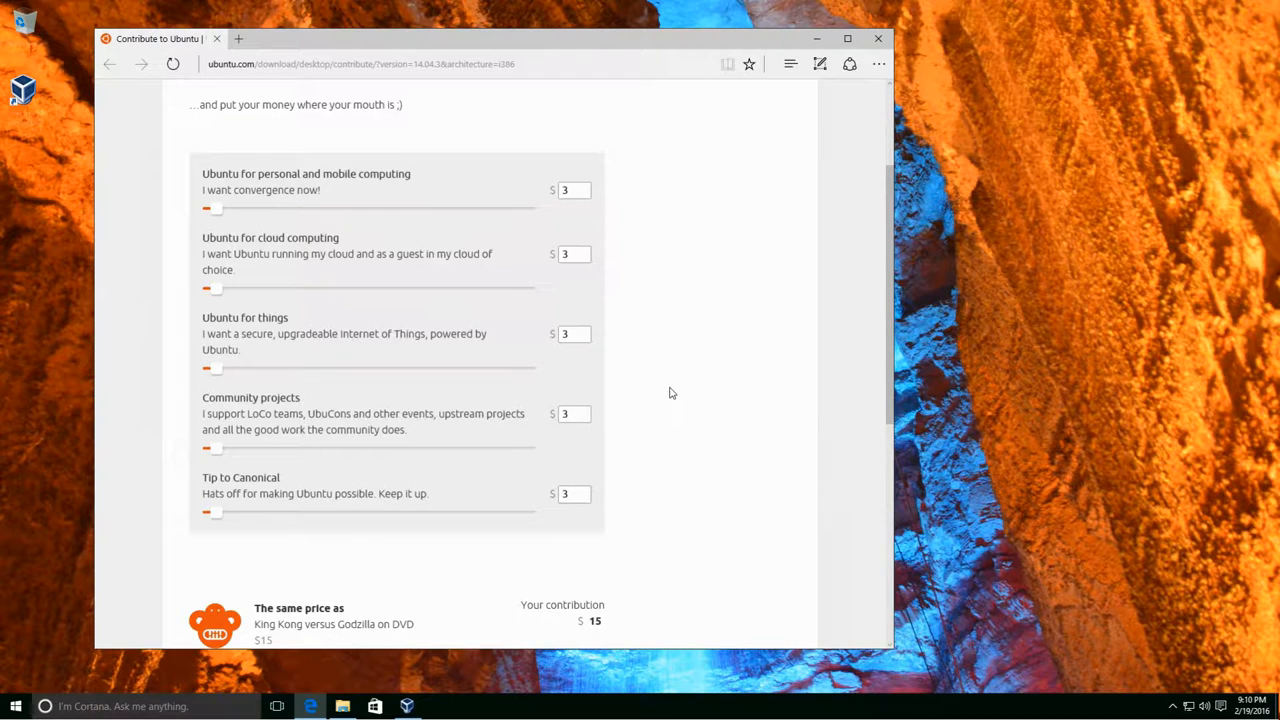
scroll("down", 3)
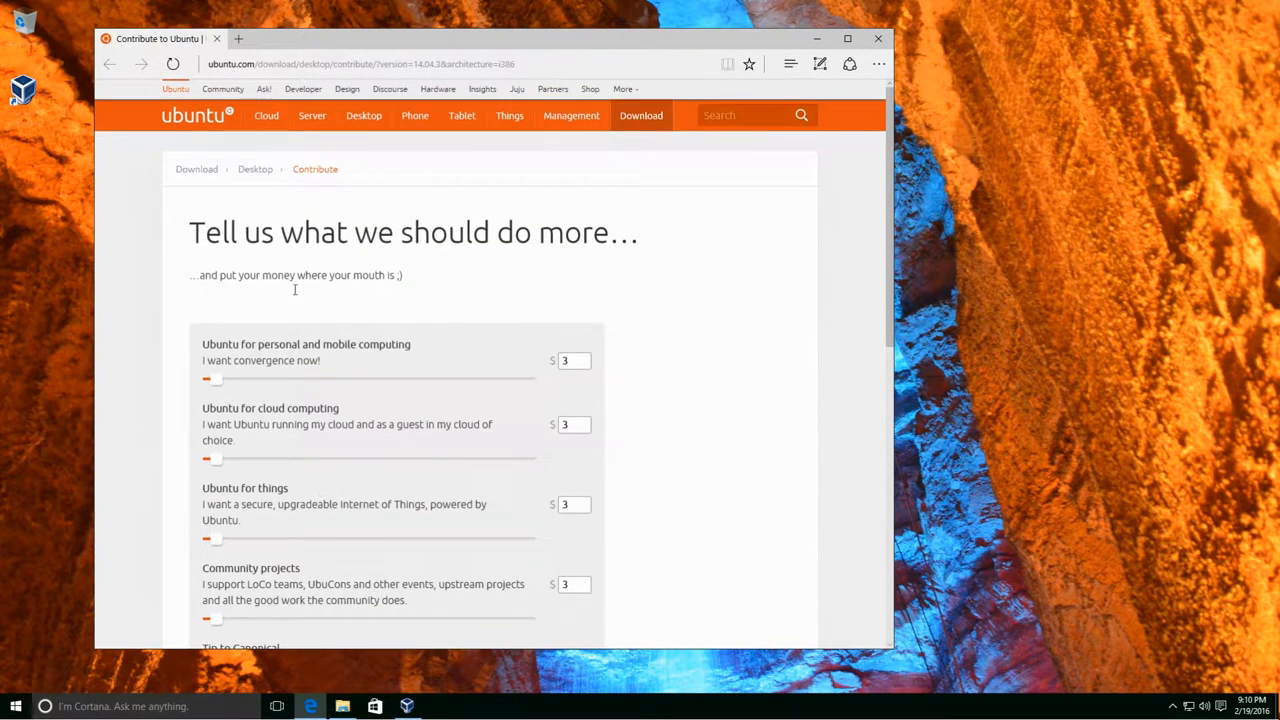
mouse_move(464, 320)
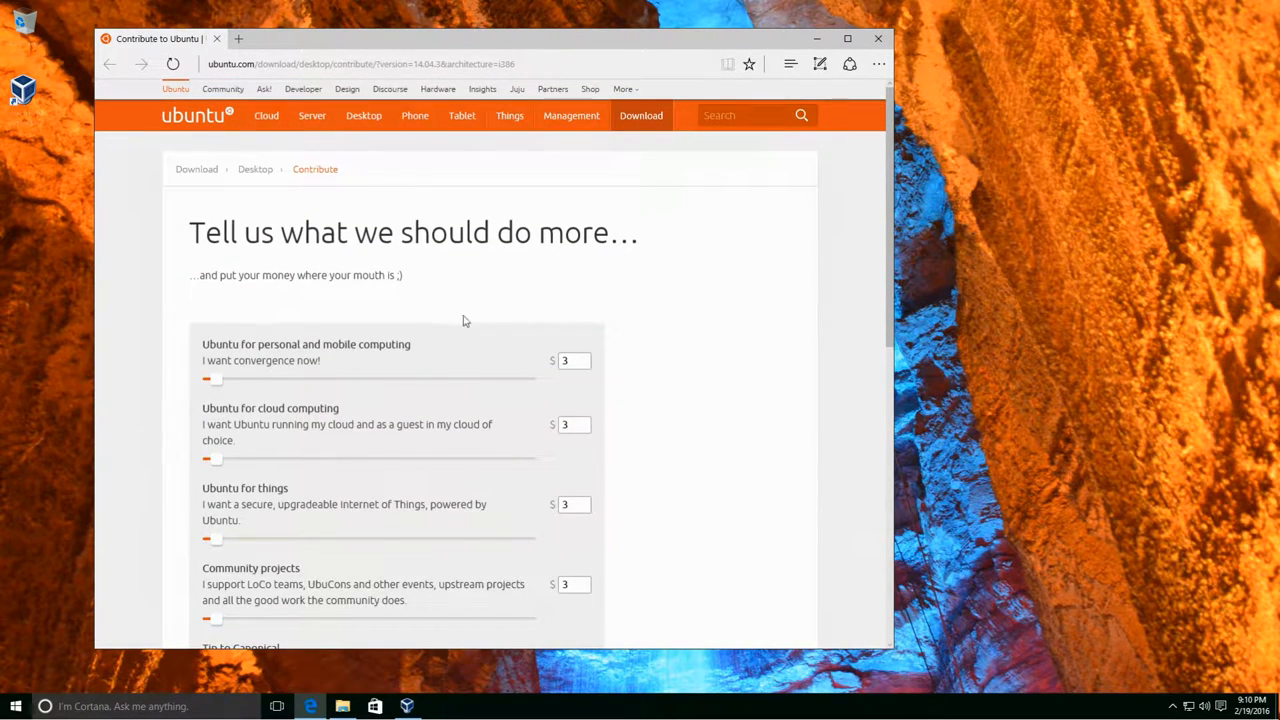
scroll("down", 3)
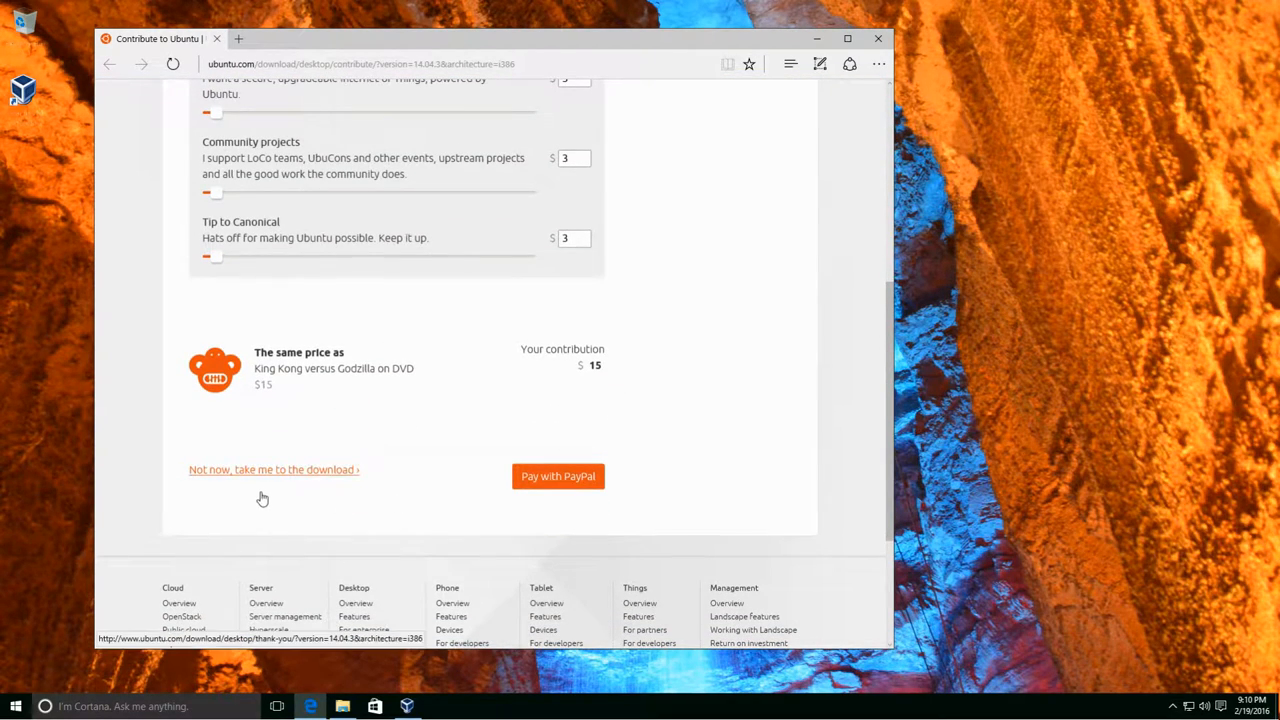
mouse_move(236, 496)
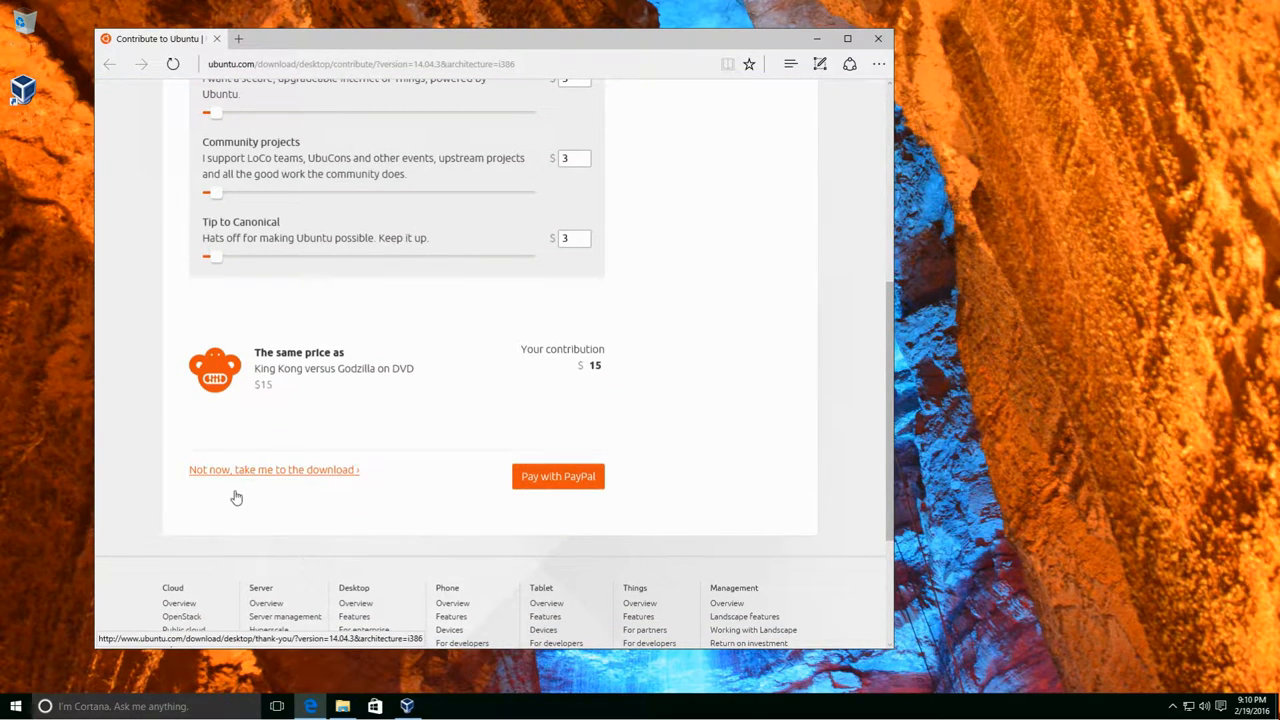
left_click(272, 468)
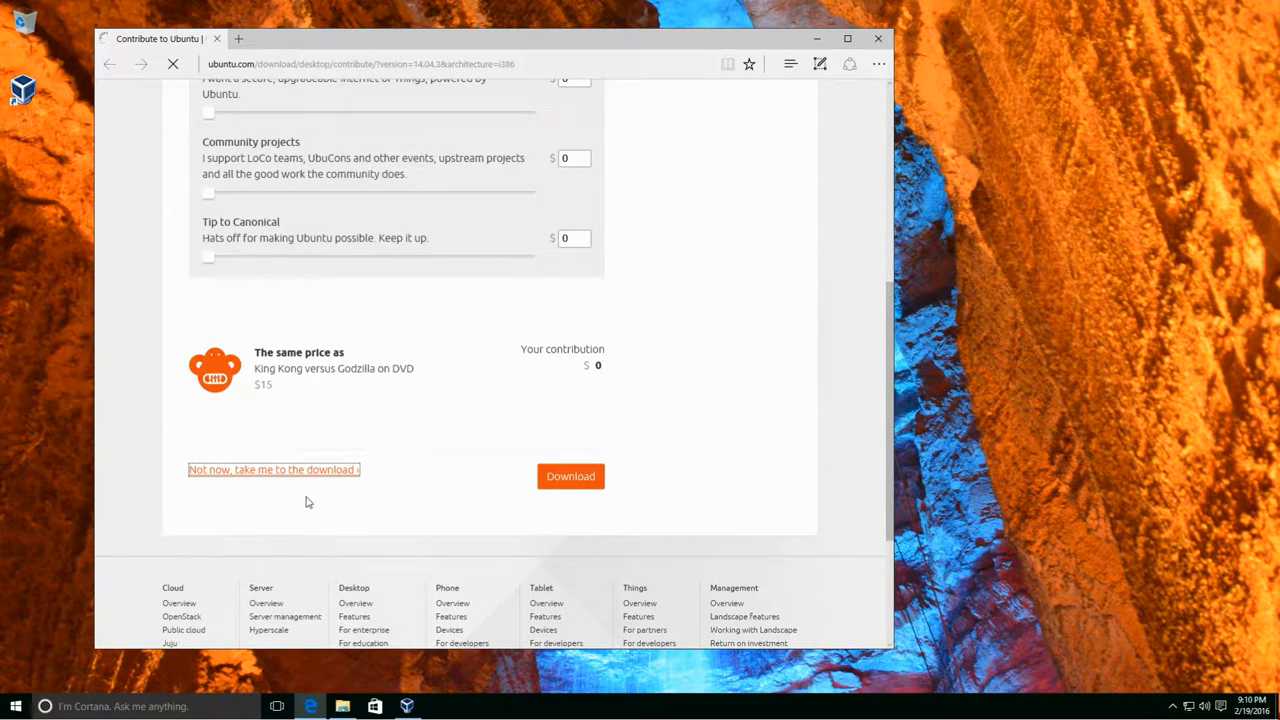
mouse_move(590, 524)
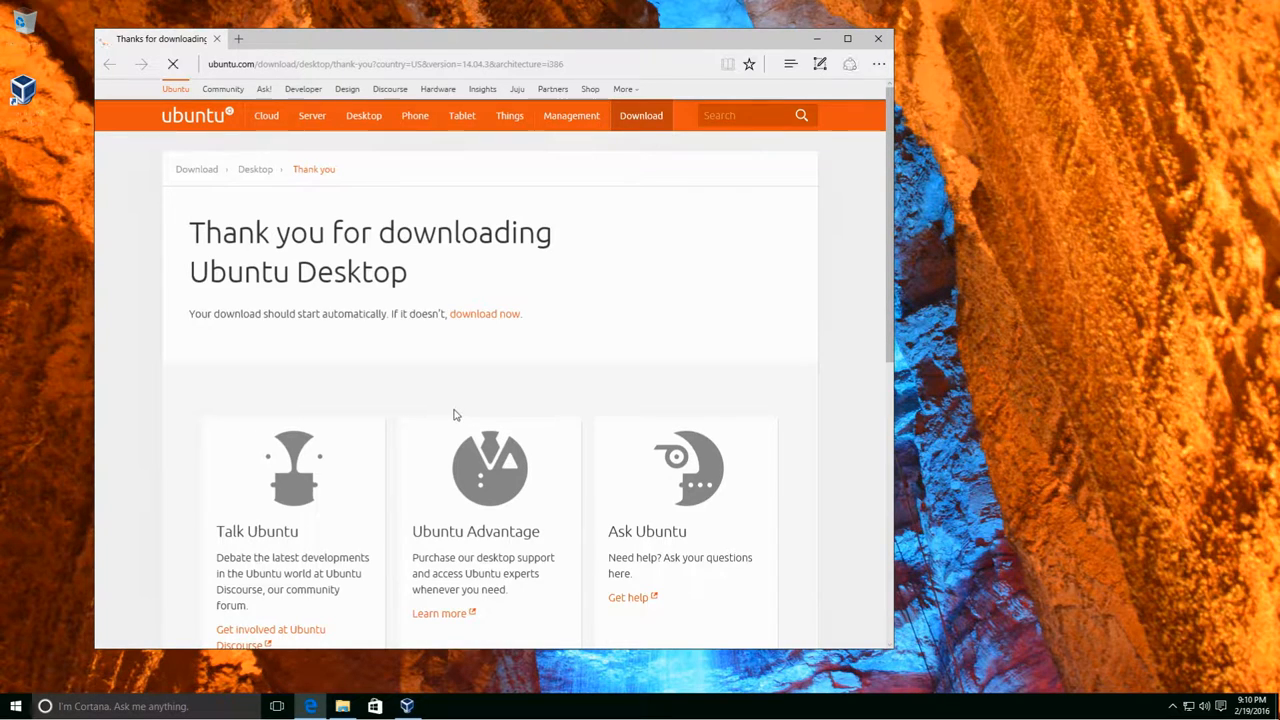
mouse_move(464, 400)
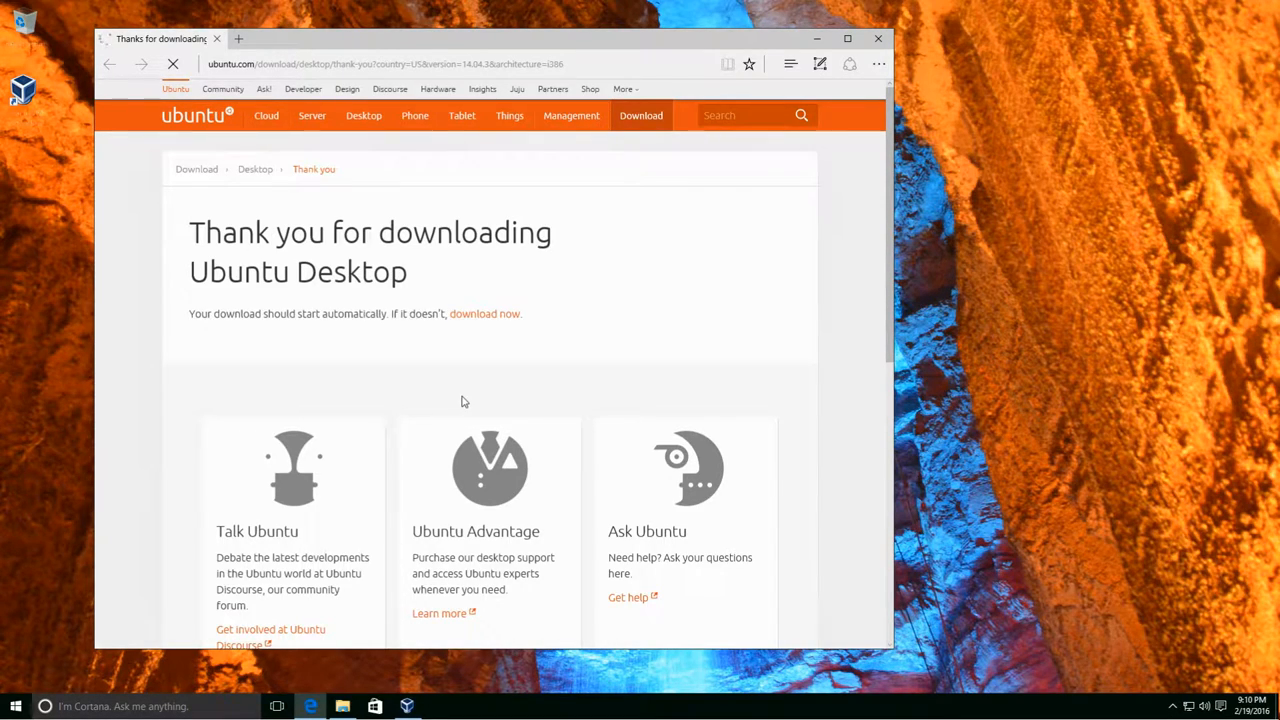
- Cancel the in-progress ISO download and return to the VirtualBox Manager window
left_click(484, 312)
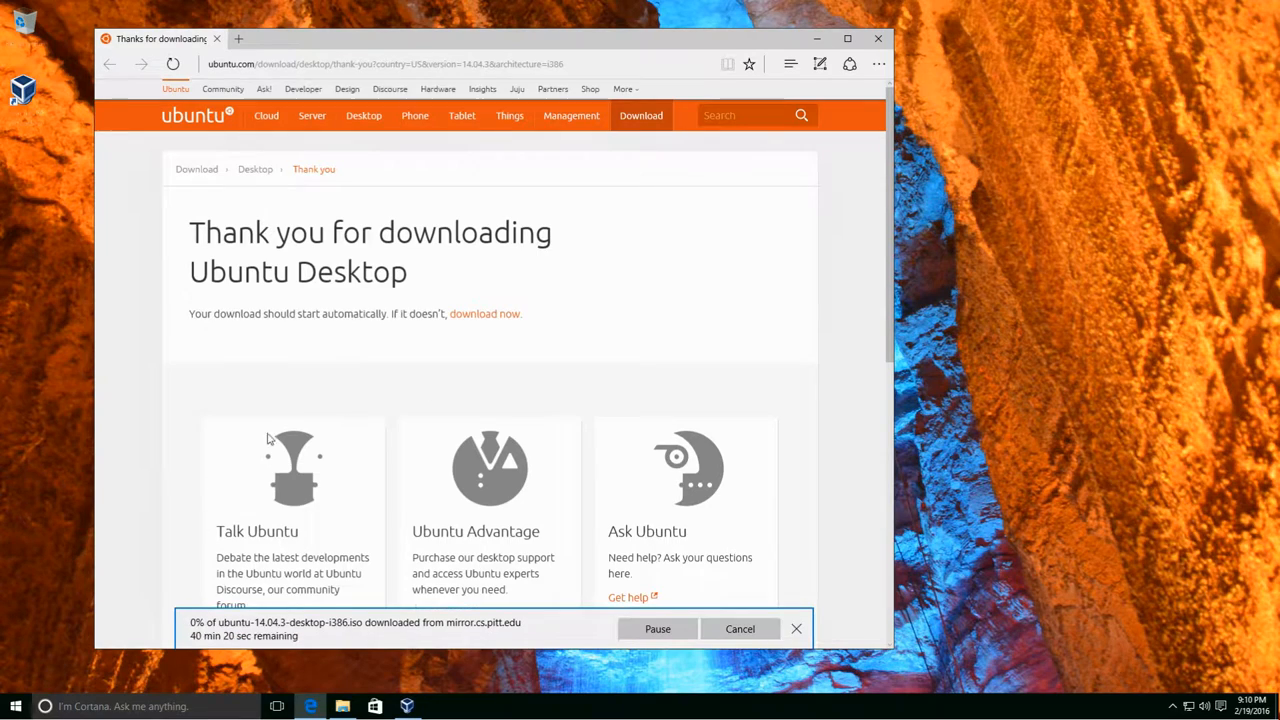
mouse_move(432, 404)
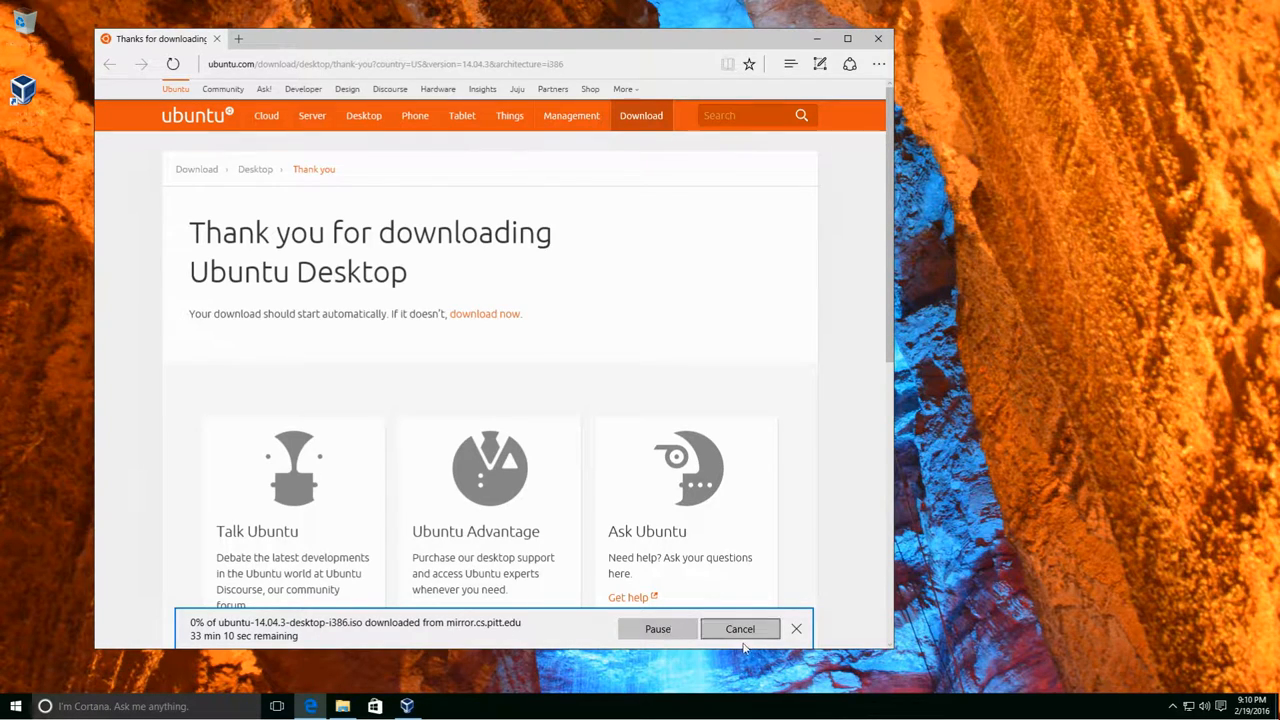
left_click(740, 628)
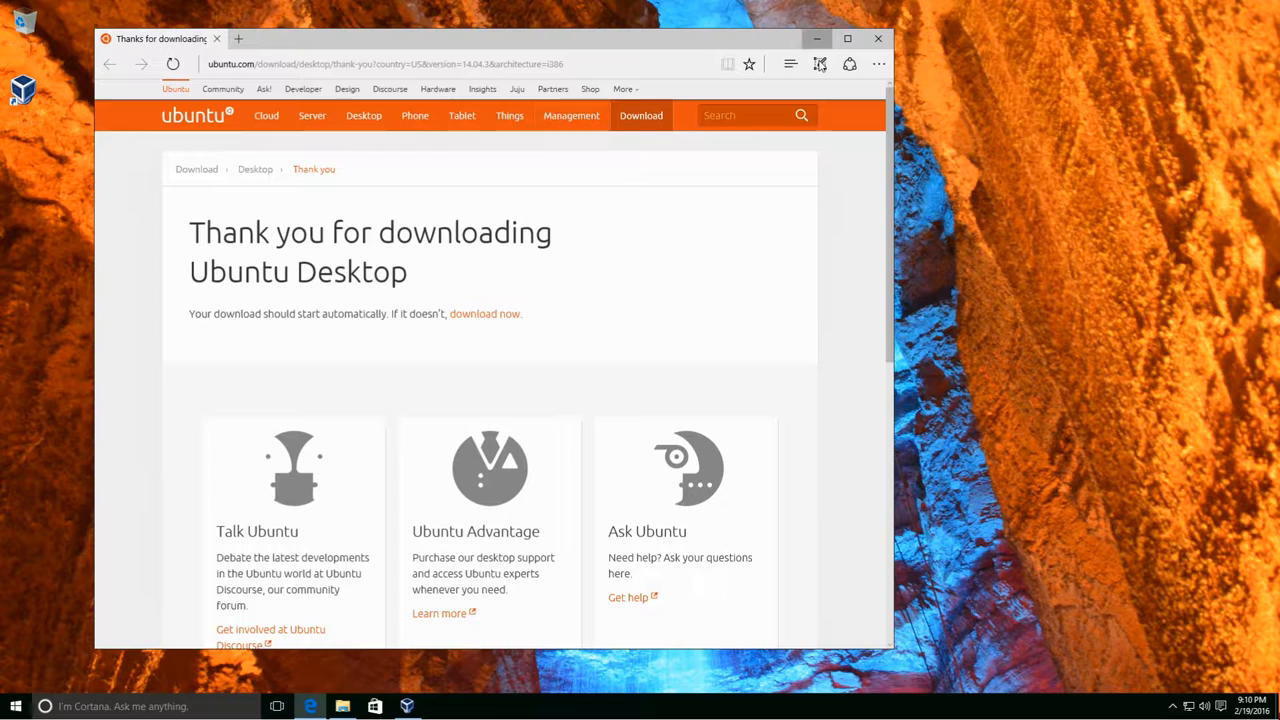
left_click(406, 706)
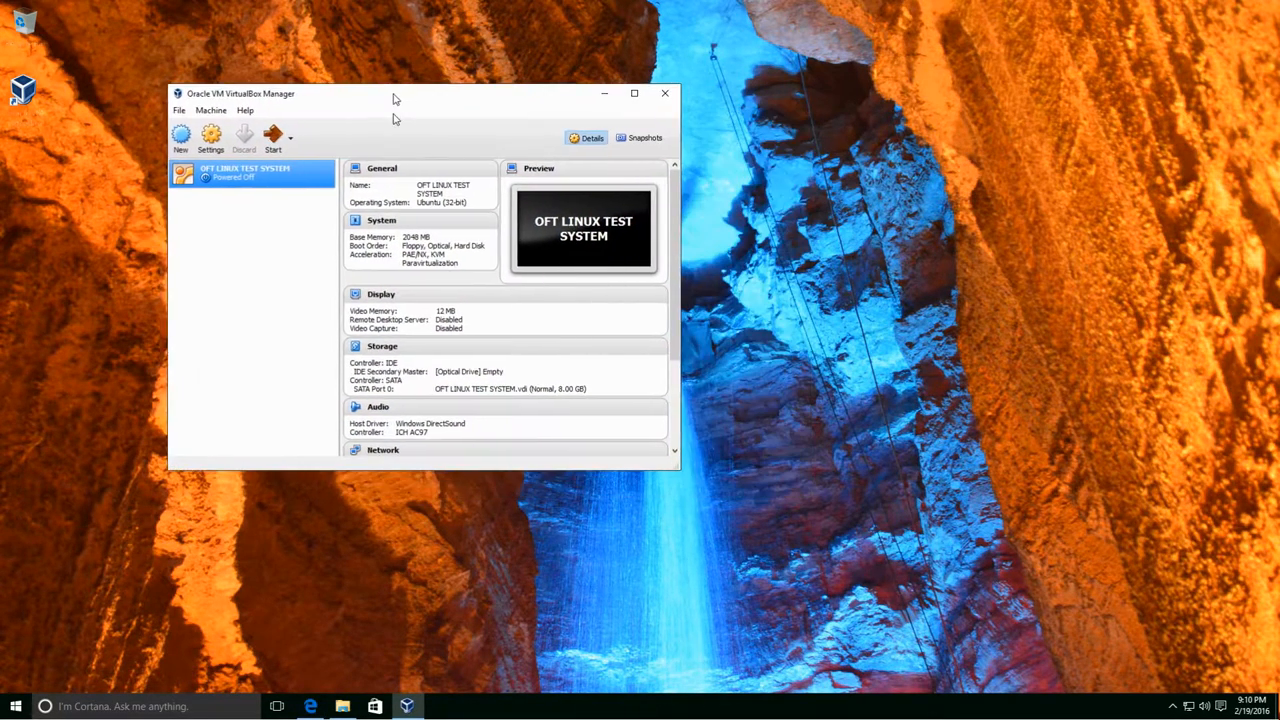
- Reach the VM's Storage settings with the empty IDE optical drive's disc choices showing
left_click_drag(392, 94, 338, 100)
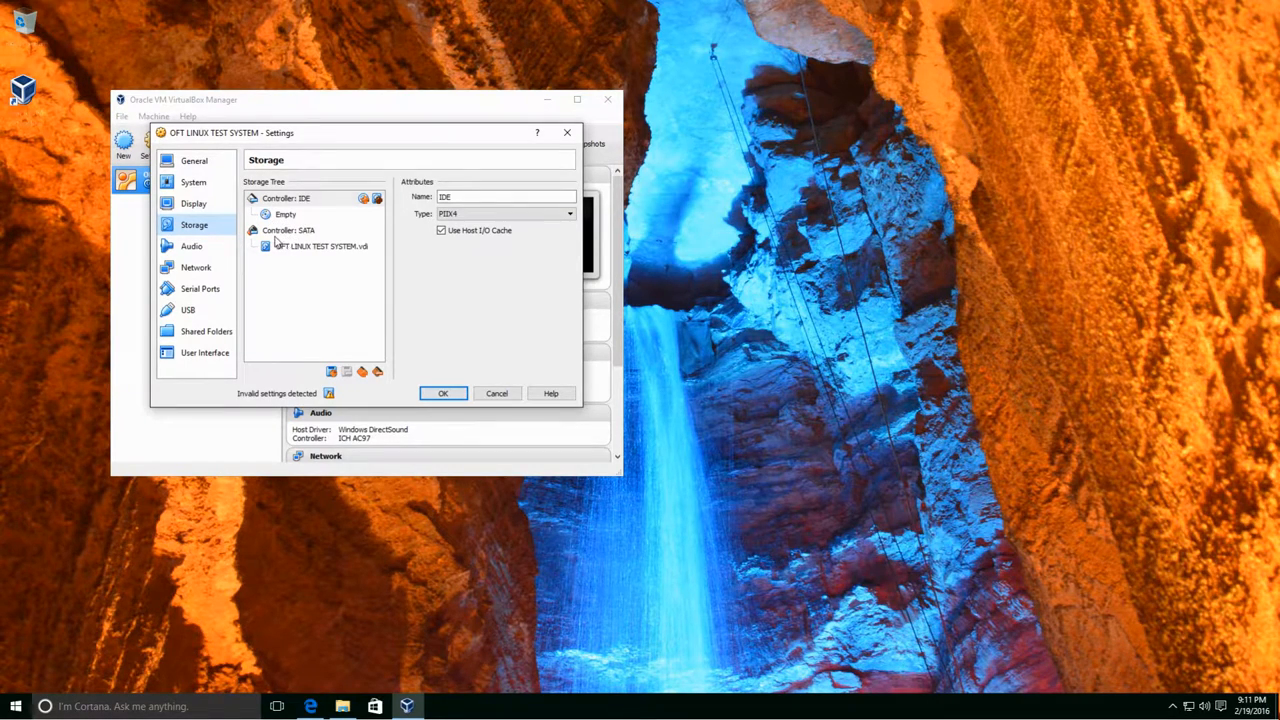
left_click(284, 214)
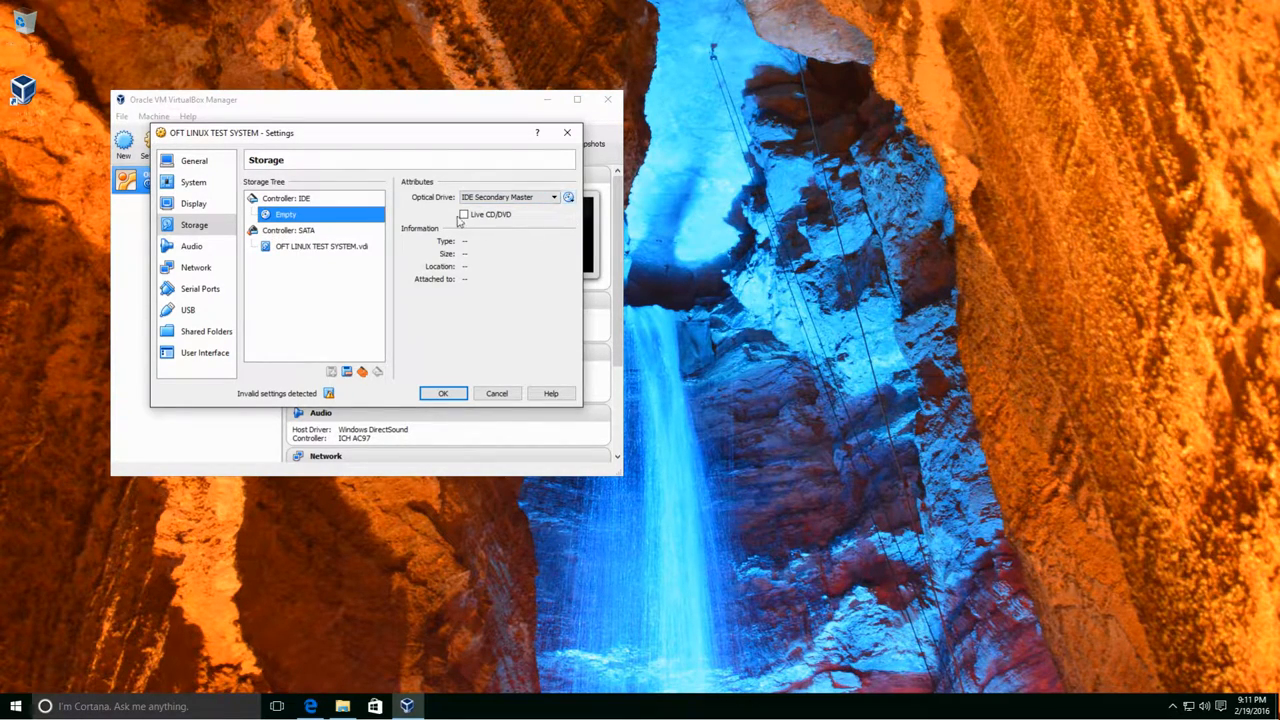
mouse_move(572, 222)
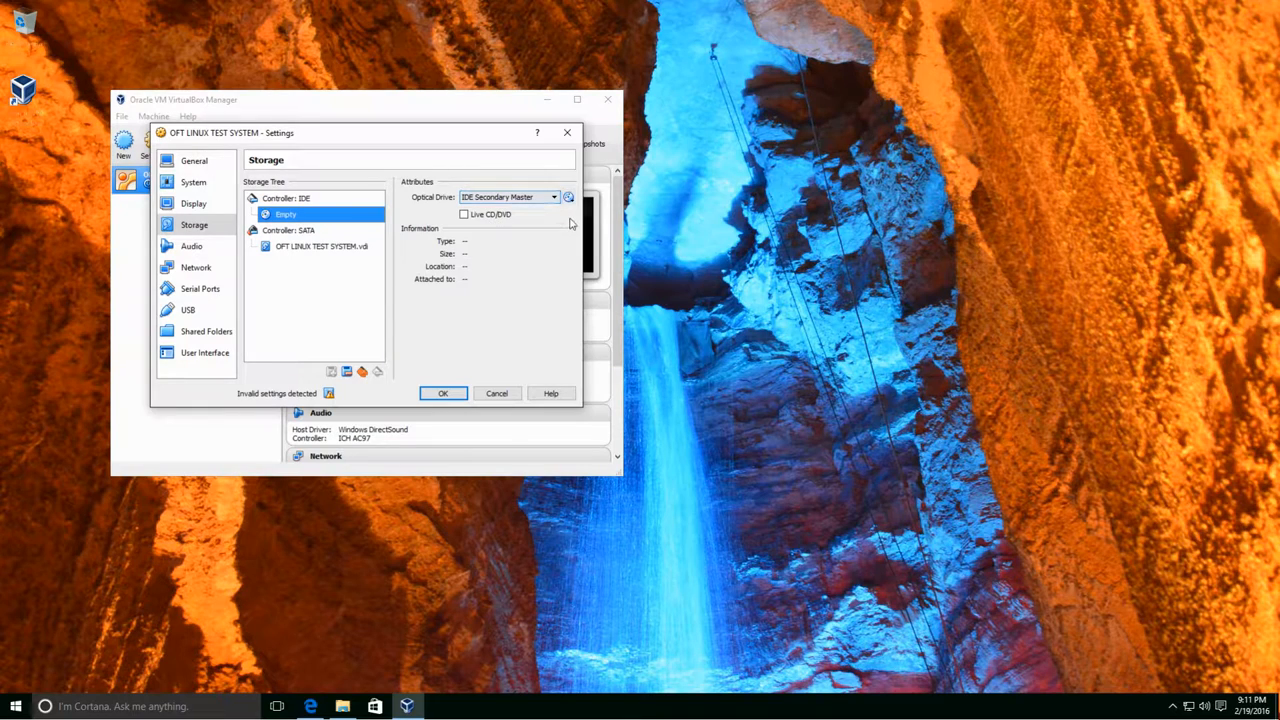
left_click(568, 198)
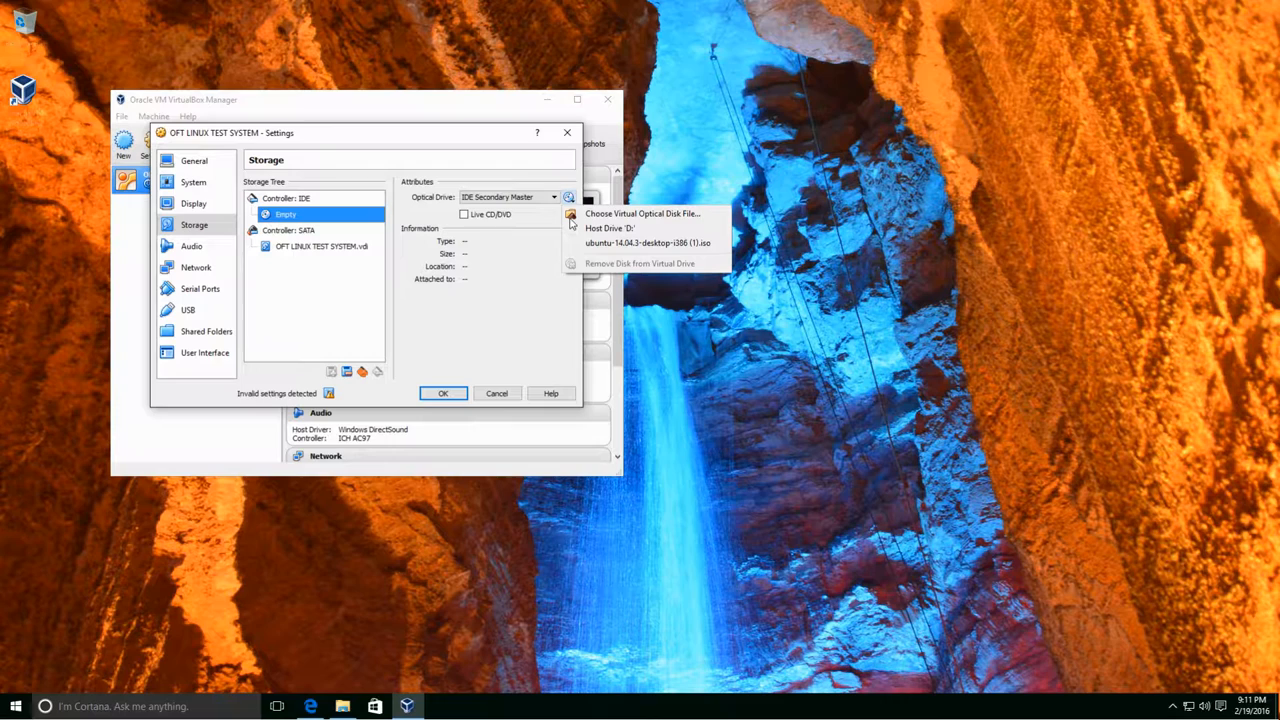
mouse_move(644, 212)
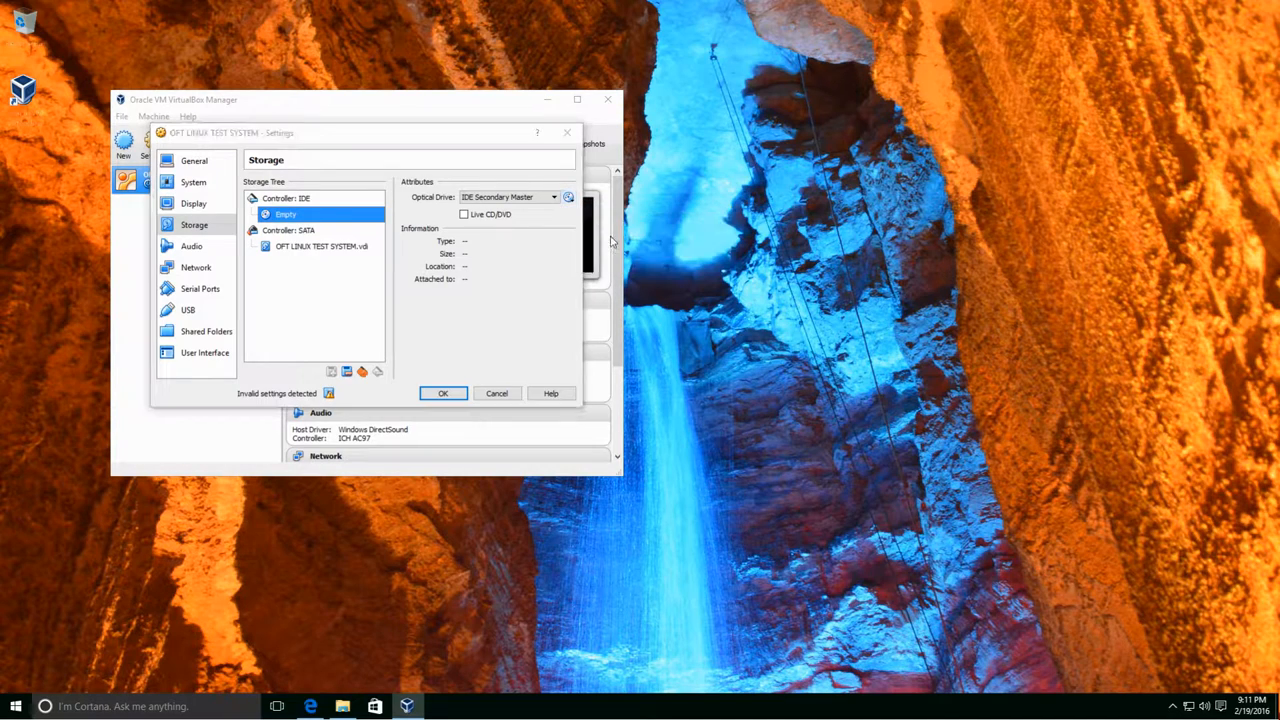
- Attach the ubuntu-14.04.3-desktop-i386 ISO from Downloads to the optical drive and save settings
left_click(568, 196)
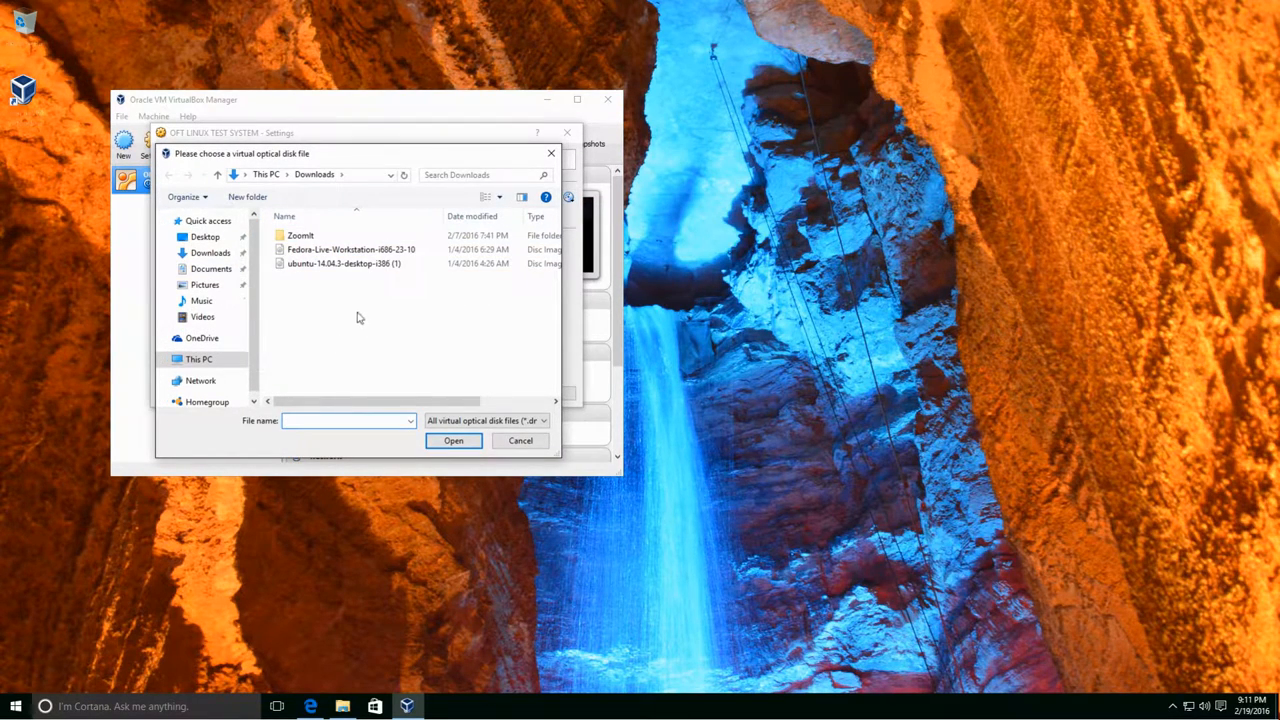
mouse_move(344, 264)
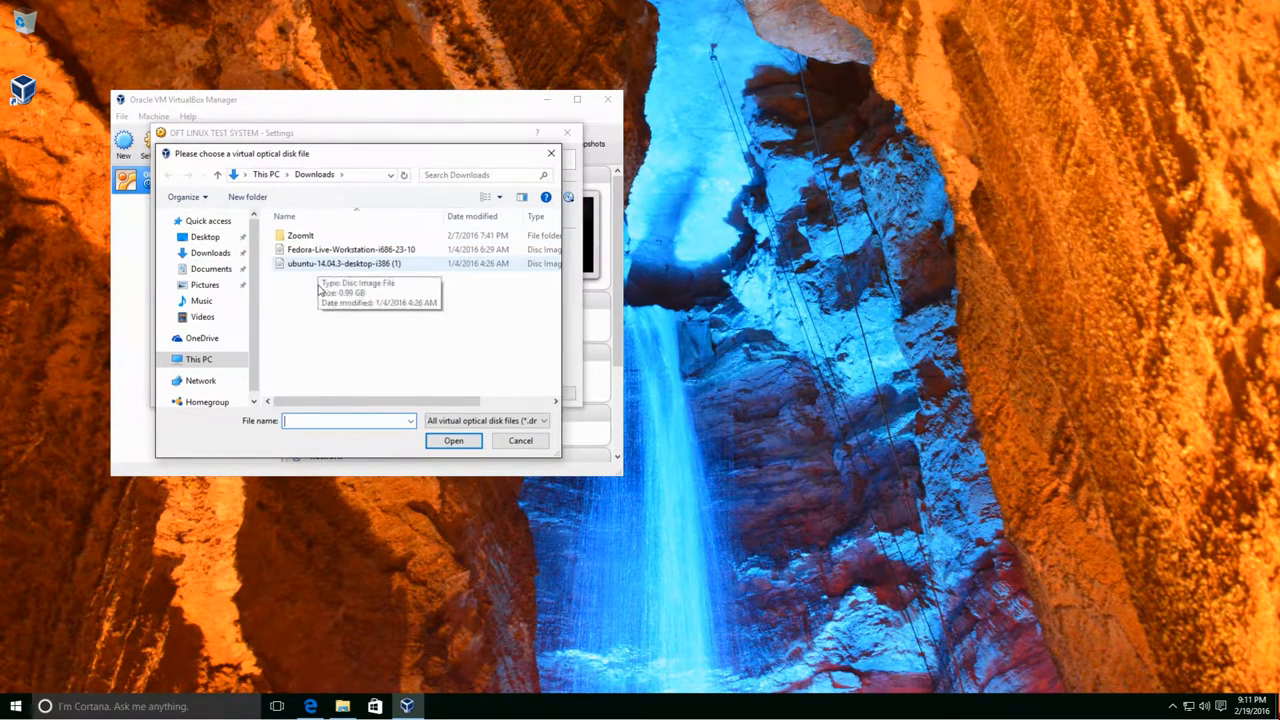
left_click(344, 264)
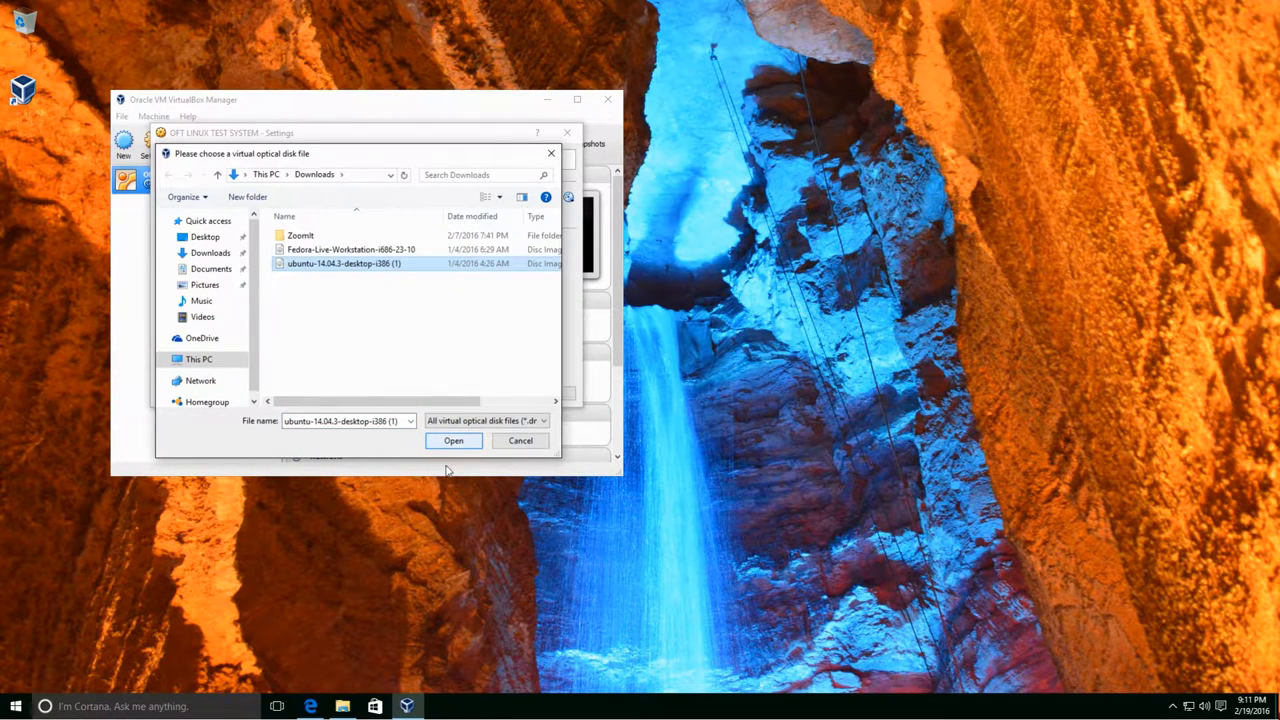
left_click(452, 442)
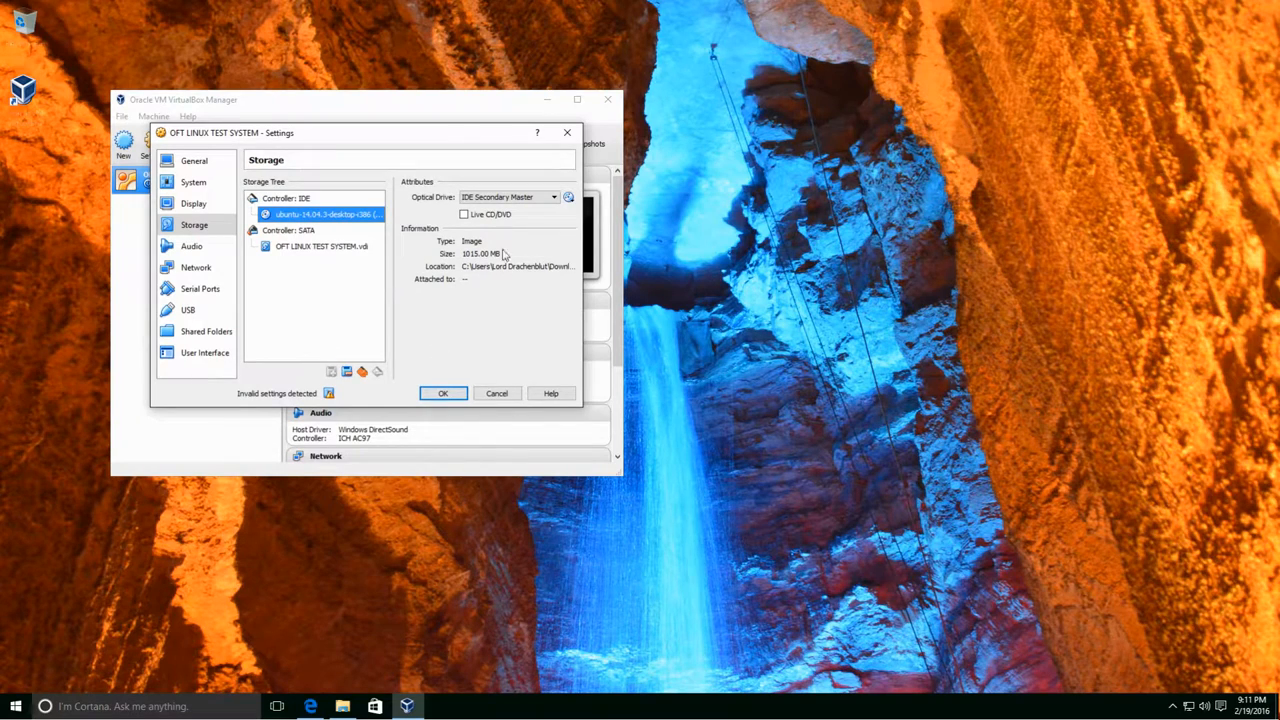
mouse_move(464, 214)
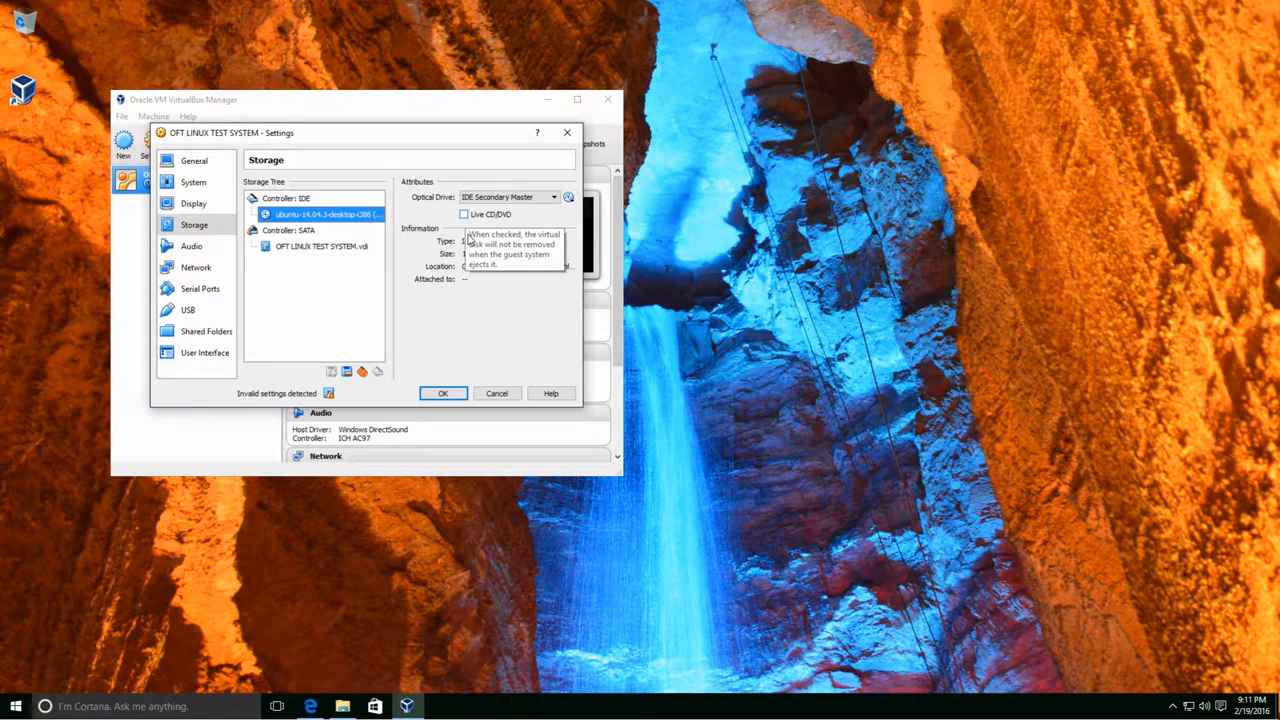
mouse_move(446, 324)
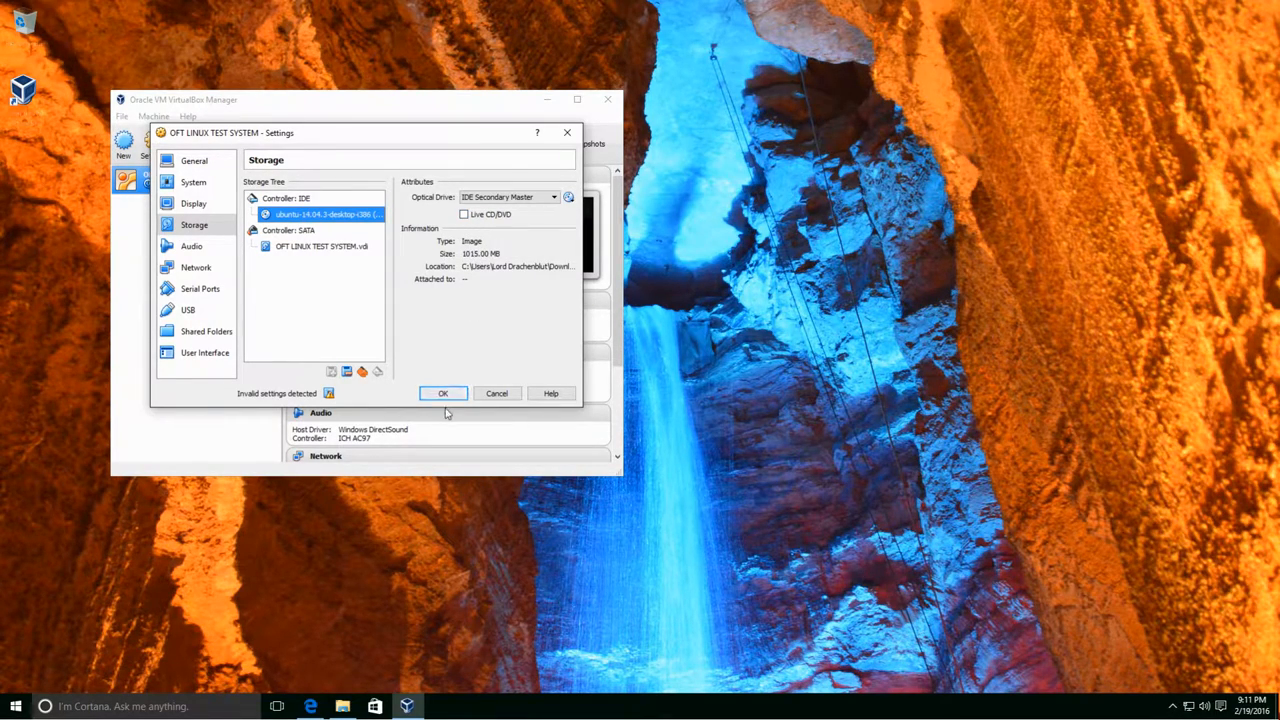
left_click(444, 392)
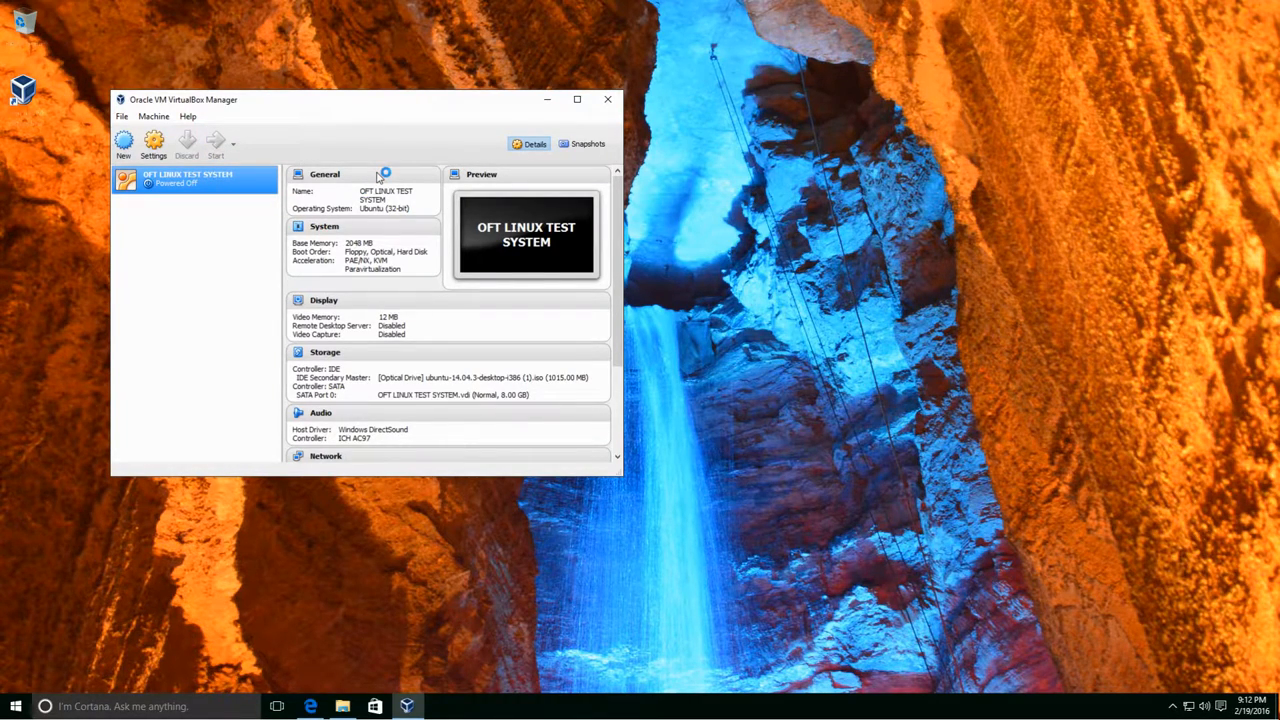
- Boot the test VM and choose Install Ubuntu with English on the Welcome screen
left_click(216, 140)
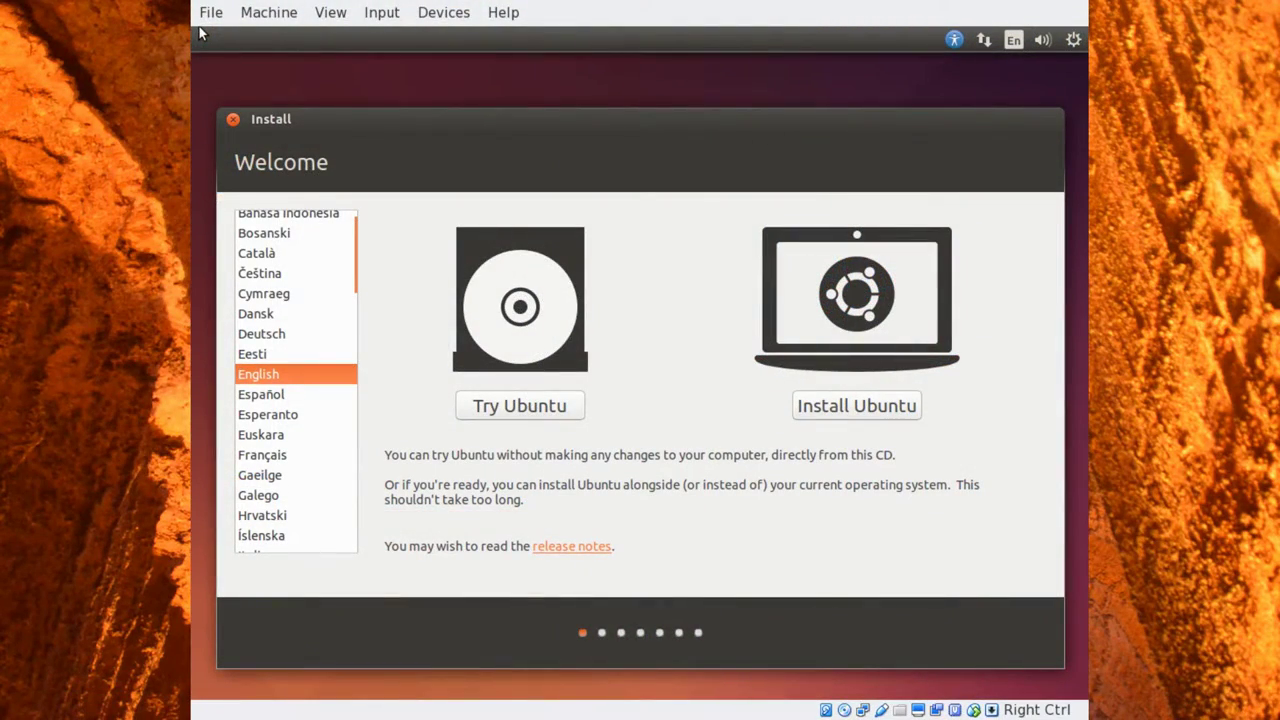
mouse_move(616, 32)
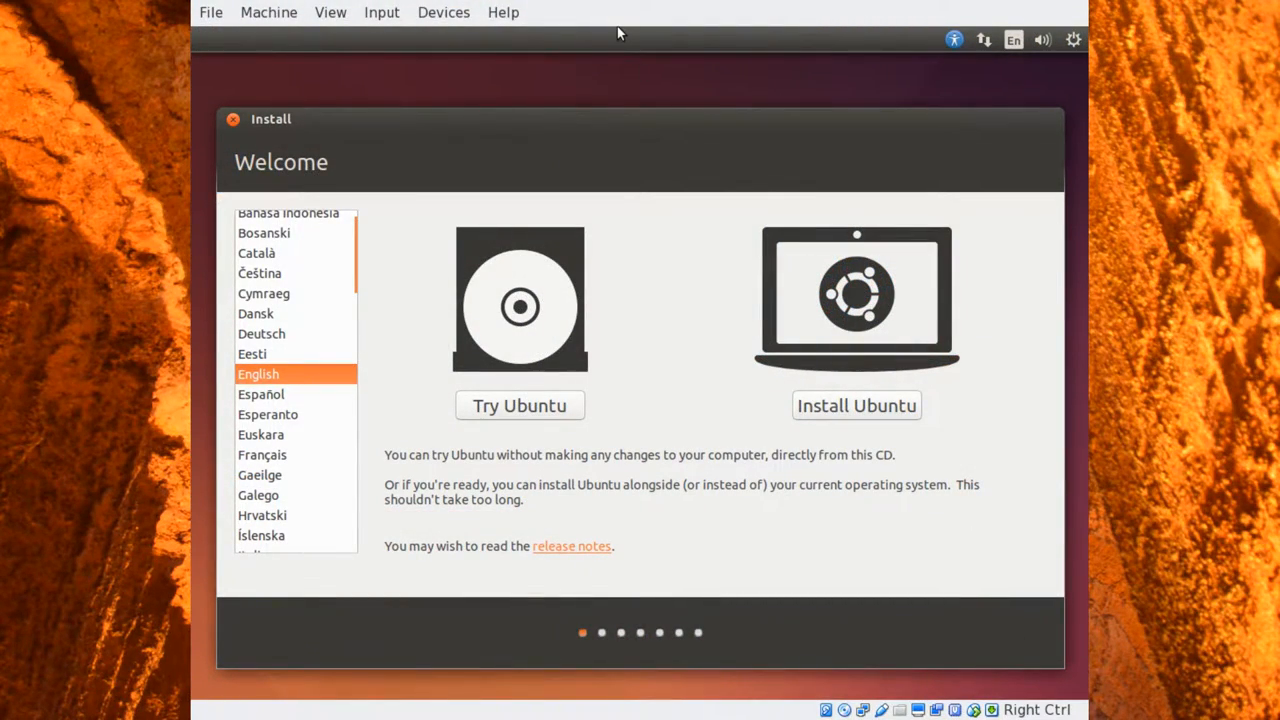
mouse_move(648, 610)
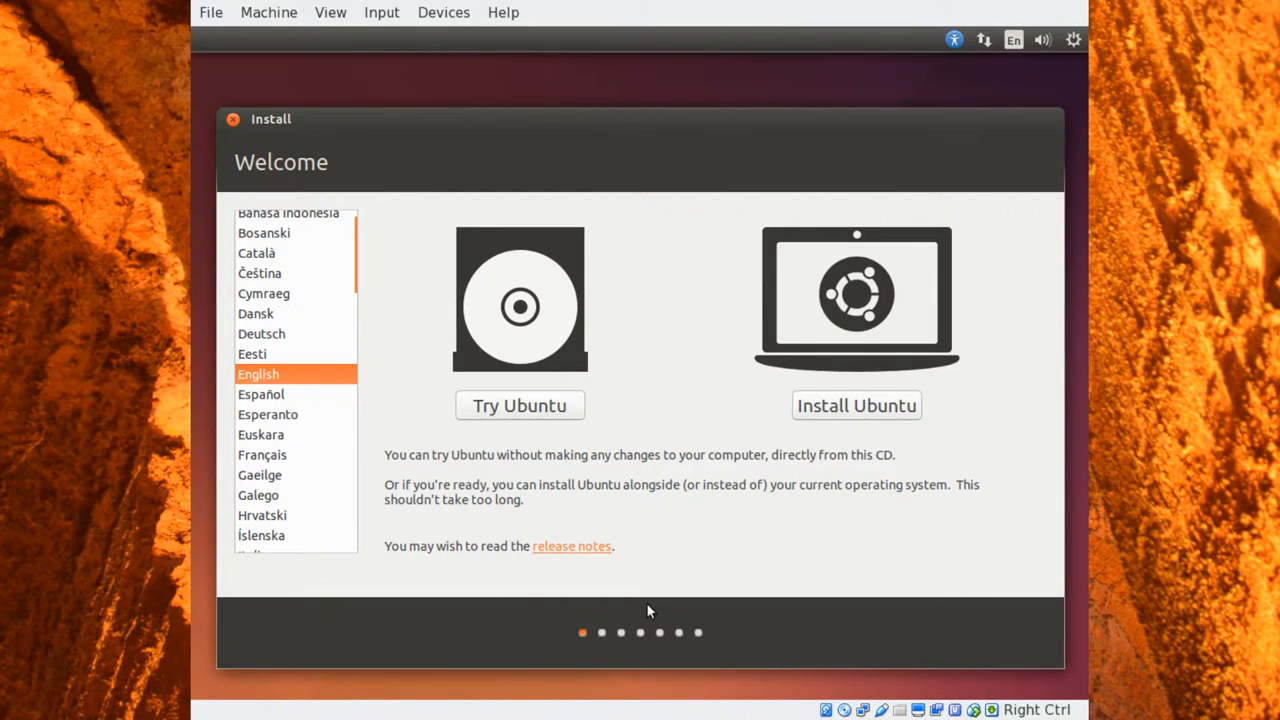
mouse_move(622, 32)
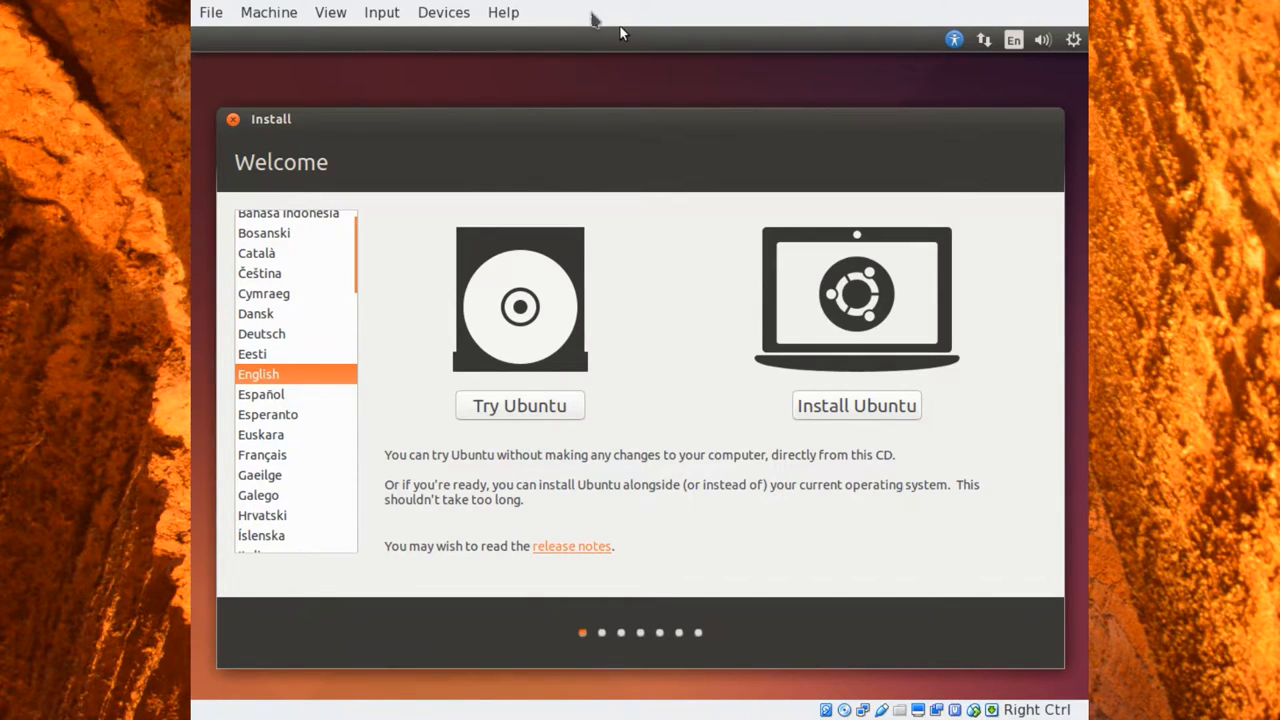
mouse_move(764, 78)
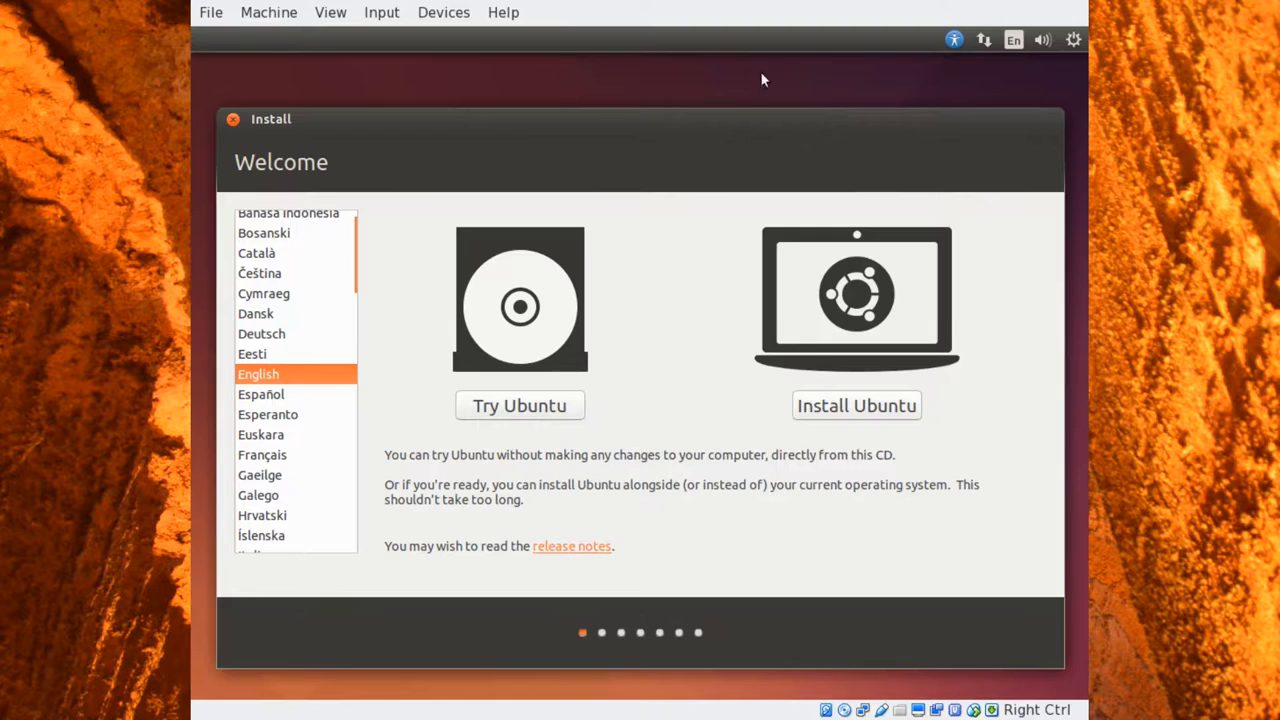
mouse_move(810, 374)
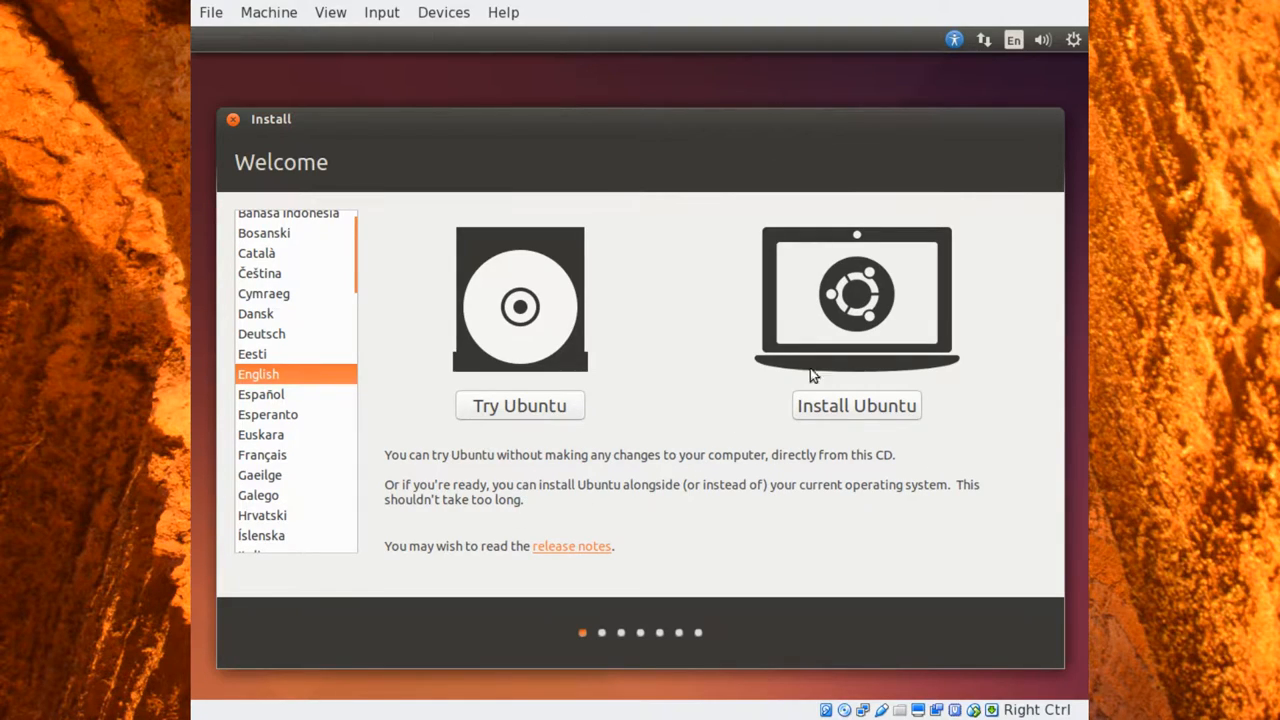
mouse_move(874, 412)
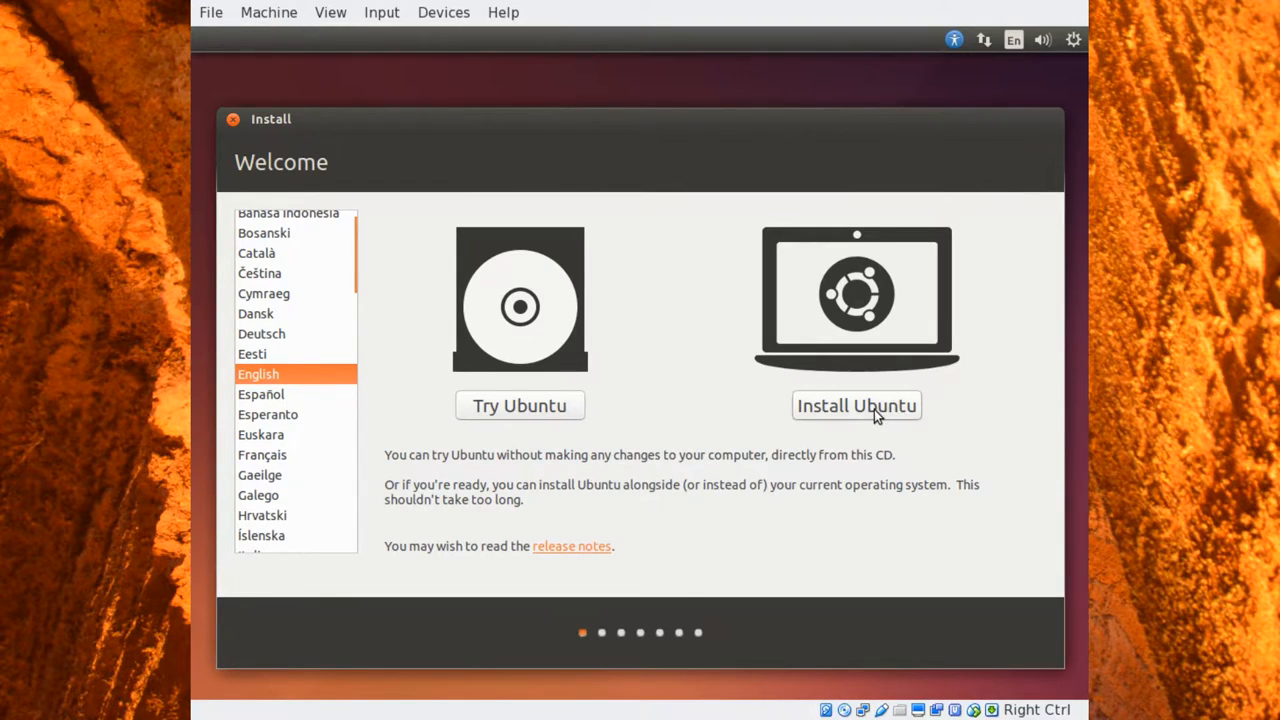
left_click(856, 406)
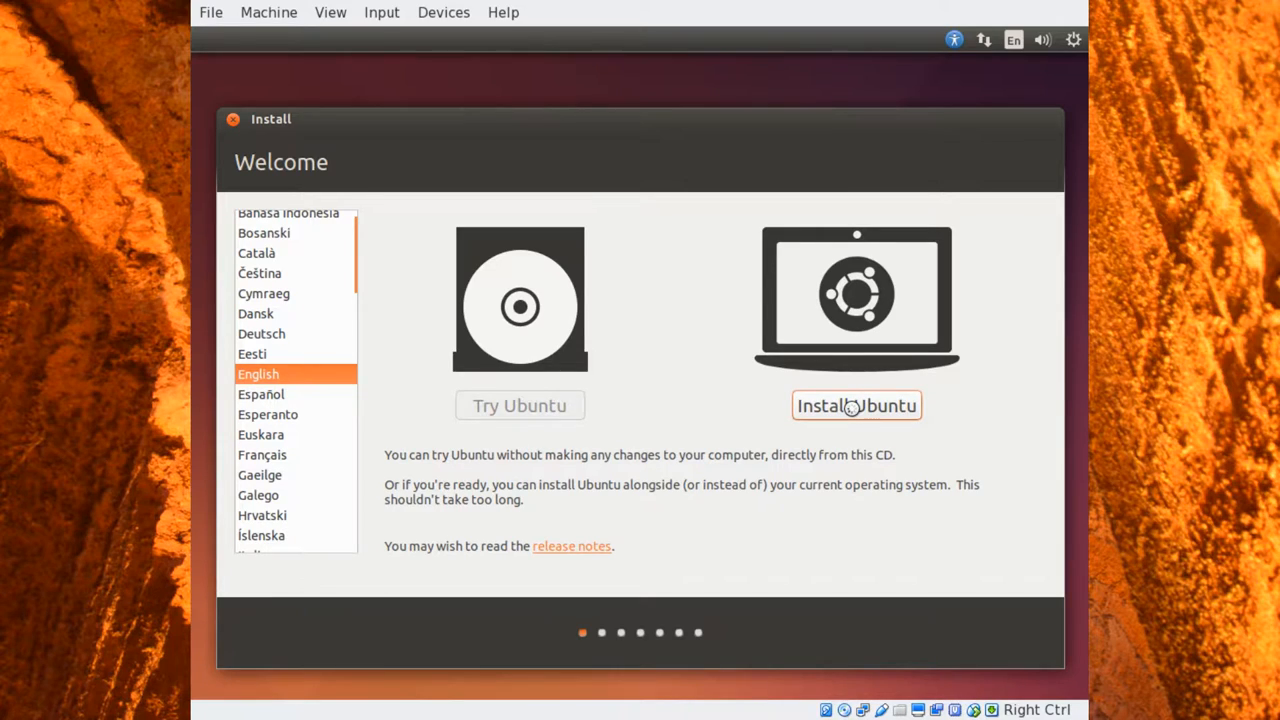
- Enable update downloads and third-party software on 'Preparing to install', then continue
left_click(856, 404)
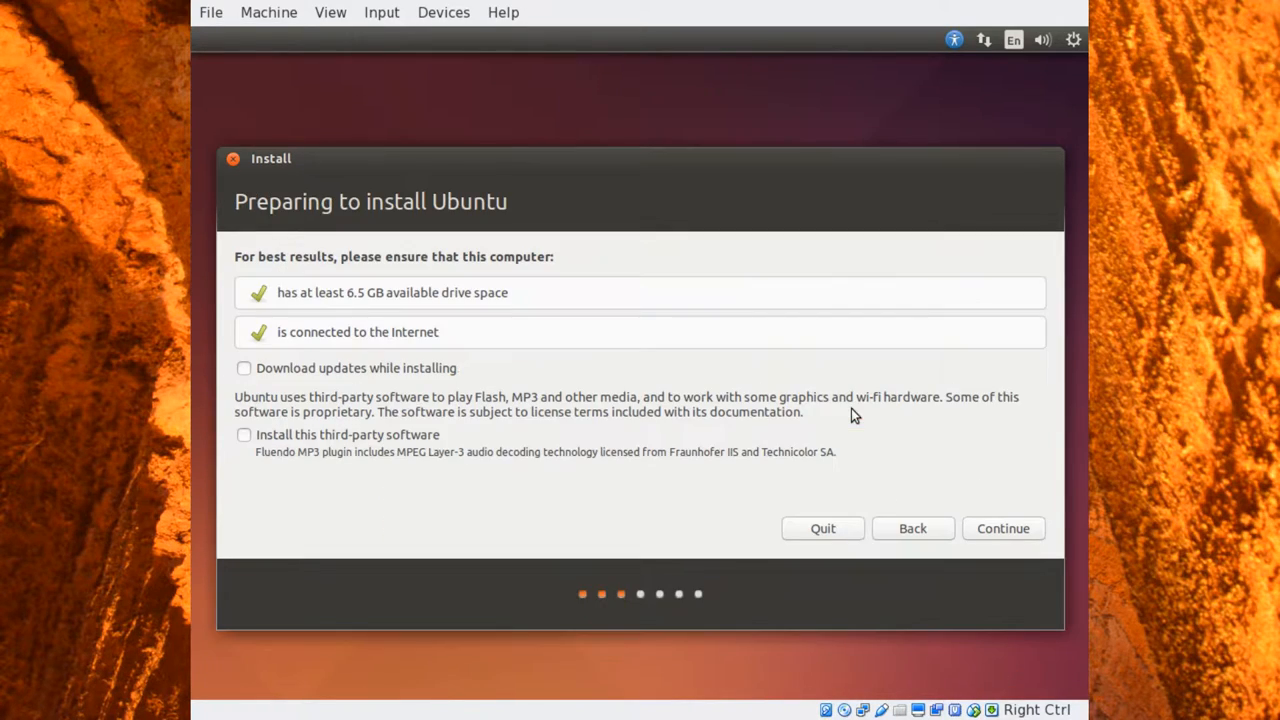
mouse_move(416, 428)
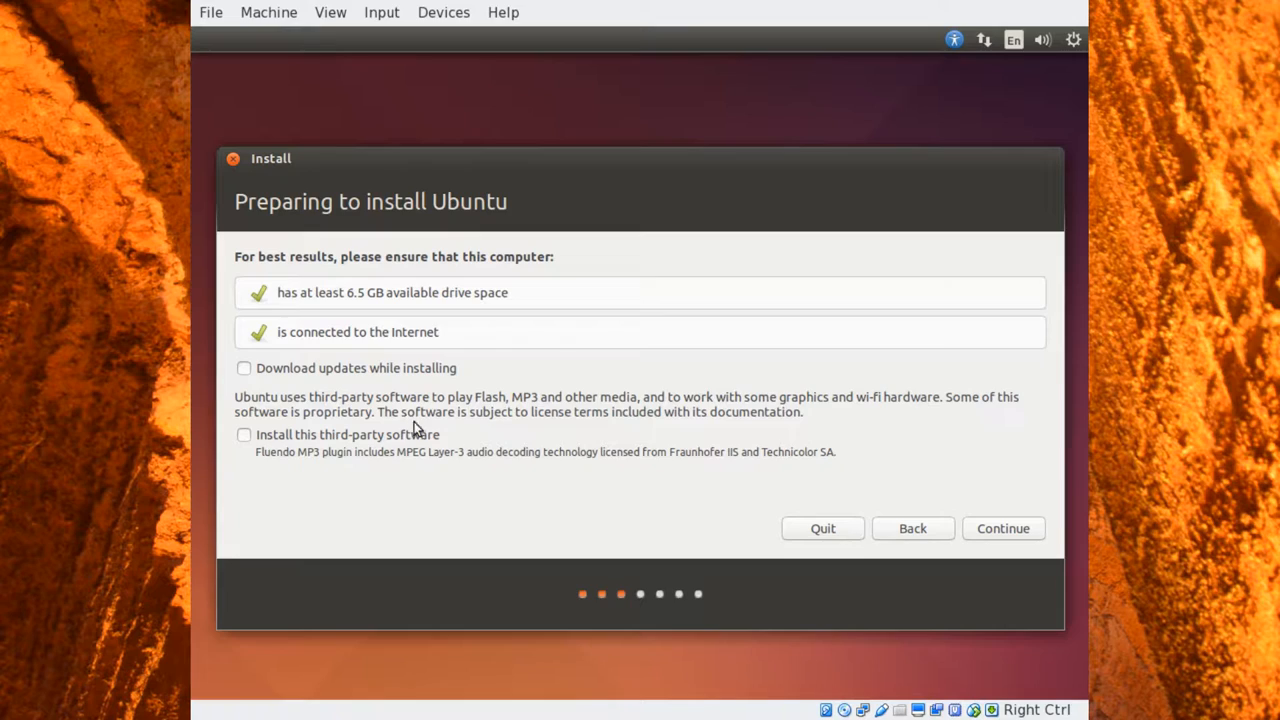
mouse_move(356, 272)
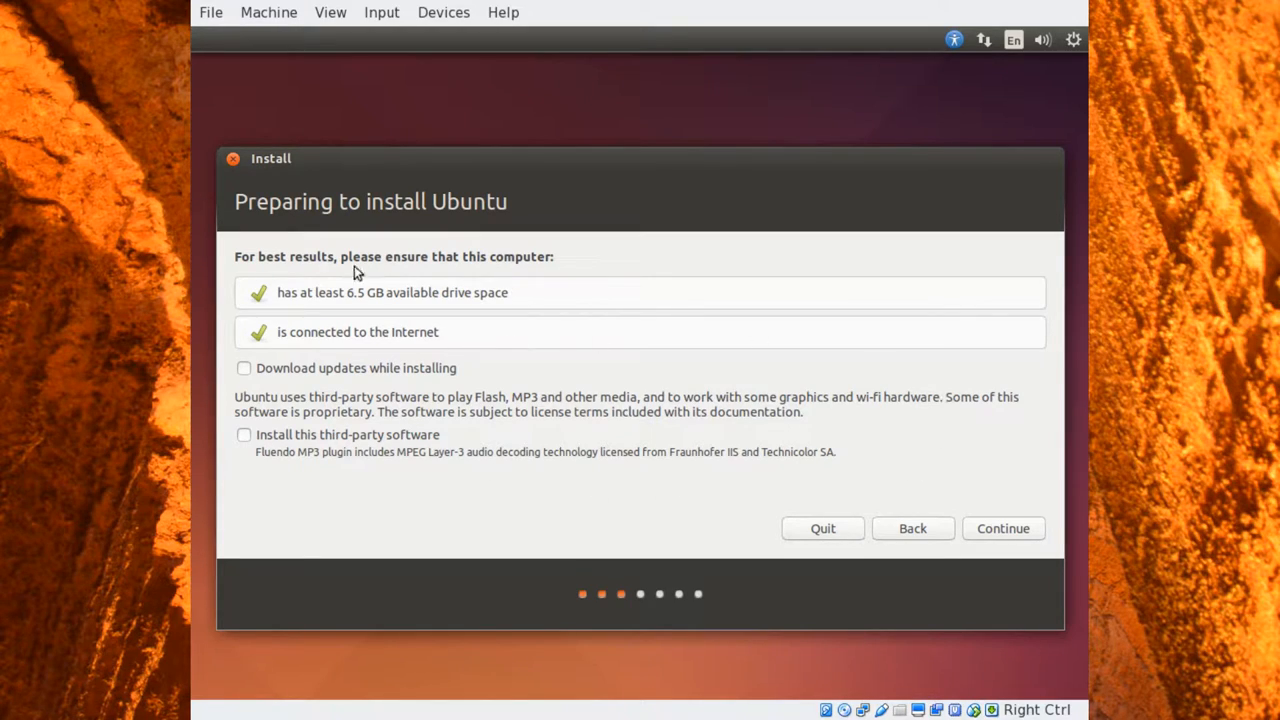
mouse_move(334, 378)
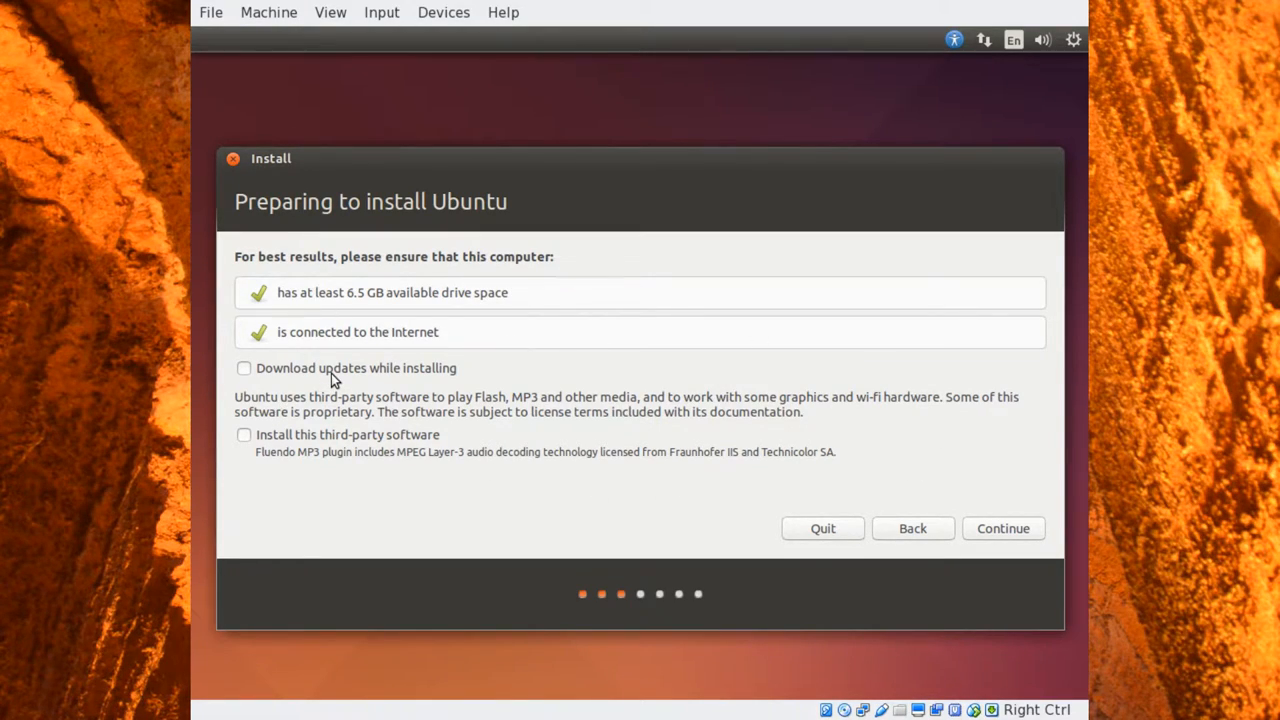
mouse_move(324, 370)
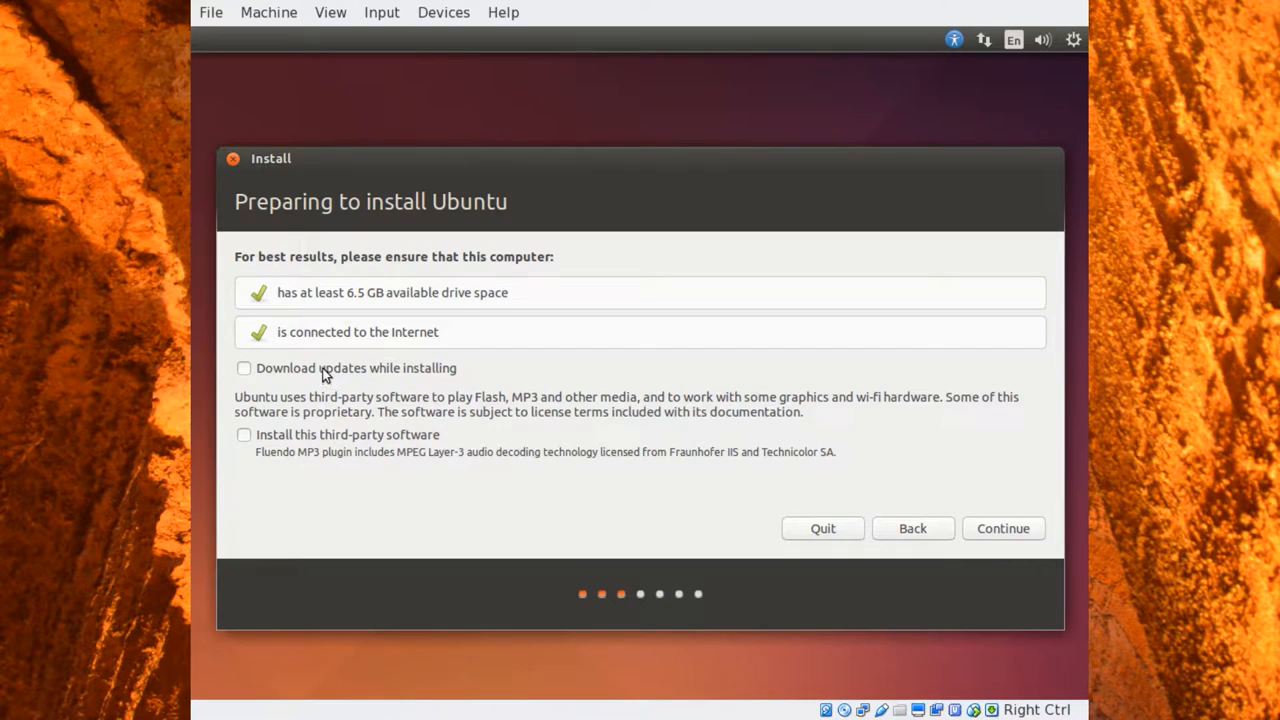
mouse_move(320, 376)
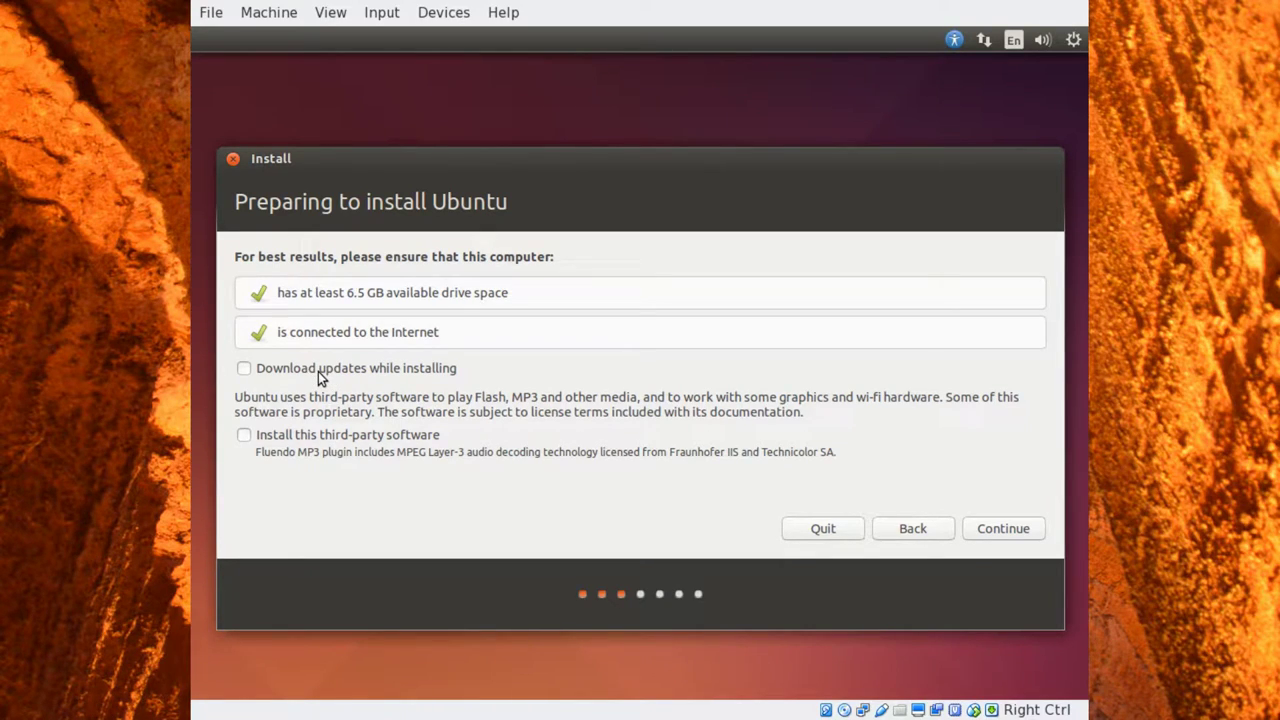
mouse_move(312, 376)
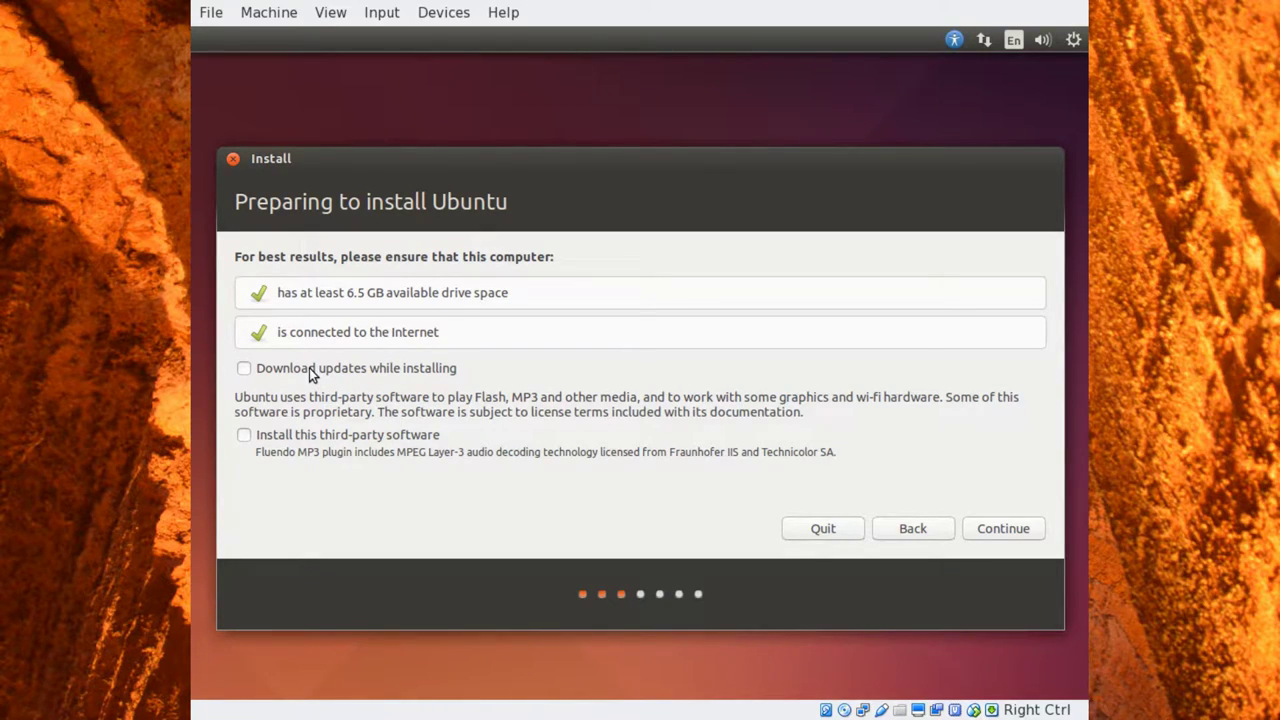
left_click(244, 368)
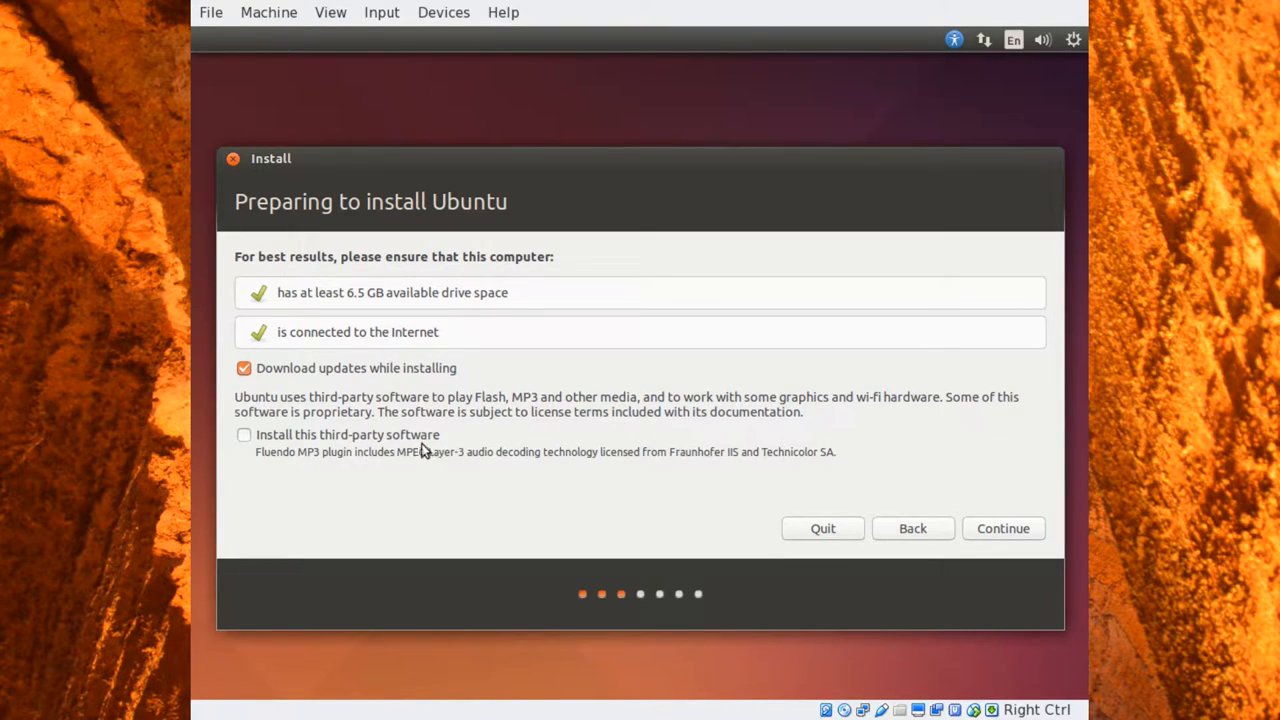
mouse_move(444, 492)
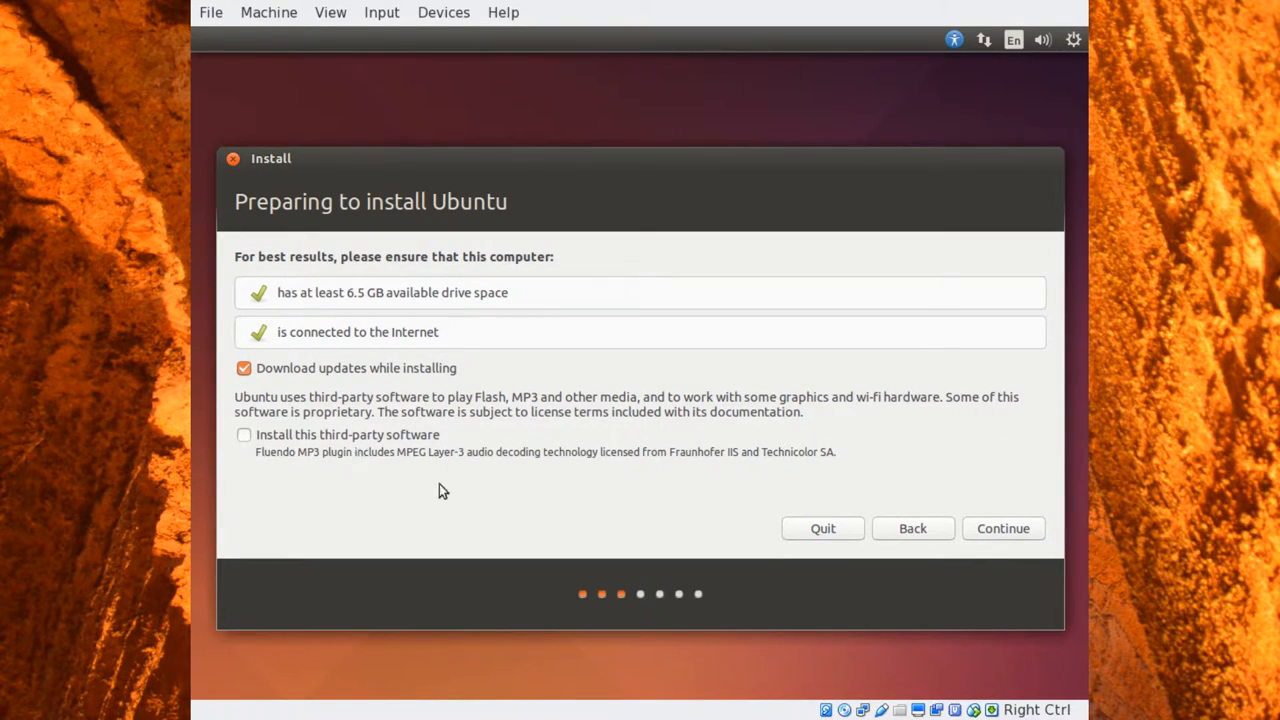
left_click(244, 434)
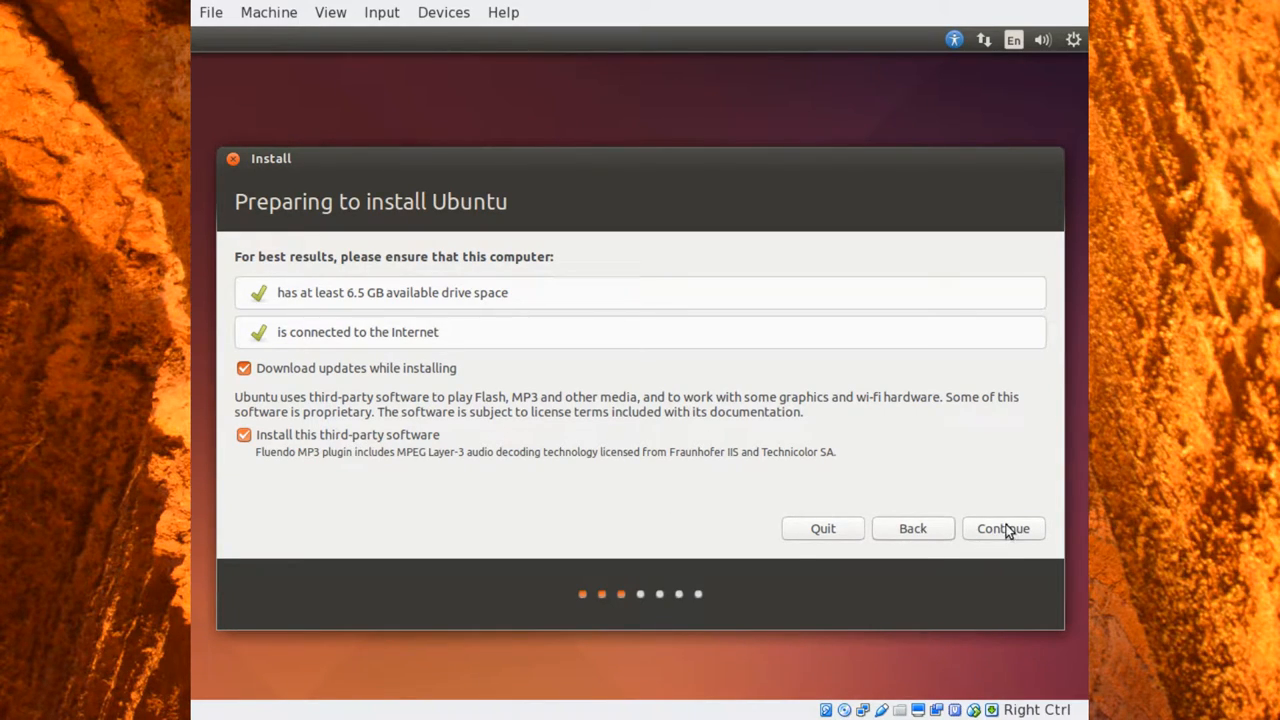
left_click(1004, 528)
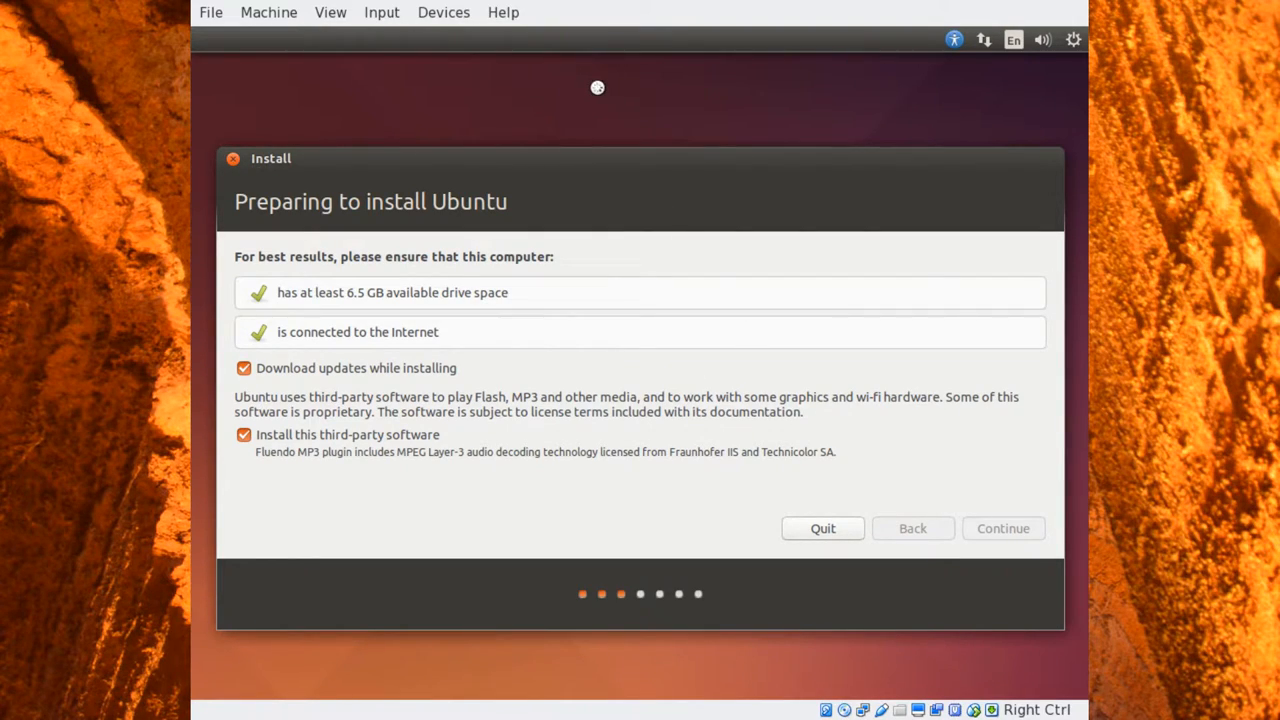
mouse_move(654, 162)
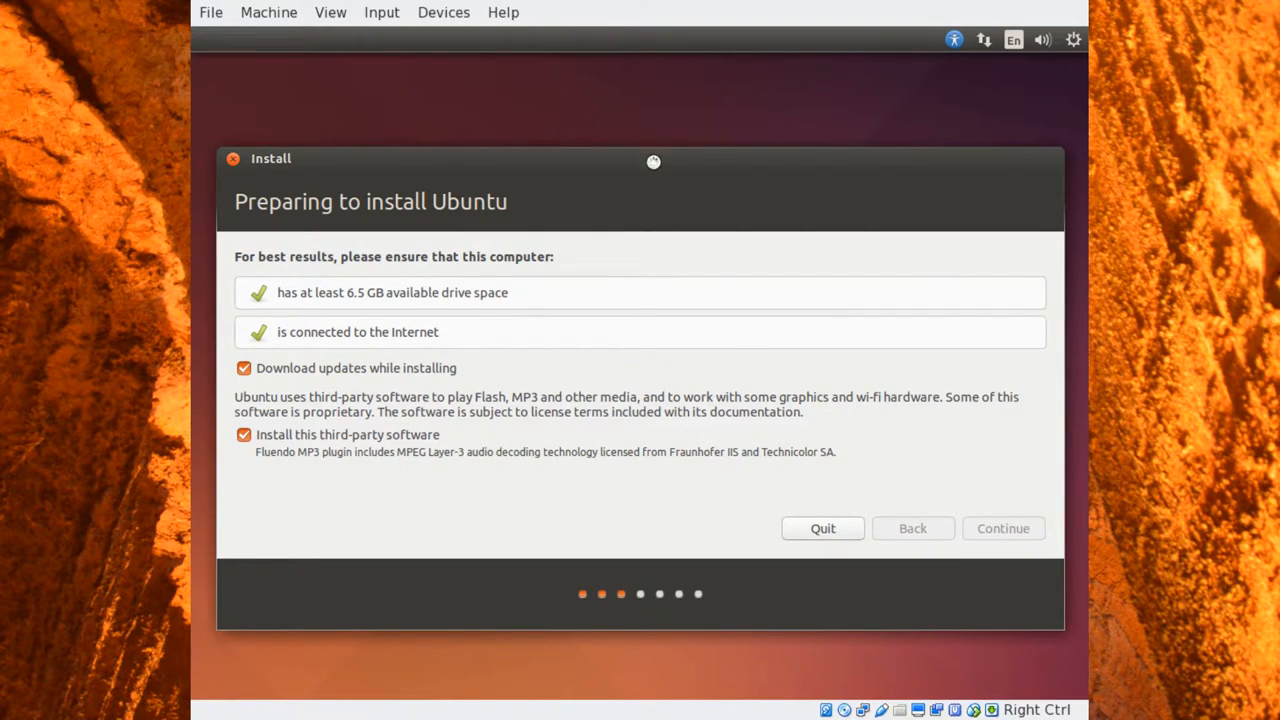
mouse_move(672, 24)
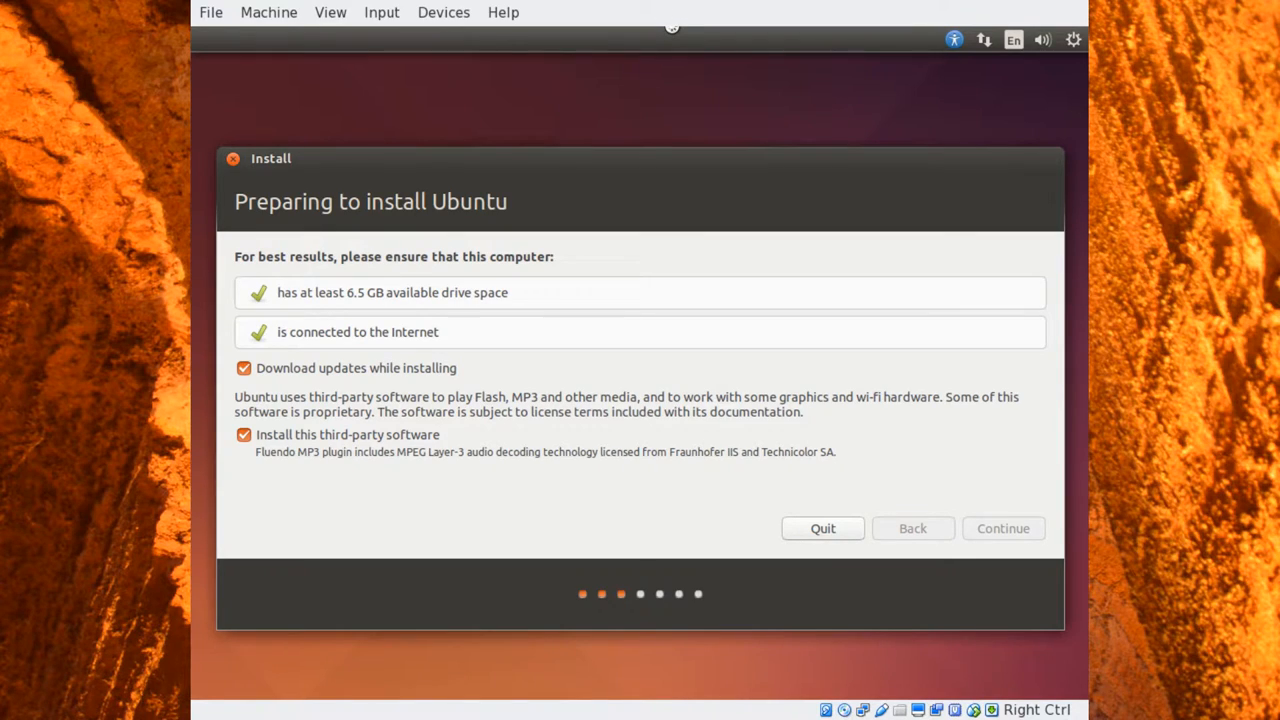
- Advance the installer to the Installation type screen with 'Erase disk and install Ubuntu' preselected
left_click(1004, 528)
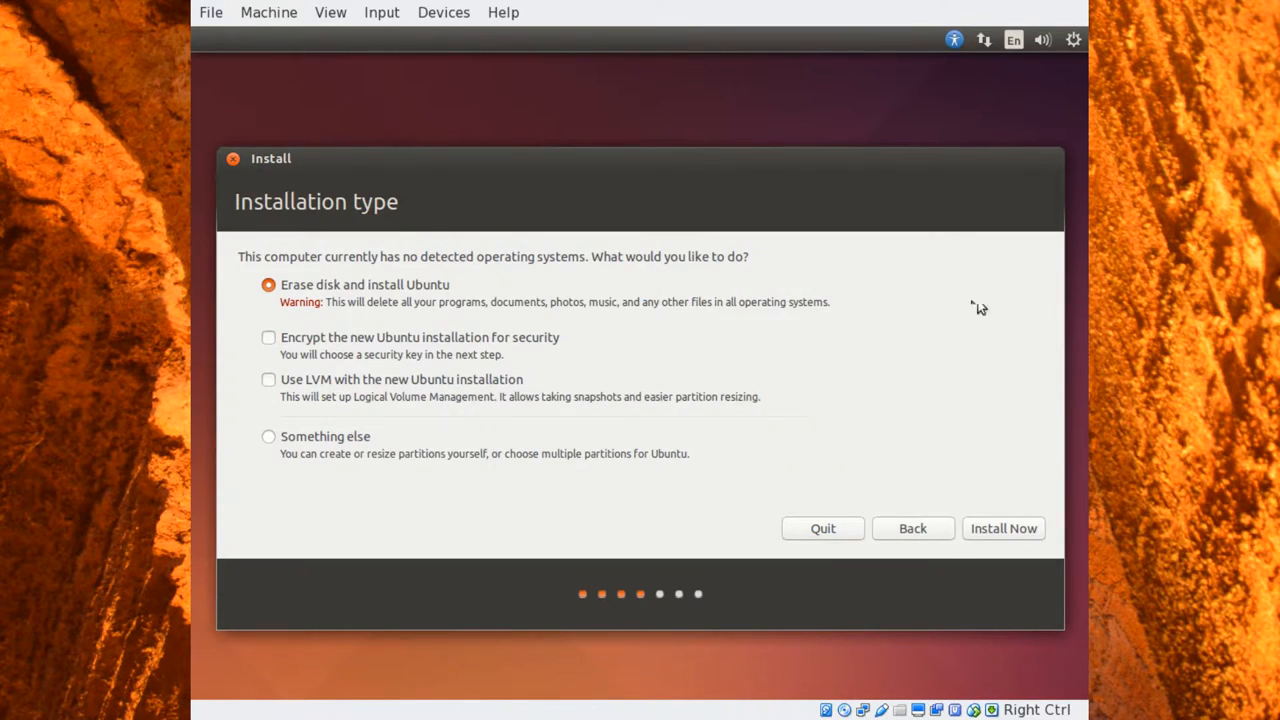
mouse_move(316, 284)
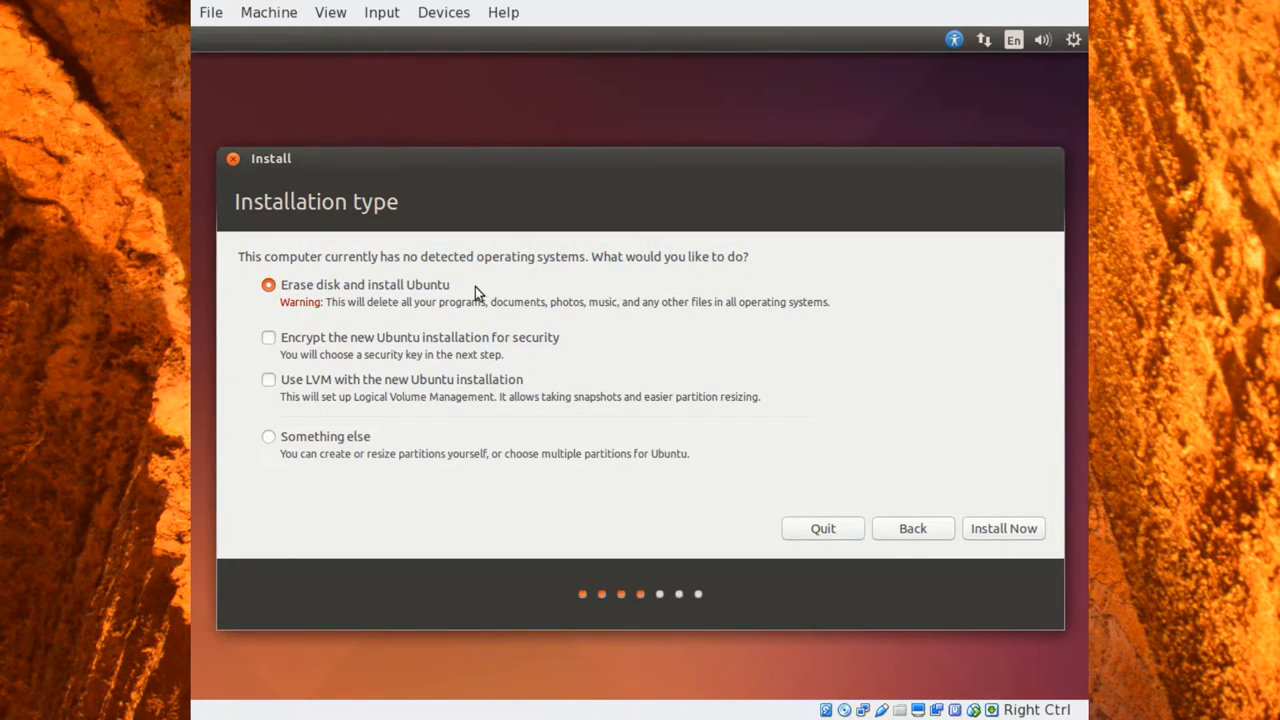
mouse_move(464, 296)
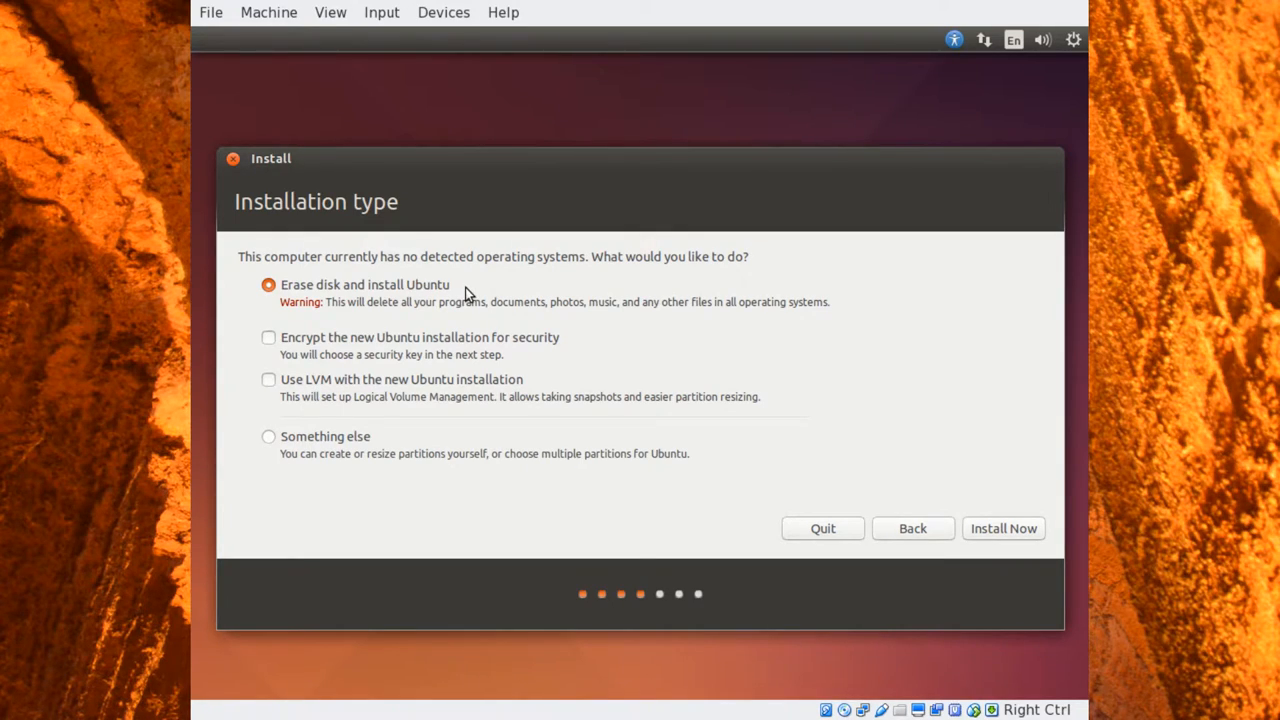
mouse_move(452, 312)
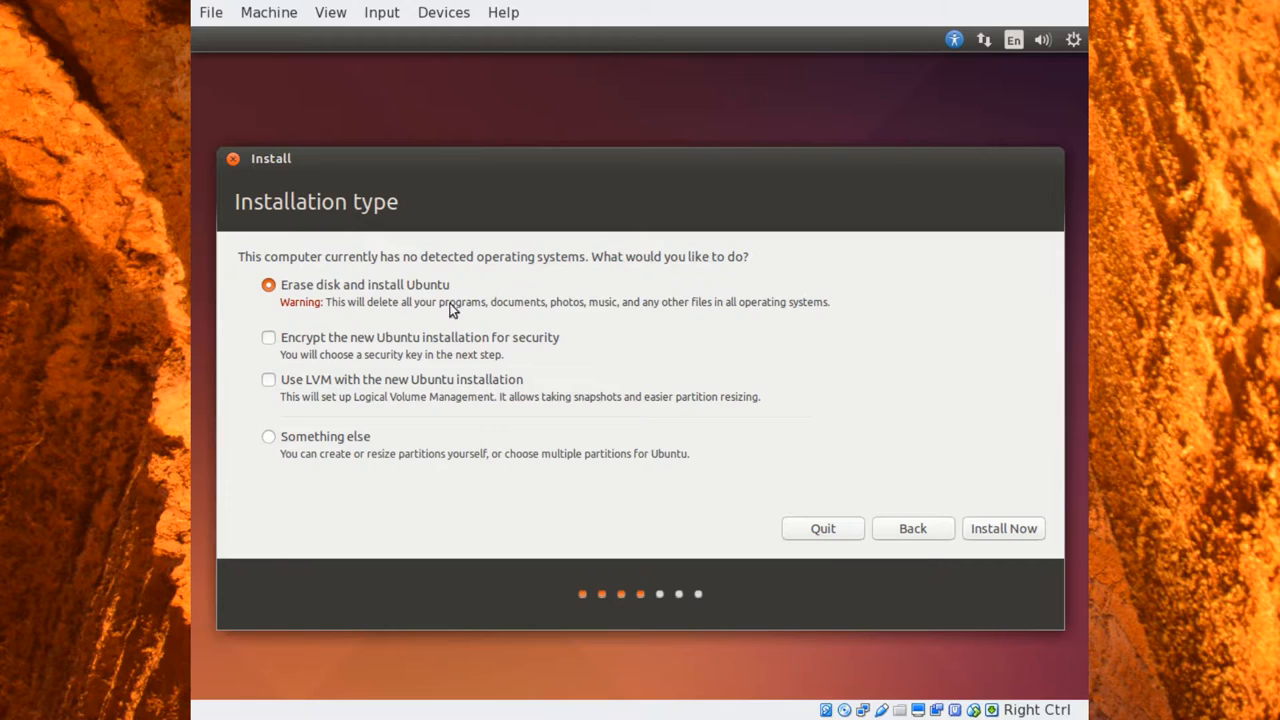
mouse_move(332, 354)
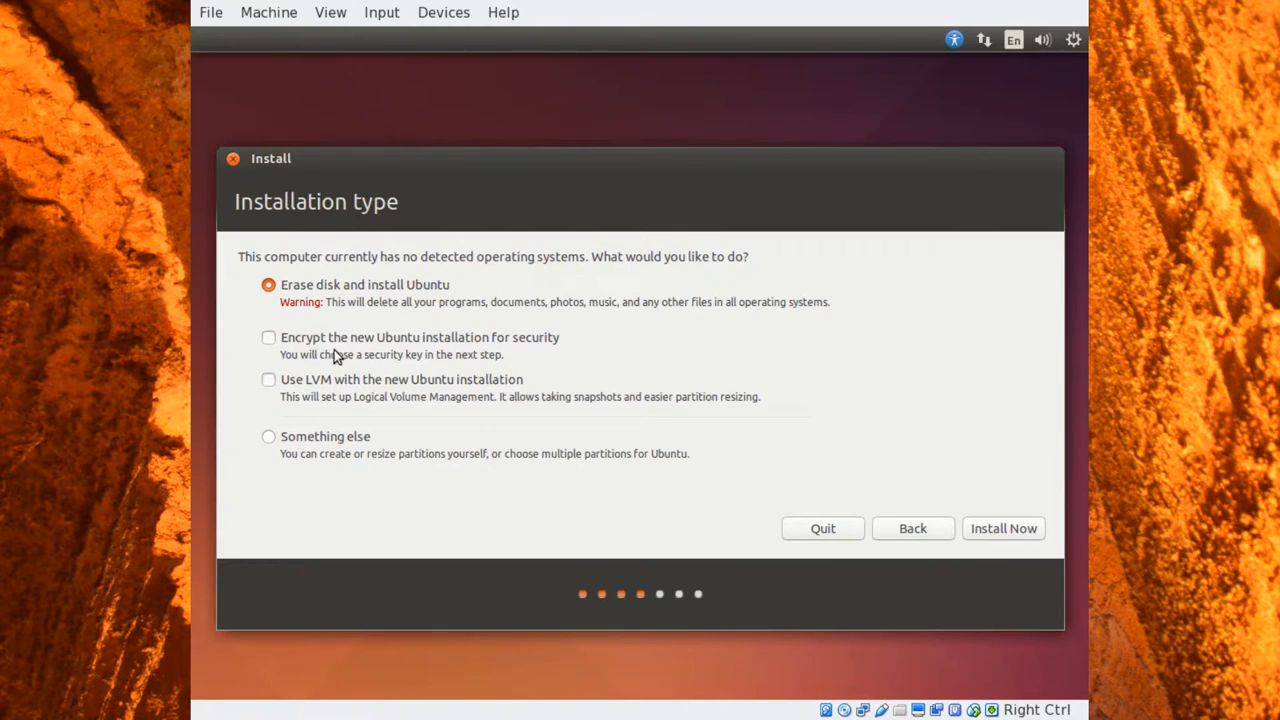
mouse_move(332, 344)
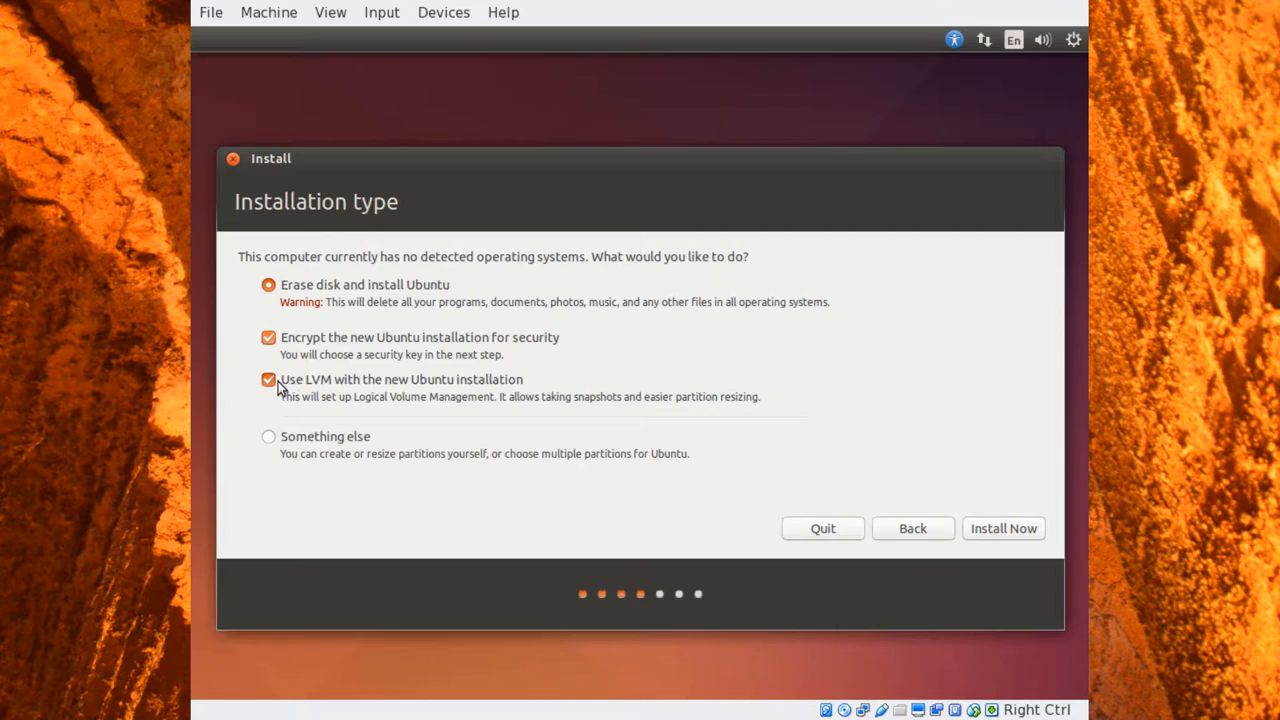
mouse_move(464, 384)
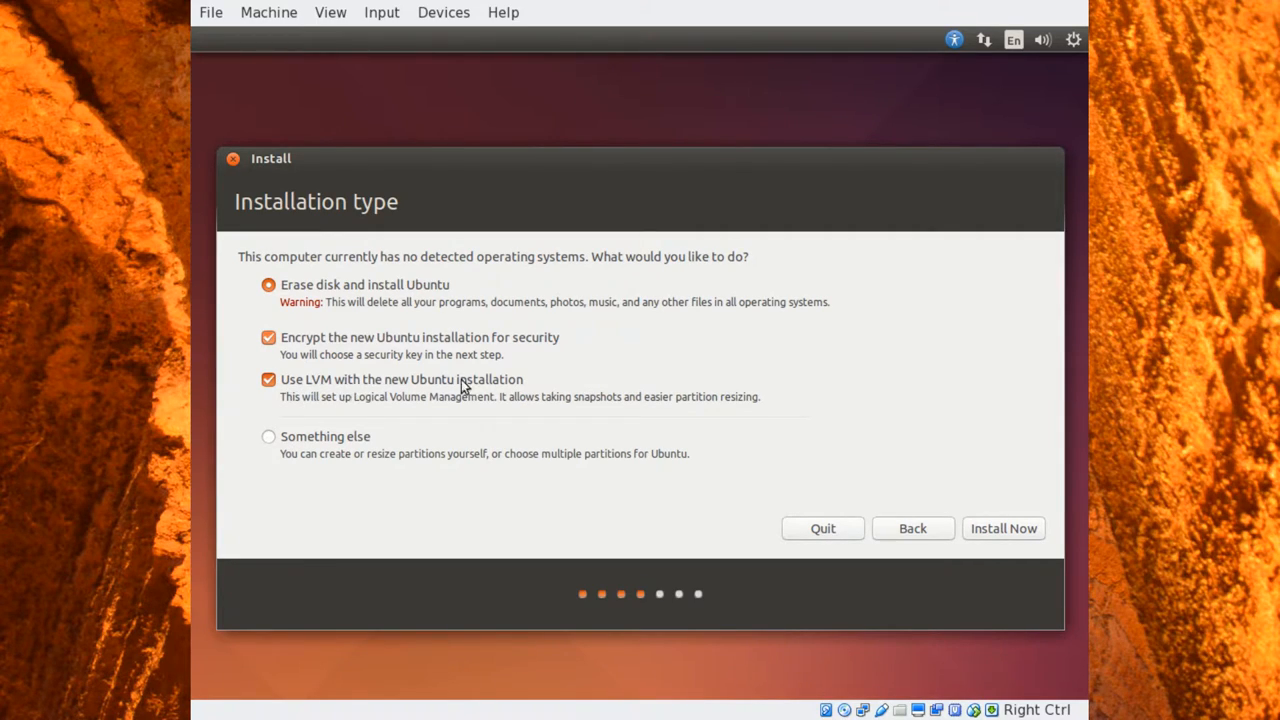
mouse_move(448, 412)
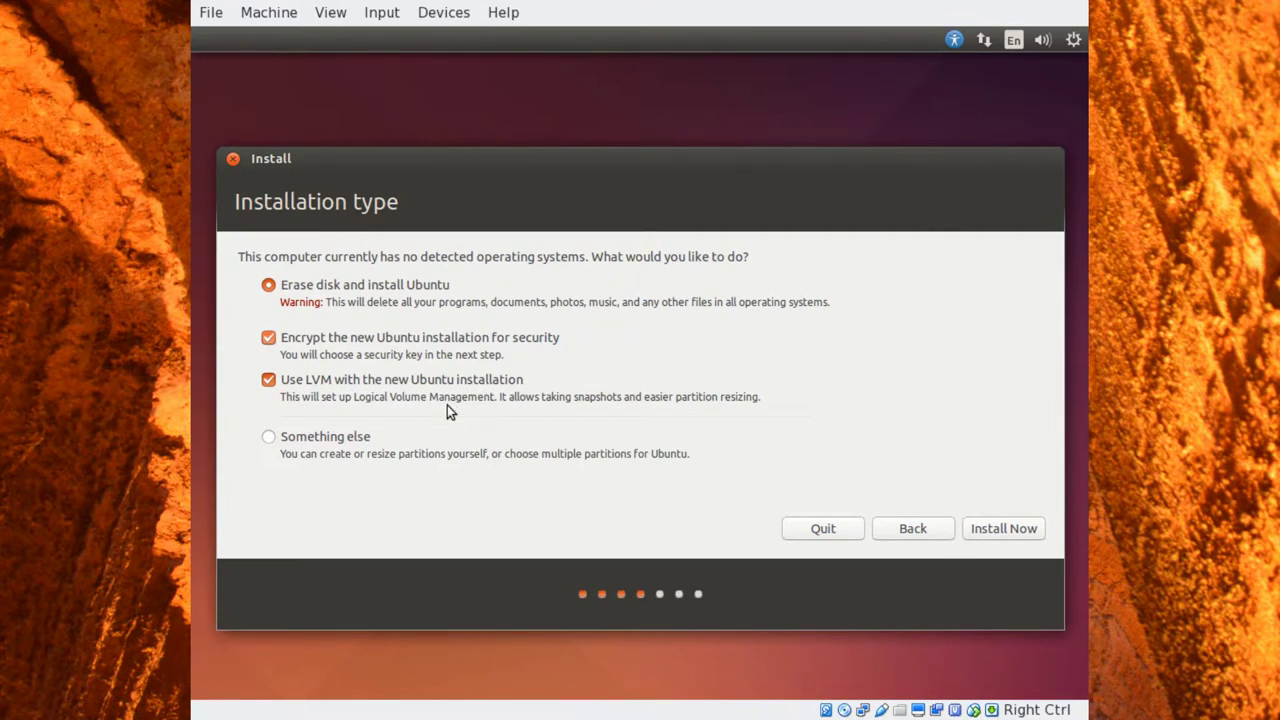
mouse_move(420, 406)
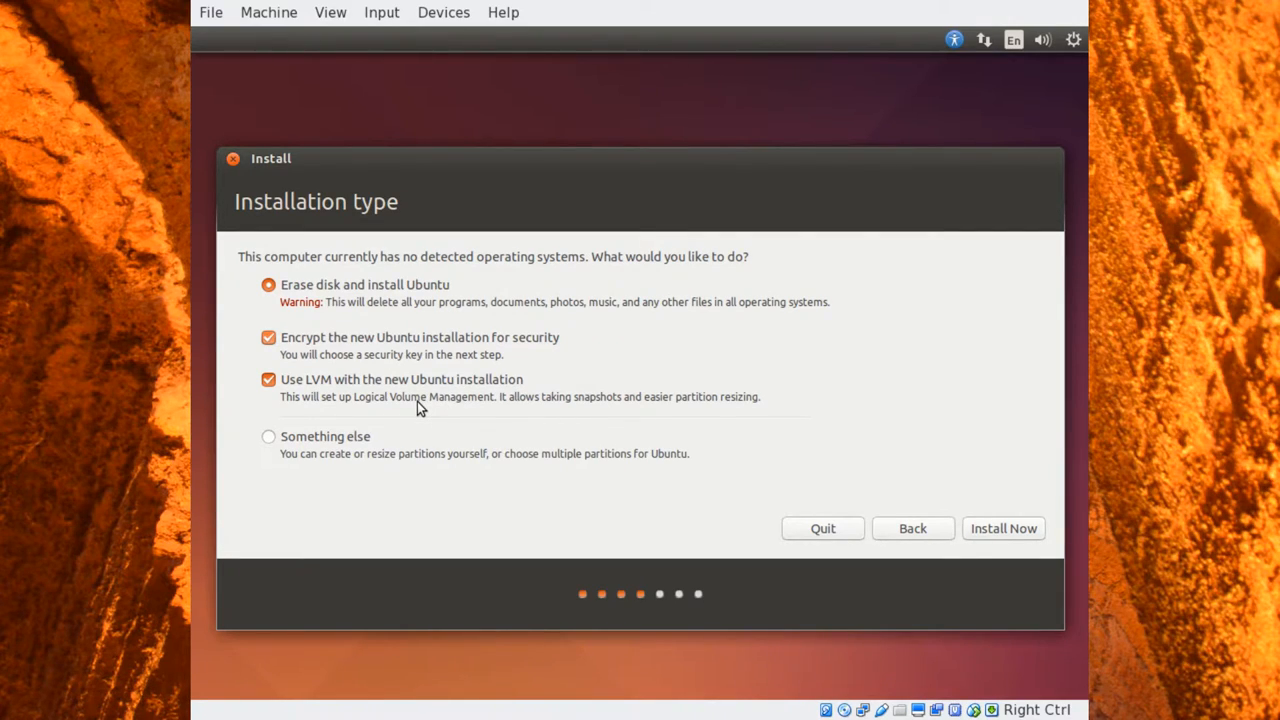
mouse_move(428, 400)
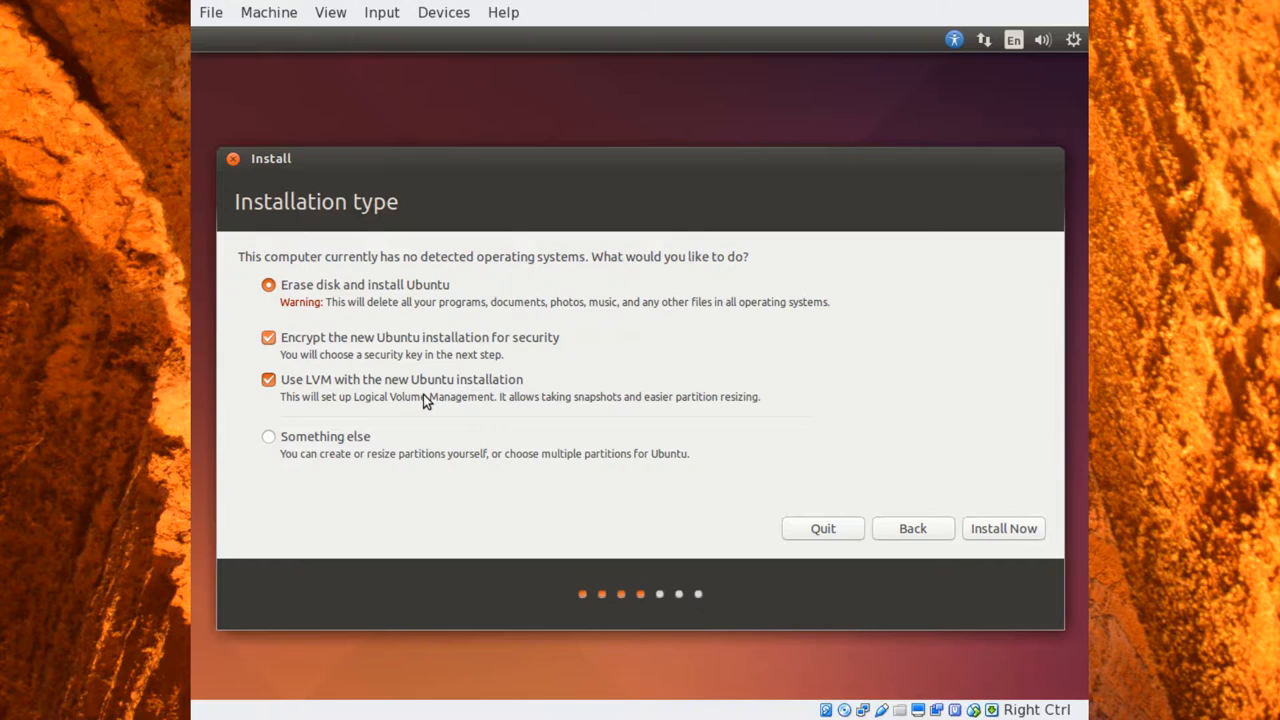
mouse_move(392, 370)
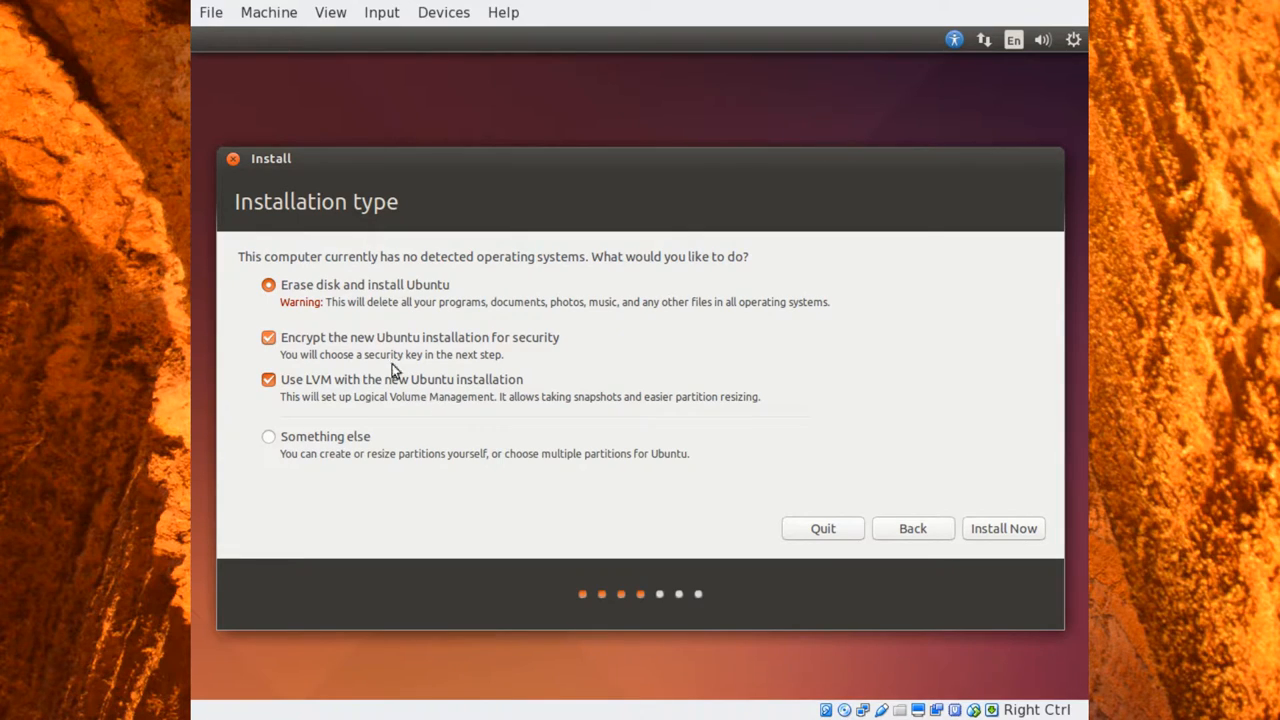
mouse_move(338, 356)
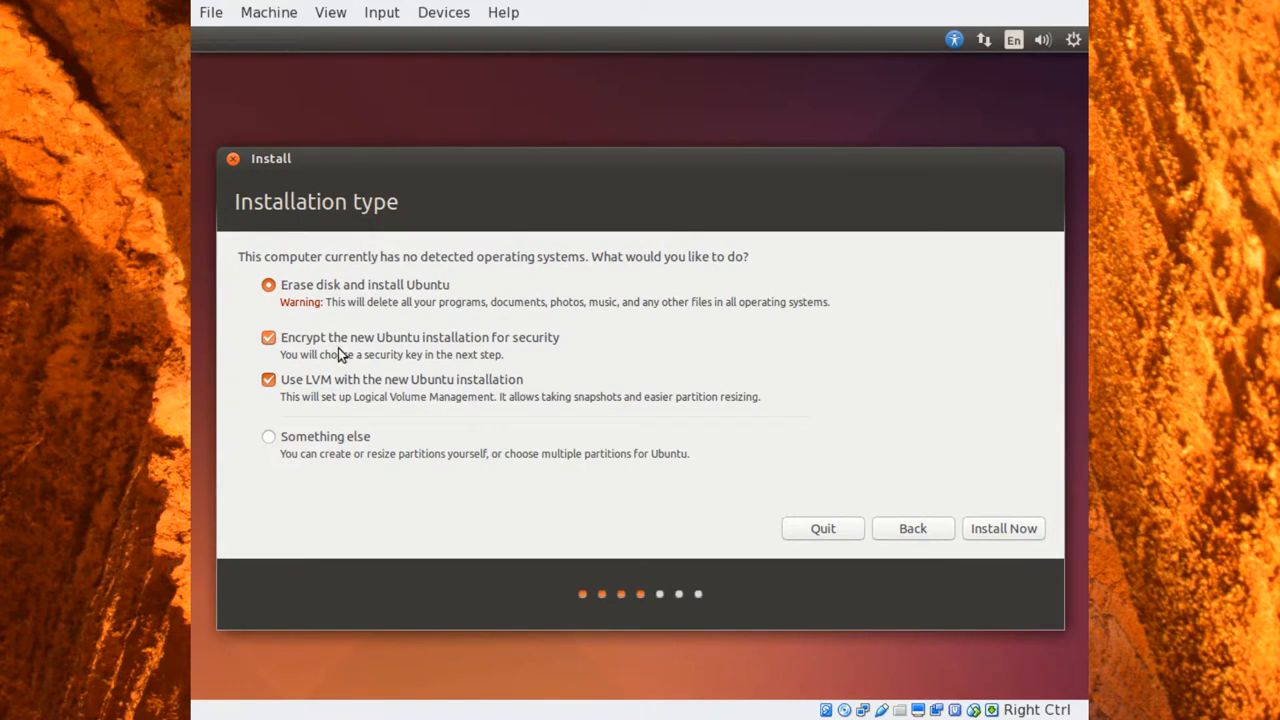
mouse_move(318, 400)
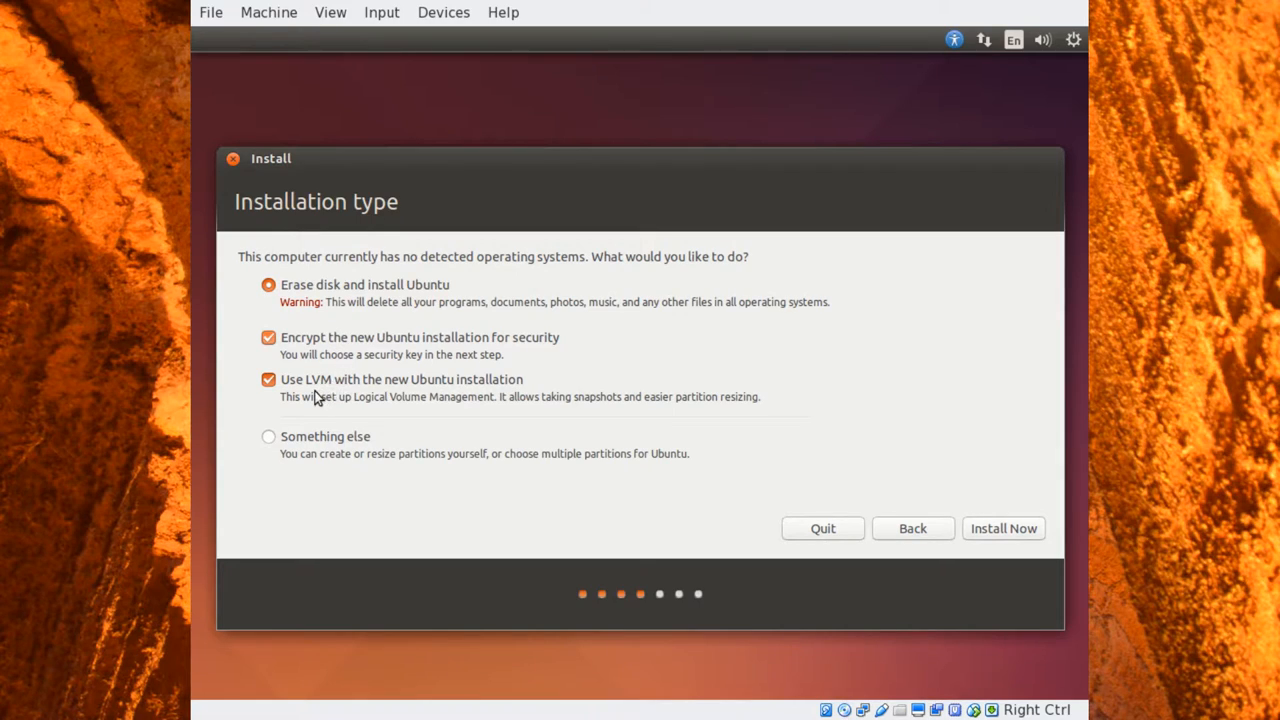
mouse_move(396, 394)
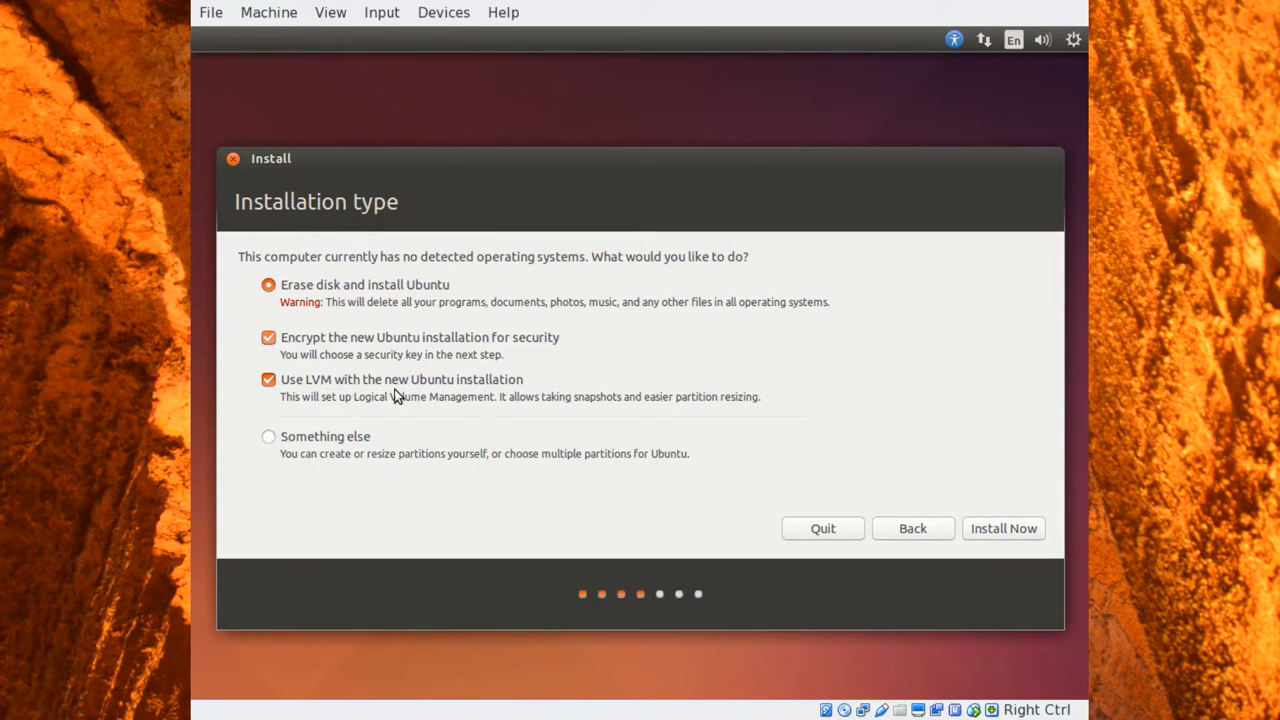
mouse_move(330, 344)
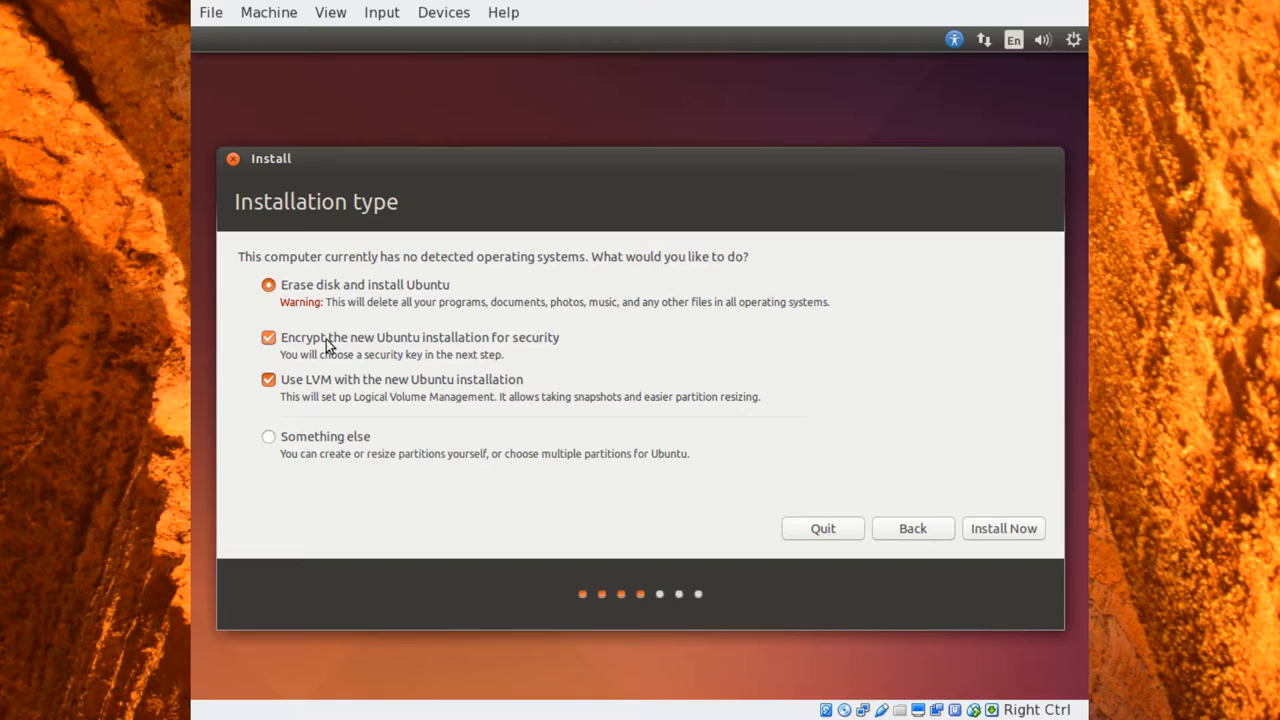
mouse_move(404, 366)
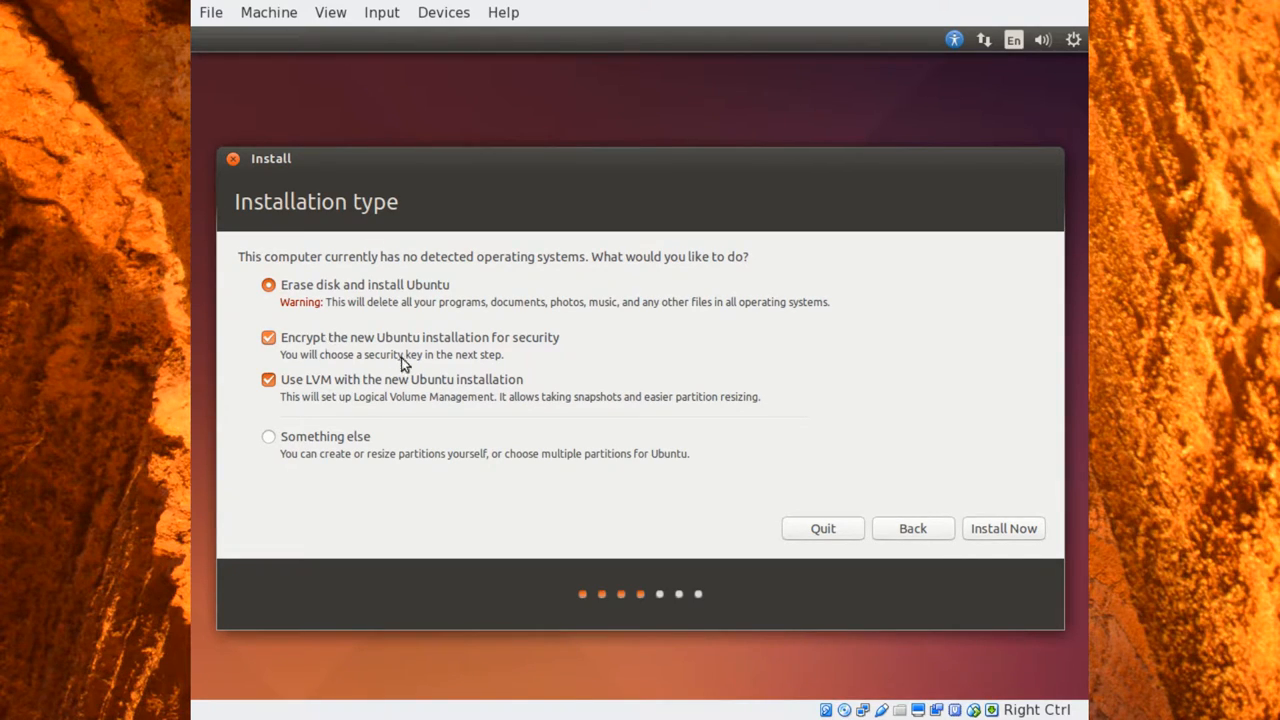
mouse_move(876, 506)
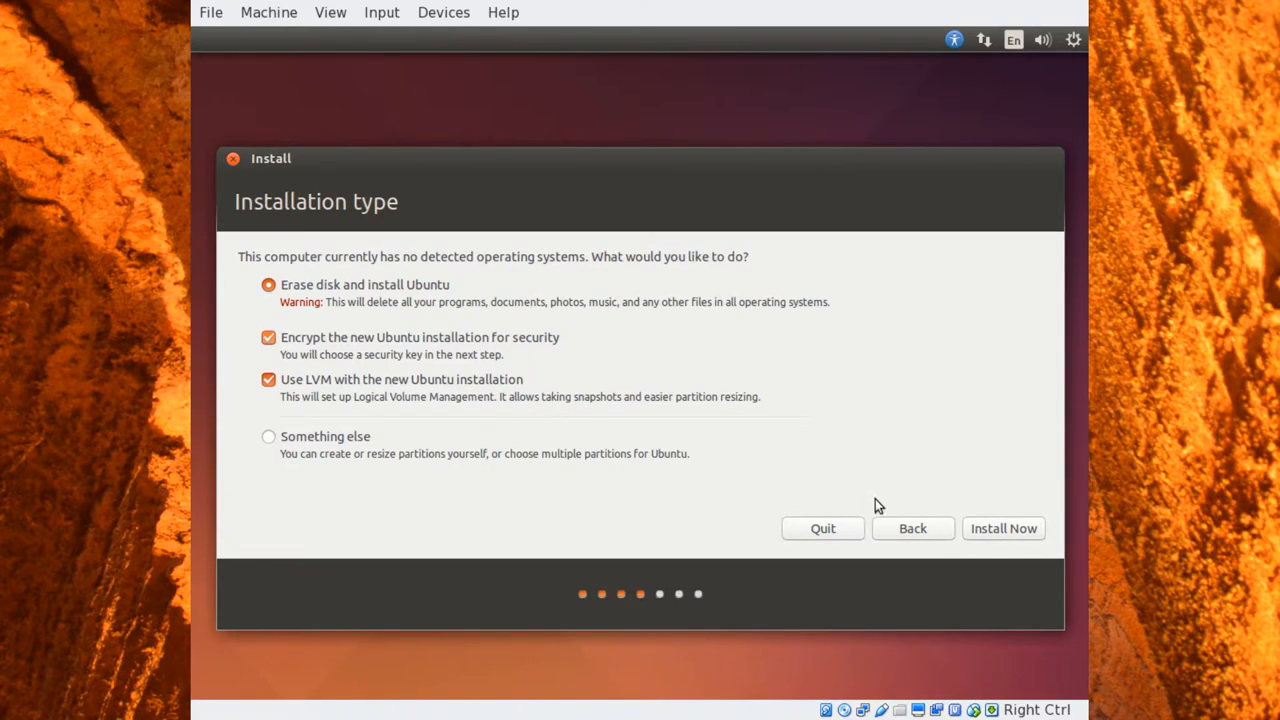
mouse_move(1020, 538)
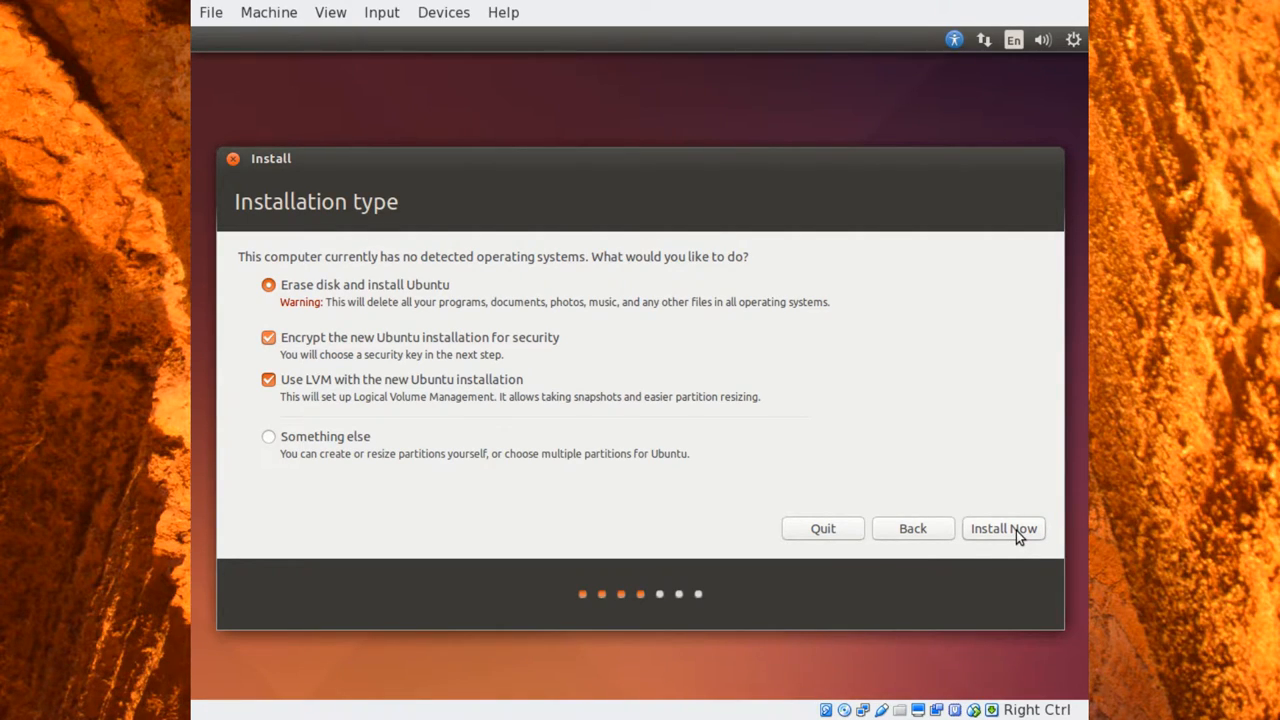
- Proceed with Install Now and enter the security key for the encrypted disk
left_click(1004, 528)
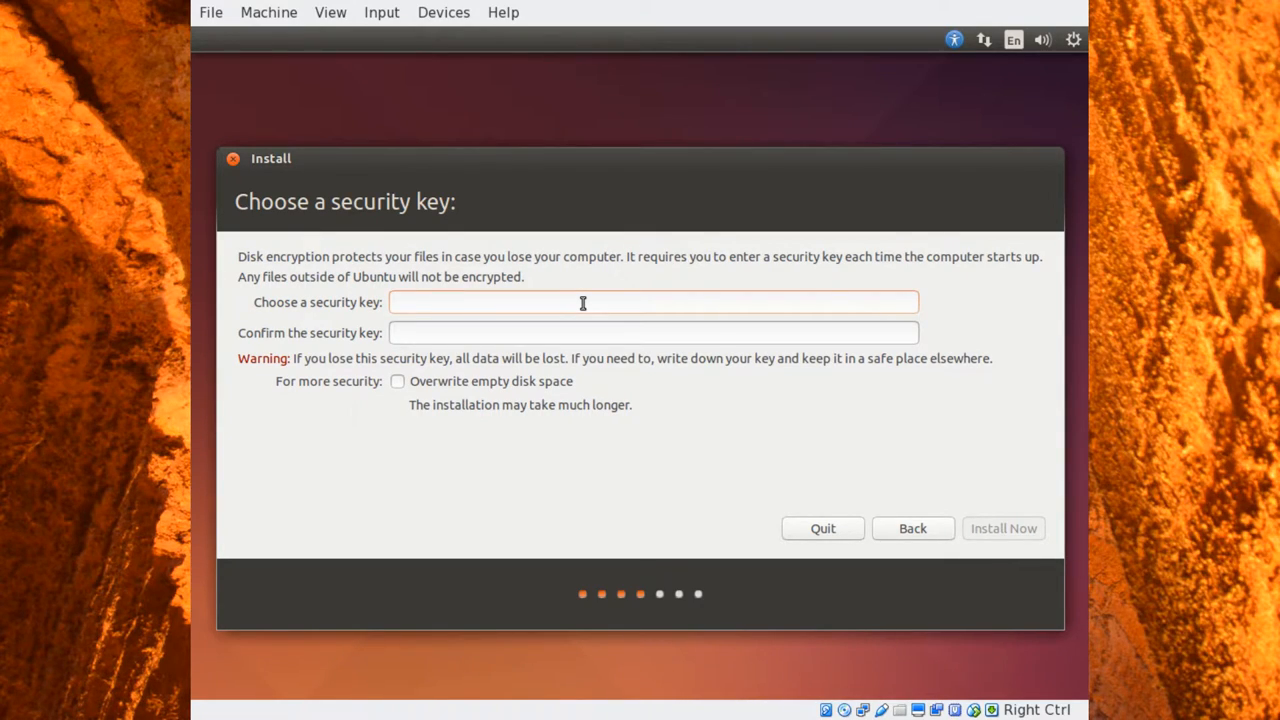
type("a")
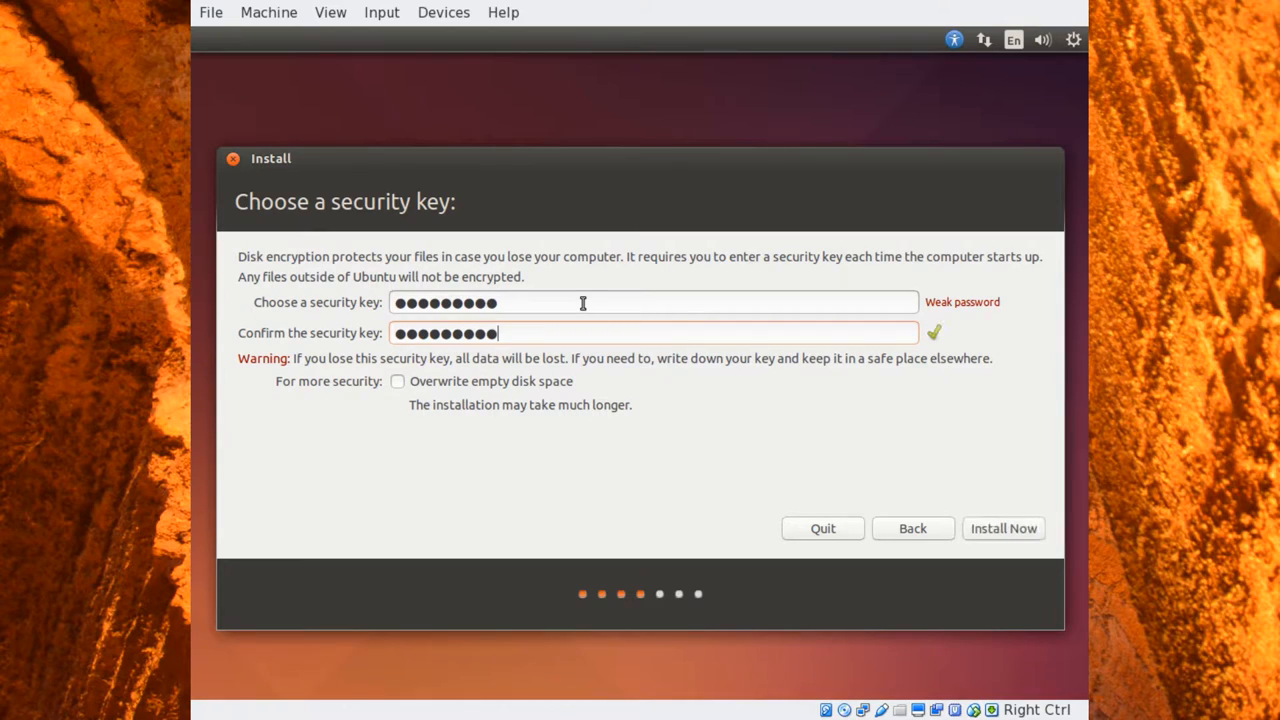
mouse_move(952, 320)
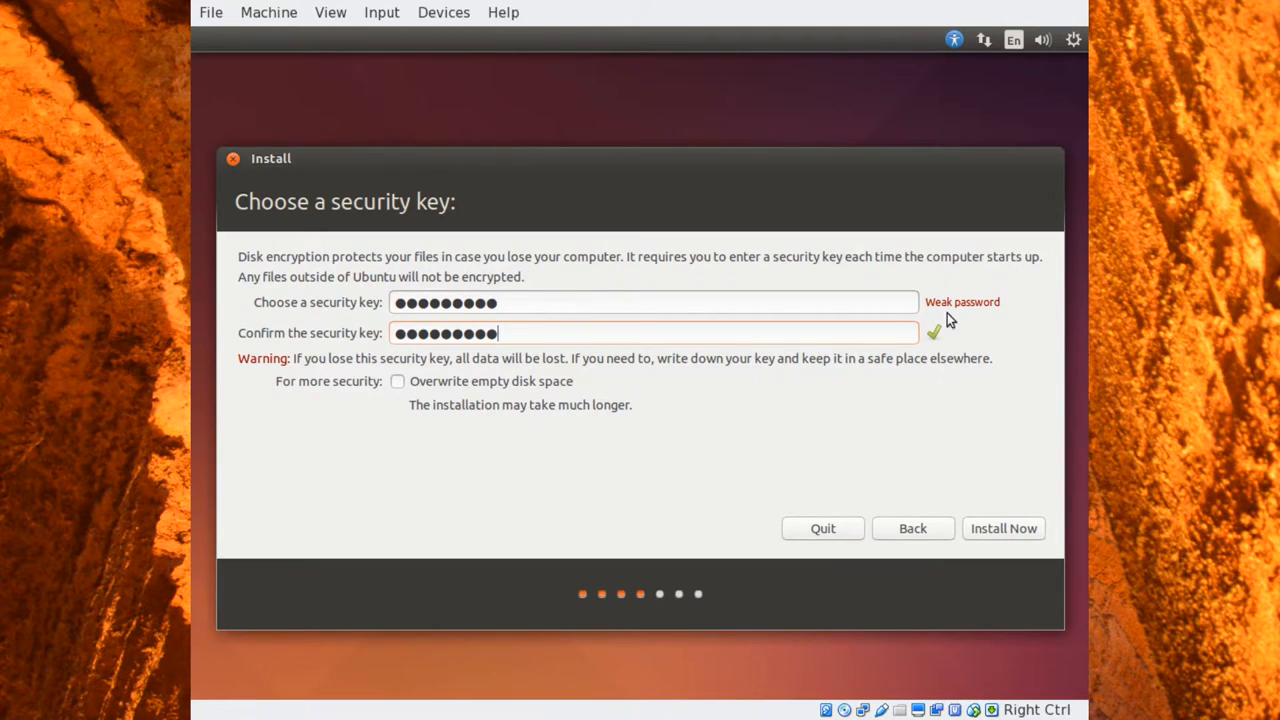
mouse_move(768, 384)
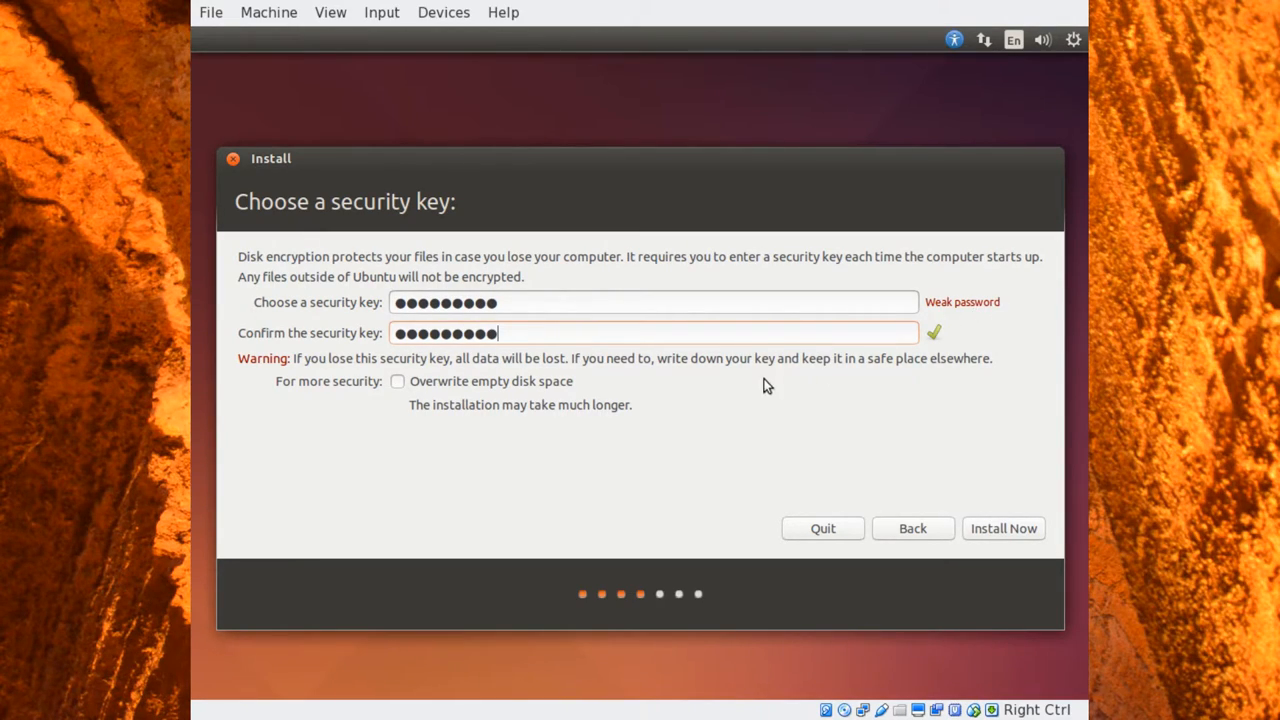
mouse_move(328, 388)
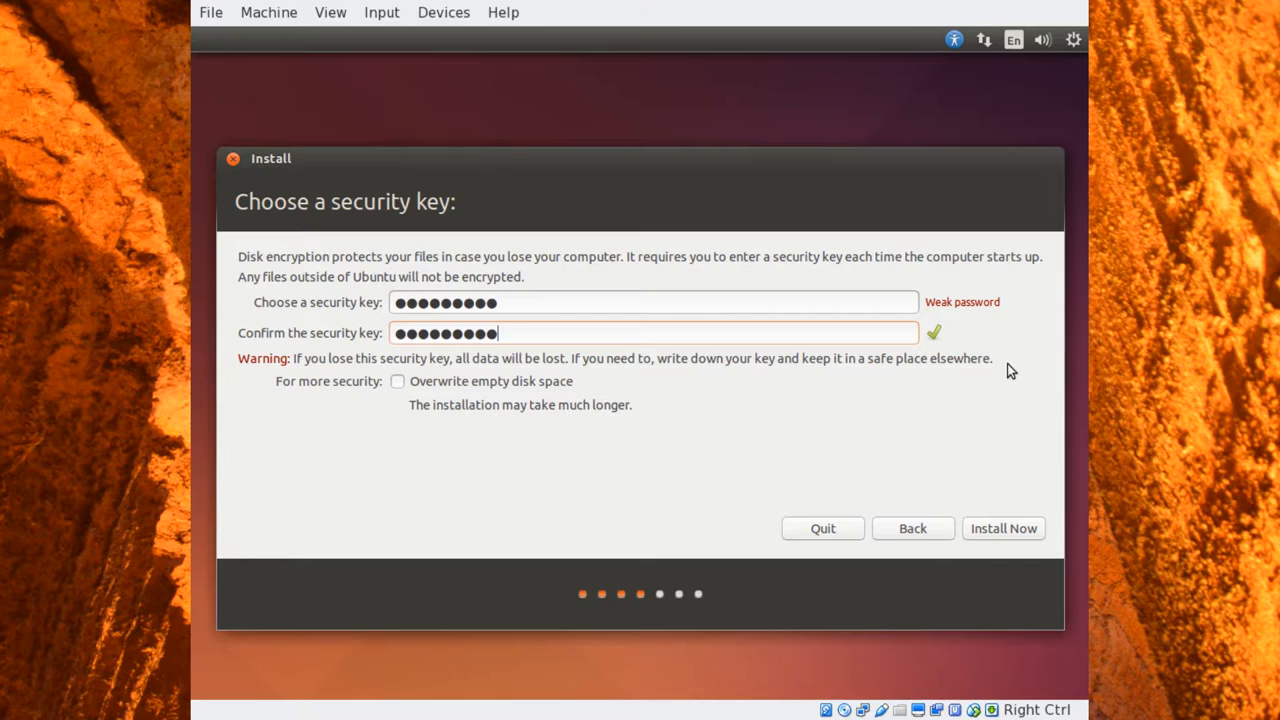
mouse_move(988, 382)
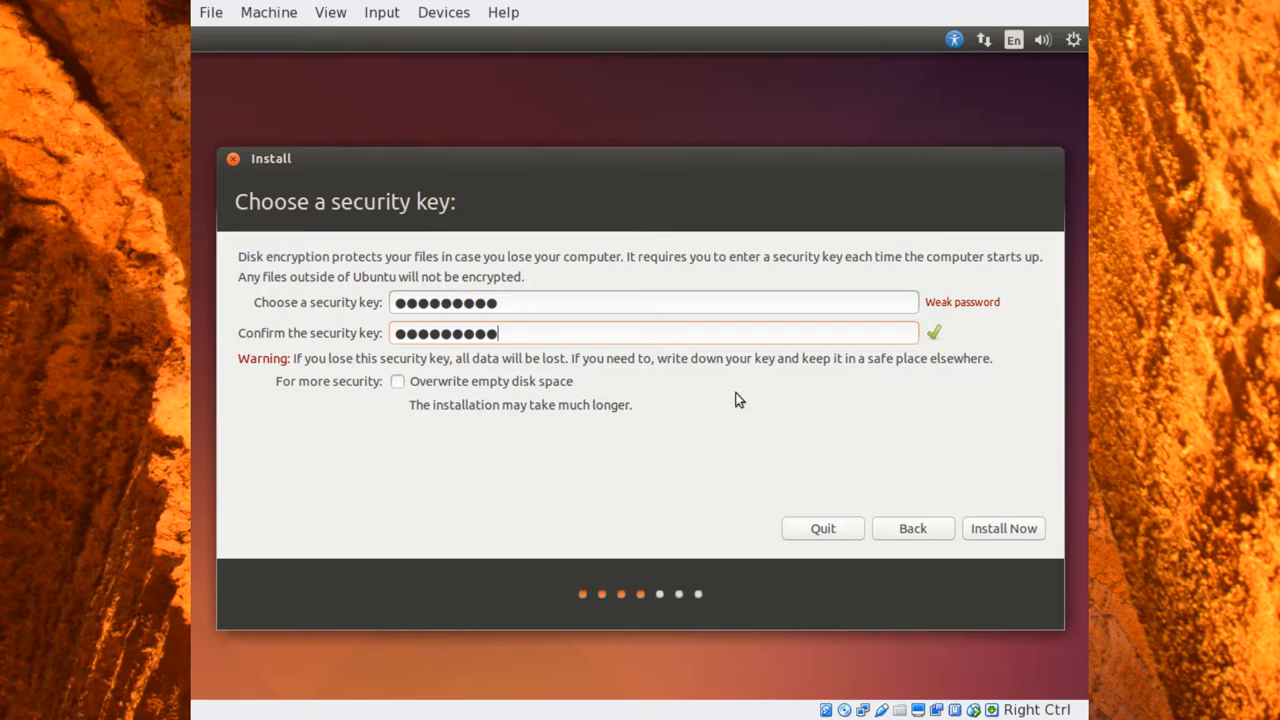
- Continue with the chosen key and confirm writing the encrypted LVM partitions to disk
left_click(1004, 528)
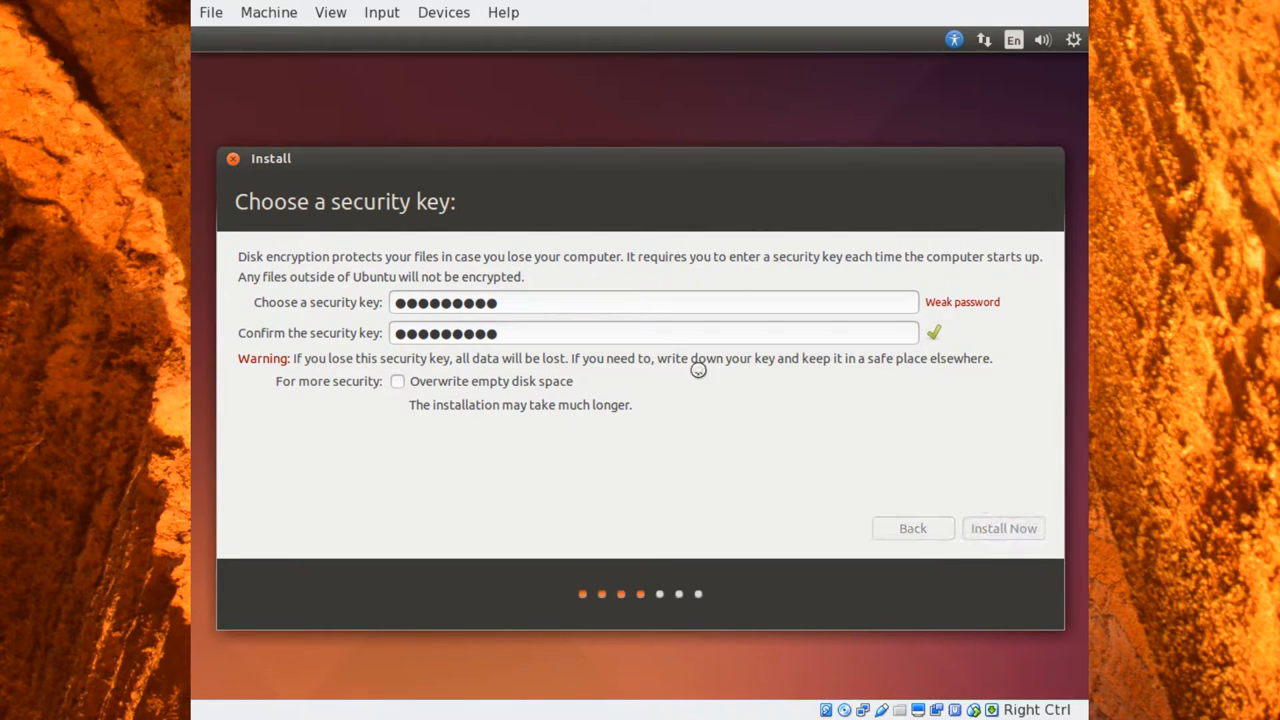
left_click(1004, 528)
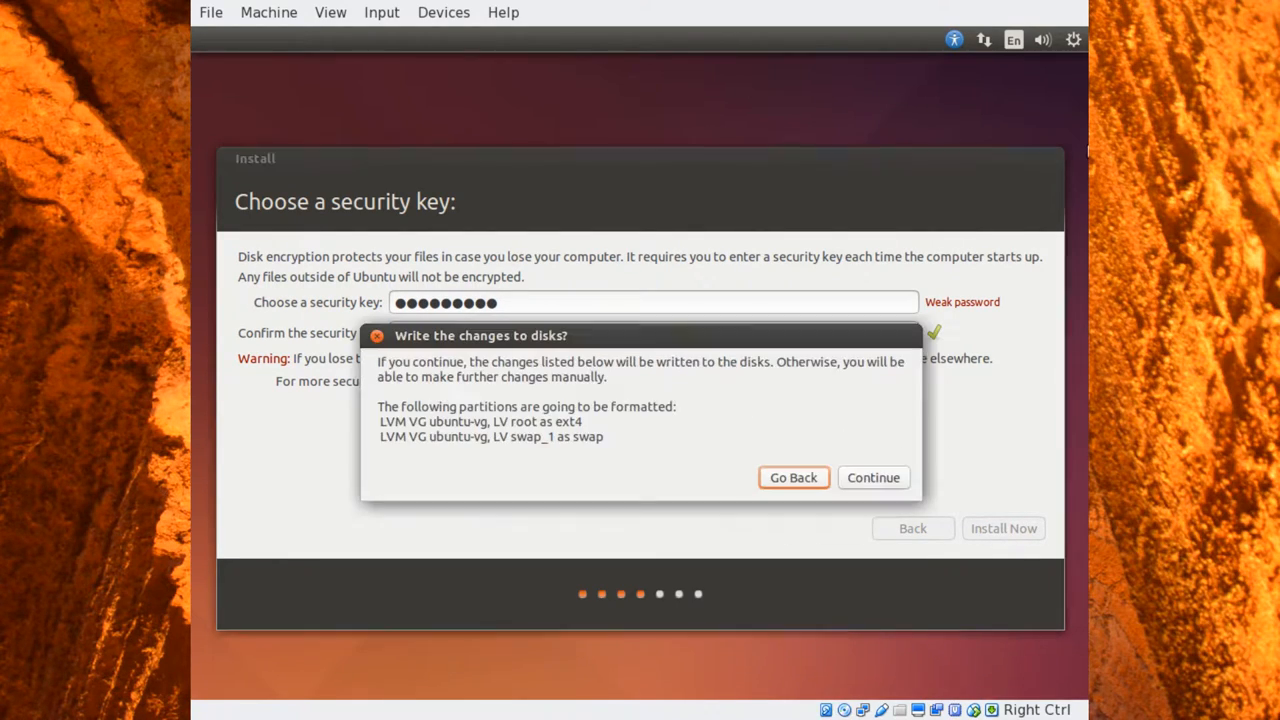
mouse_move(444, 388)
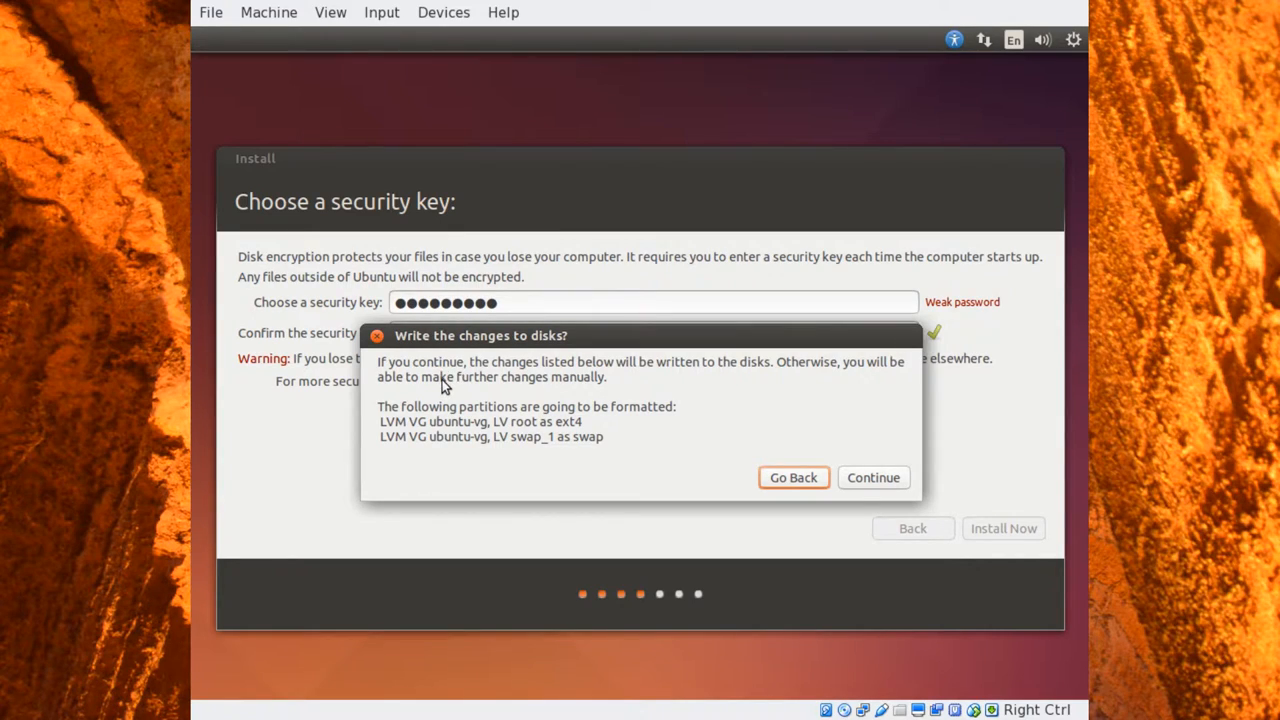
mouse_move(558, 384)
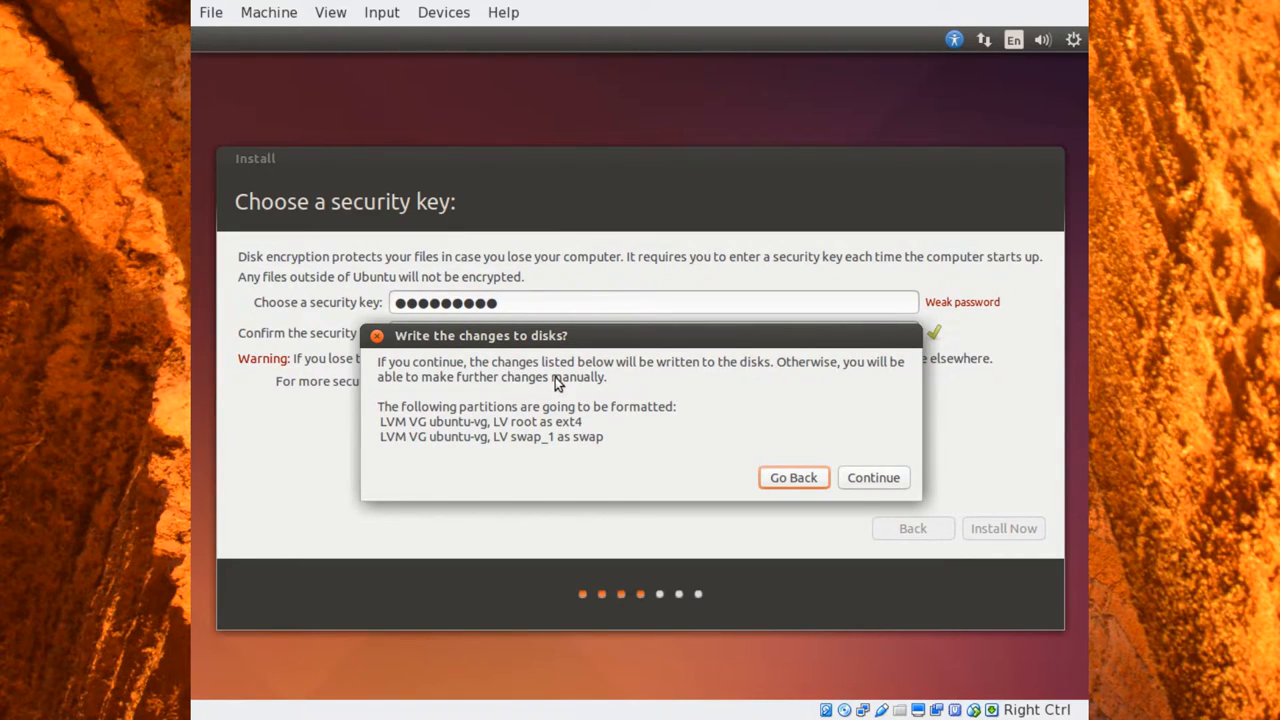
mouse_move(878, 390)
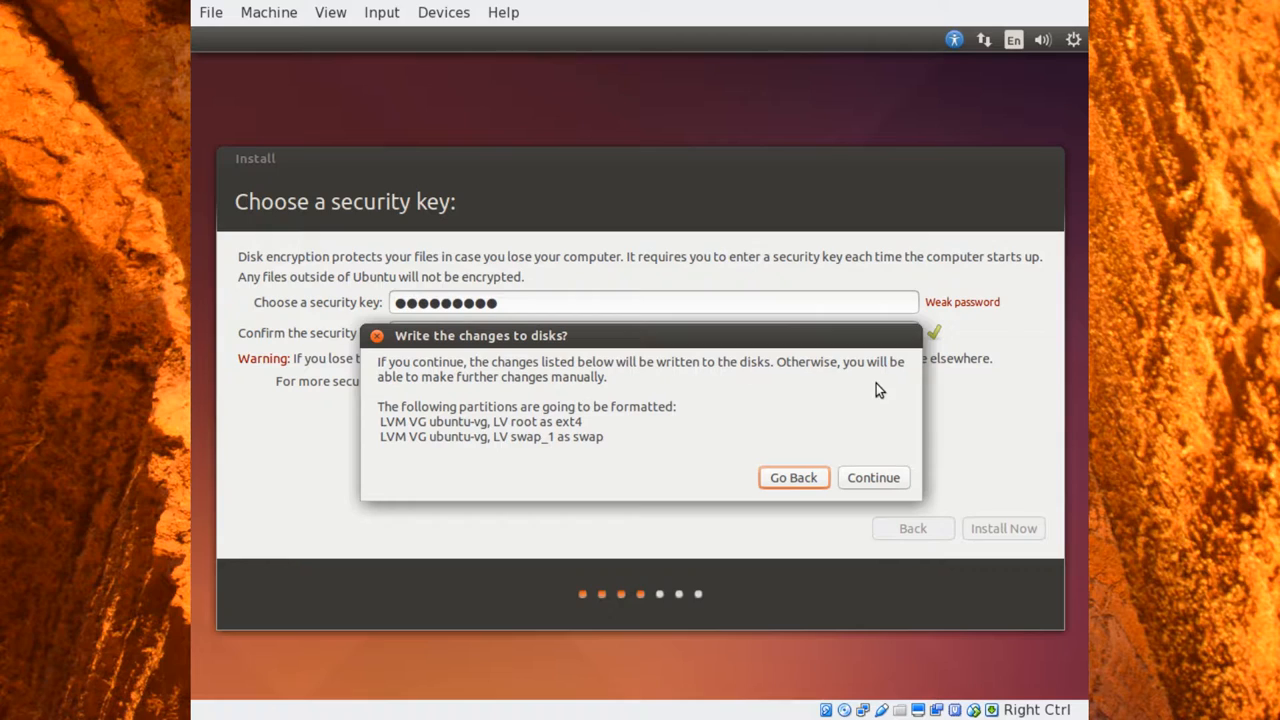
mouse_move(640, 408)
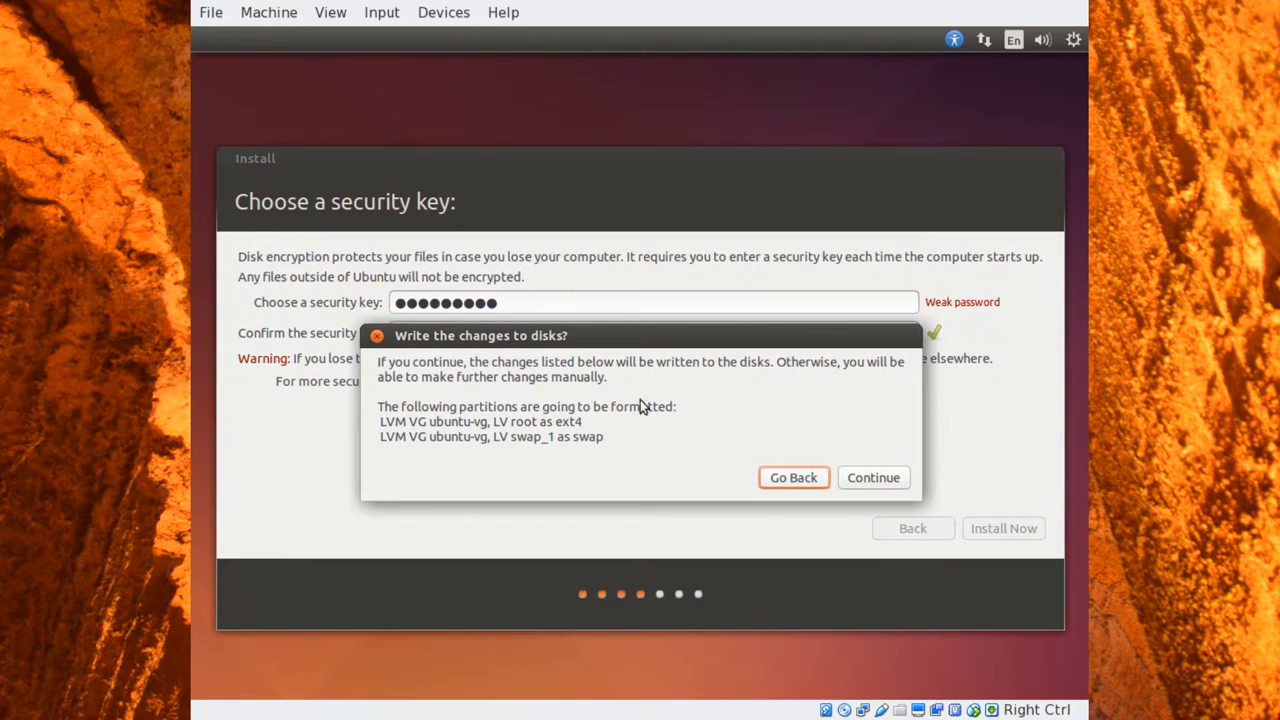
mouse_move(494, 372)
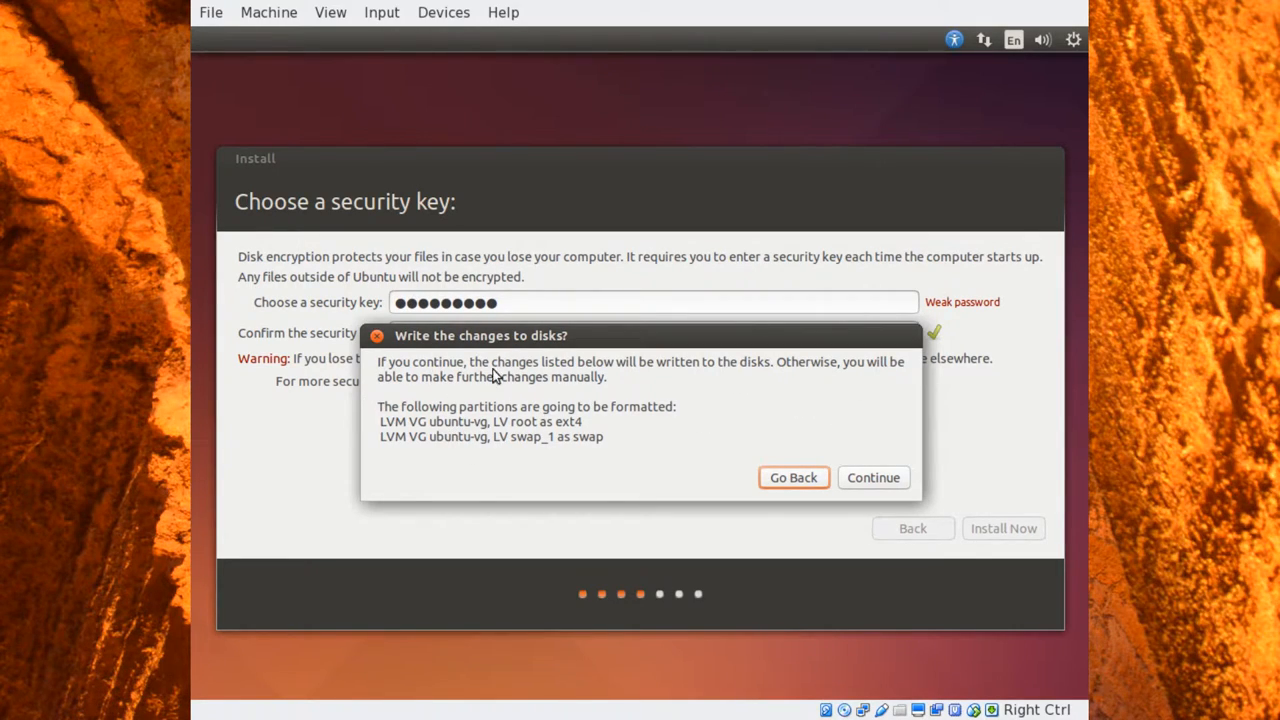
mouse_move(540, 408)
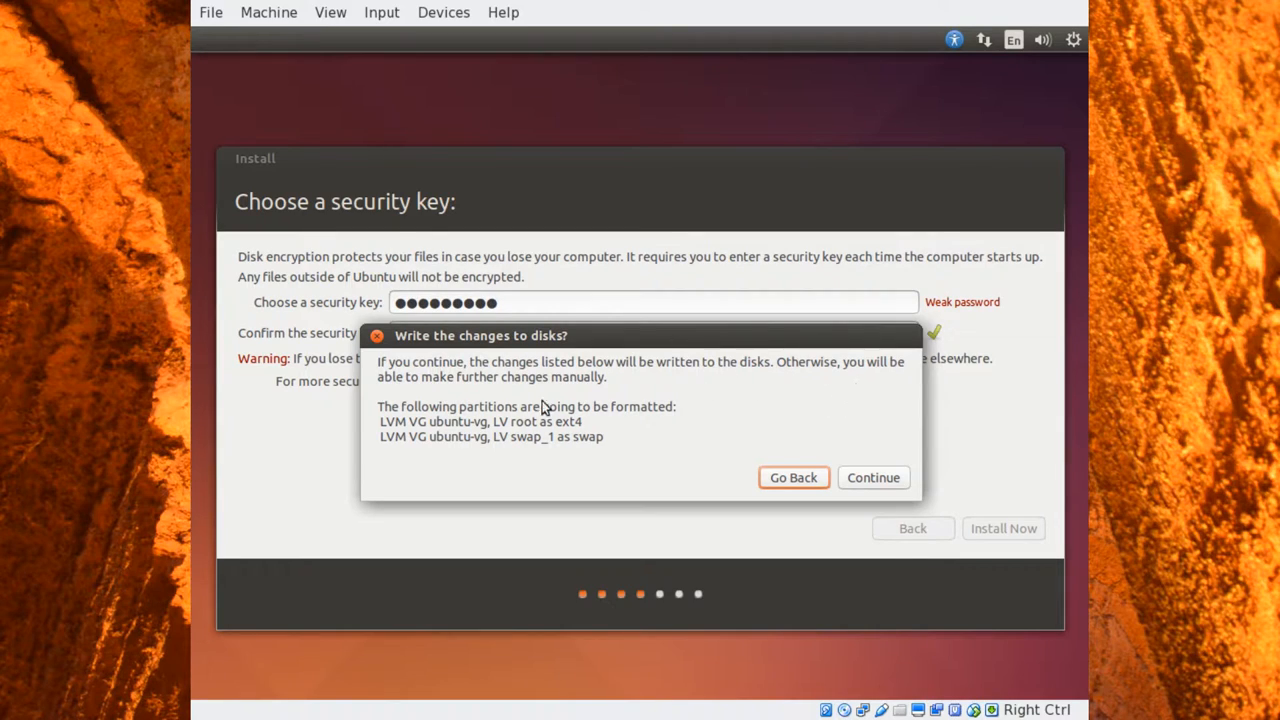
left_click(872, 476)
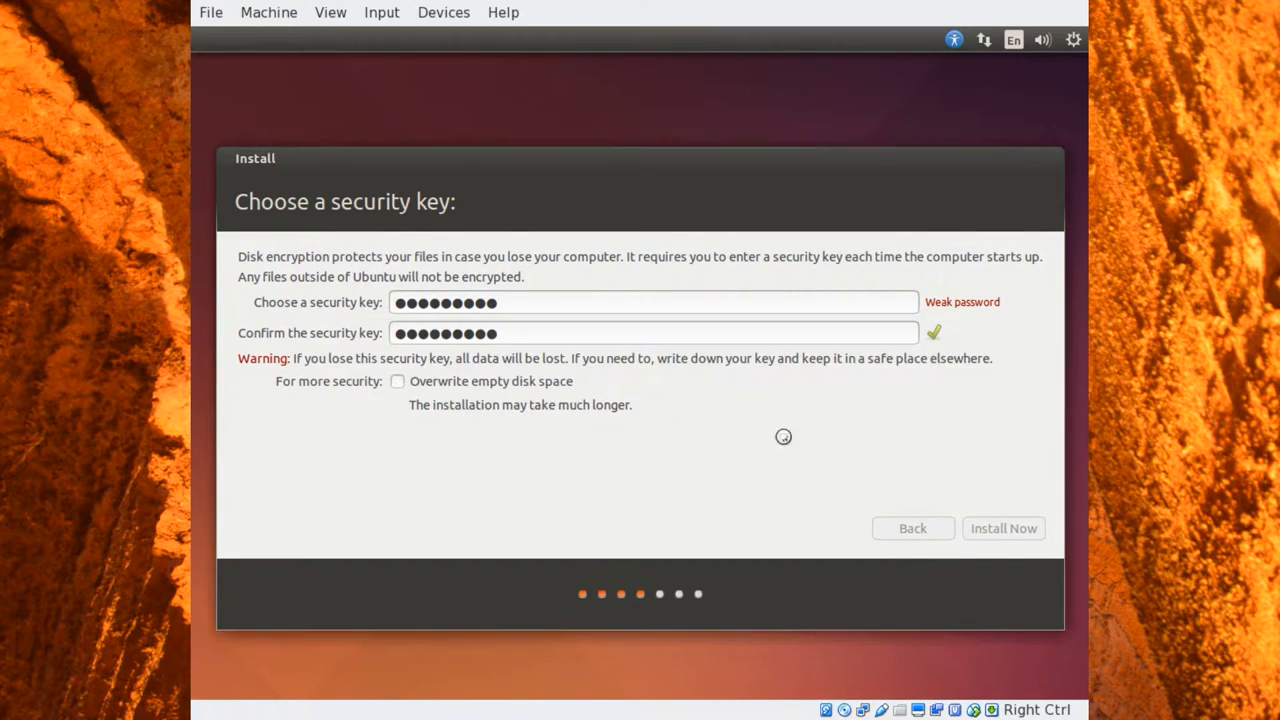
- Choose Indianapolis Time as the location by typing 'Ind' and continue to keyboard setup
left_click(1004, 528)
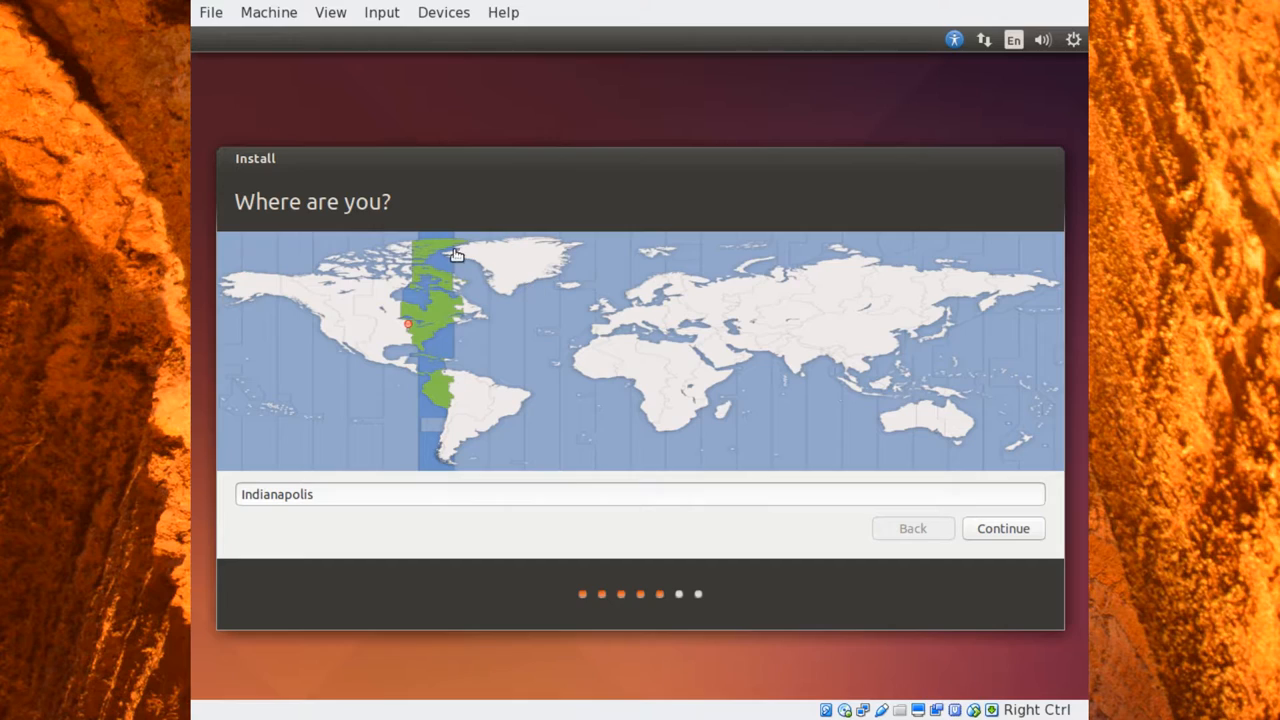
mouse_move(490, 182)
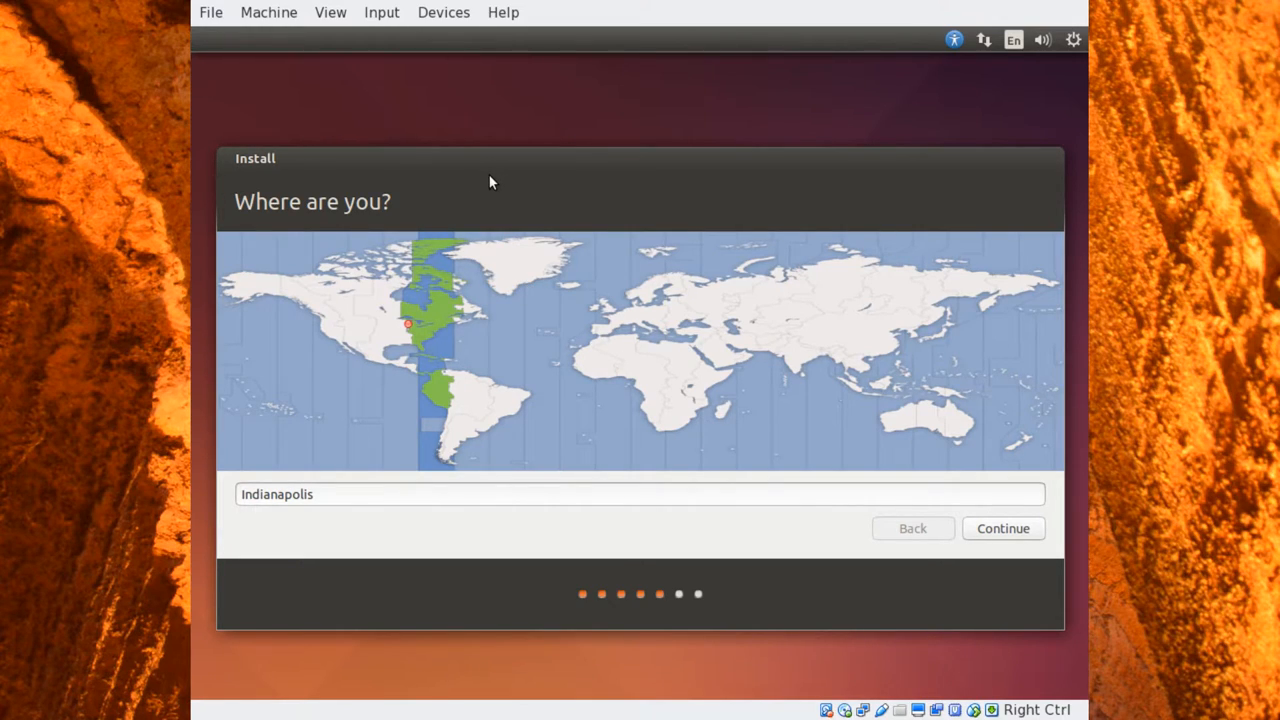
mouse_move(448, 378)
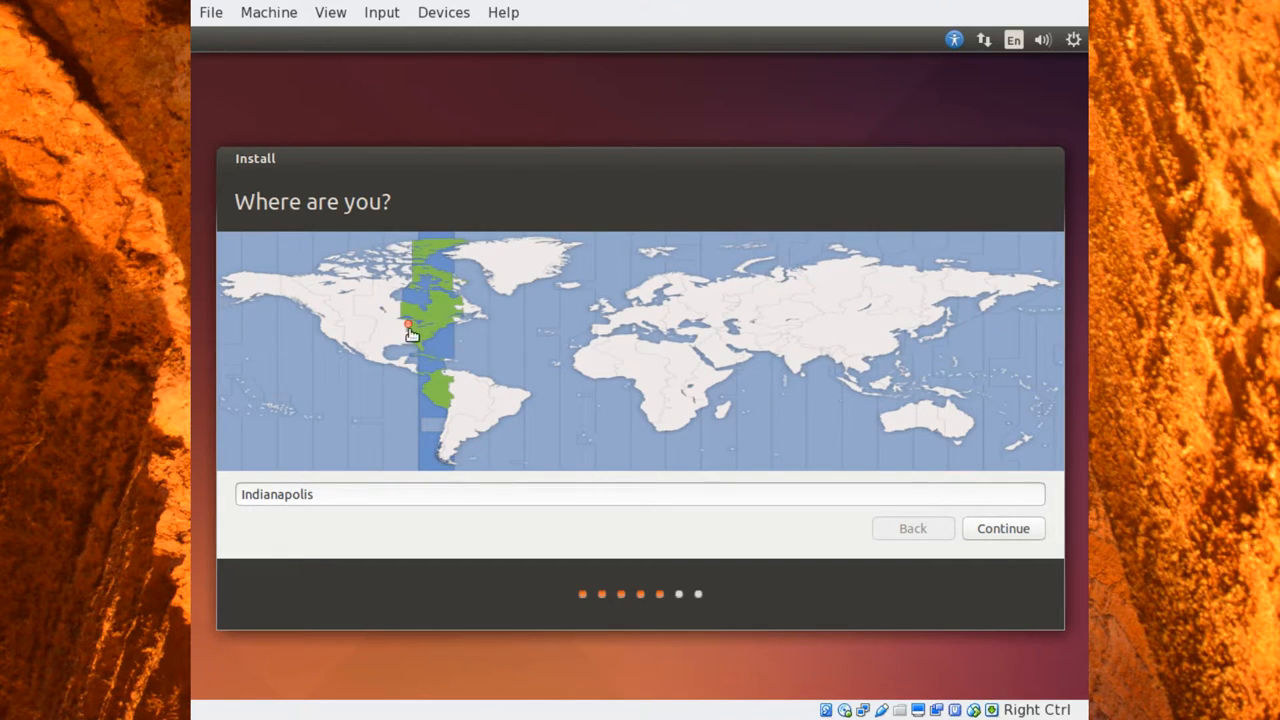
mouse_move(360, 264)
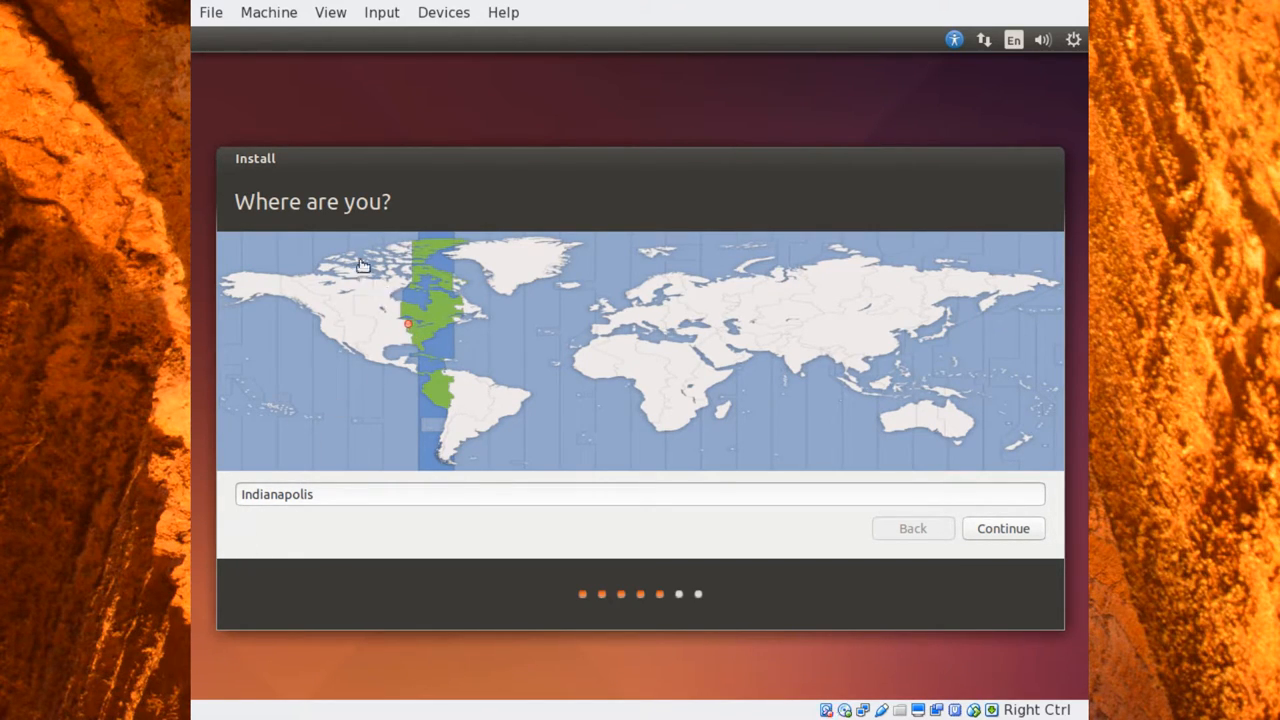
mouse_move(388, 336)
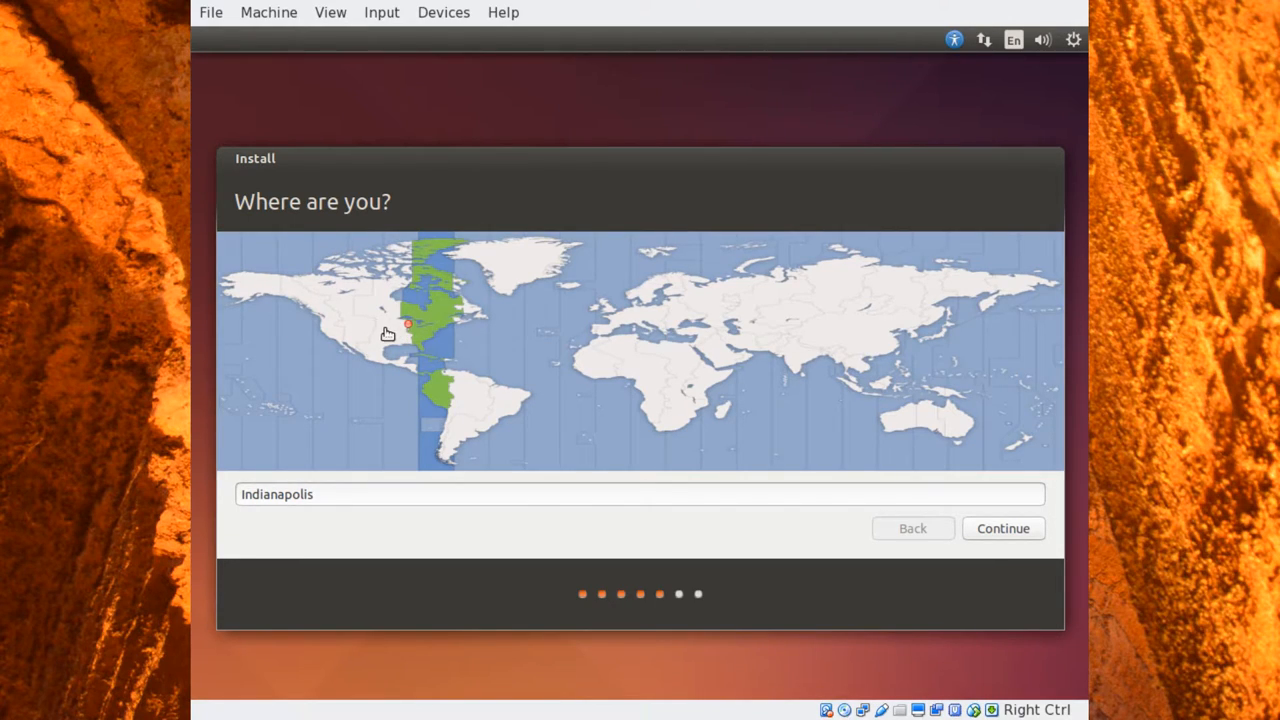
left_click(392, 324)
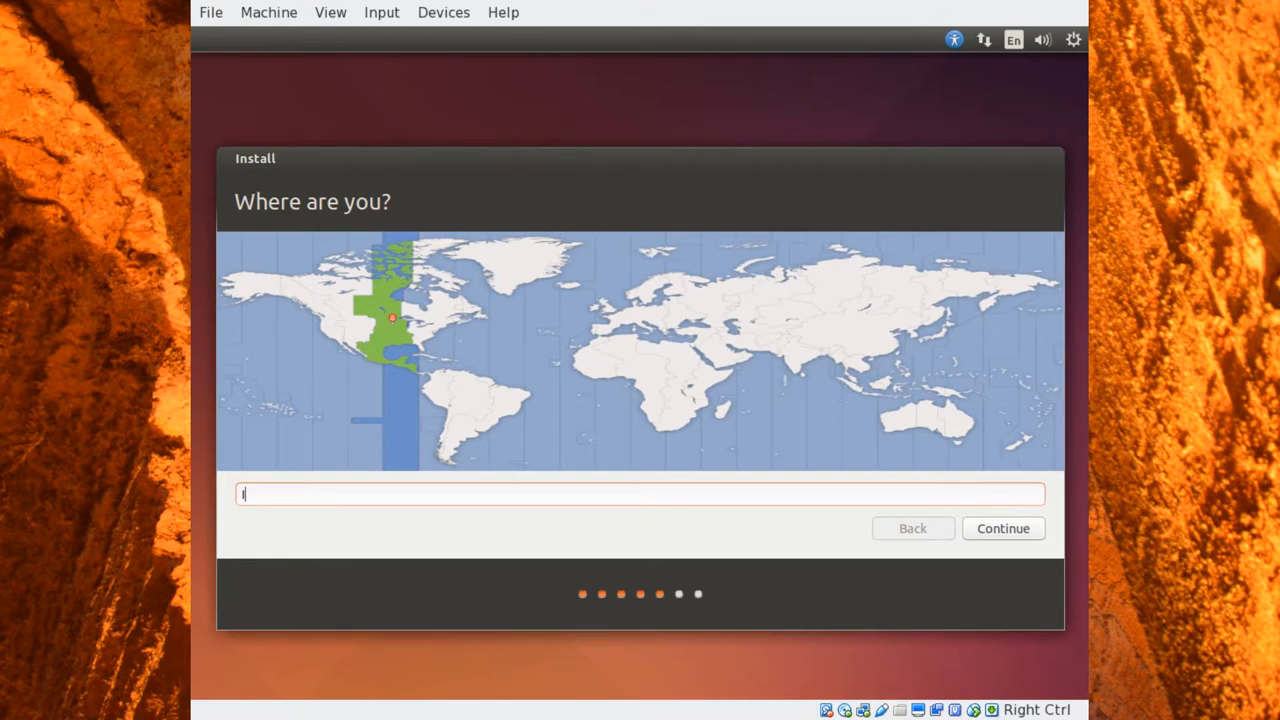
type("nd")
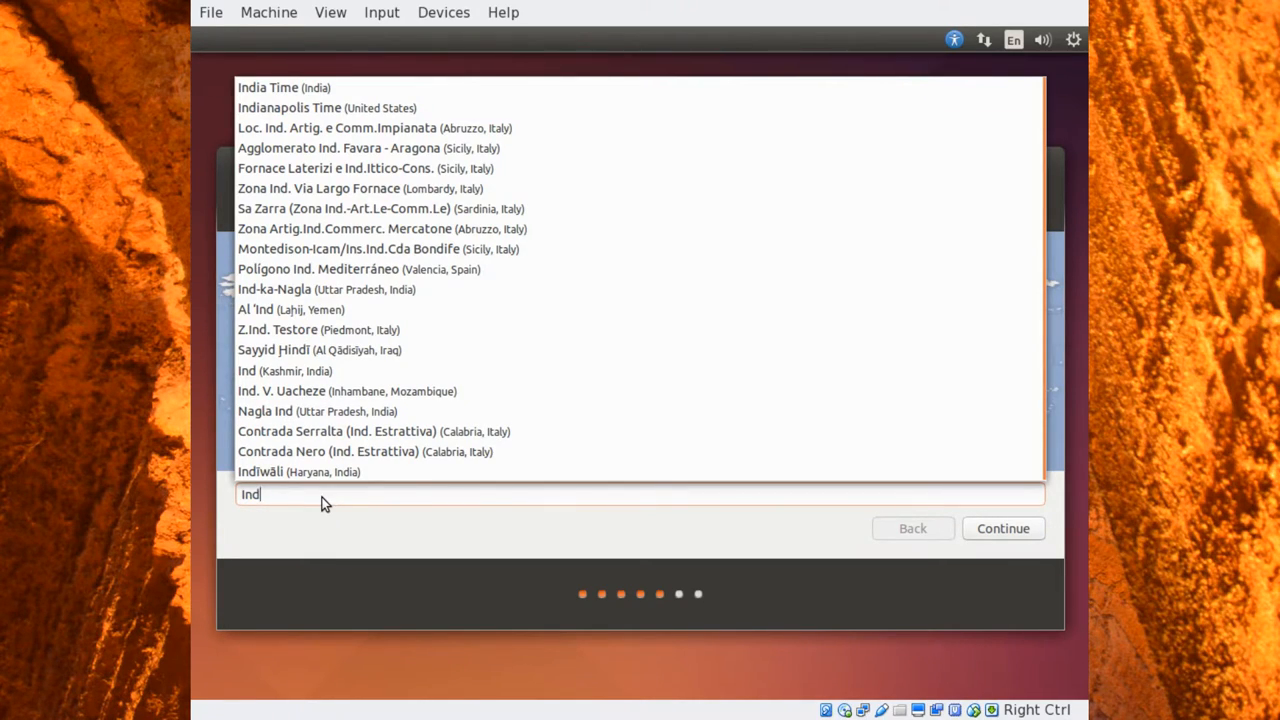
left_click(320, 108)
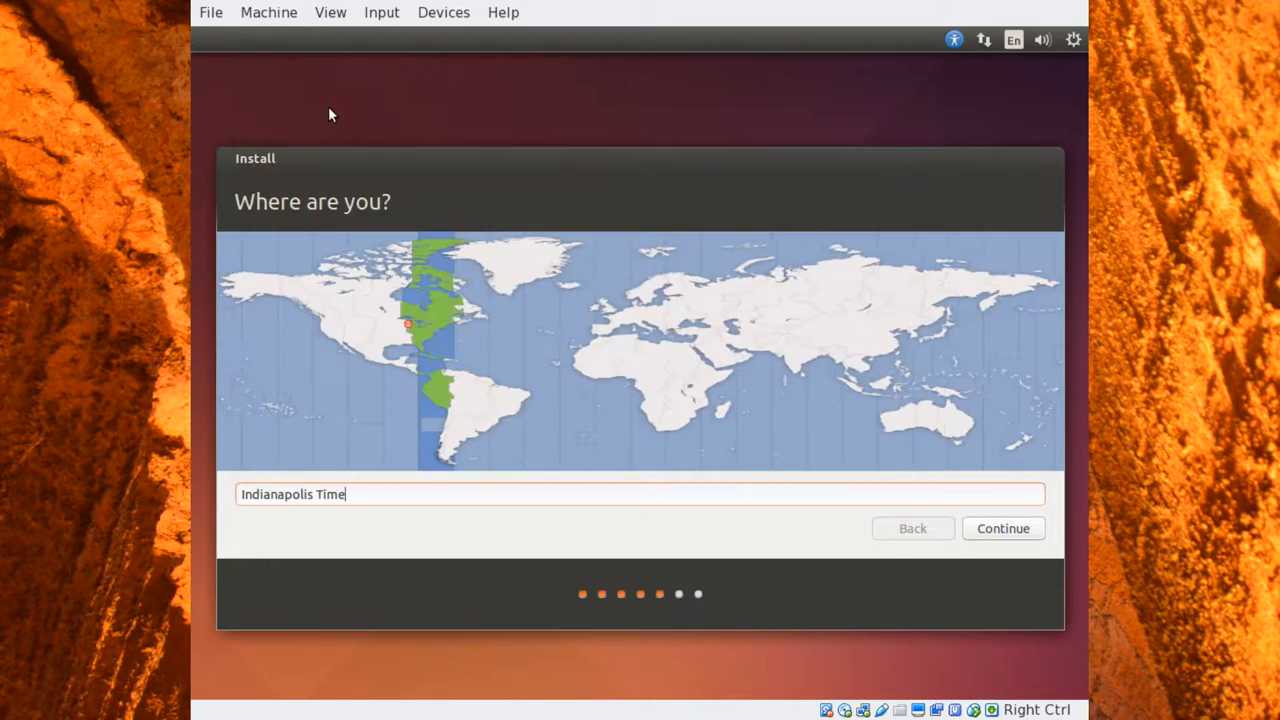
mouse_move(1014, 528)
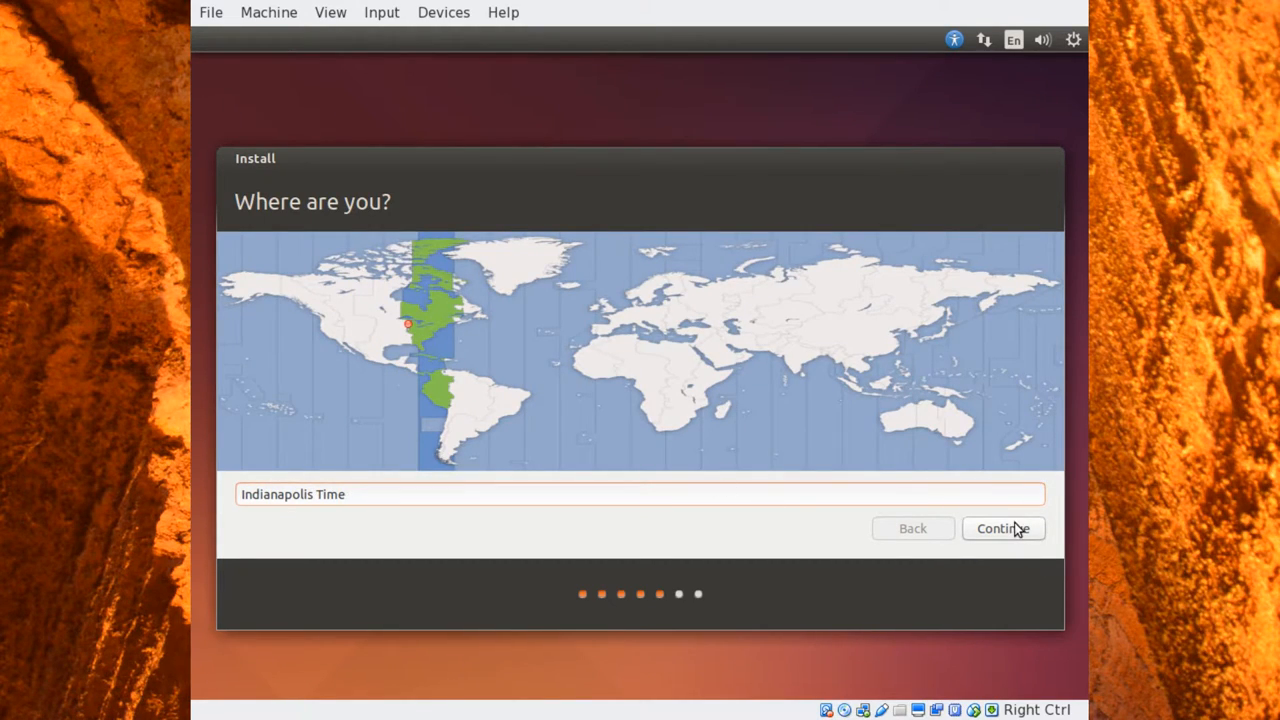
left_click(1004, 528)
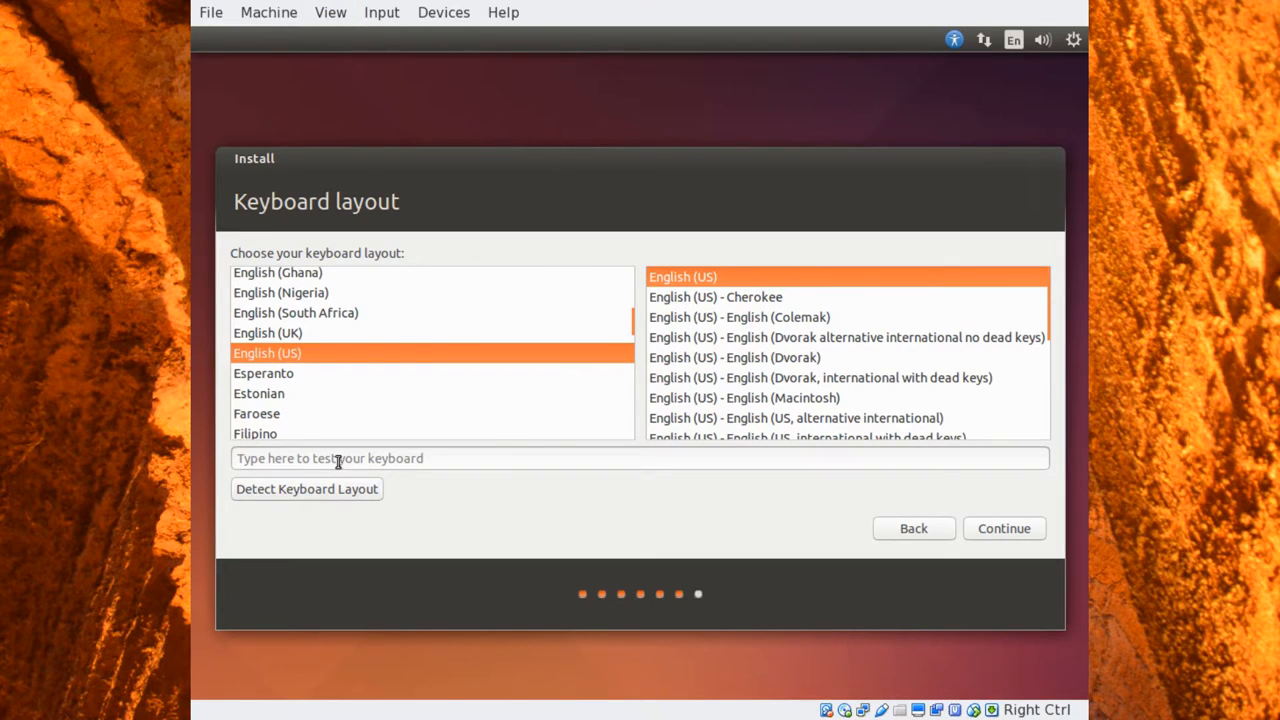
mouse_move(404, 236)
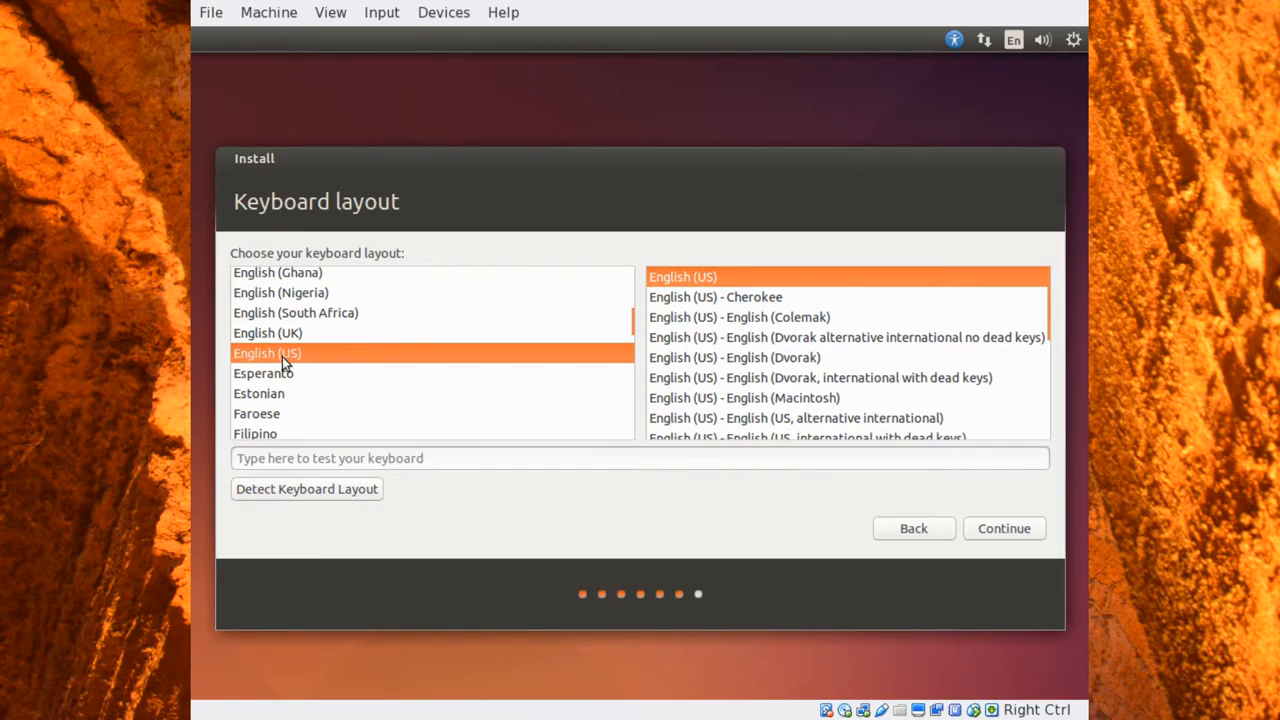
mouse_move(348, 278)
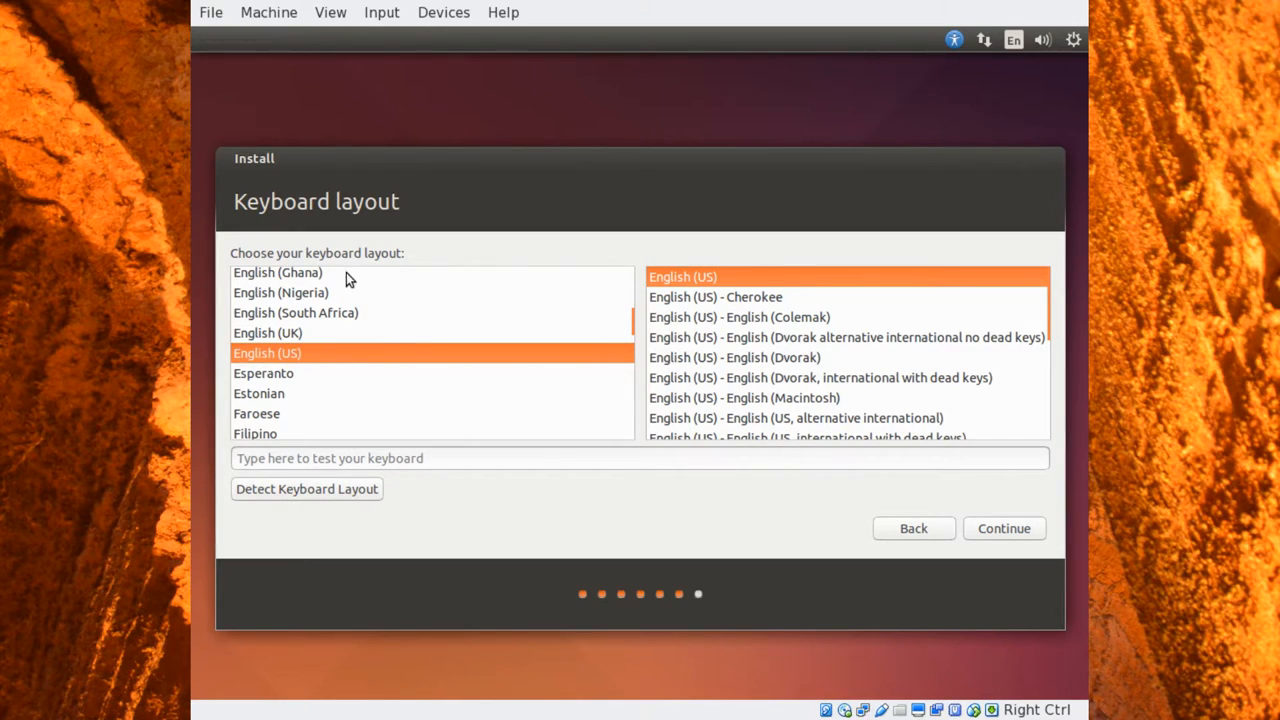
mouse_move(736, 290)
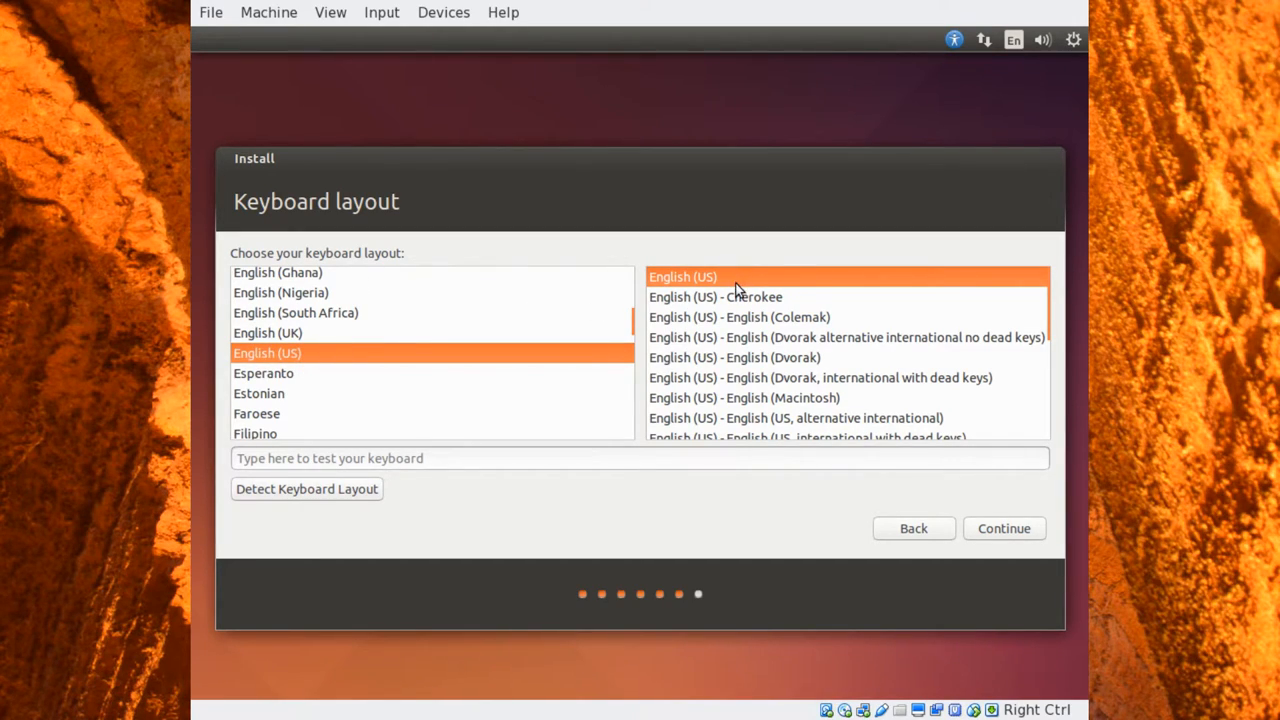
mouse_move(194, 356)
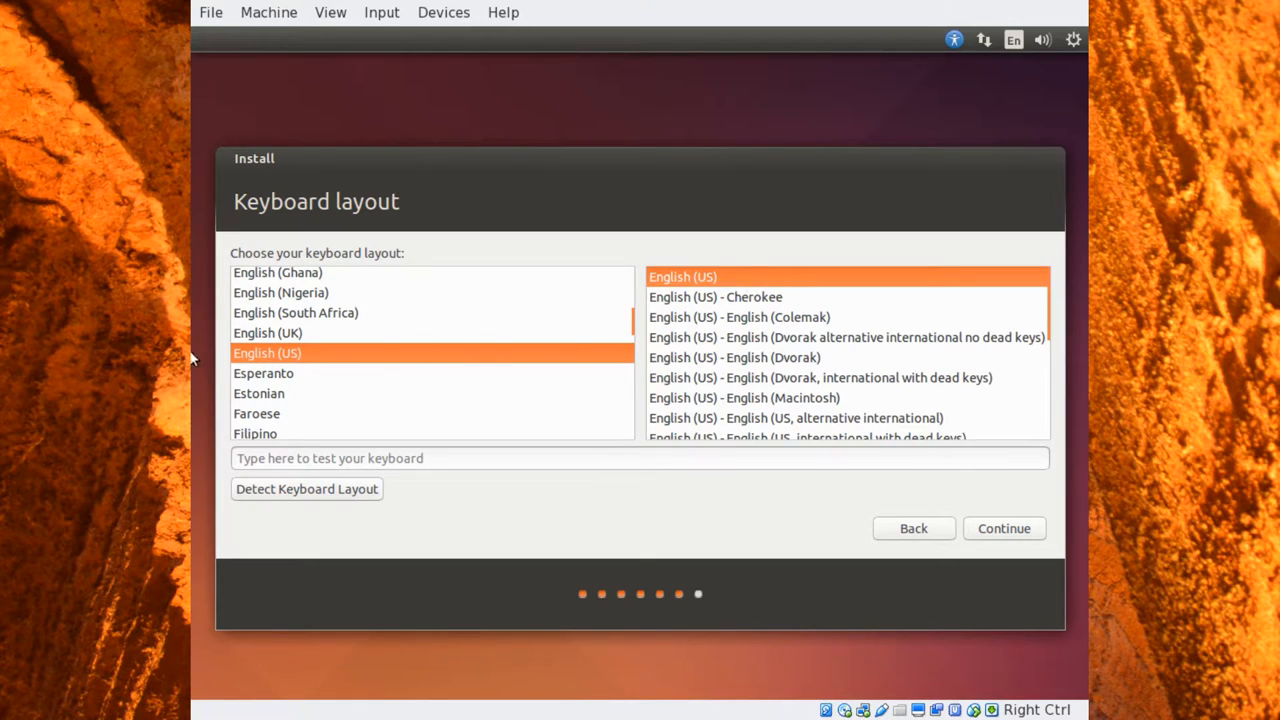
mouse_move(304, 374)
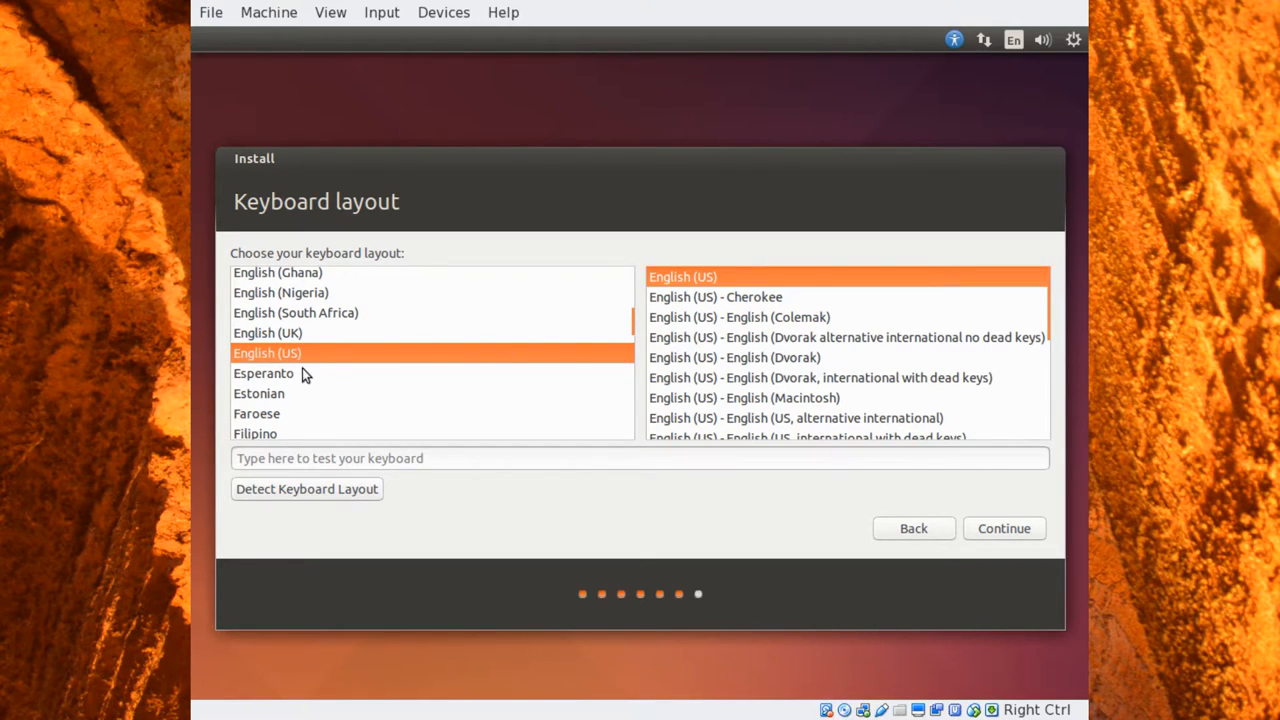
mouse_move(716, 276)
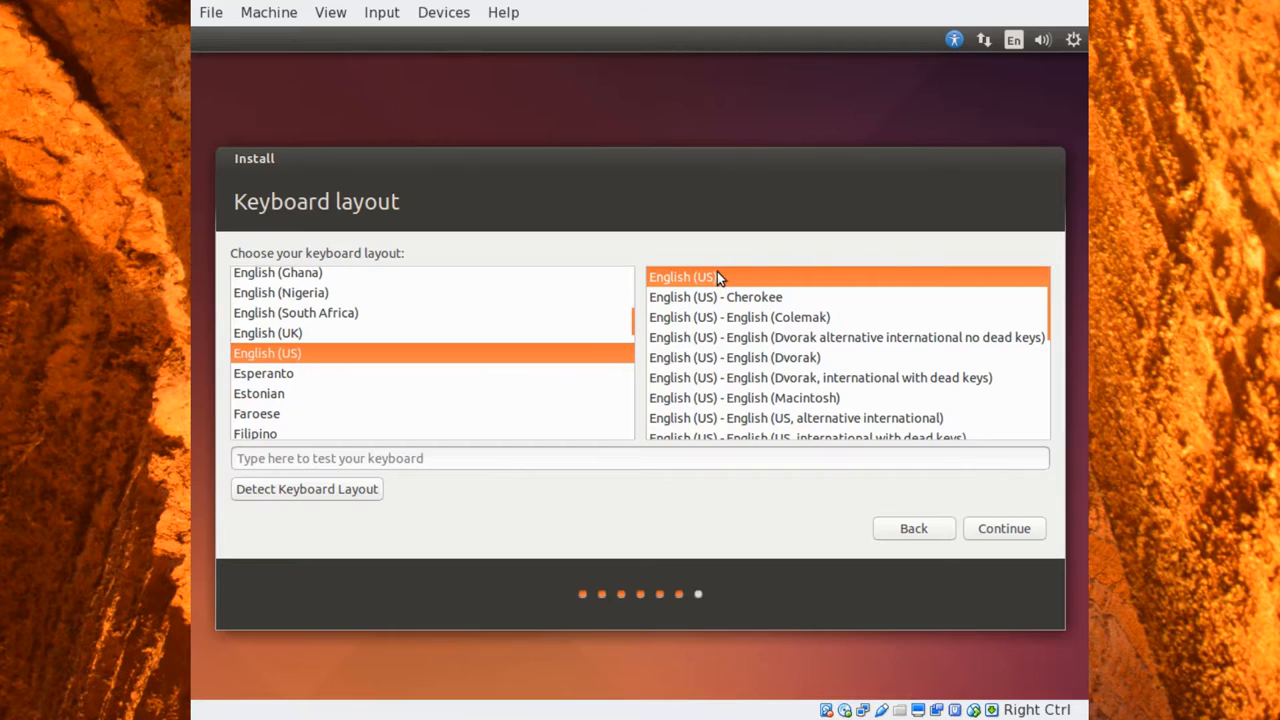
mouse_move(776, 326)
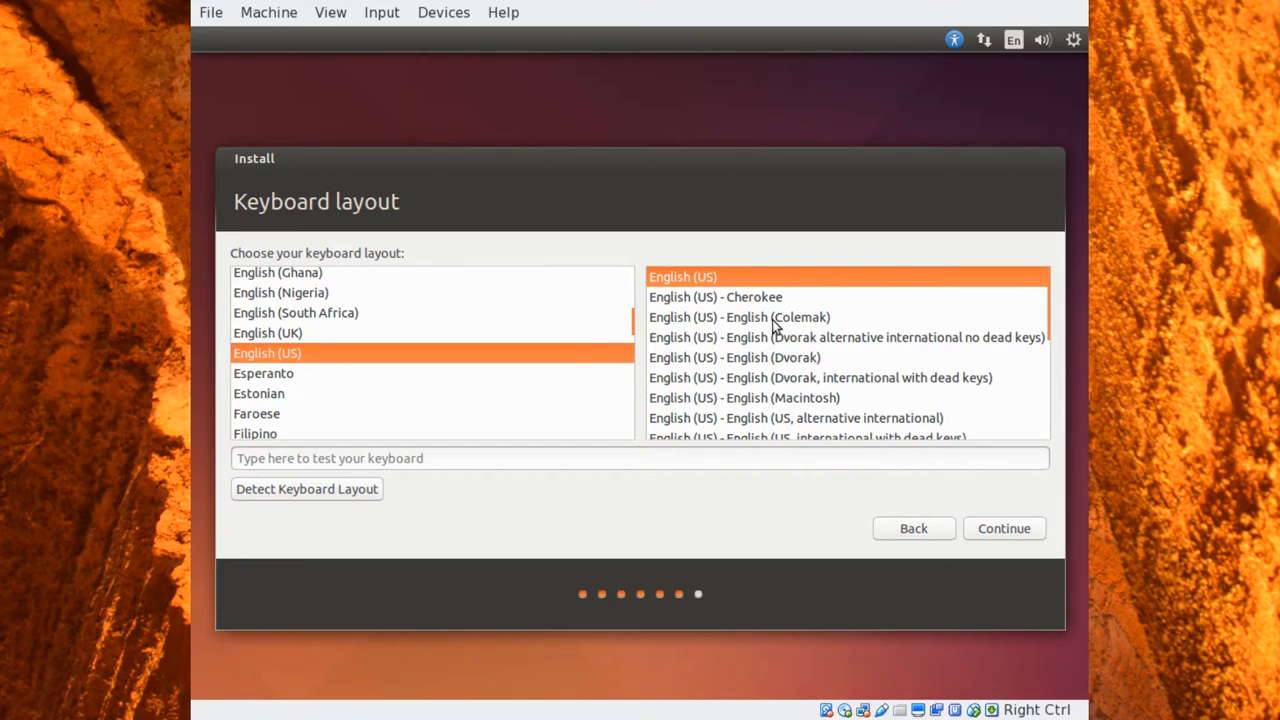
mouse_move(844, 358)
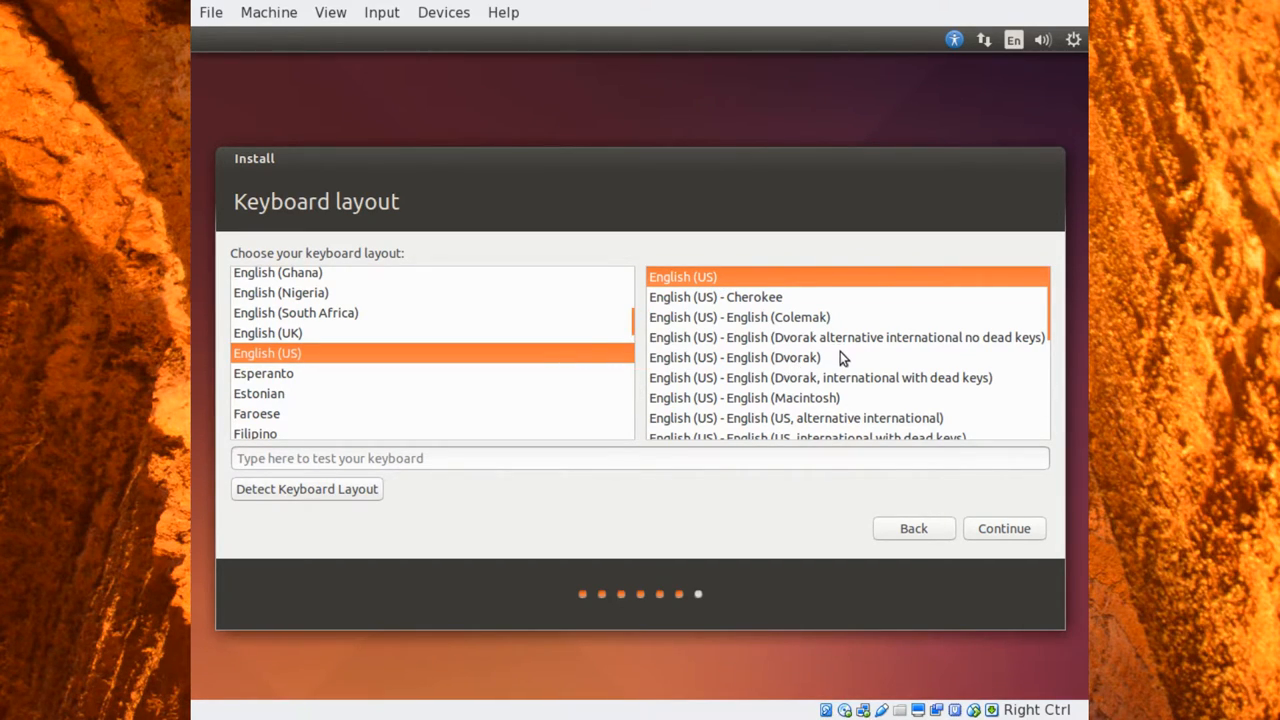
mouse_move(780, 404)
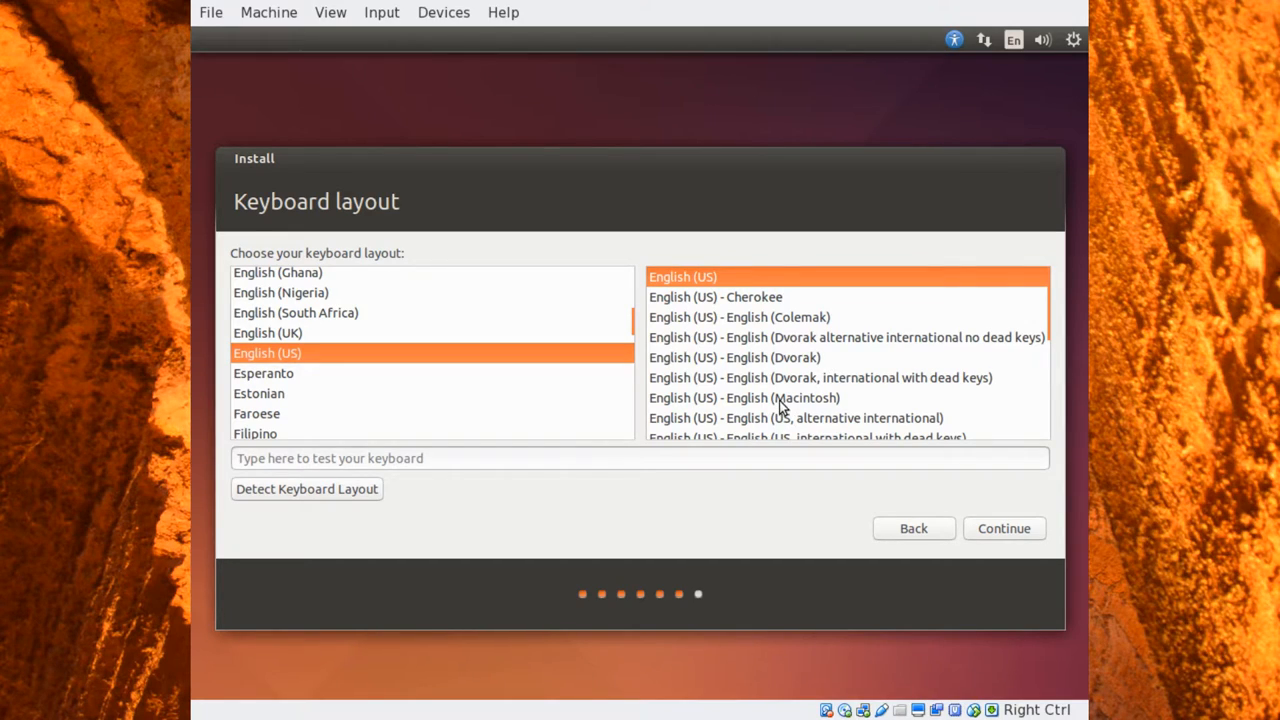
mouse_move(744, 384)
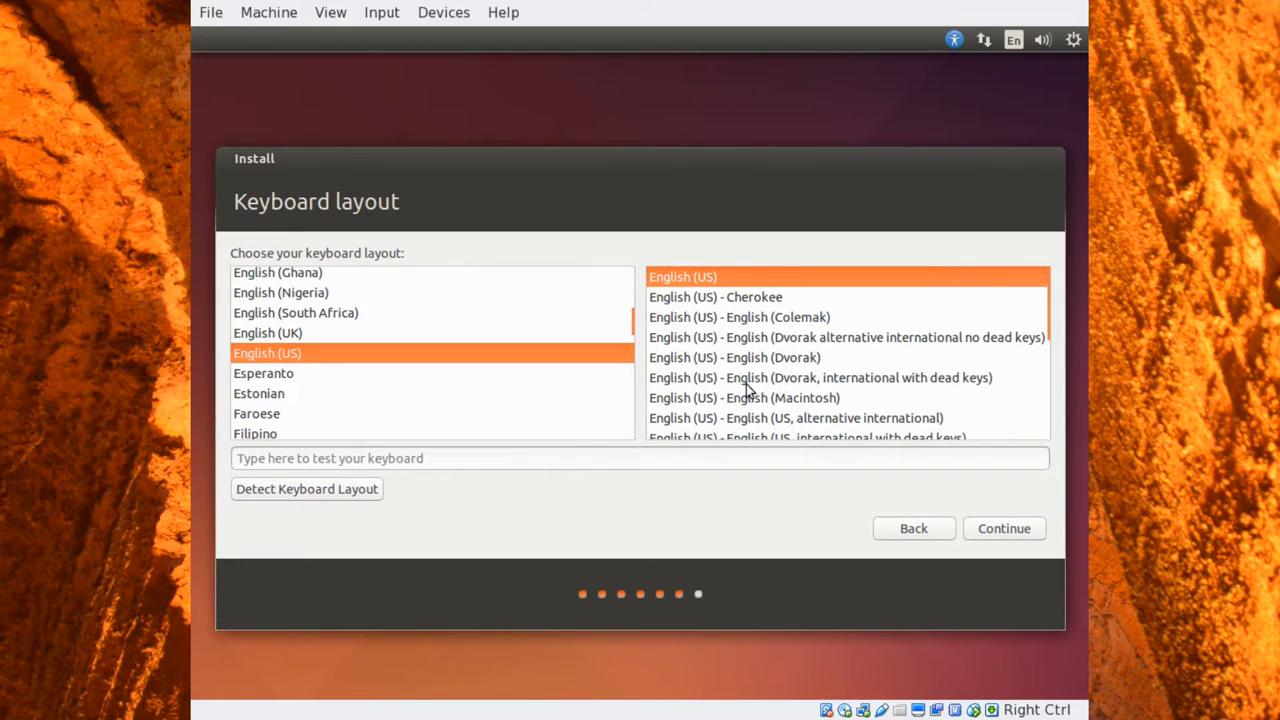
mouse_move(830, 428)
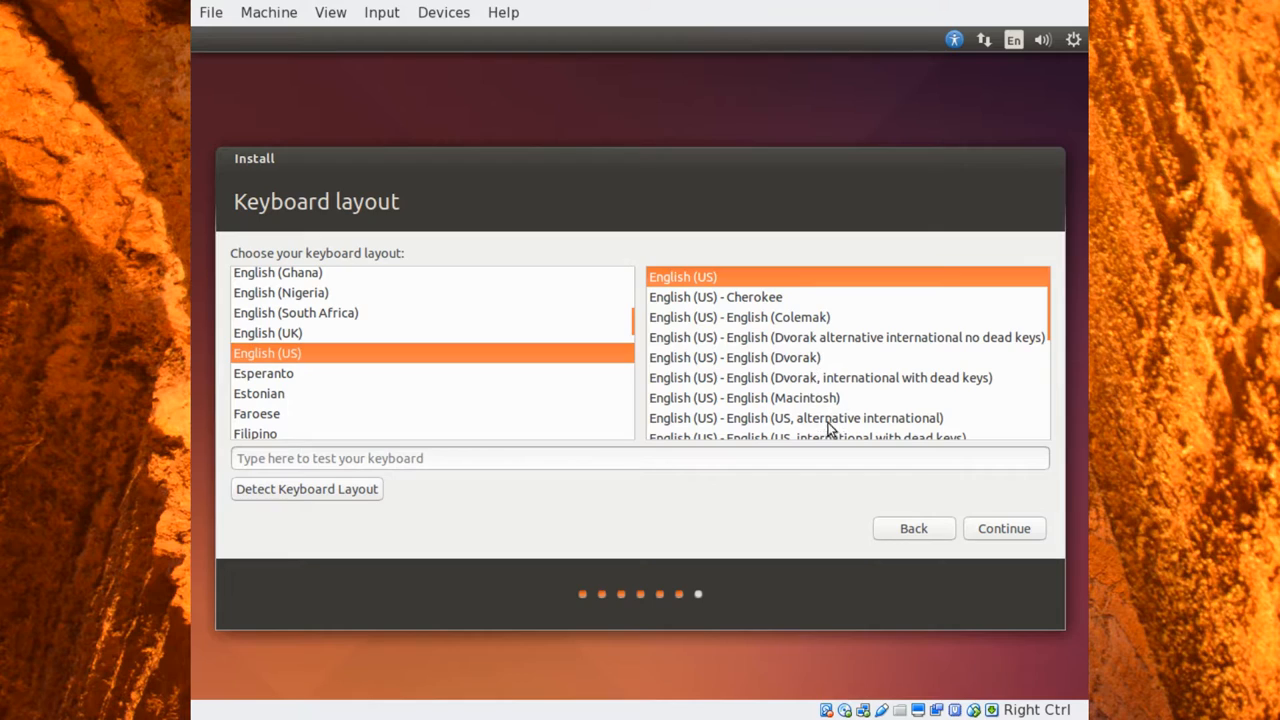
- Keep the English (US) keyboard layout and continue to the 'Who are you?' page
left_click(1004, 528)
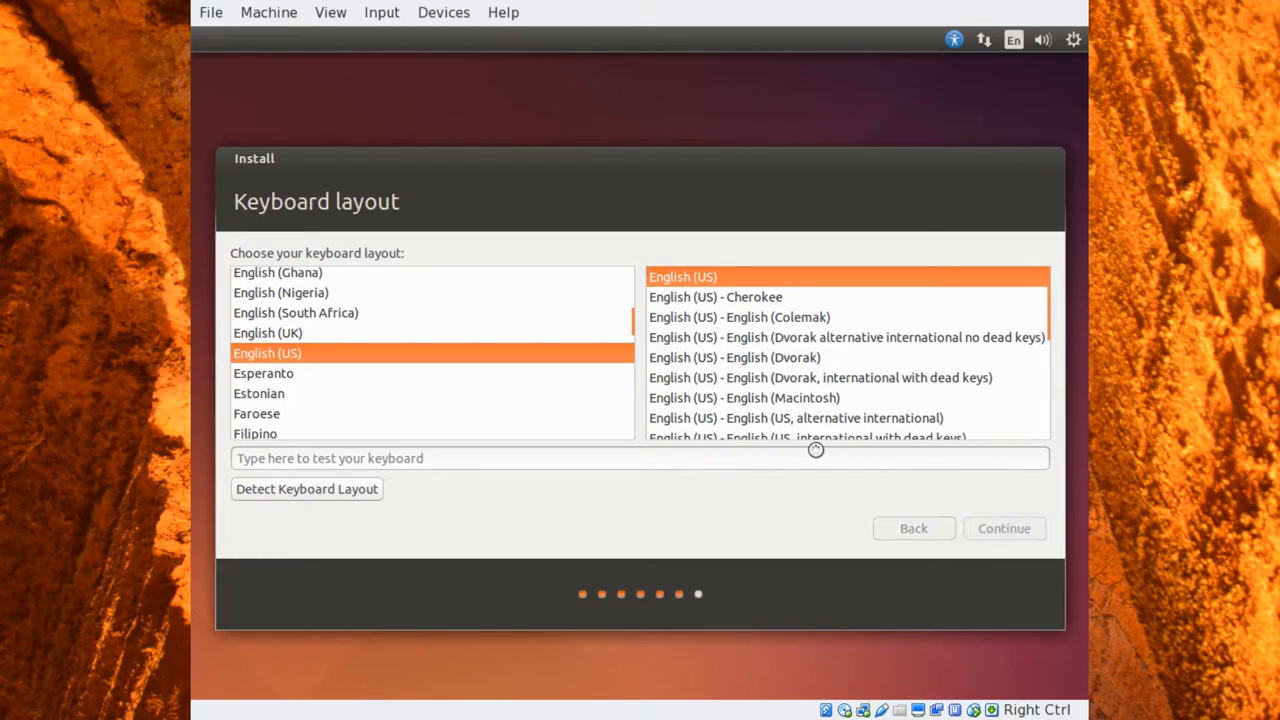
left_click(1004, 528)
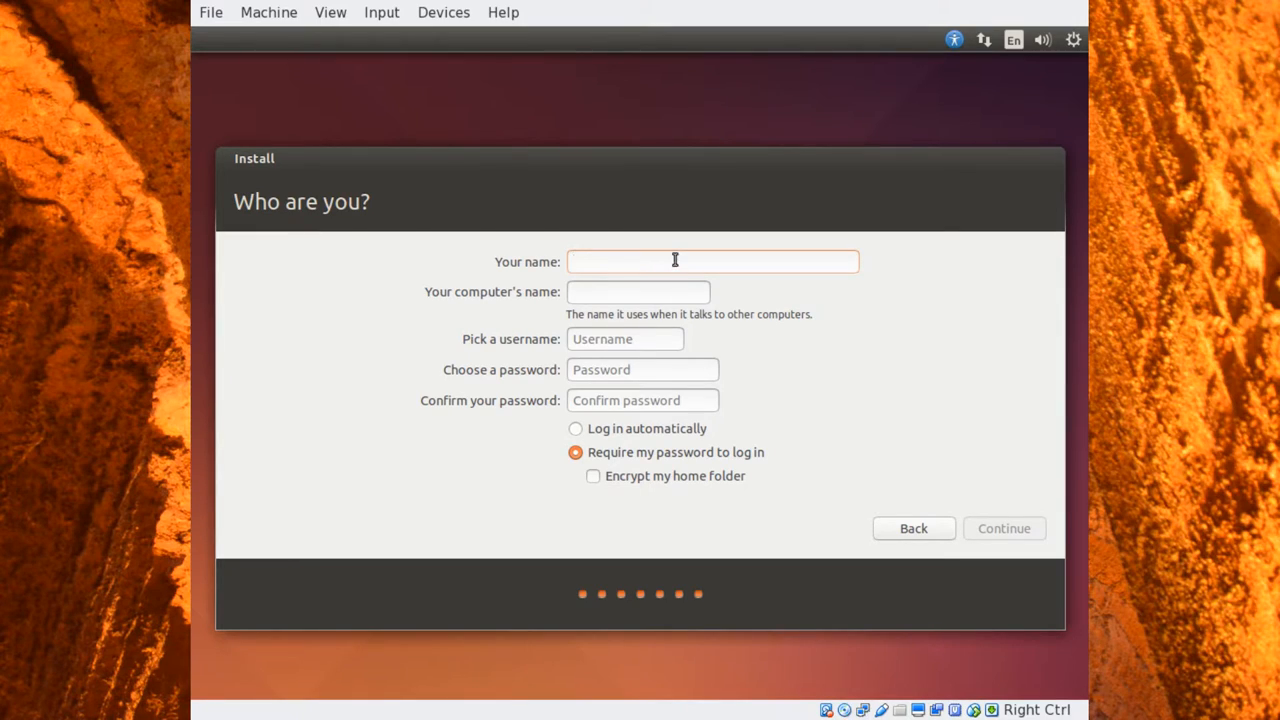
- Enter name User, computer name OFT-Ubuntu, and keep the suggested username user
left_click(712, 260)
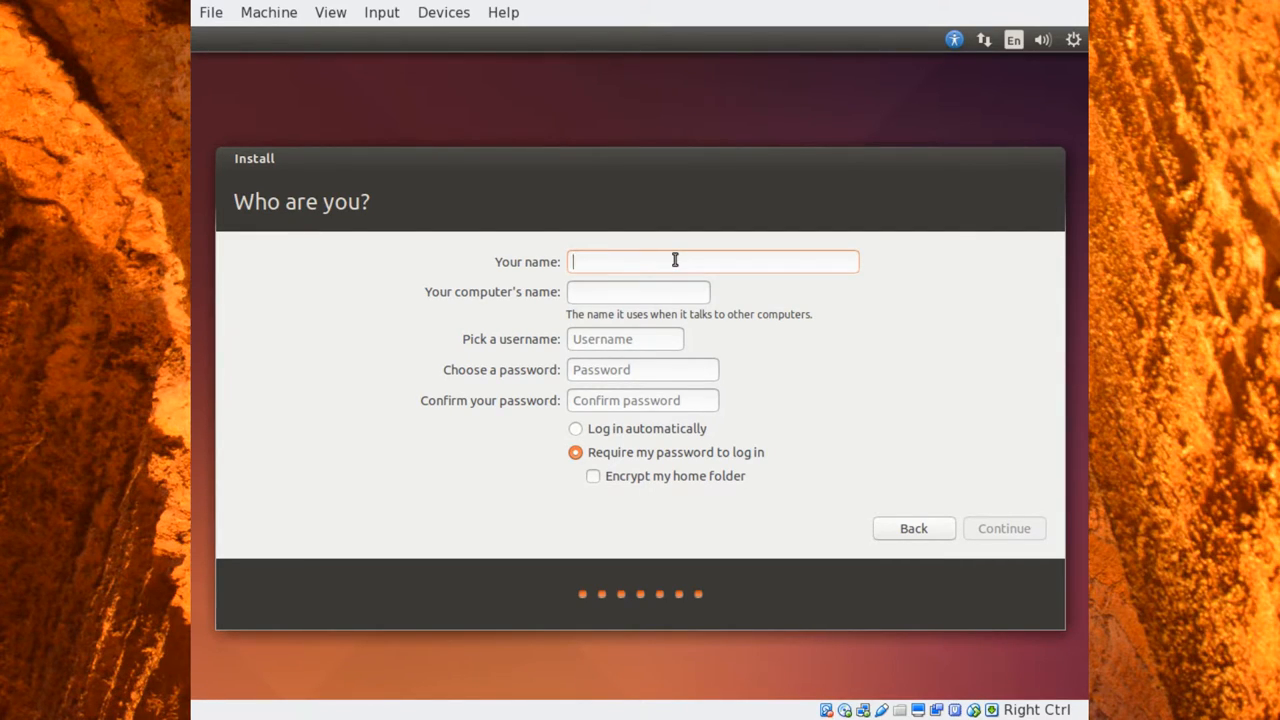
type("User")
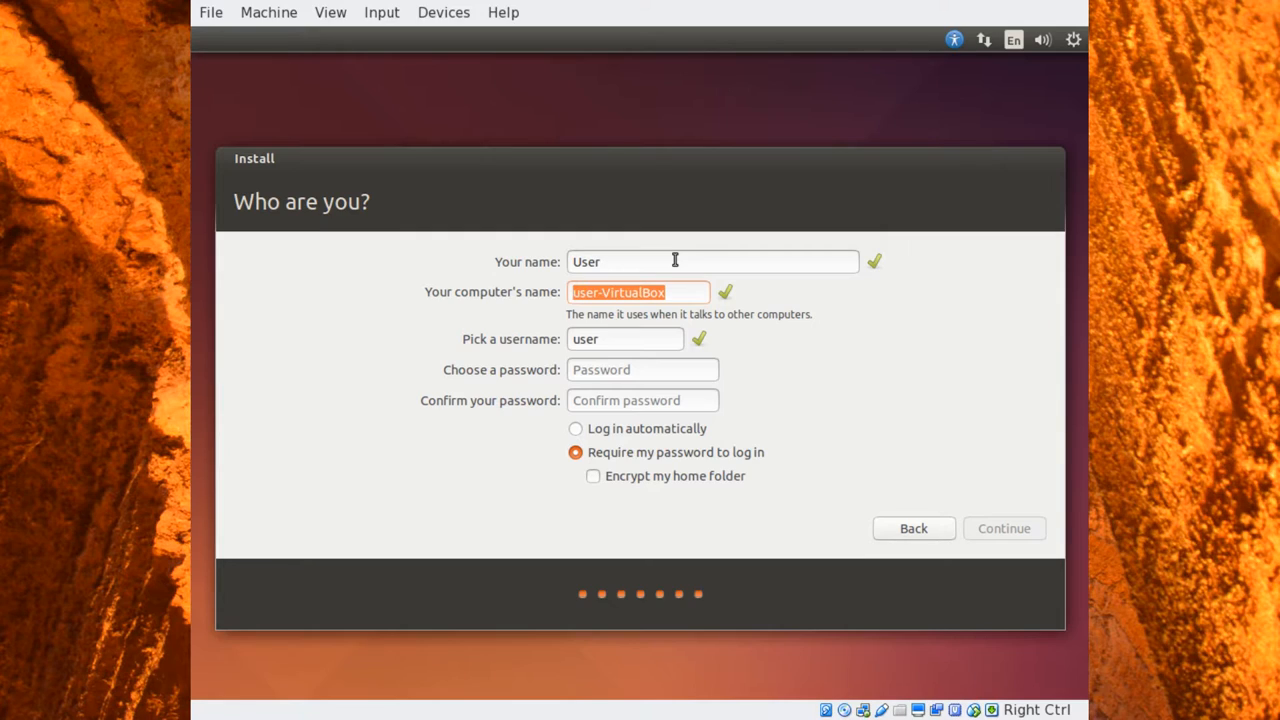
type("OFT-")
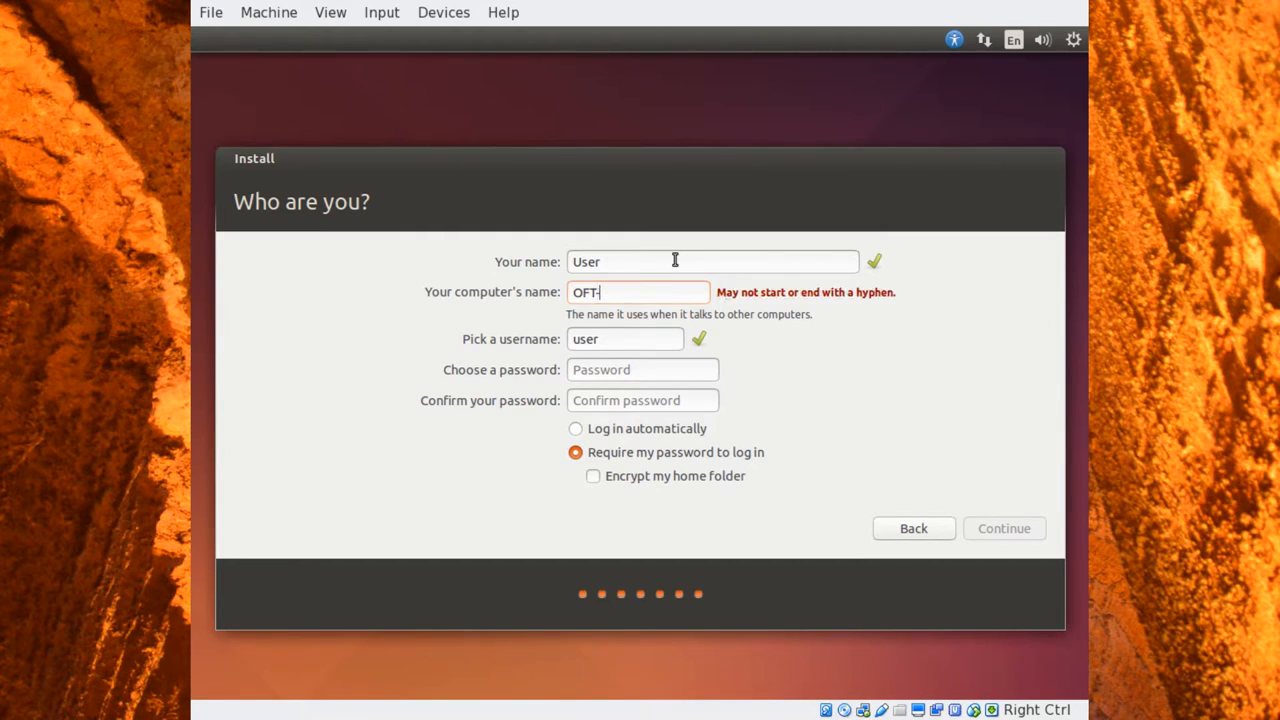
type("Ubuntu")
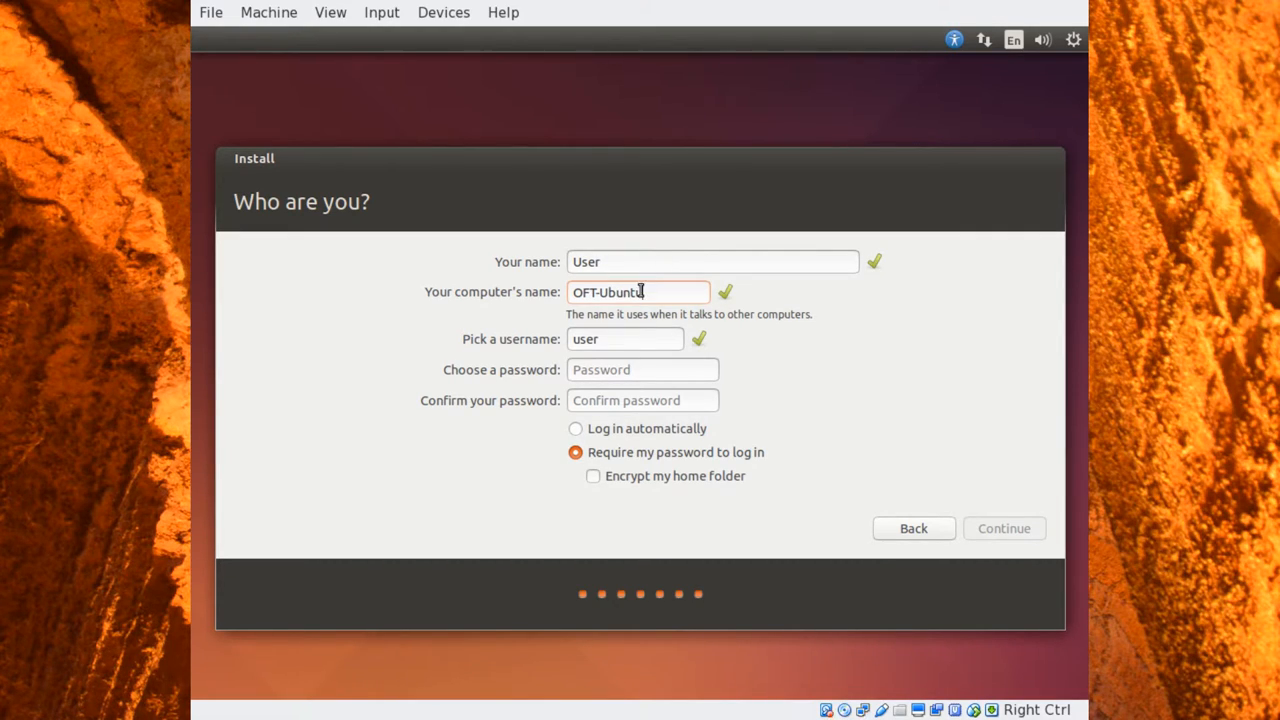
left_click(624, 340)
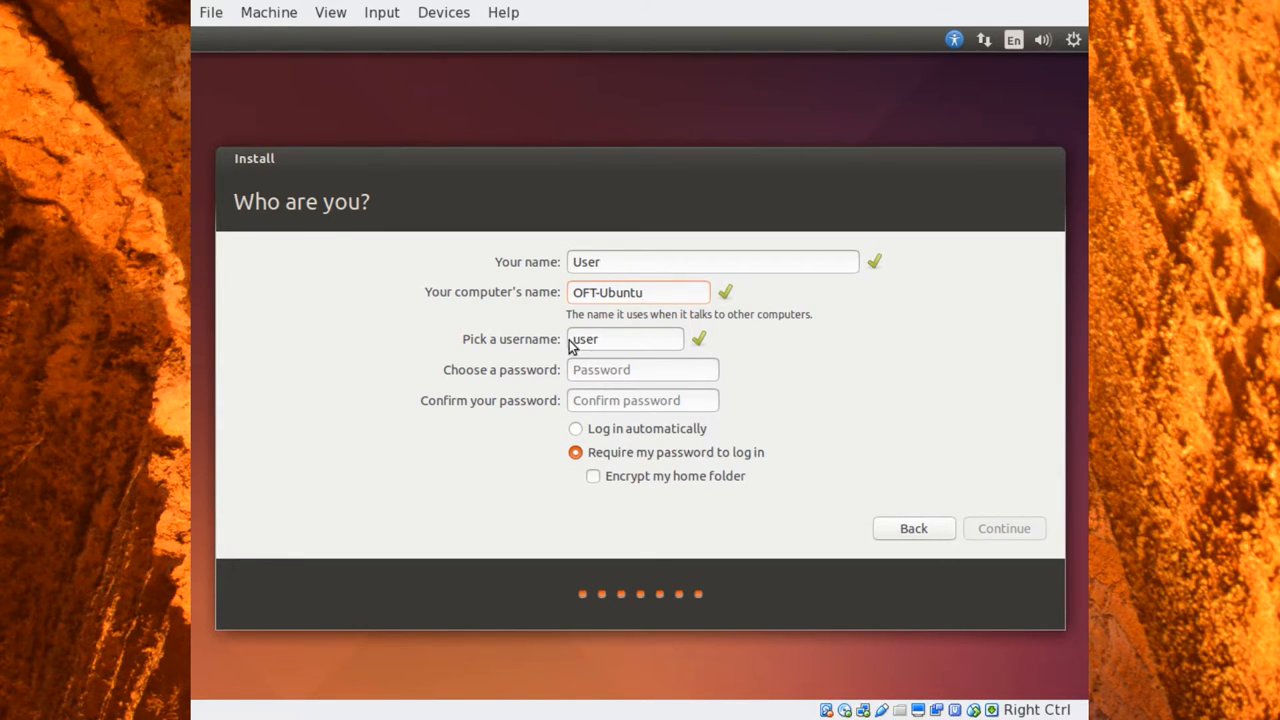
left_click(642, 368)
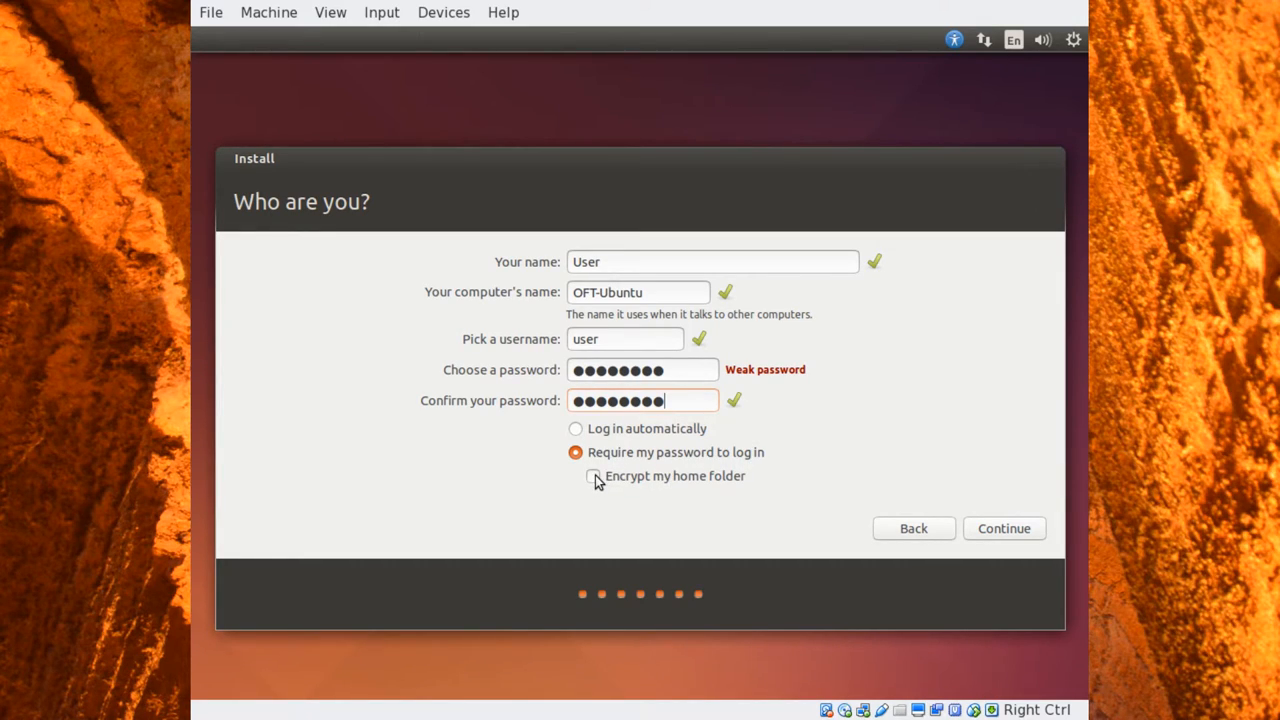
- Enable 'Encrypt my home folder' and submit the account form to begin installation
left_click(592, 476)
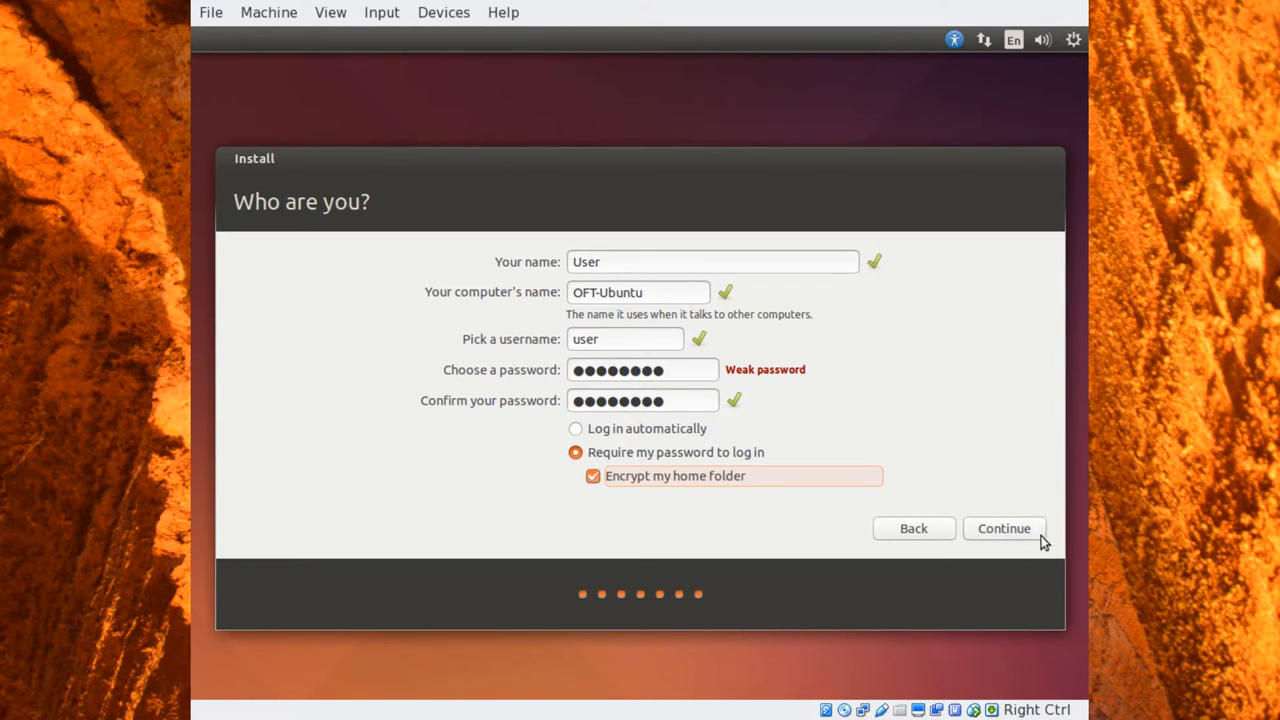
mouse_move(1016, 536)
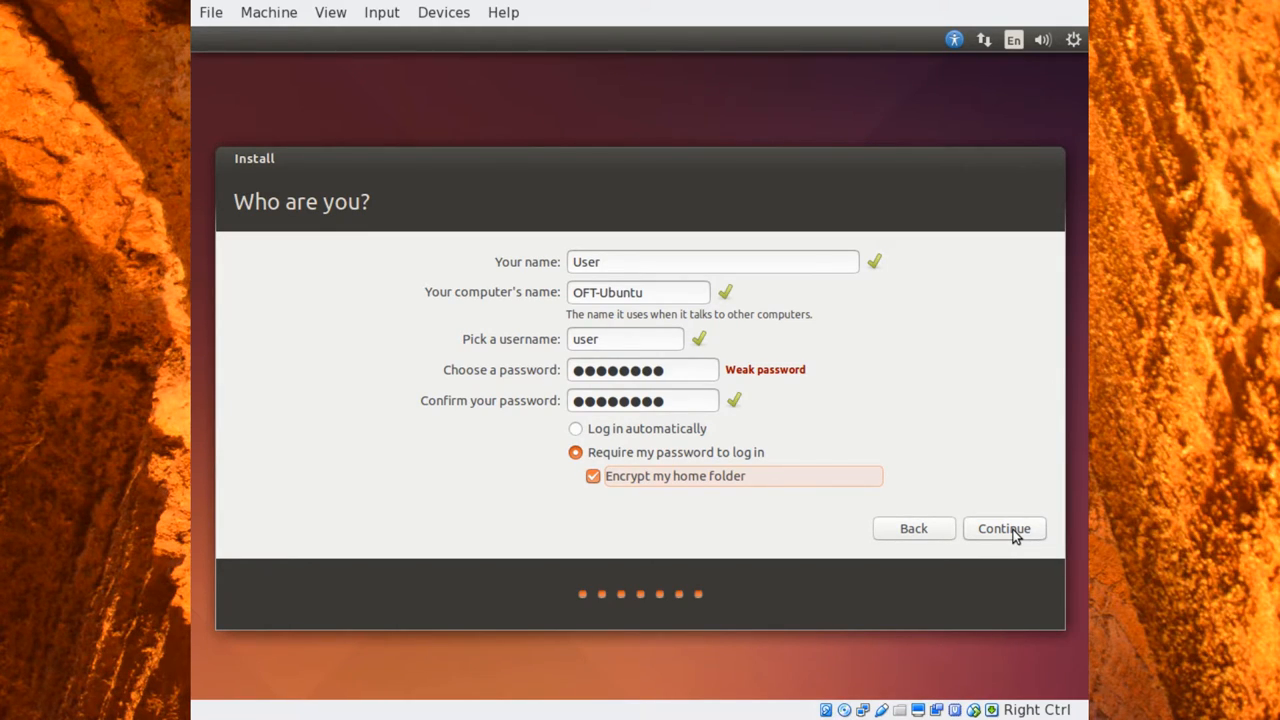
left_click(1004, 528)
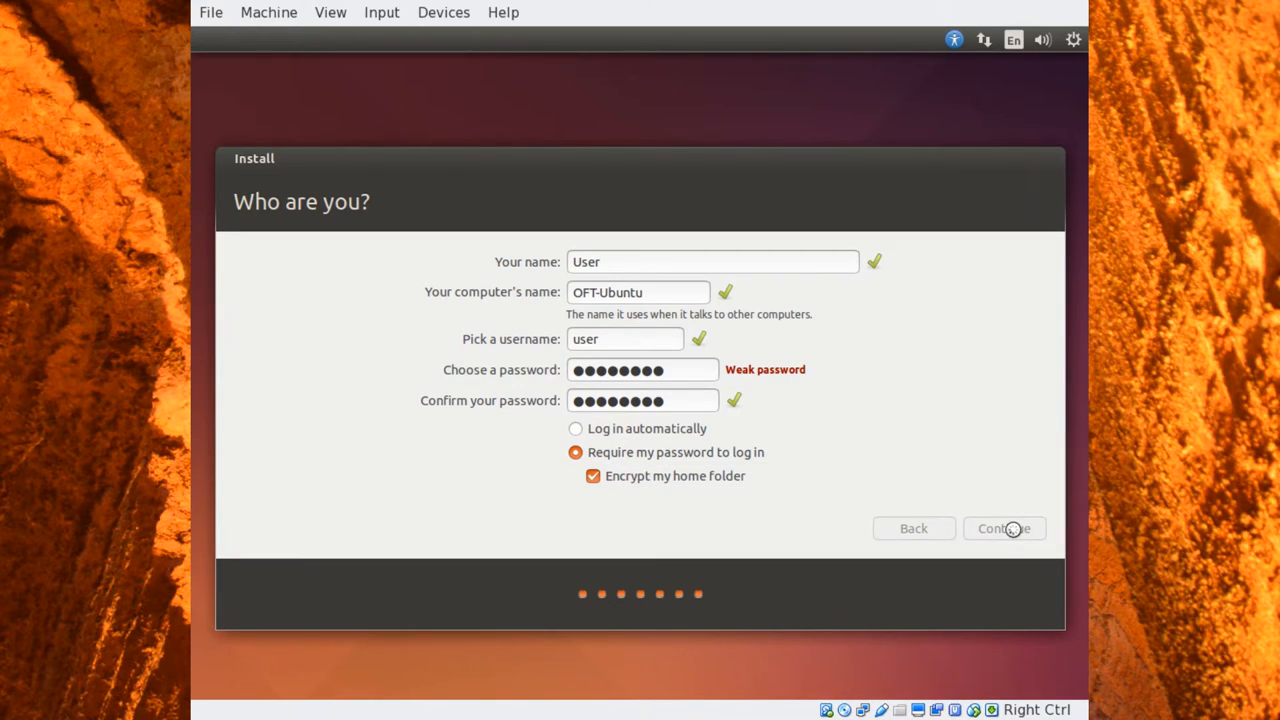
left_click(1008, 528)
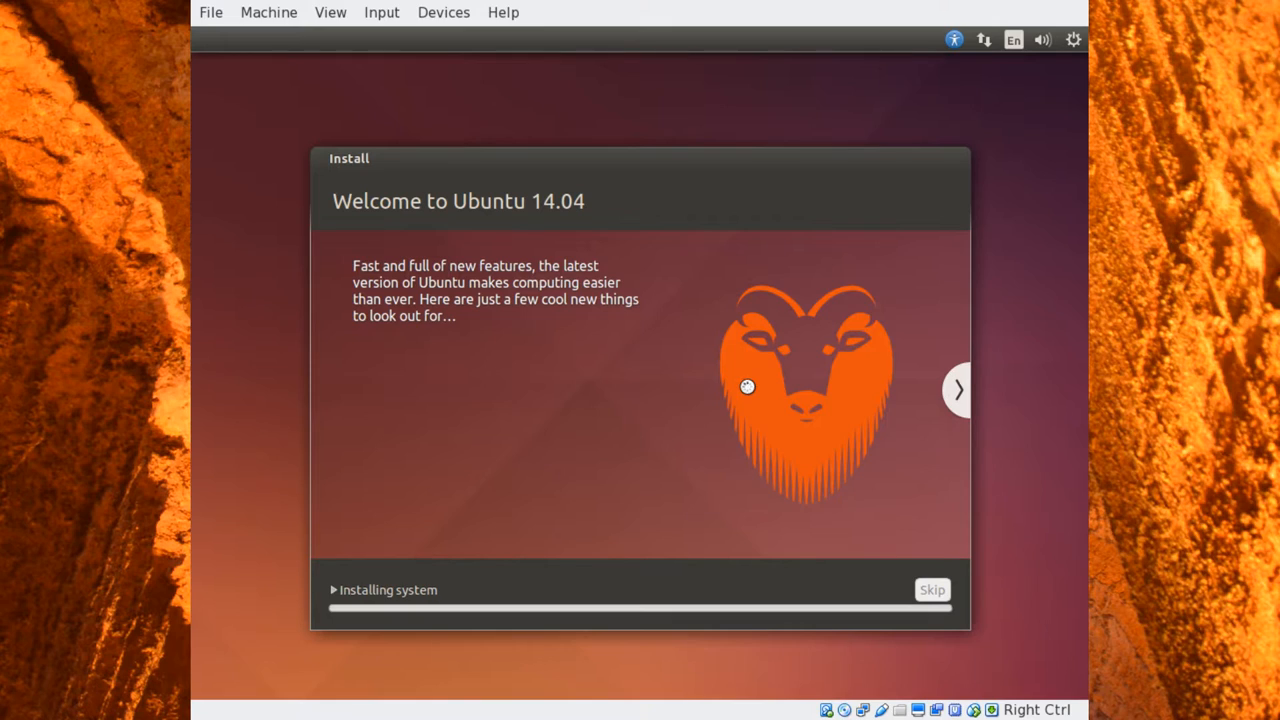
mouse_move(668, 266)
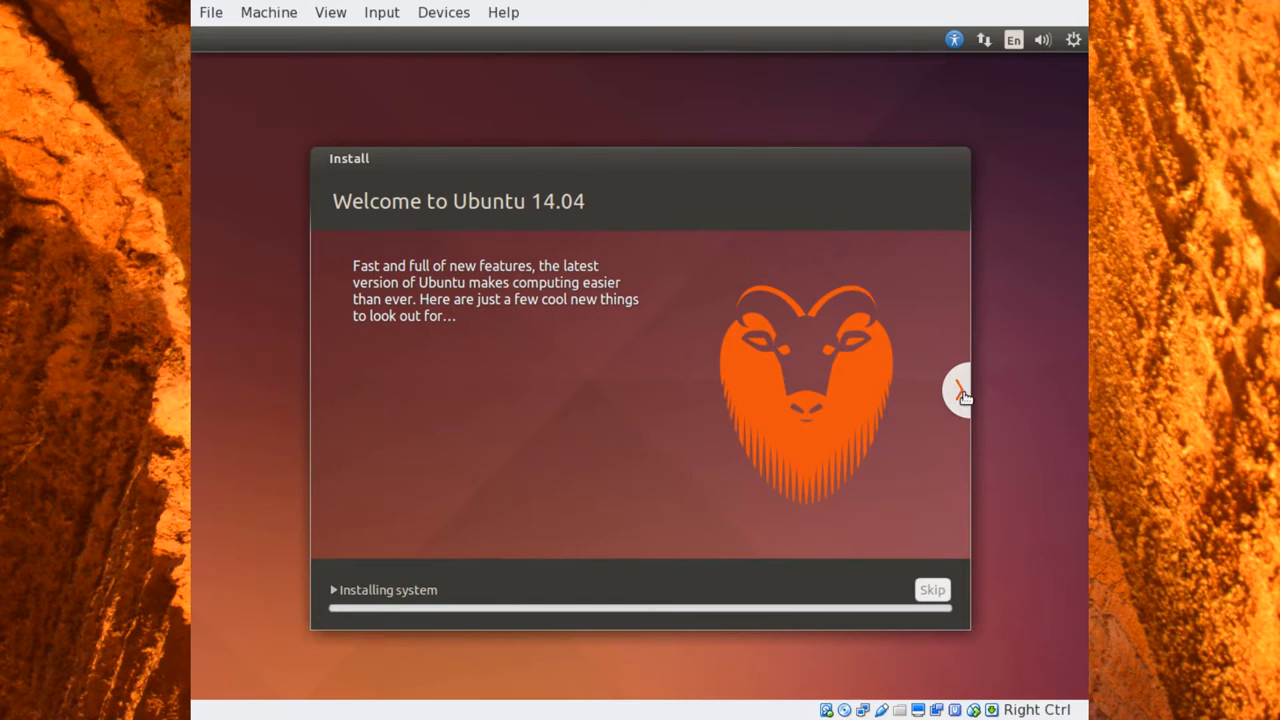
- Advance through the Ubuntu feature slides while the installation progresses
left_click(962, 392)
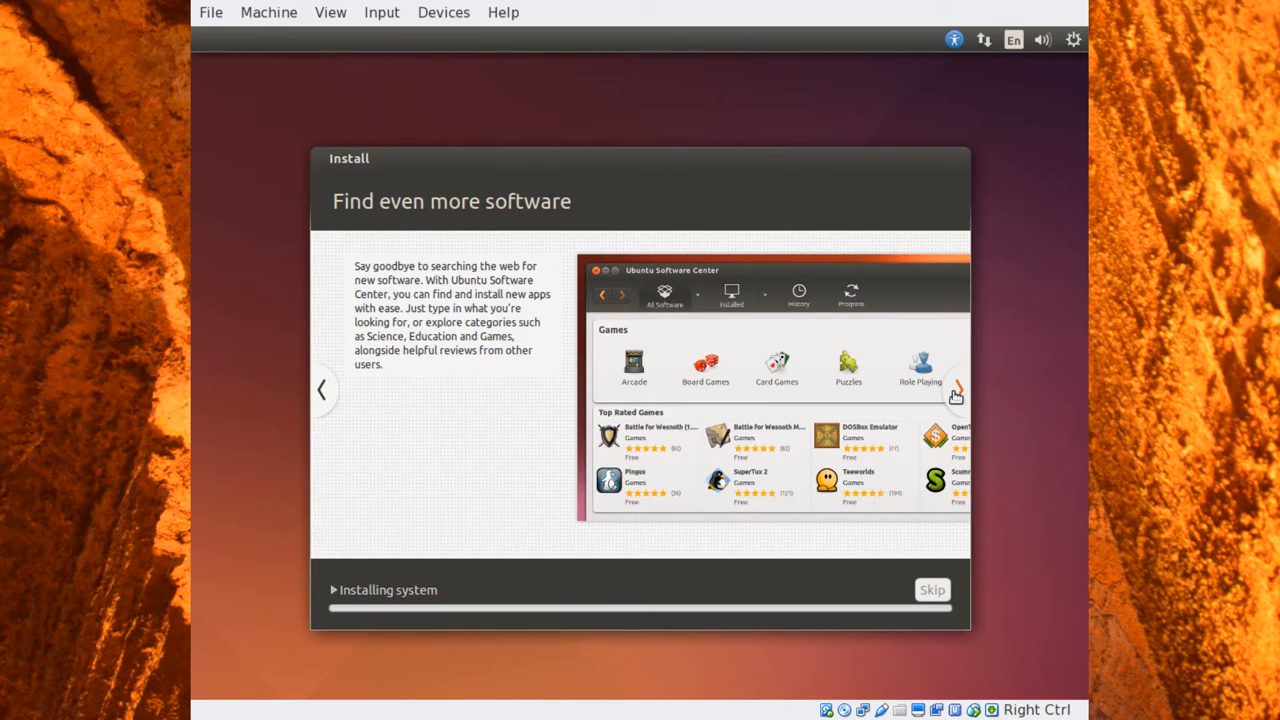
mouse_move(956, 390)
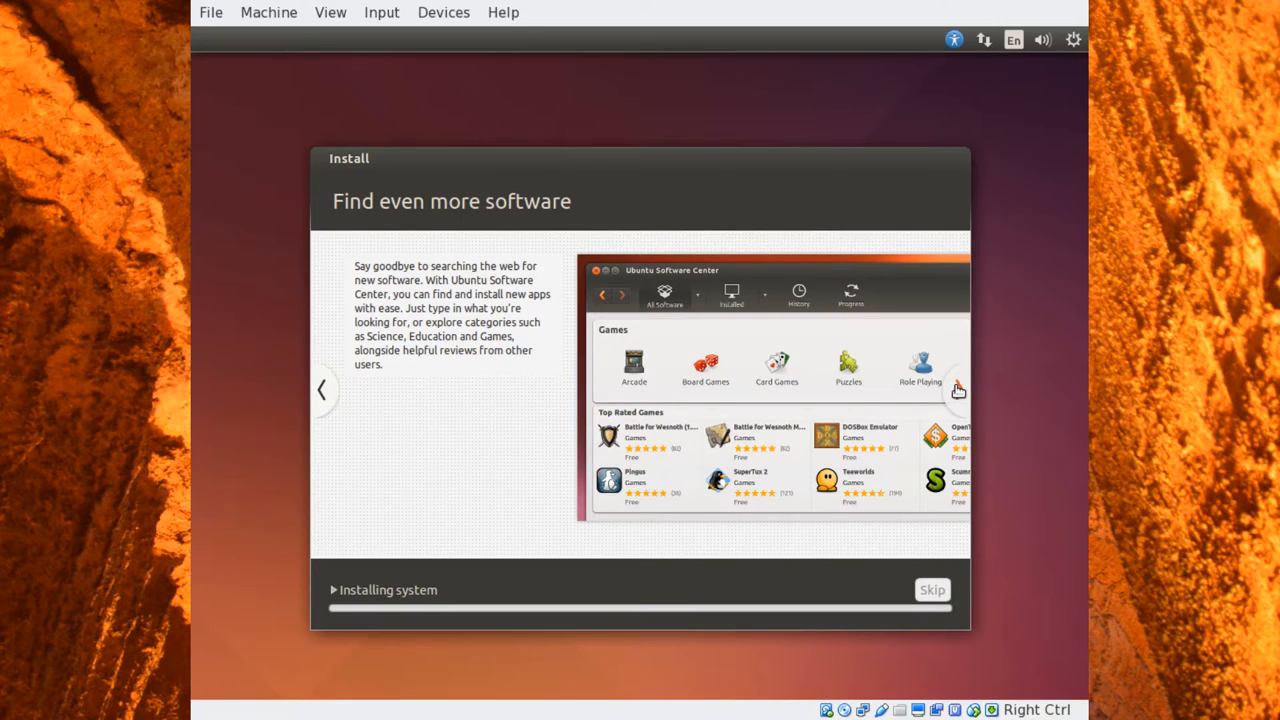
mouse_move(960, 390)
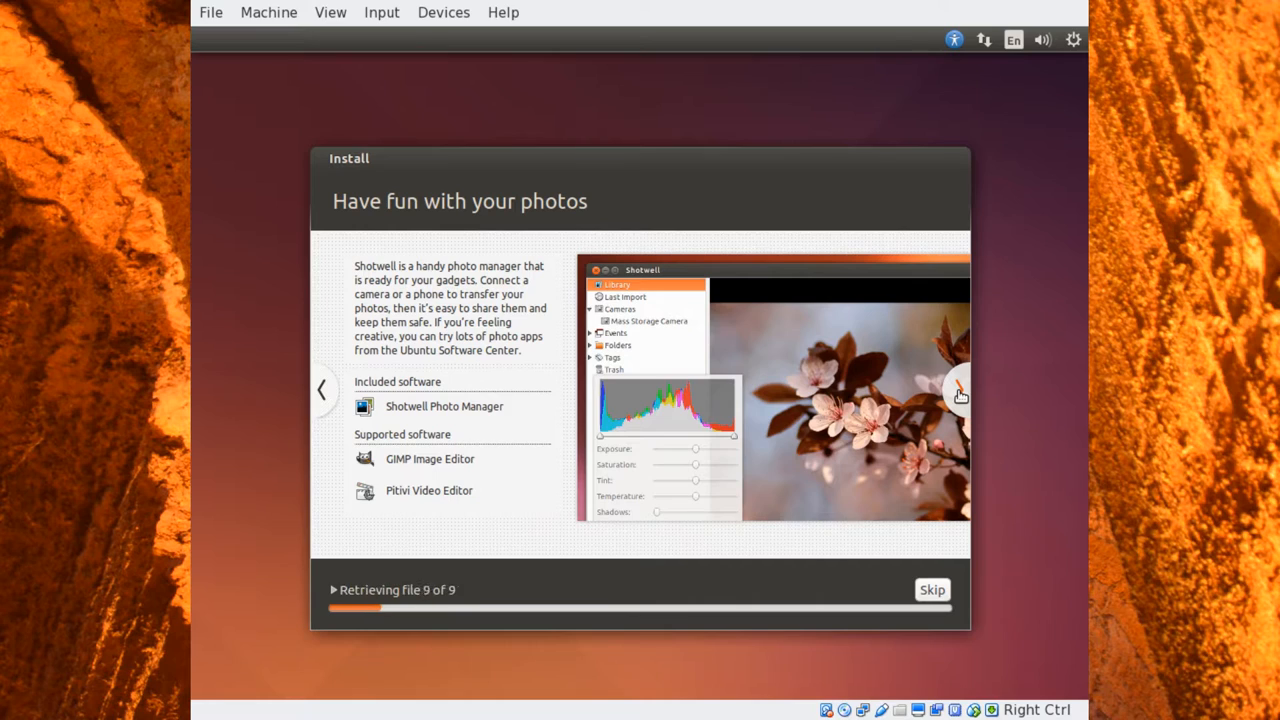
left_click(958, 392)
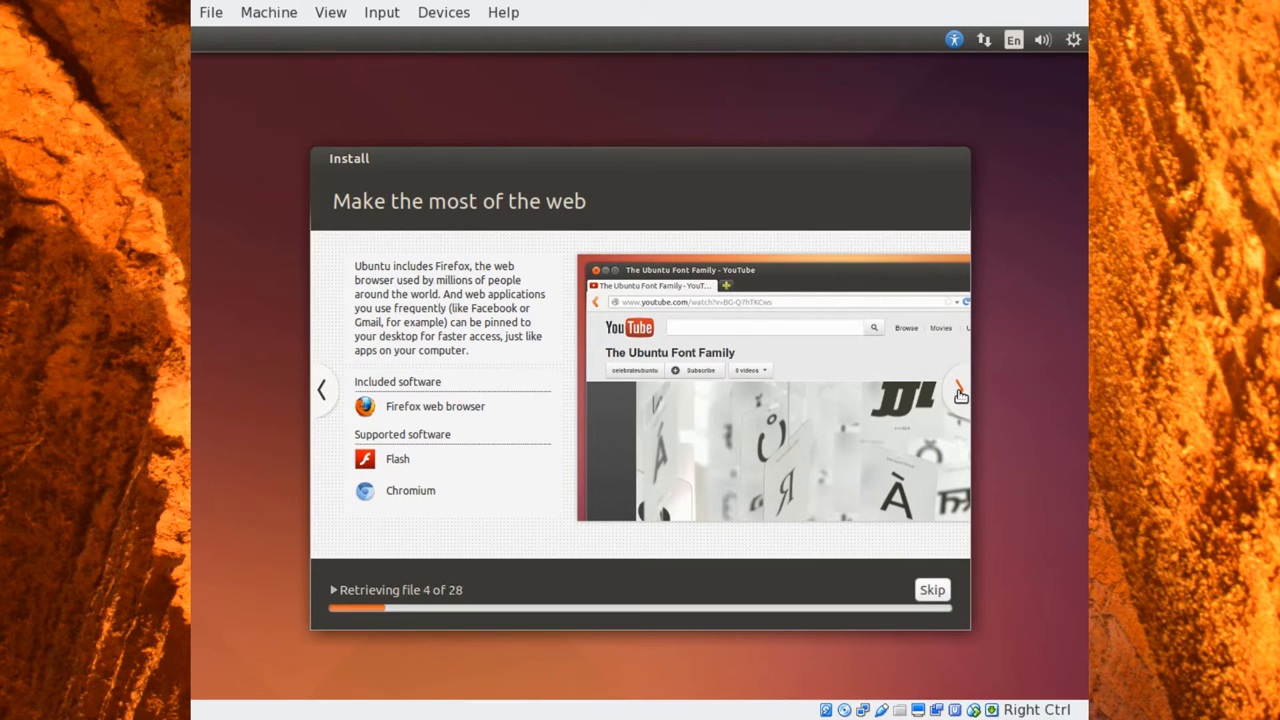
left_click(960, 392)
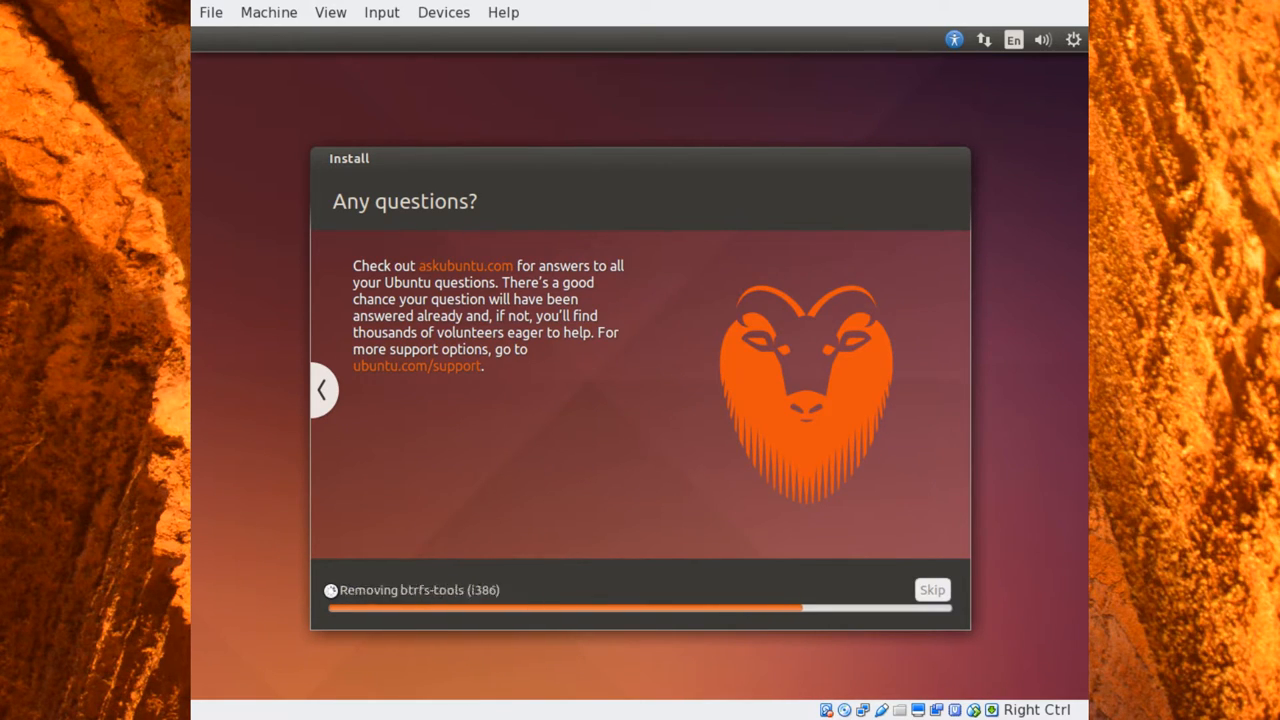
mouse_move(860, 362)
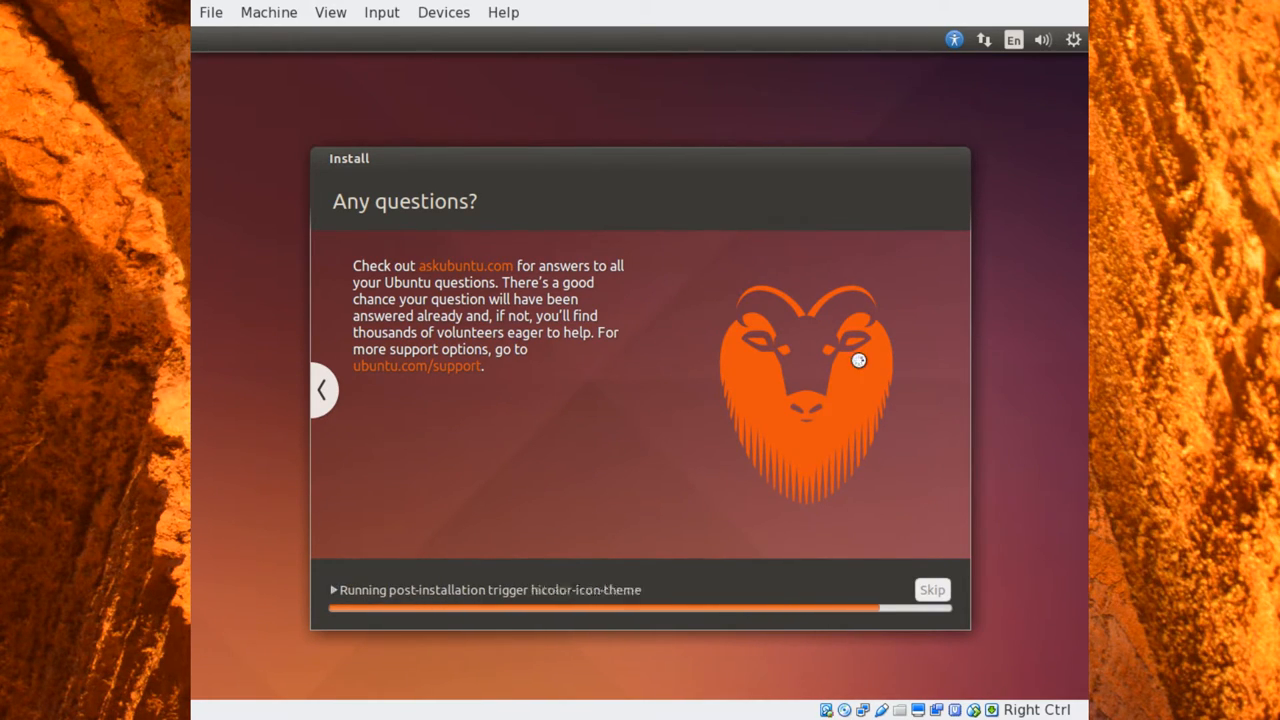
mouse_move(736, 464)
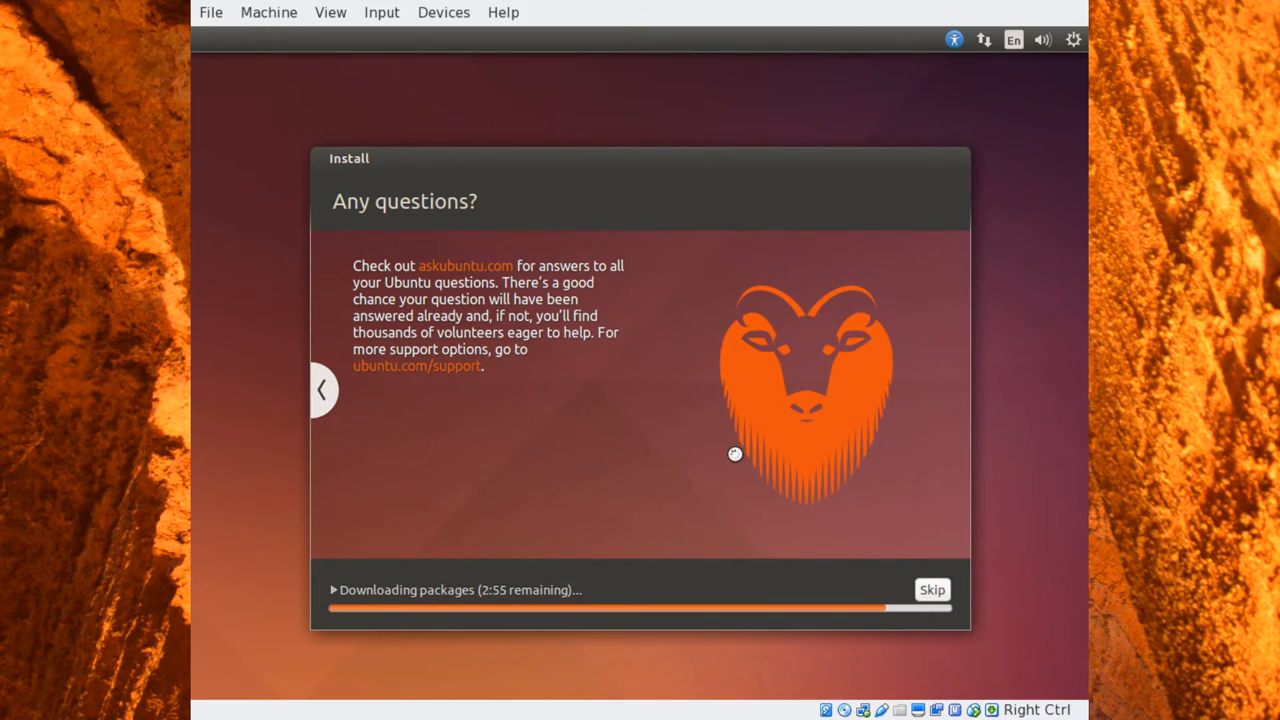
mouse_move(762, 390)
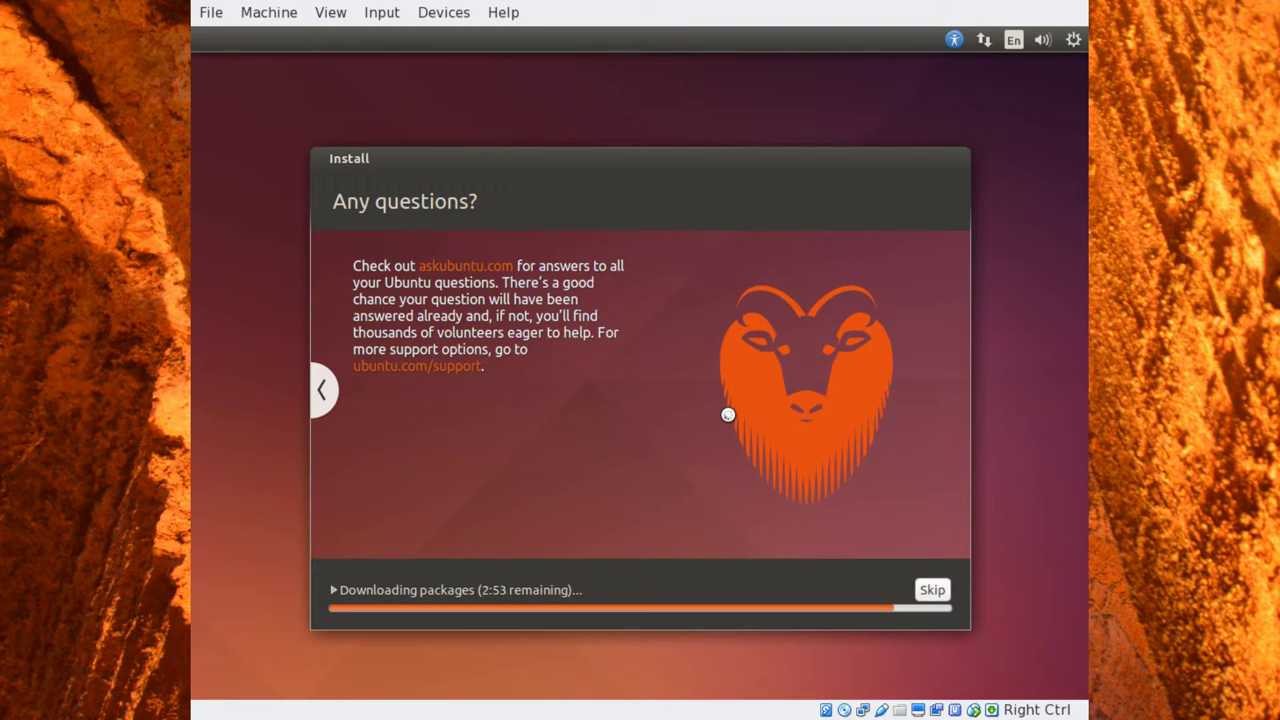
mouse_move(678, 428)
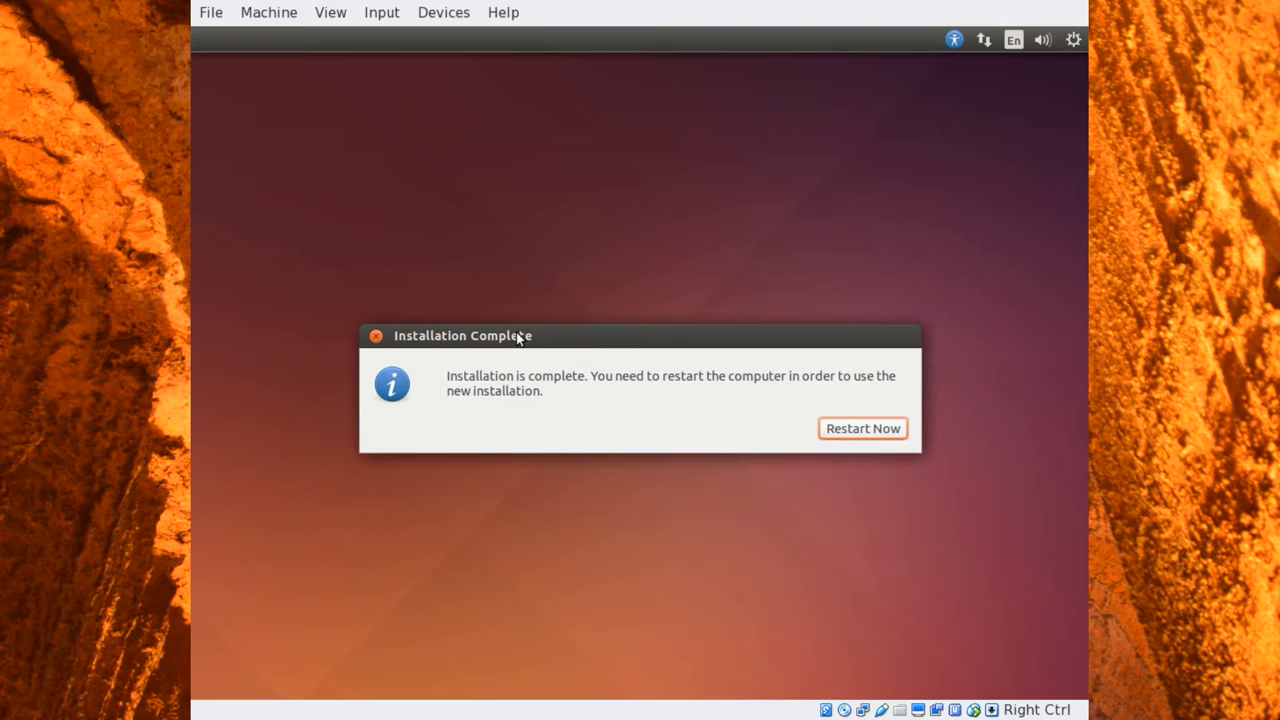
mouse_move(520, 396)
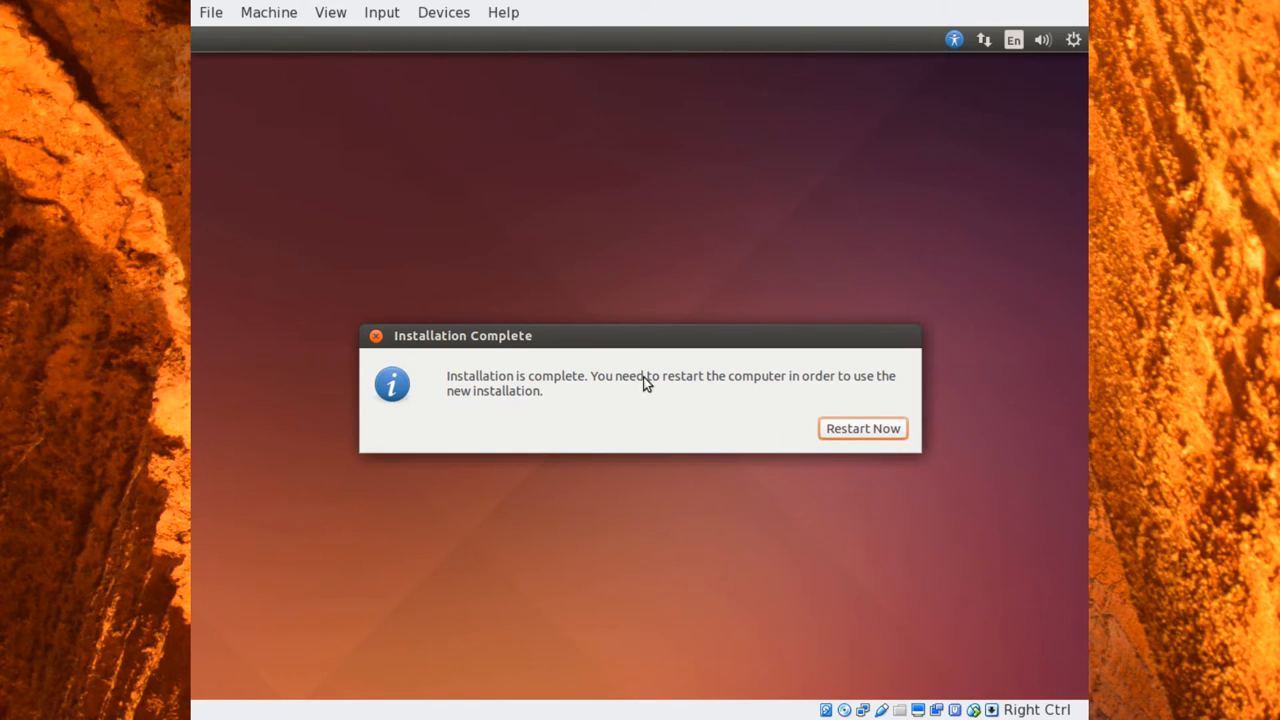
mouse_move(512, 412)
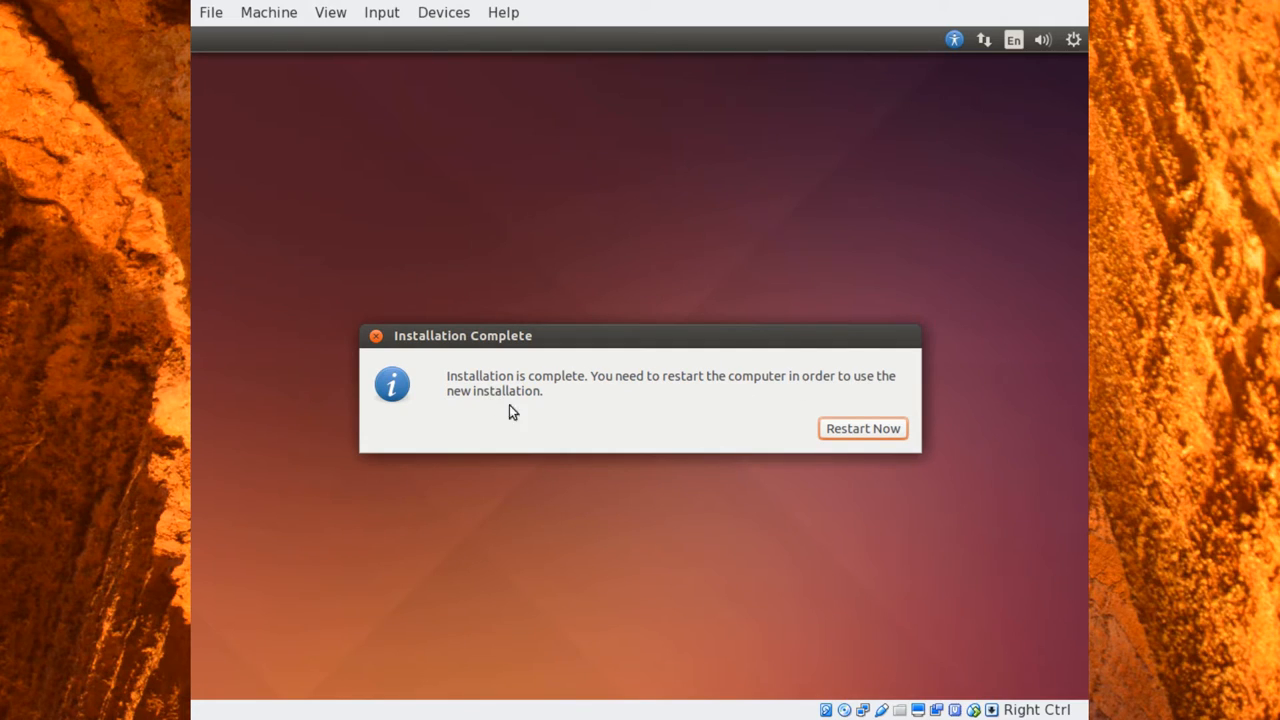
mouse_move(868, 434)
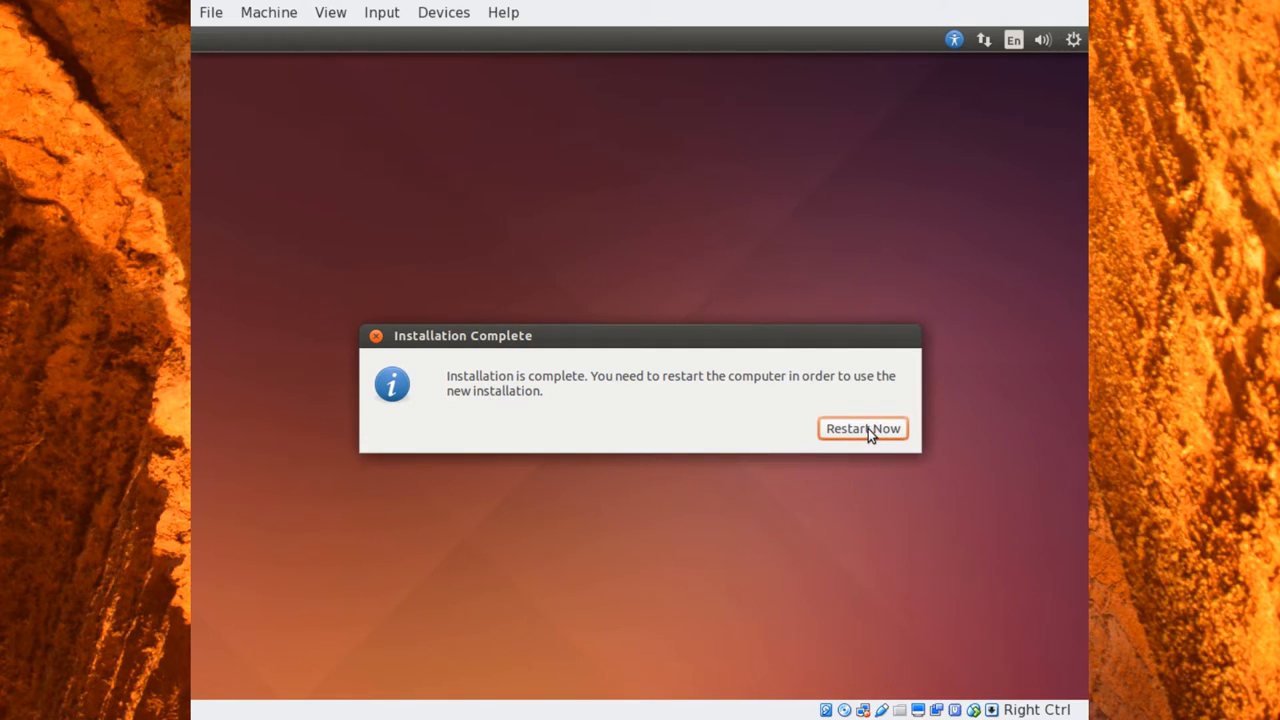
- Choose Restart Now in the Installation Complete dialog
left_click(864, 428)
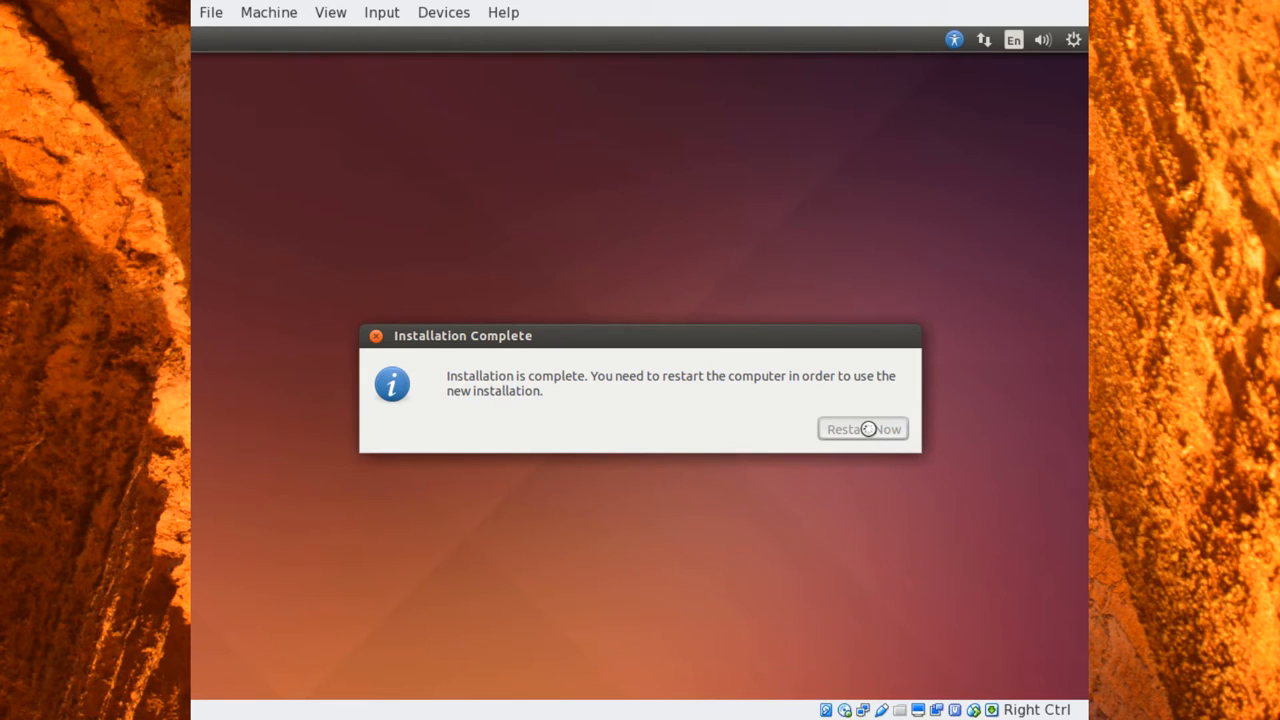
left_click(864, 428)
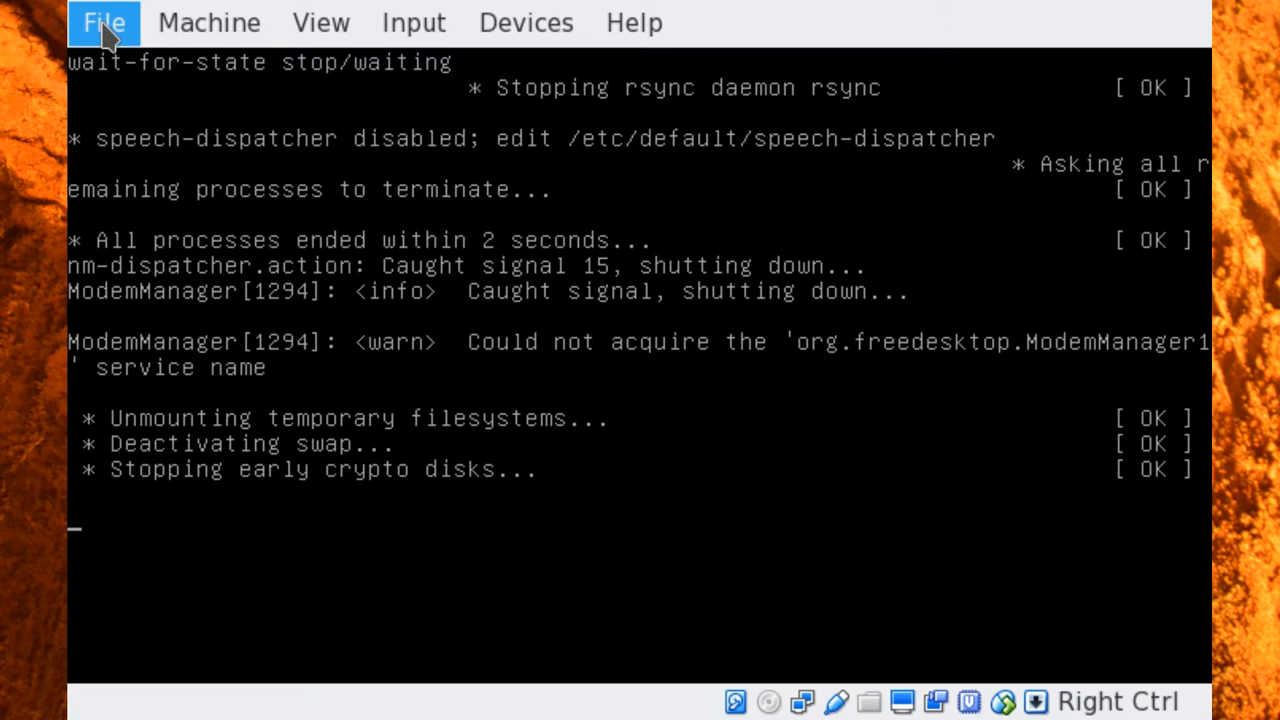
mouse_move(130, 48)
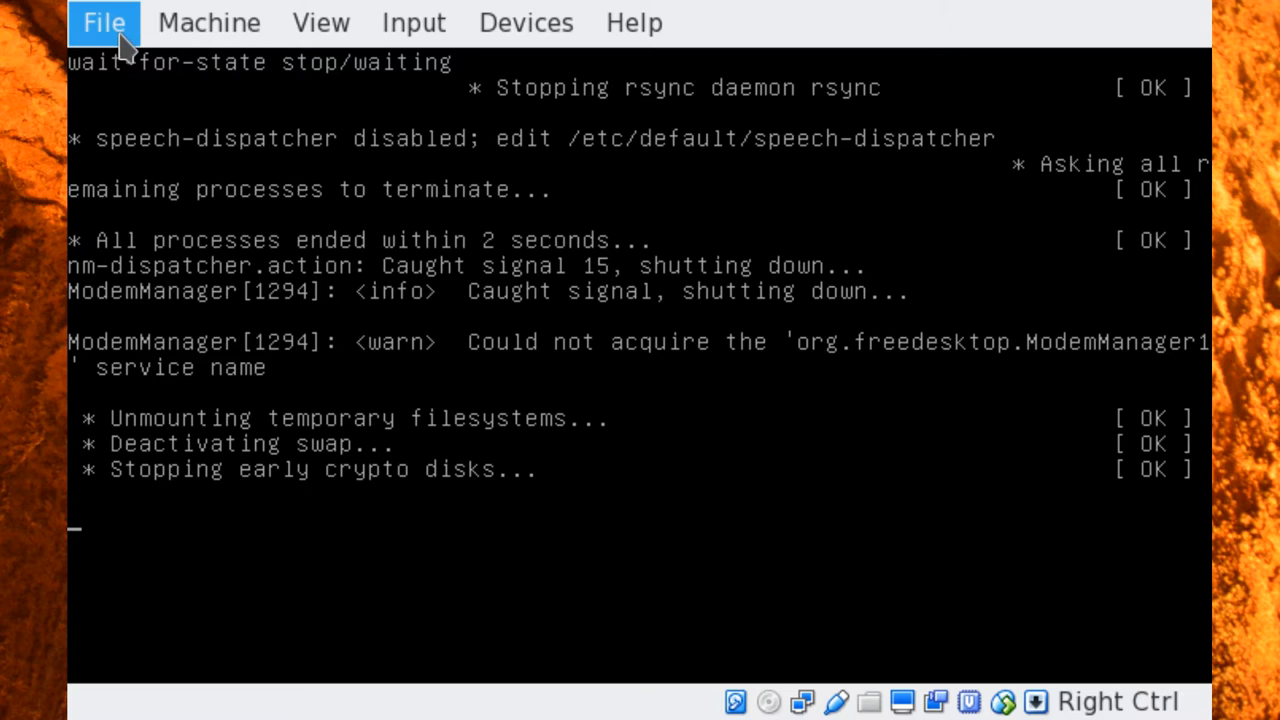
mouse_move(172, 24)
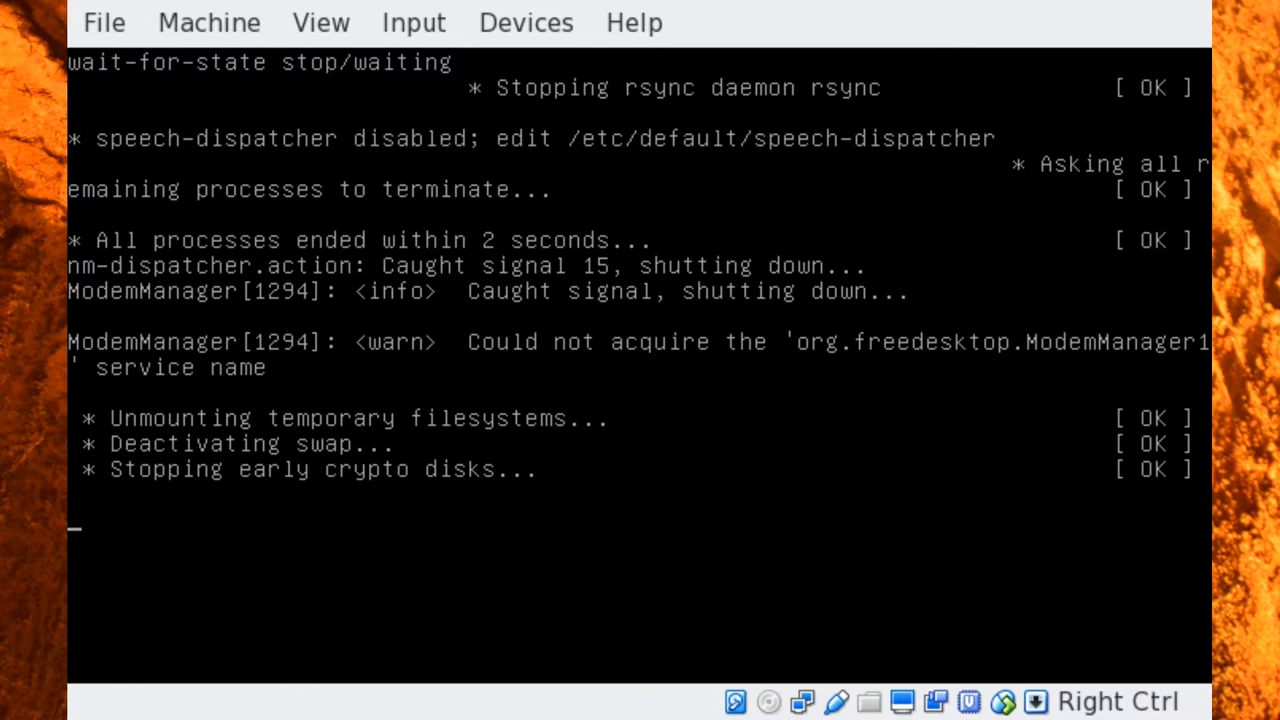
mouse_move(616, 478)
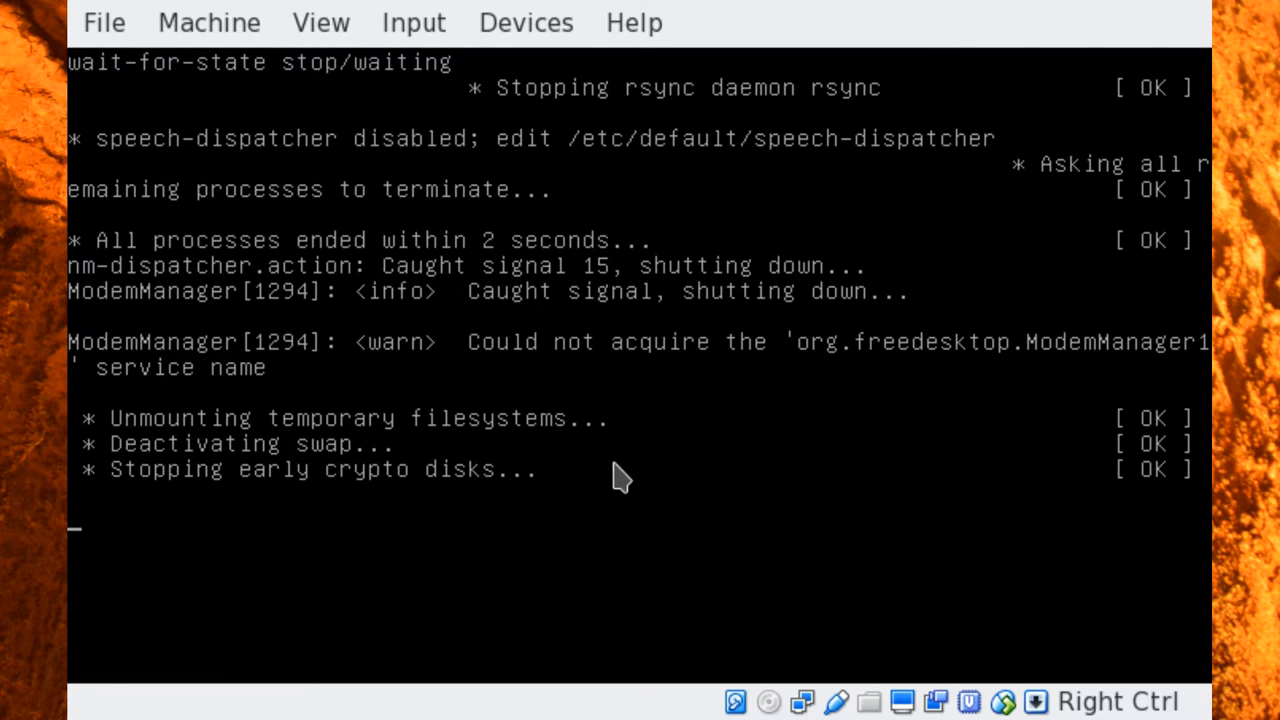
mouse_move(670, 330)
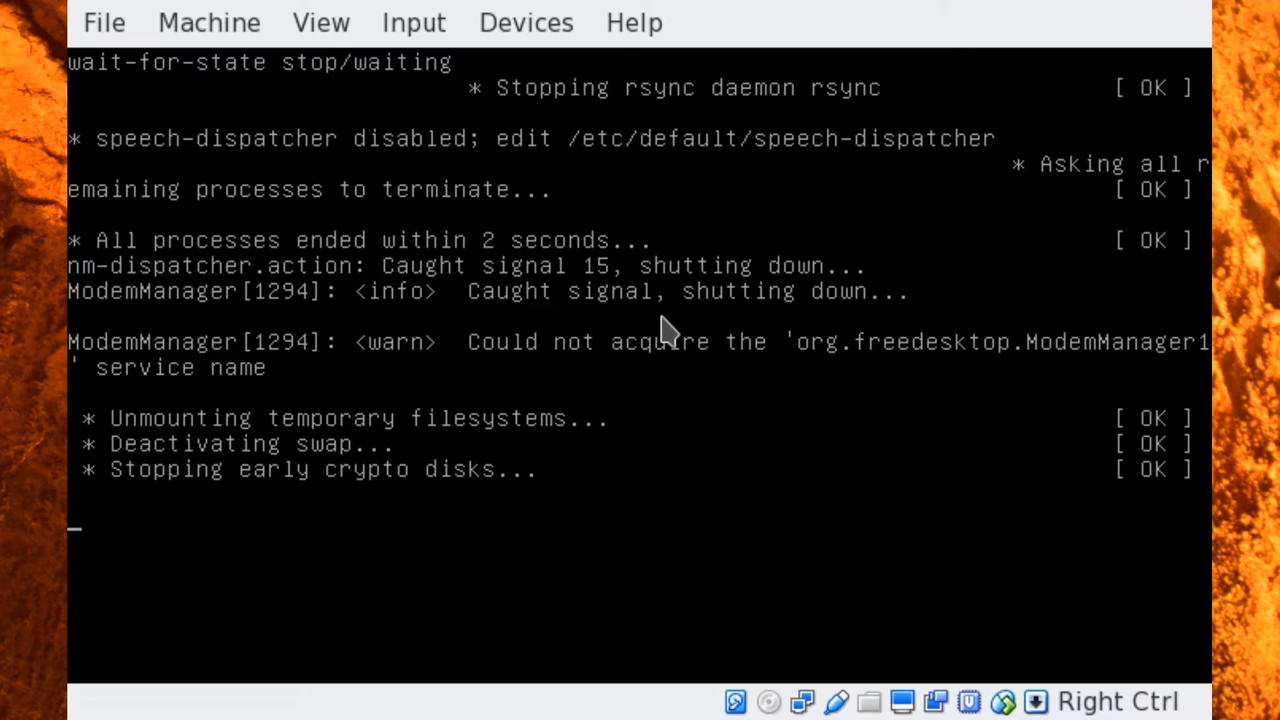
mouse_move(604, 396)
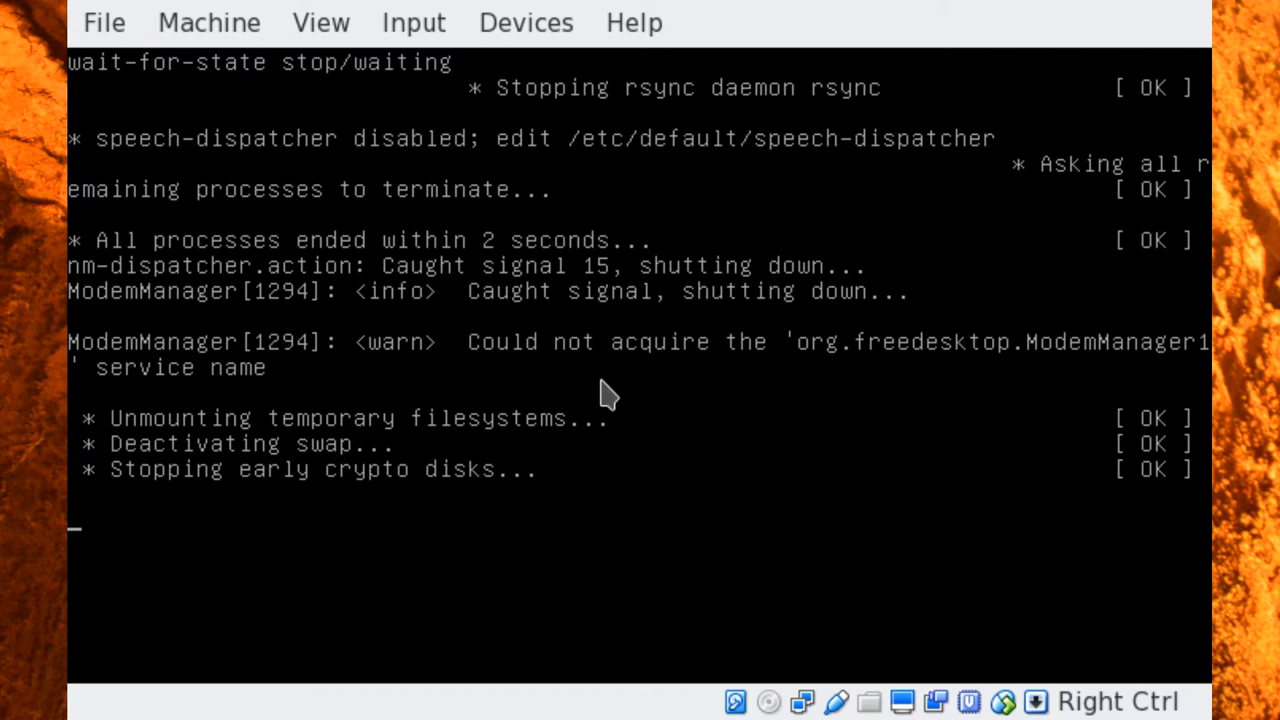
mouse_move(602, 350)
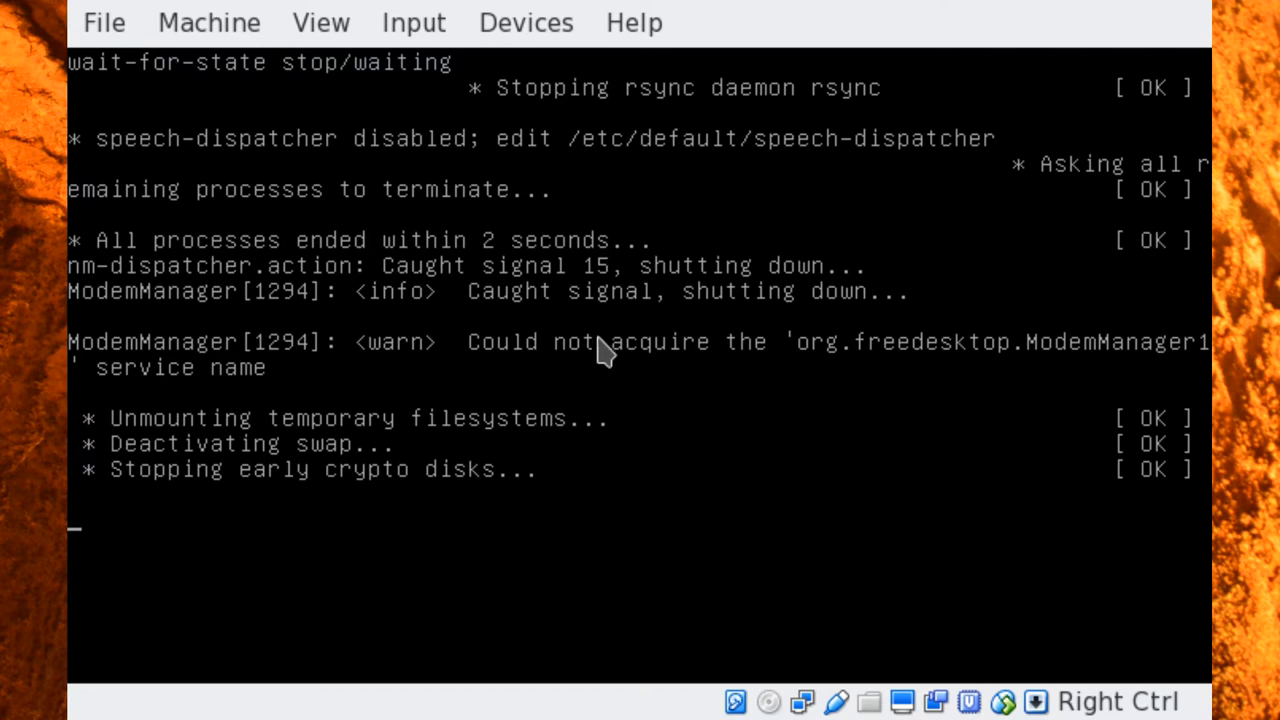
mouse_move(668, 230)
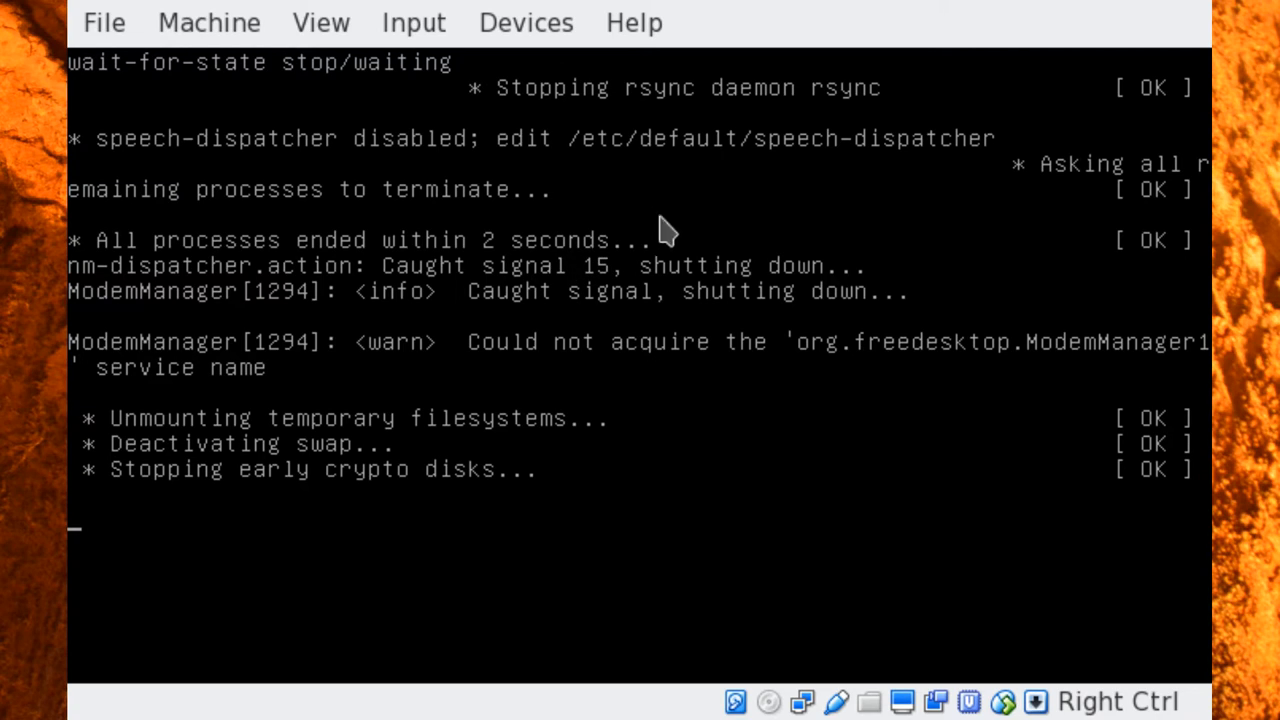
mouse_move(684, 352)
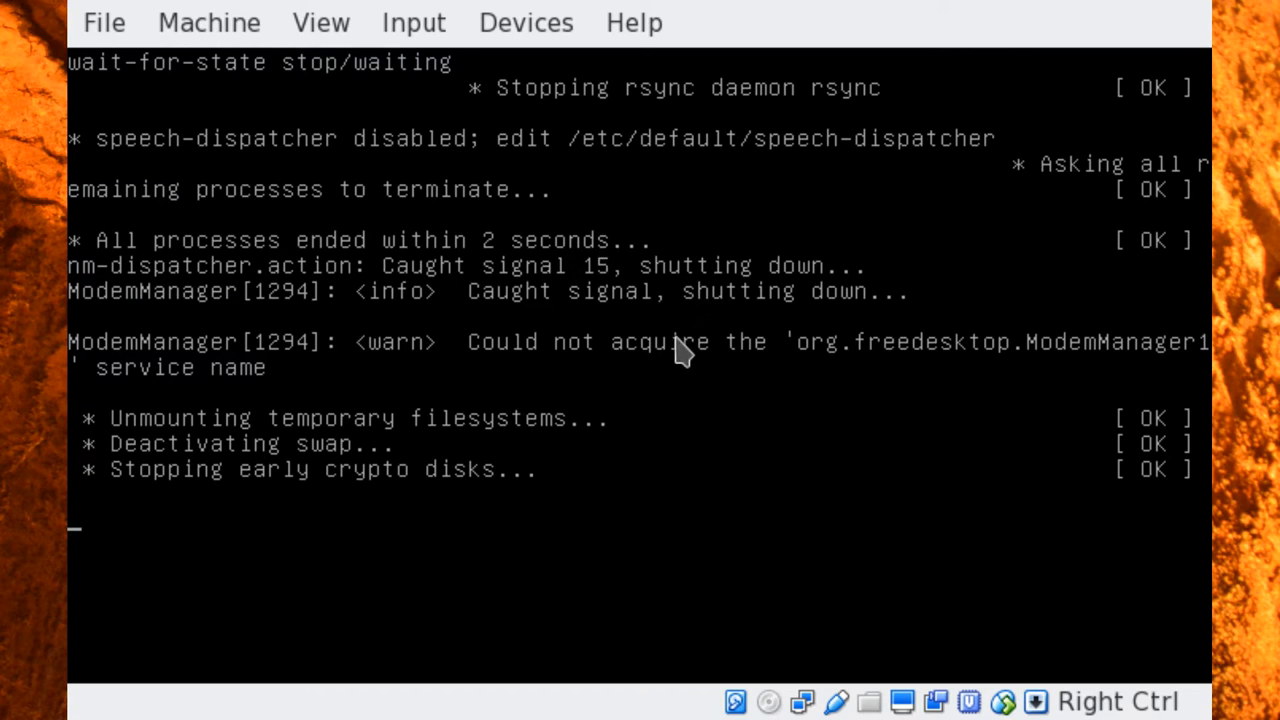
mouse_move(540, 470)
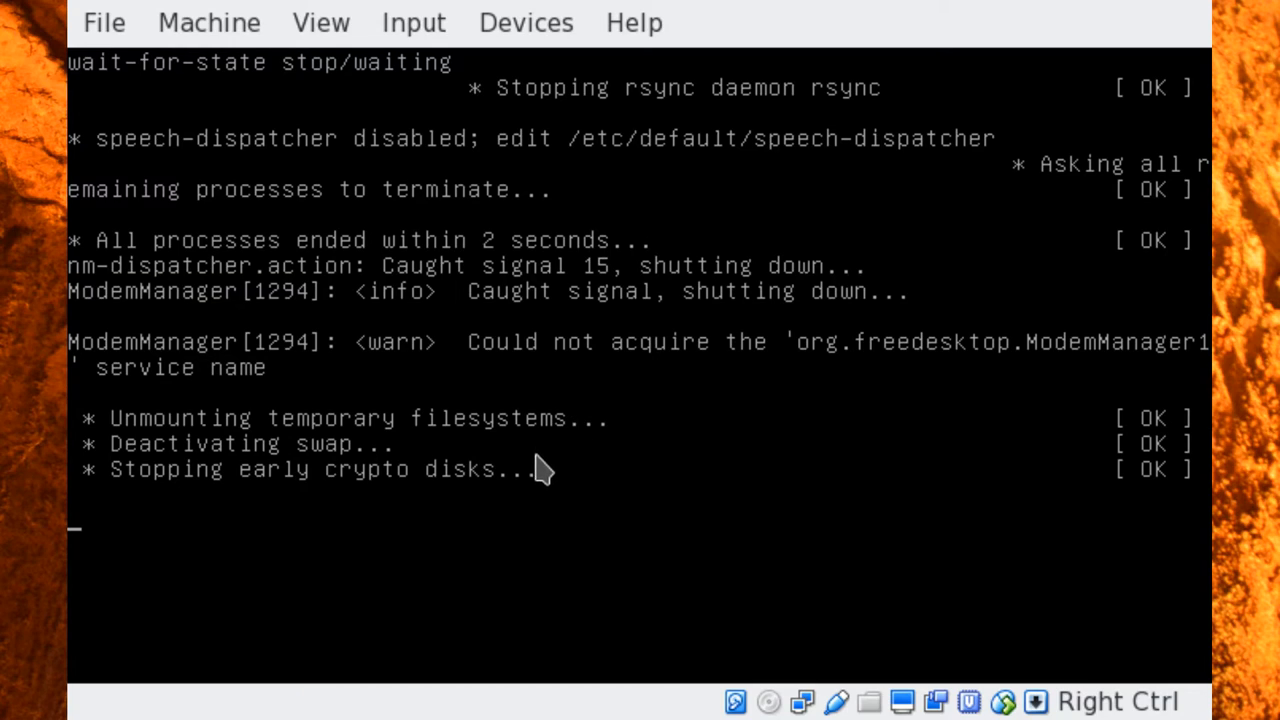
mouse_move(542, 470)
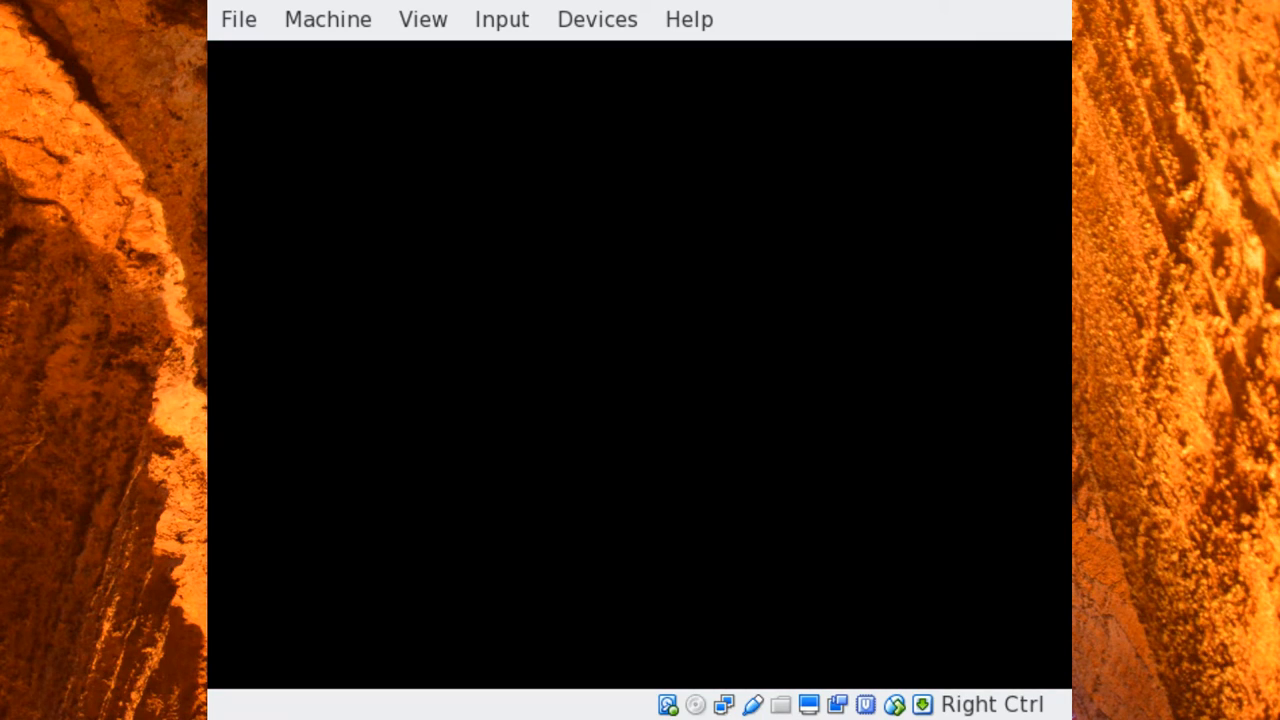
mouse_move(810, 50)
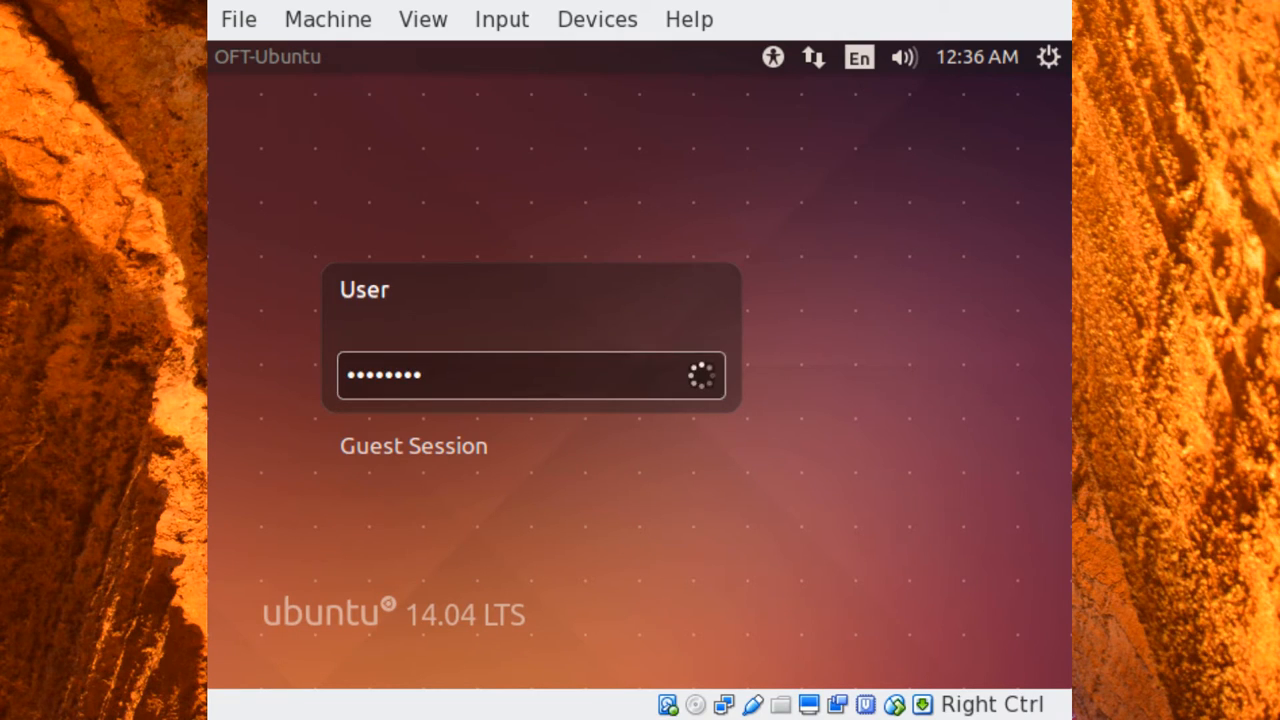
- Submit the User password at the Ubuntu 14.04 login screen to reach the Unity desktop
key("Return")
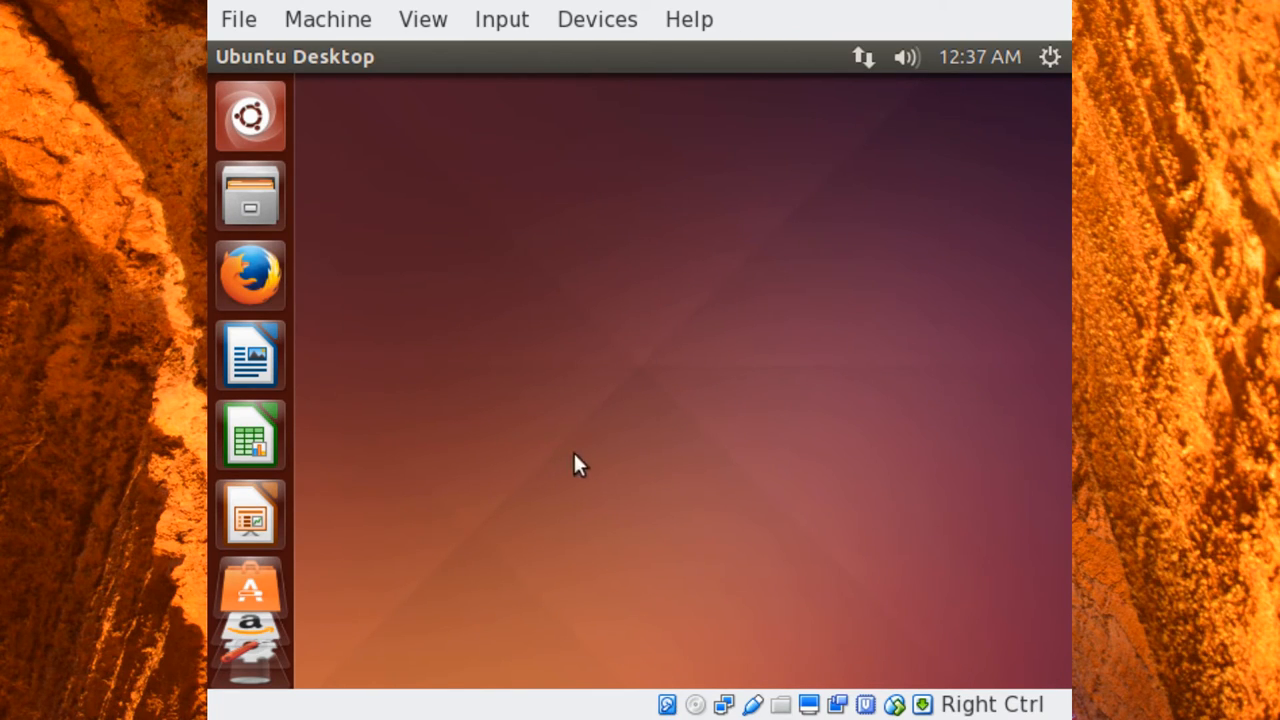
mouse_move(560, 442)
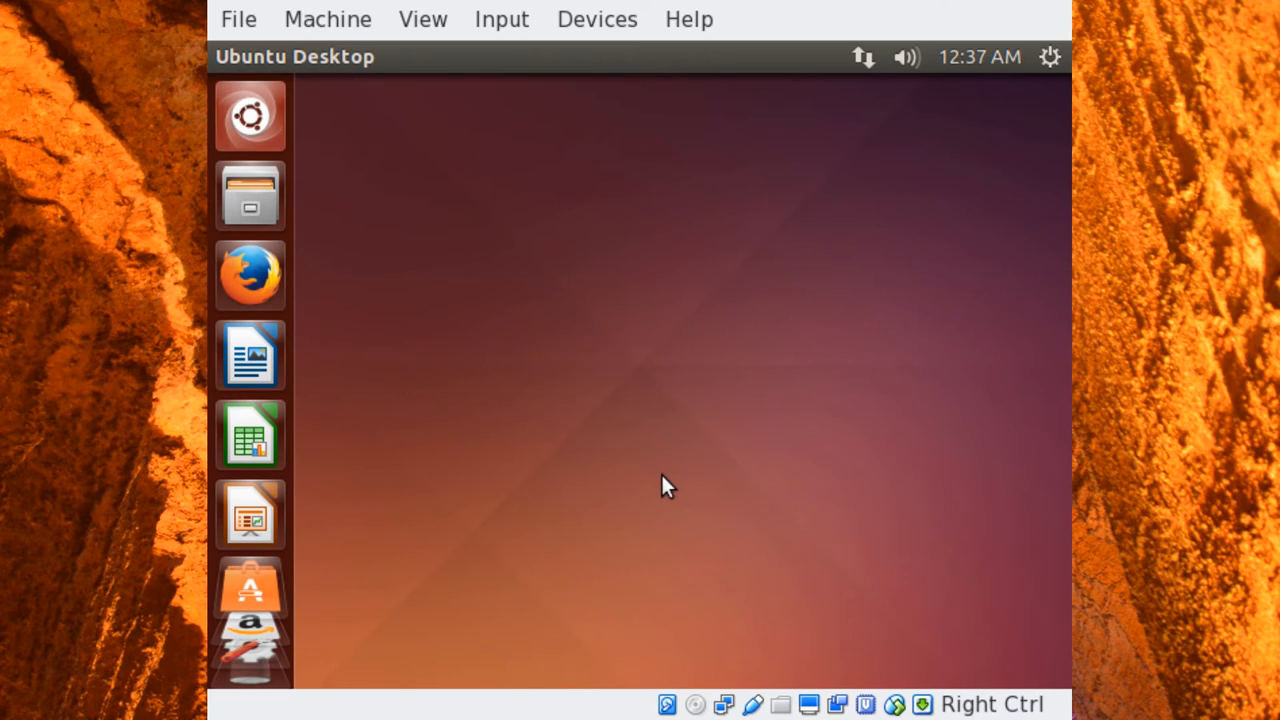
mouse_move(360, 178)
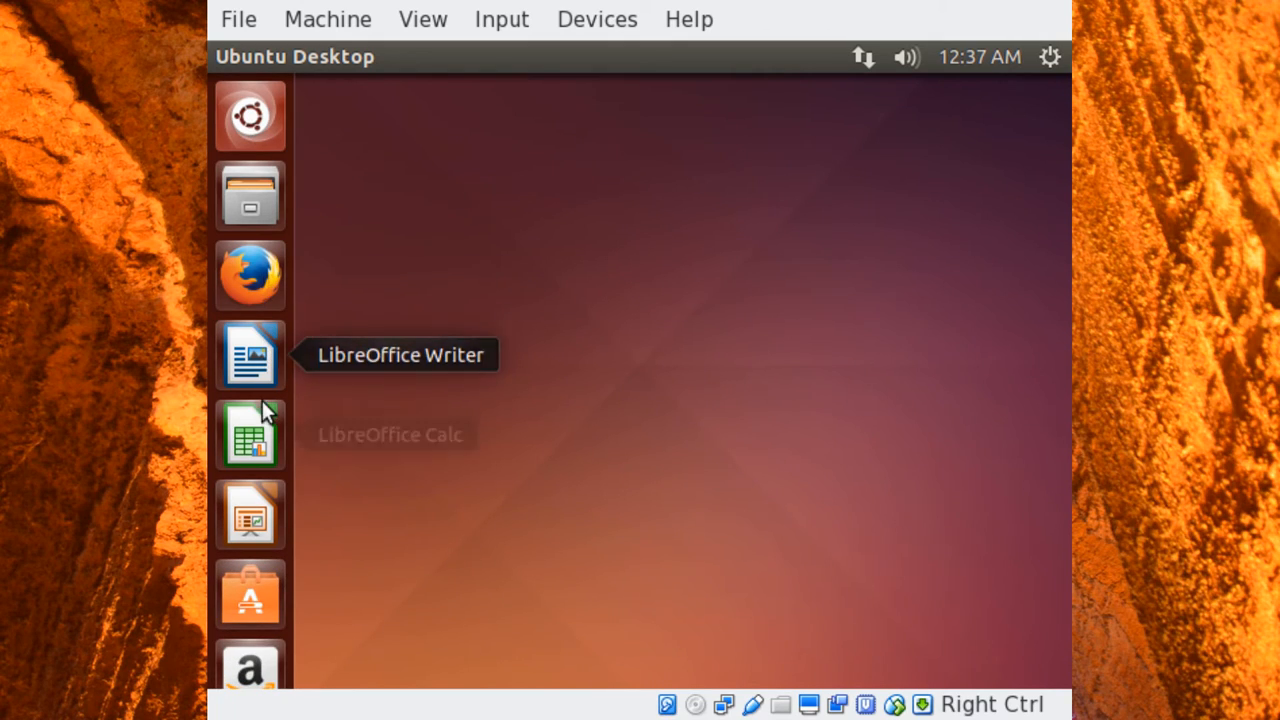
mouse_move(262, 138)
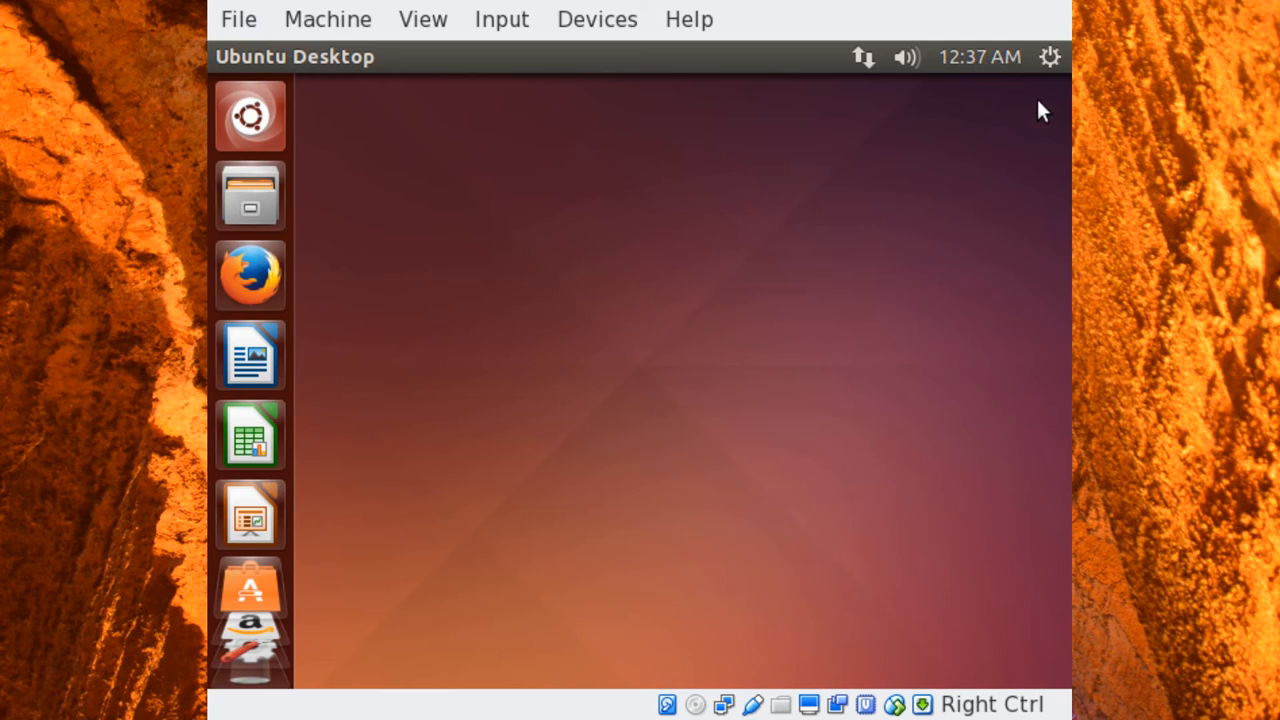
- Open the session menu from the gear icon on the Ubuntu panel
left_click(1048, 56)
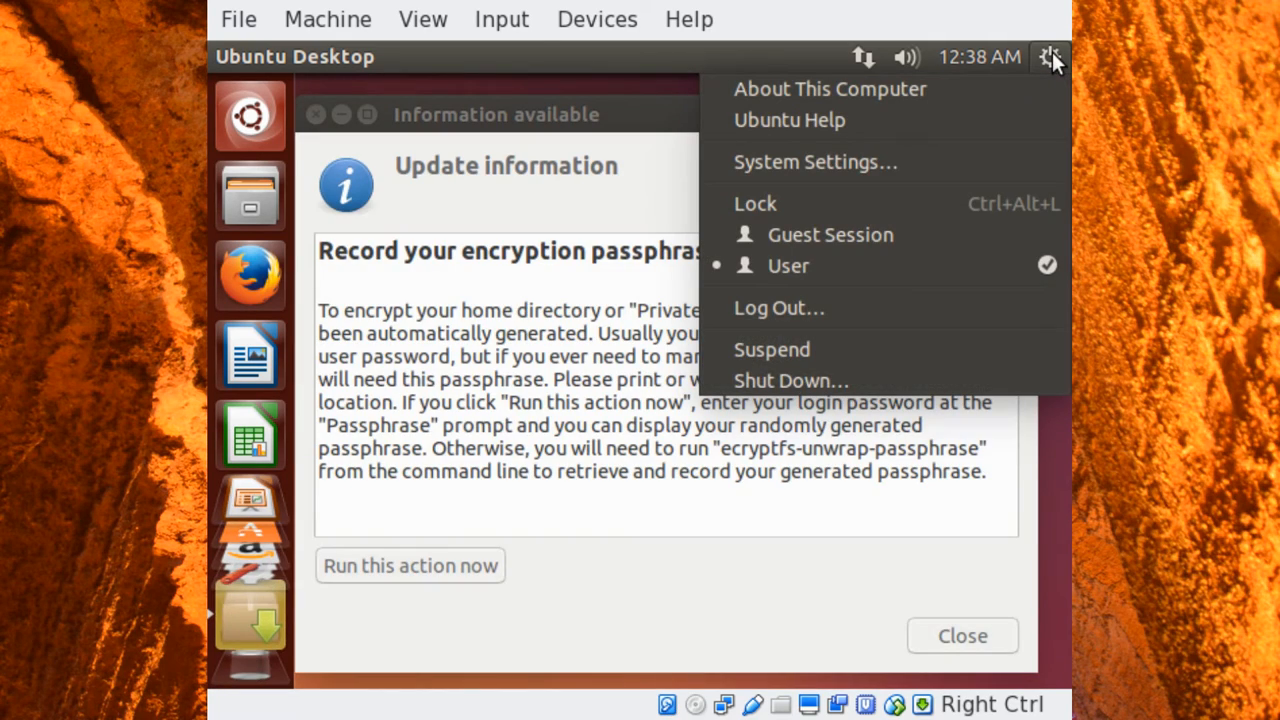
- Dismiss the session menu and close the encryption passphrase notice
left_click(1048, 56)
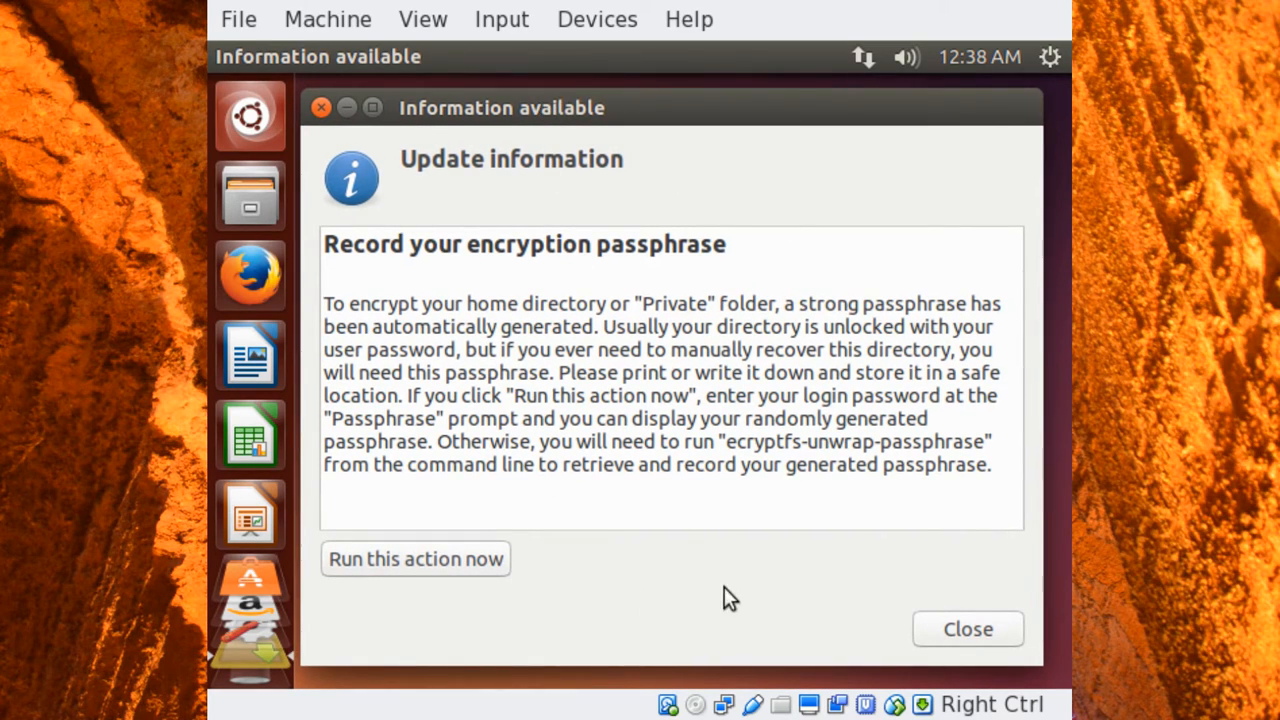
mouse_move(352, 246)
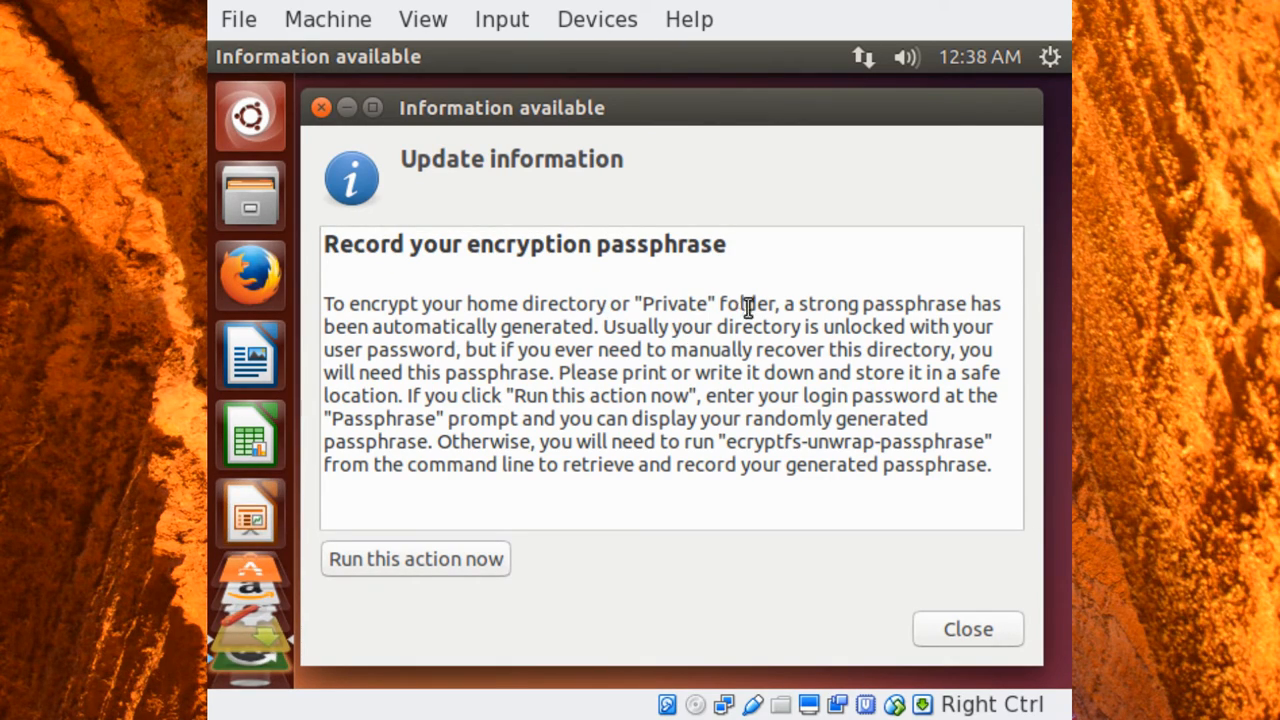
mouse_move(492, 326)
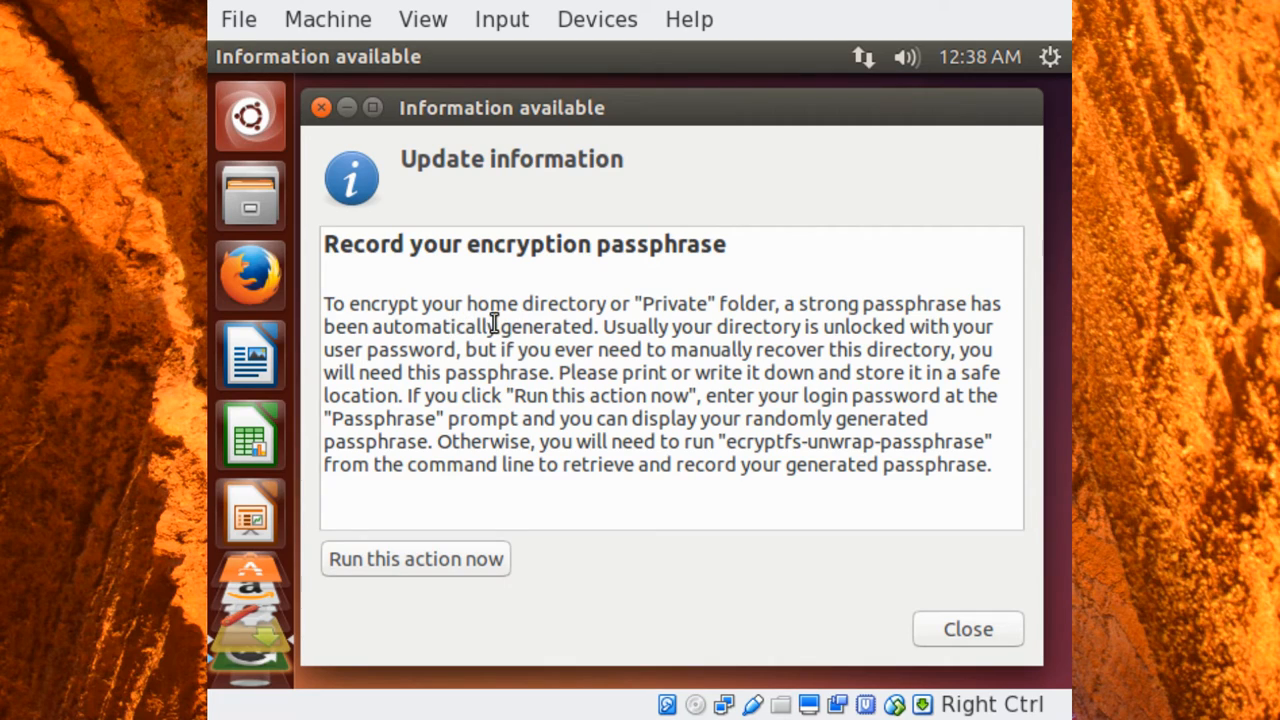
mouse_move(616, 326)
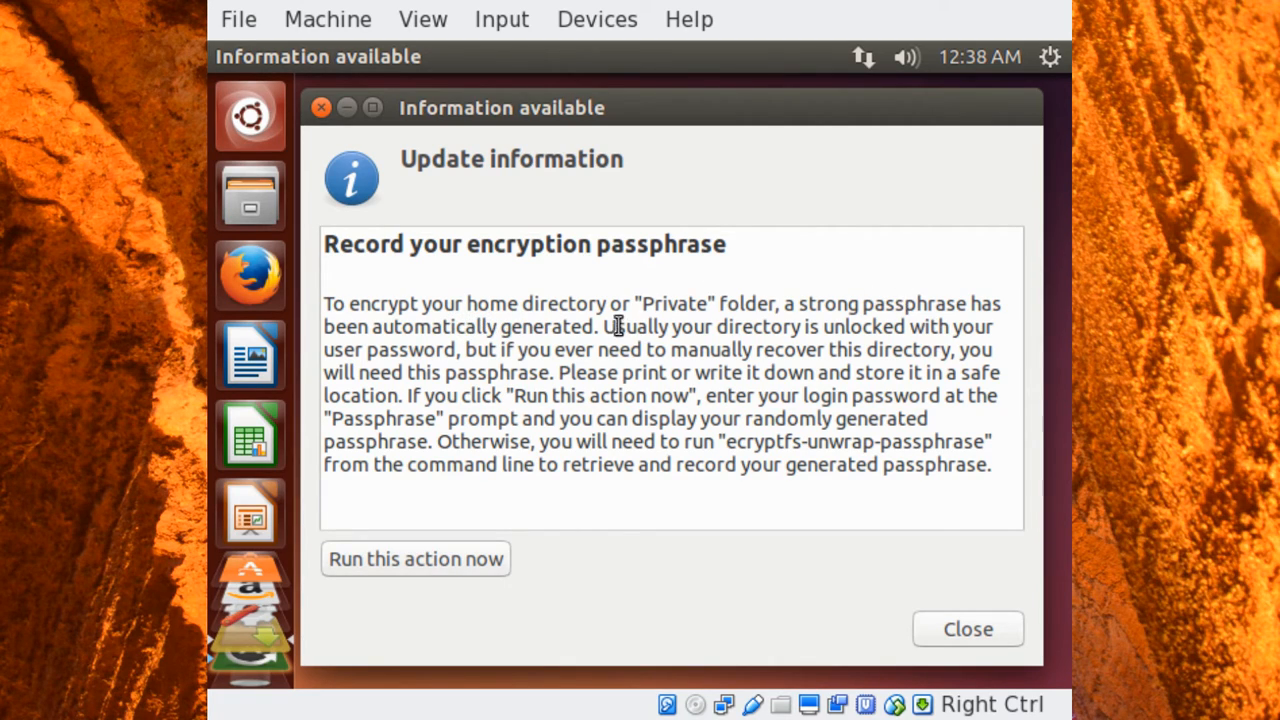
mouse_move(648, 326)
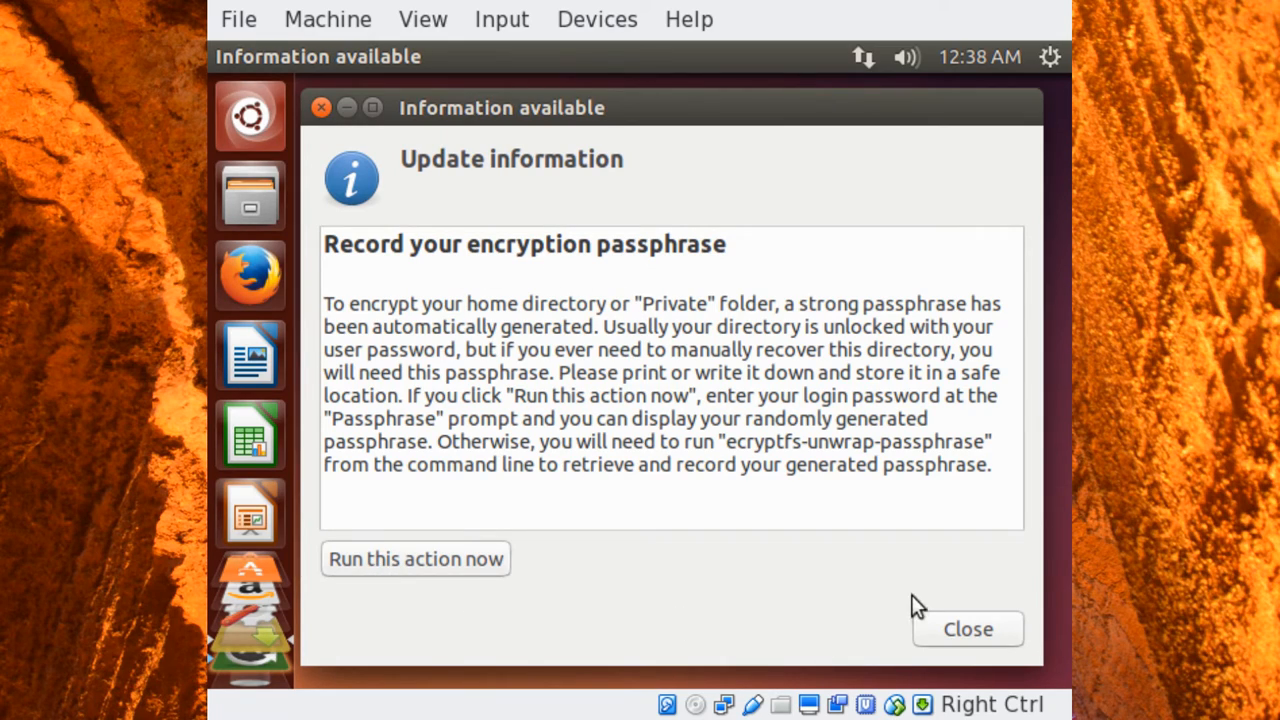
mouse_move(834, 474)
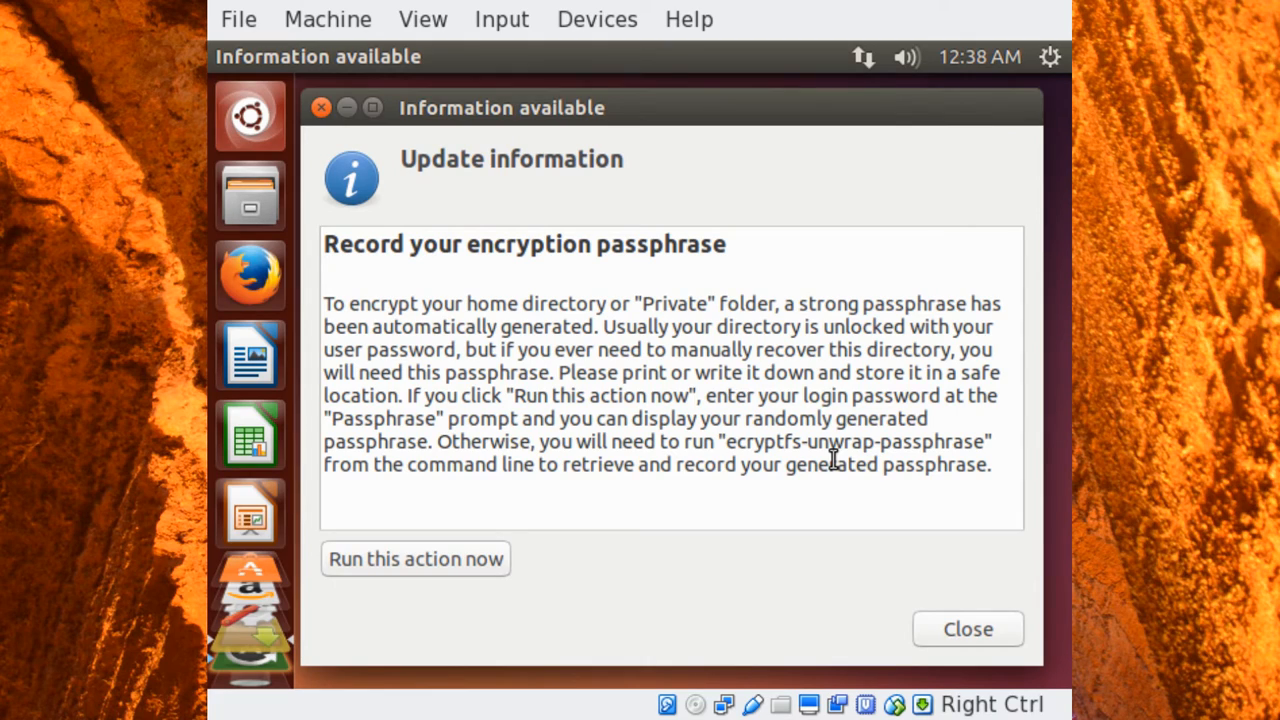
mouse_move(728, 410)
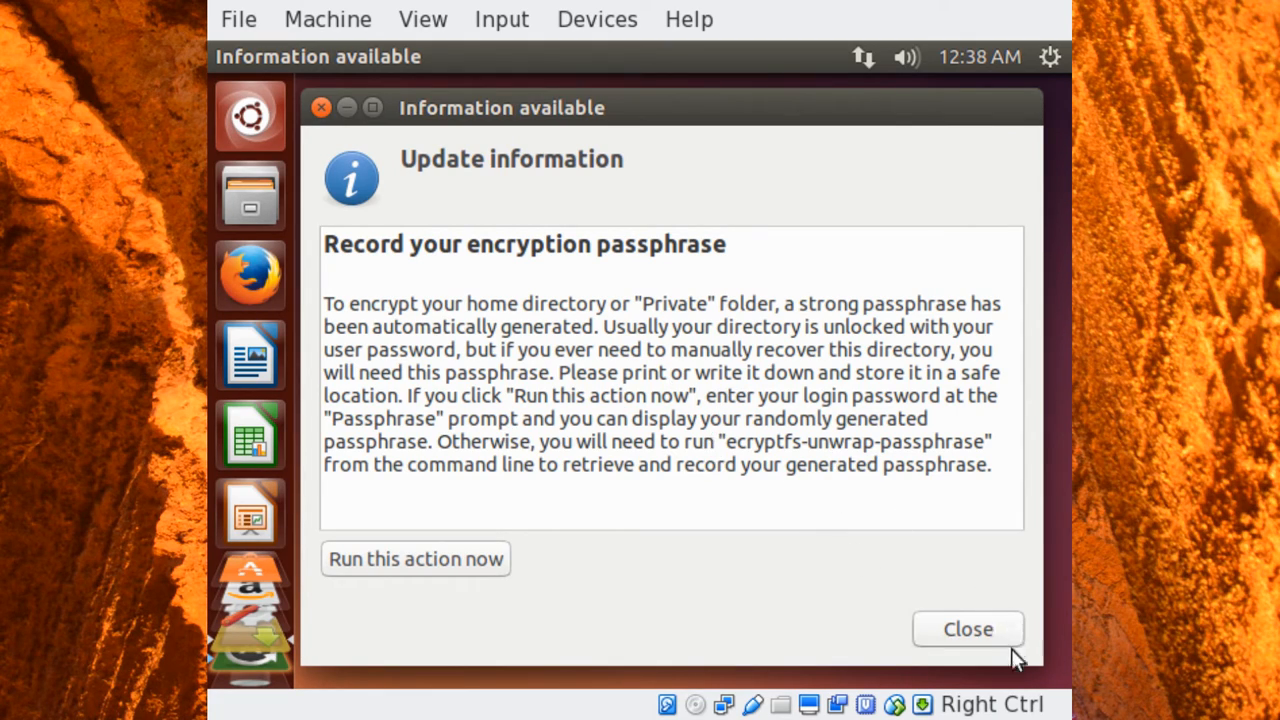
left_click(968, 628)
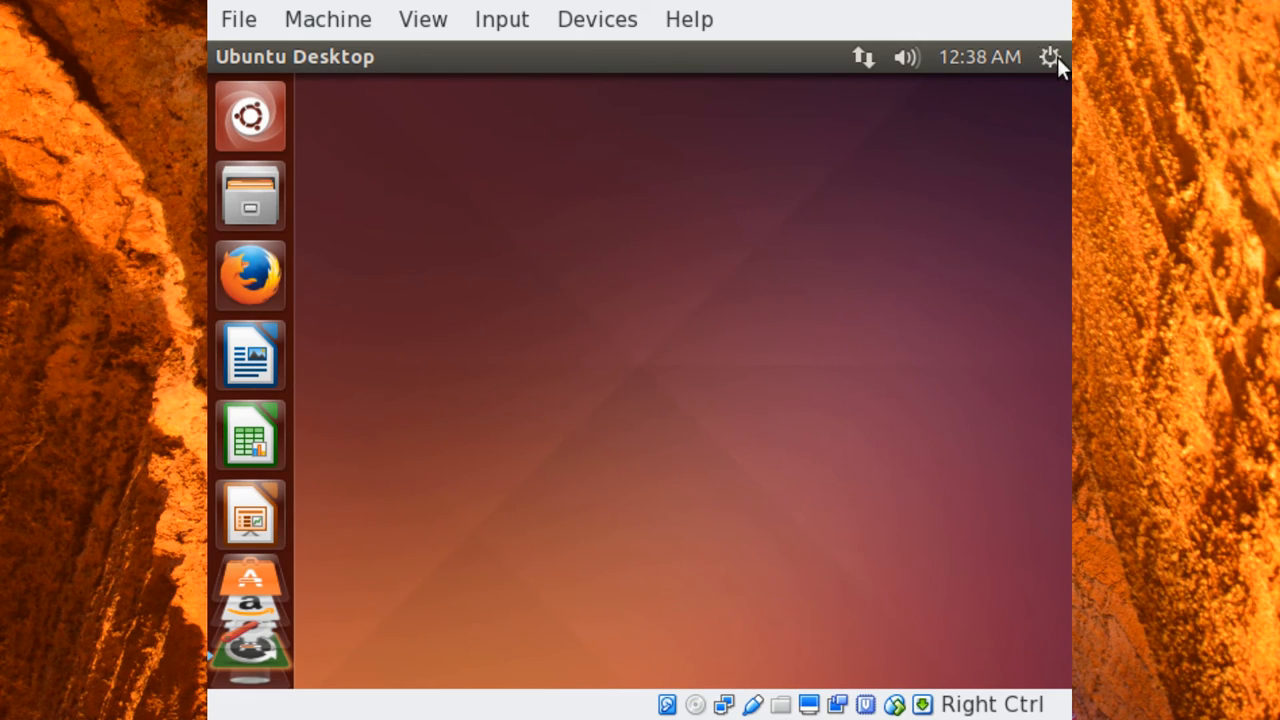
- Choose Shut Down from the session menu and confirm to power off the VM
left_click(1052, 56)
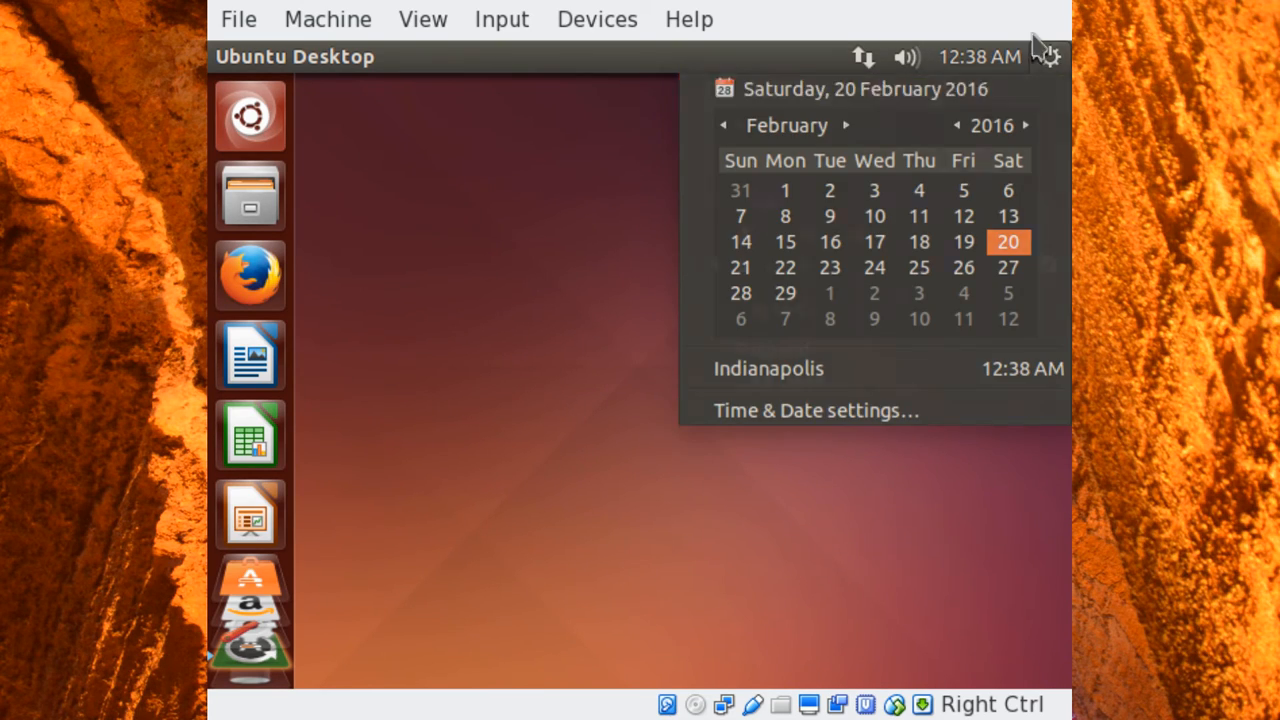
left_click(1050, 56)
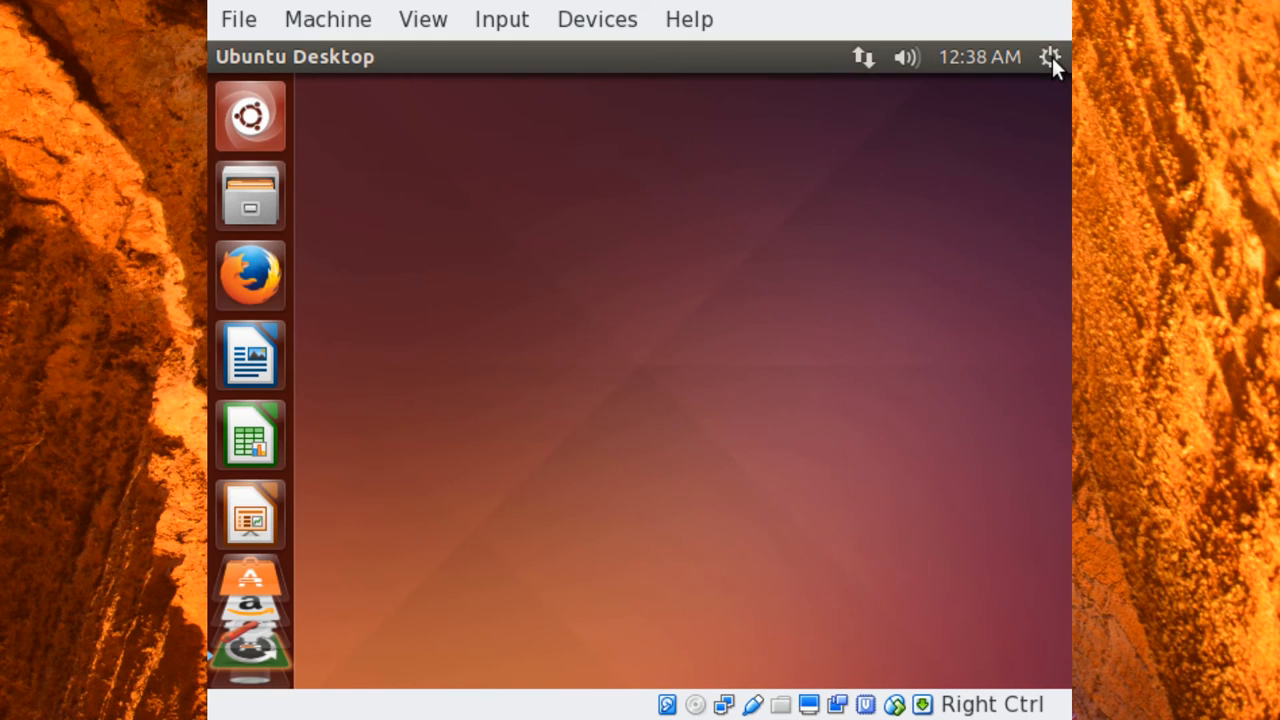
left_click(1050, 56)
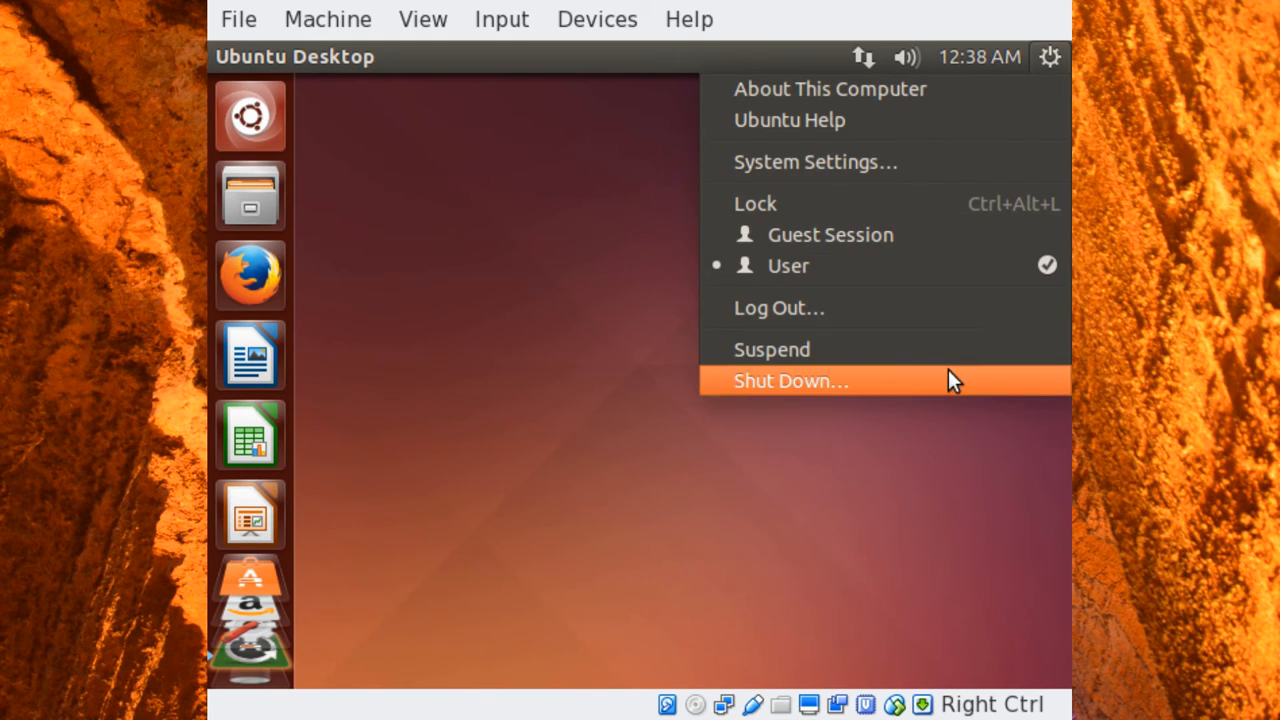
left_click(790, 380)
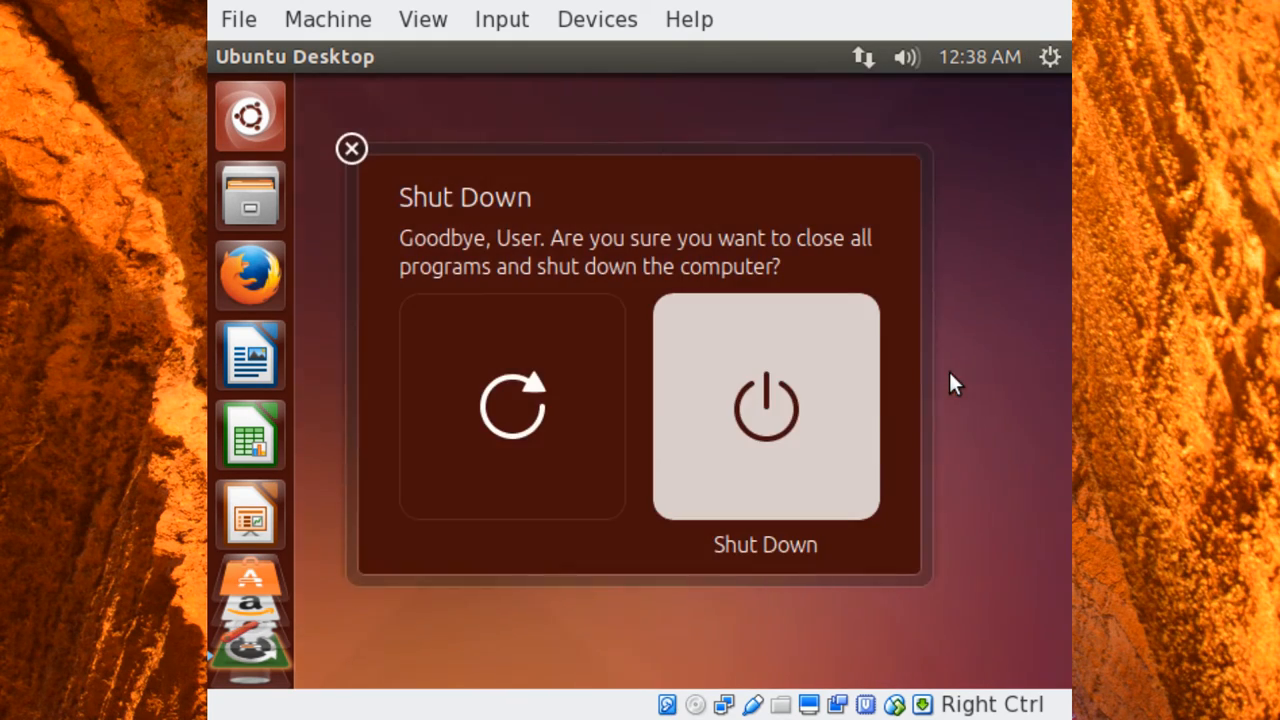
mouse_move(468, 320)
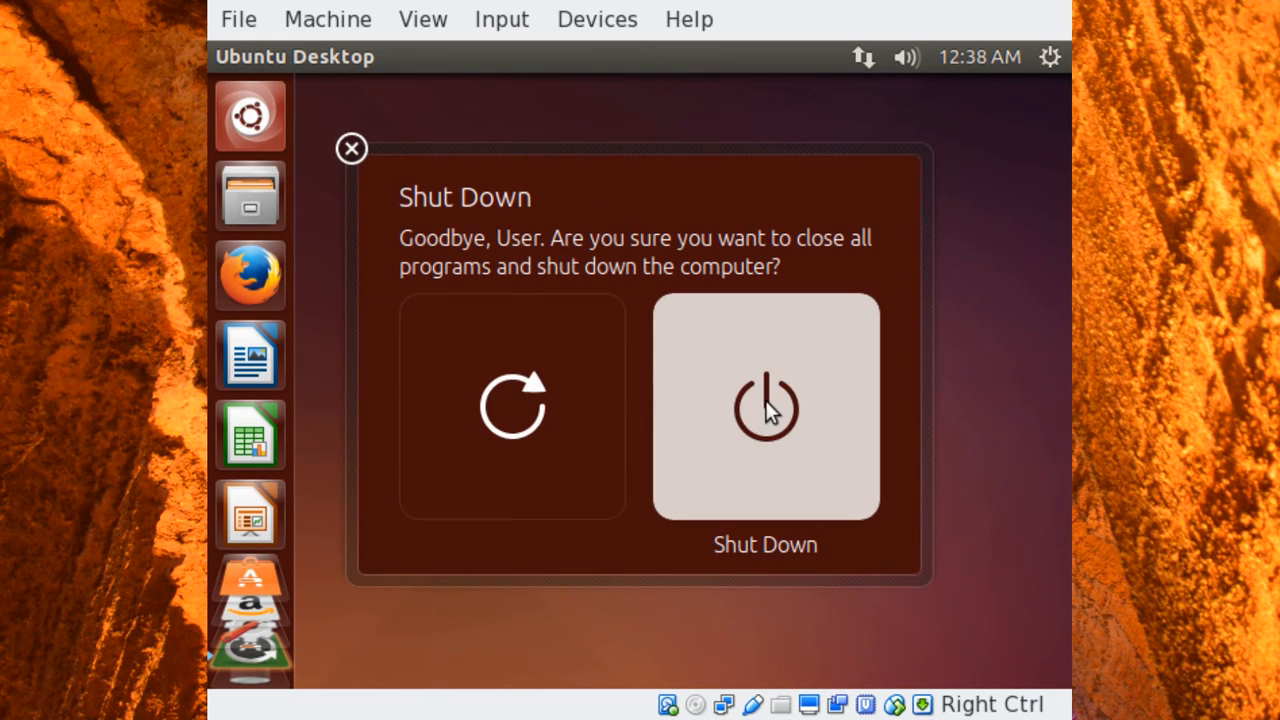
left_click(764, 410)
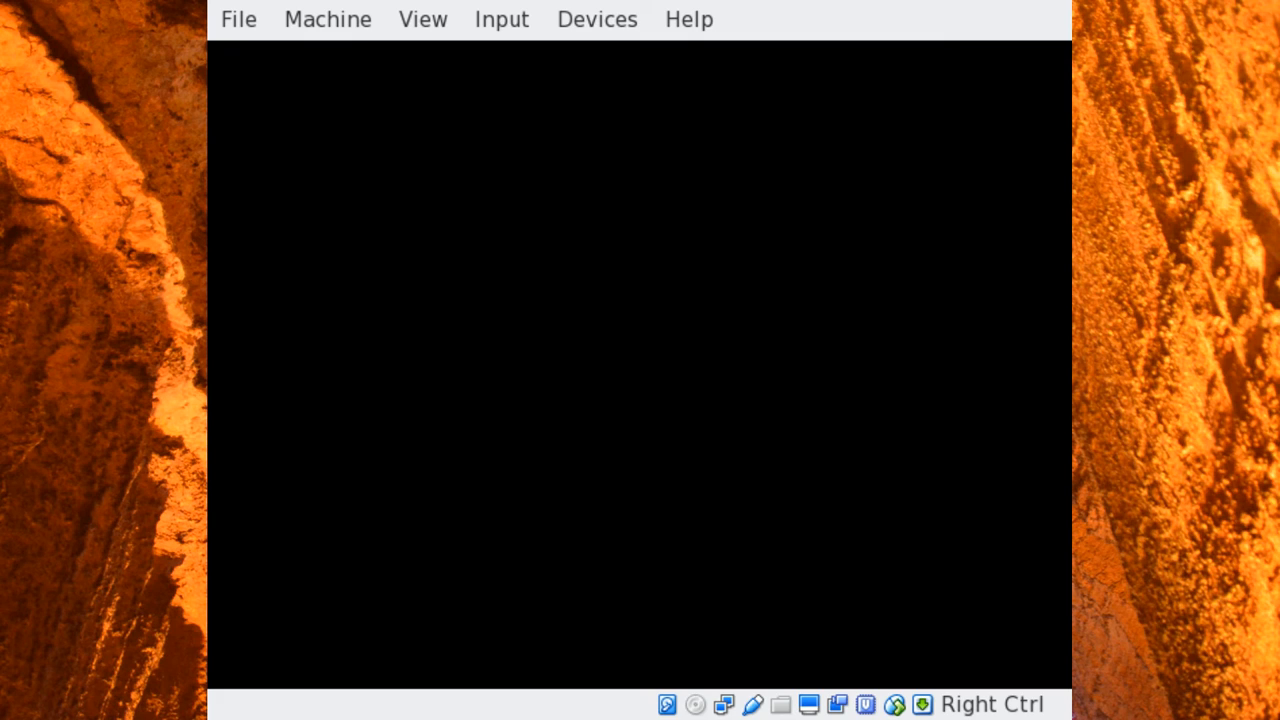